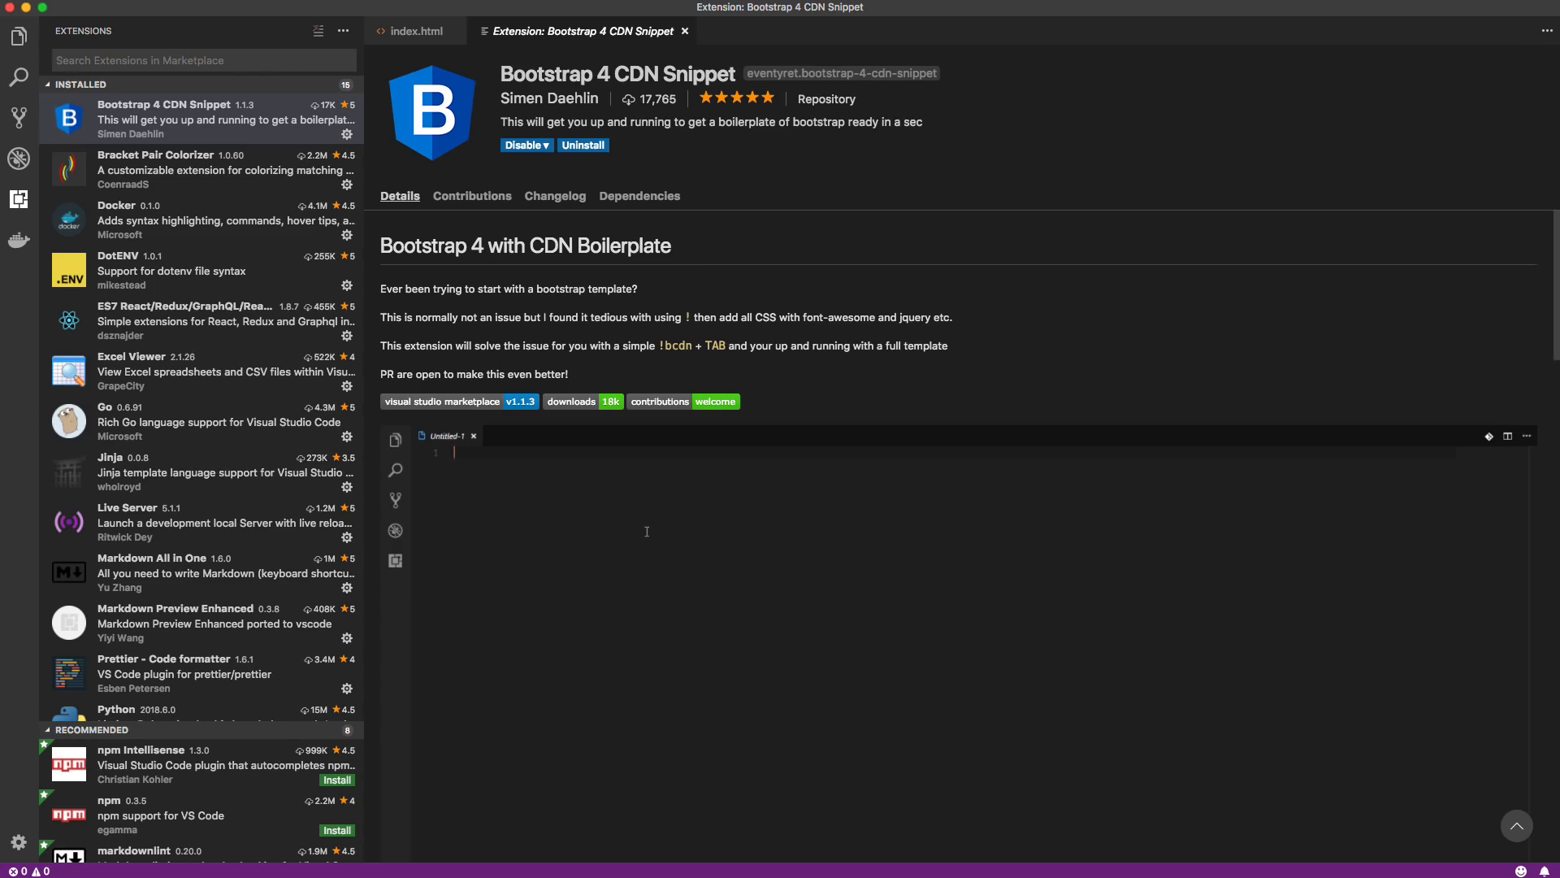
Step: Try a !bc snippet trigger in the README view, then return to the empty index.html editor
{"action": "type", "text": "!bc"}
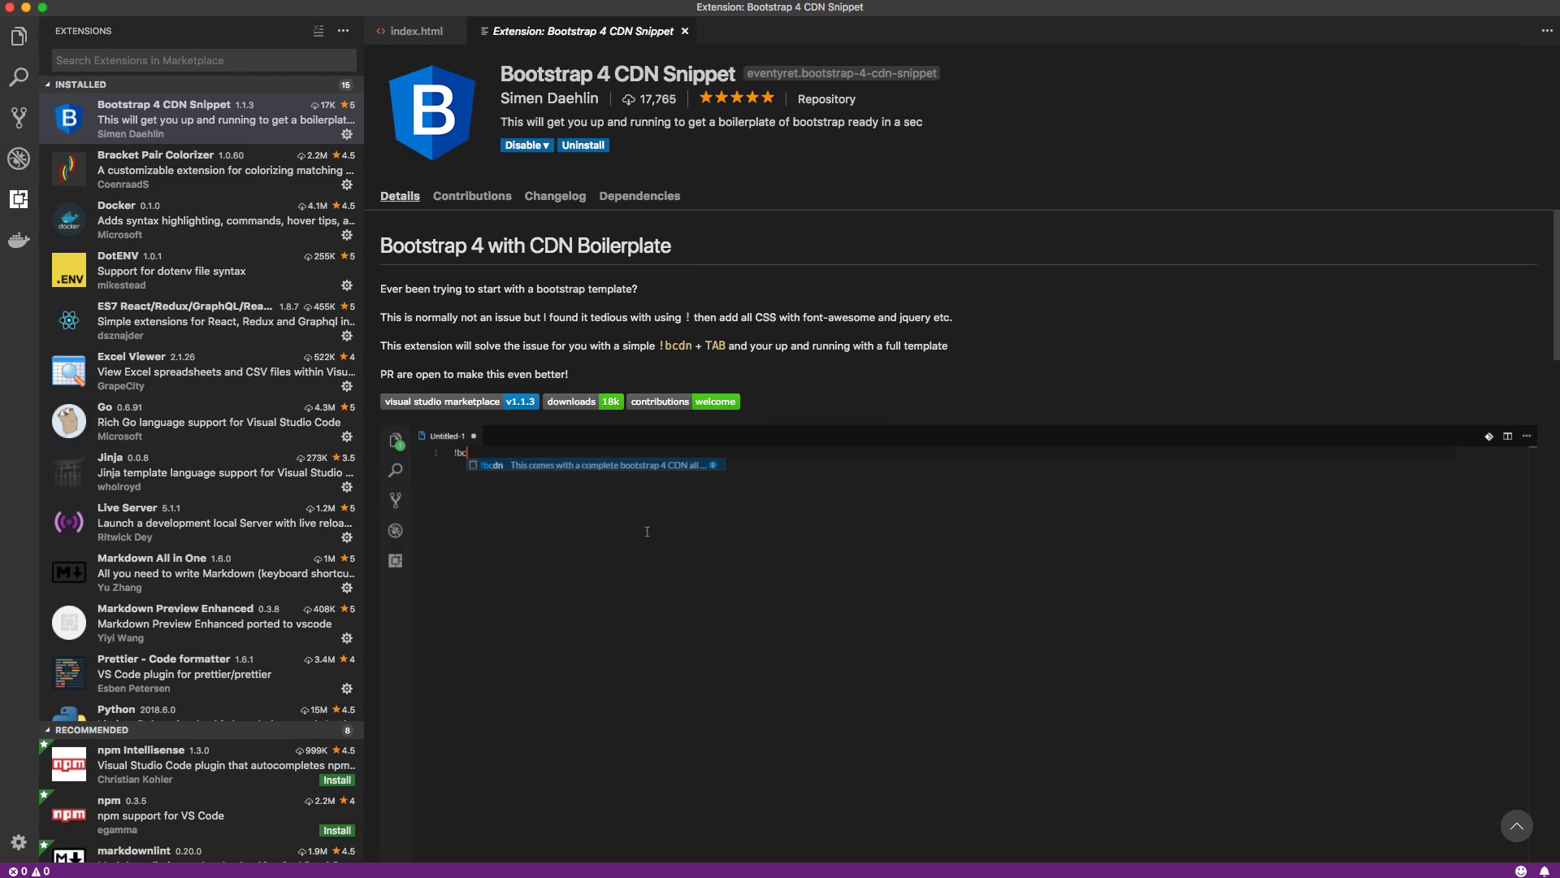
{"action": "type", "text": "n"}
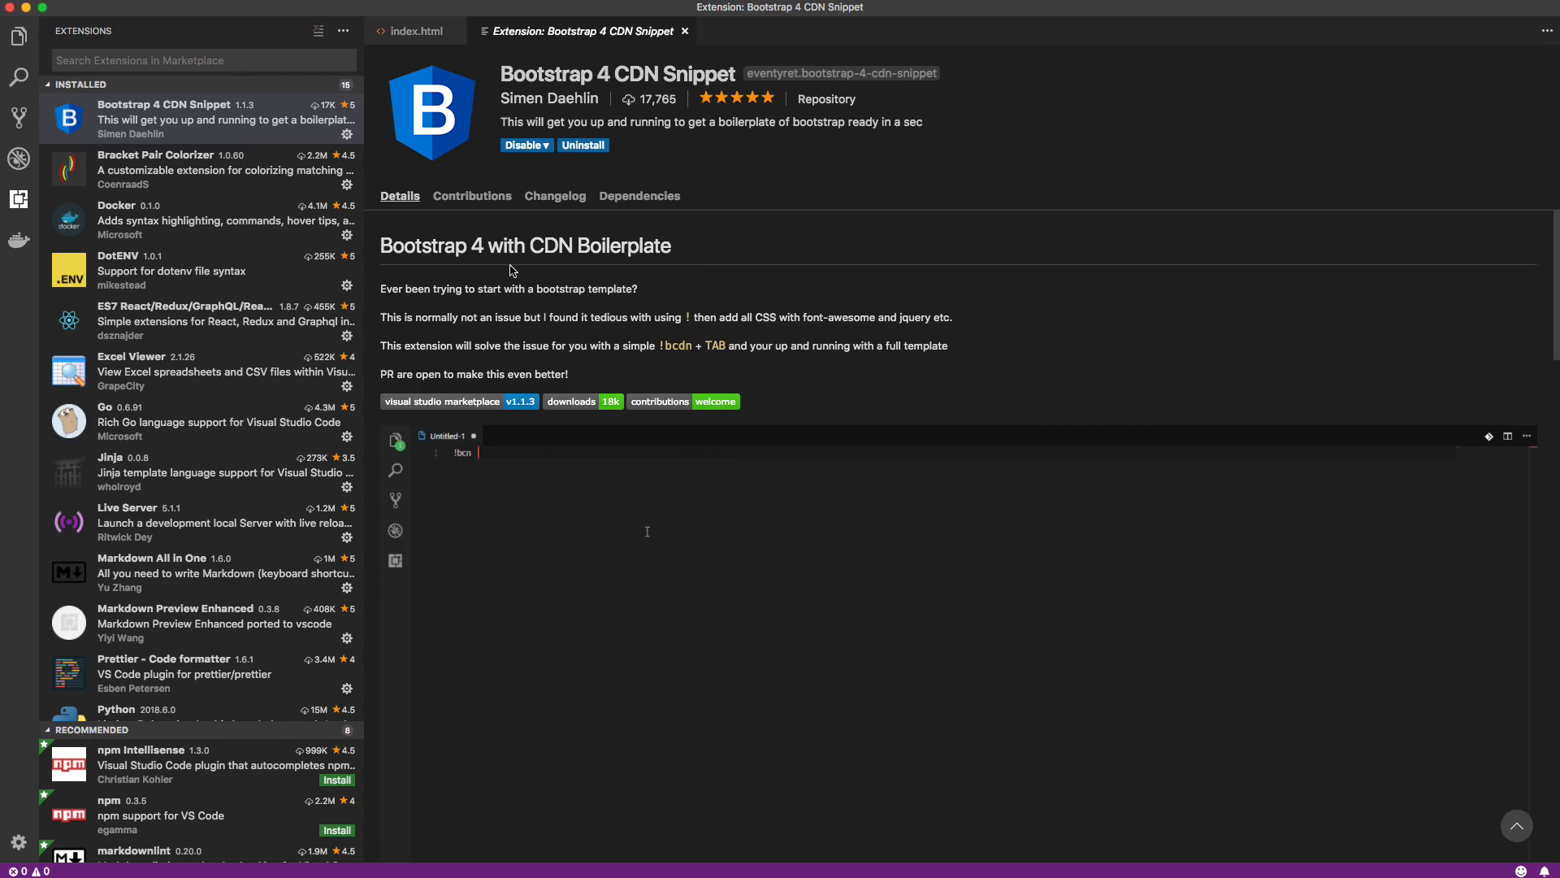
{"action": "key", "text": "Backspace"}
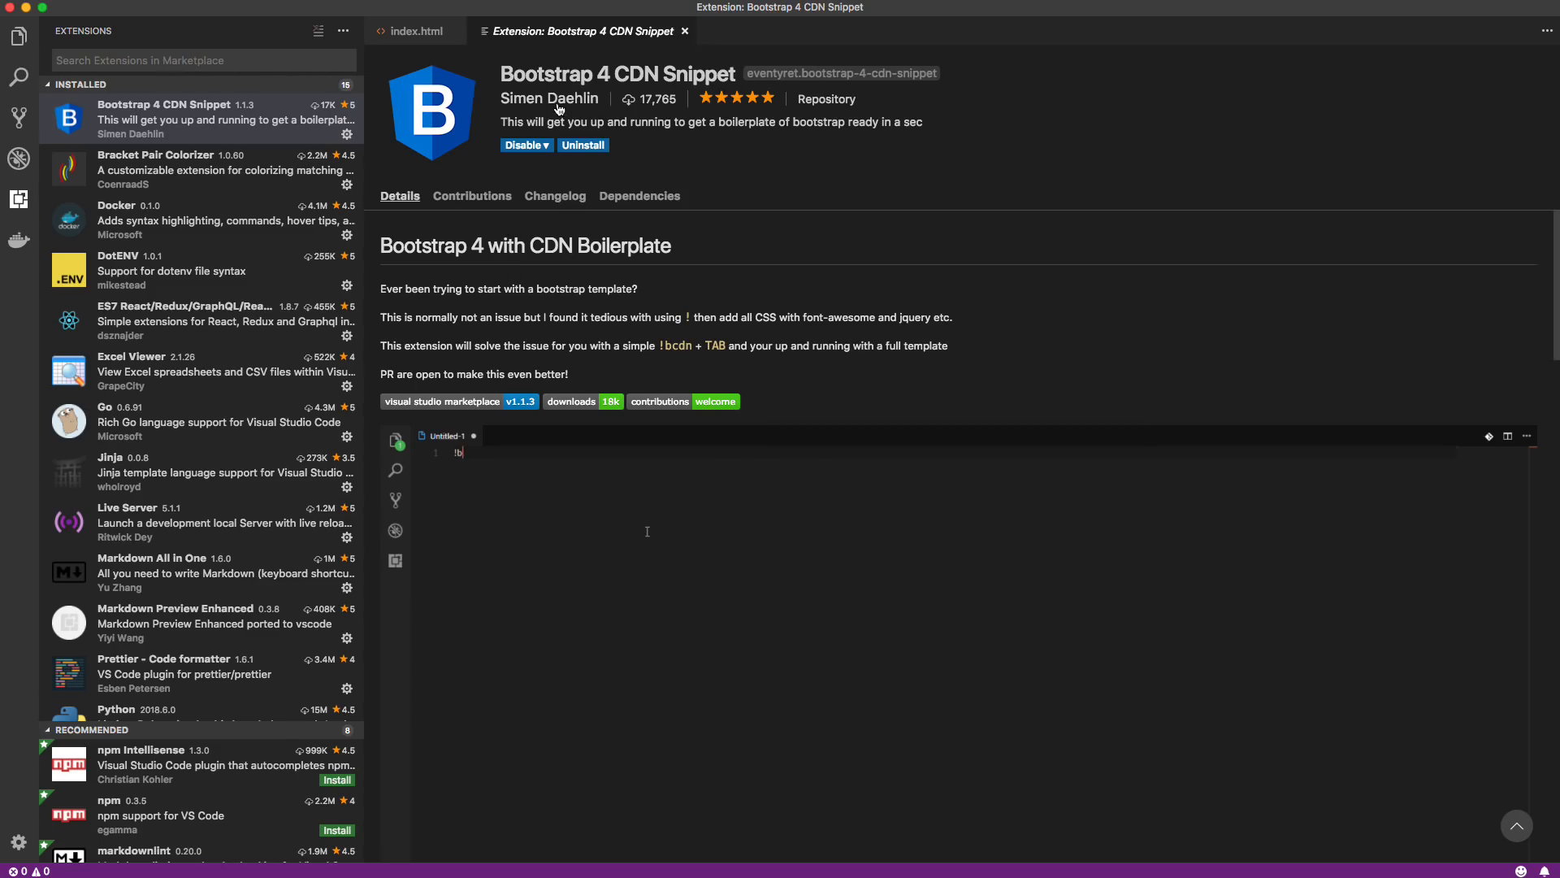
{"action": "key", "text": "Tab"}
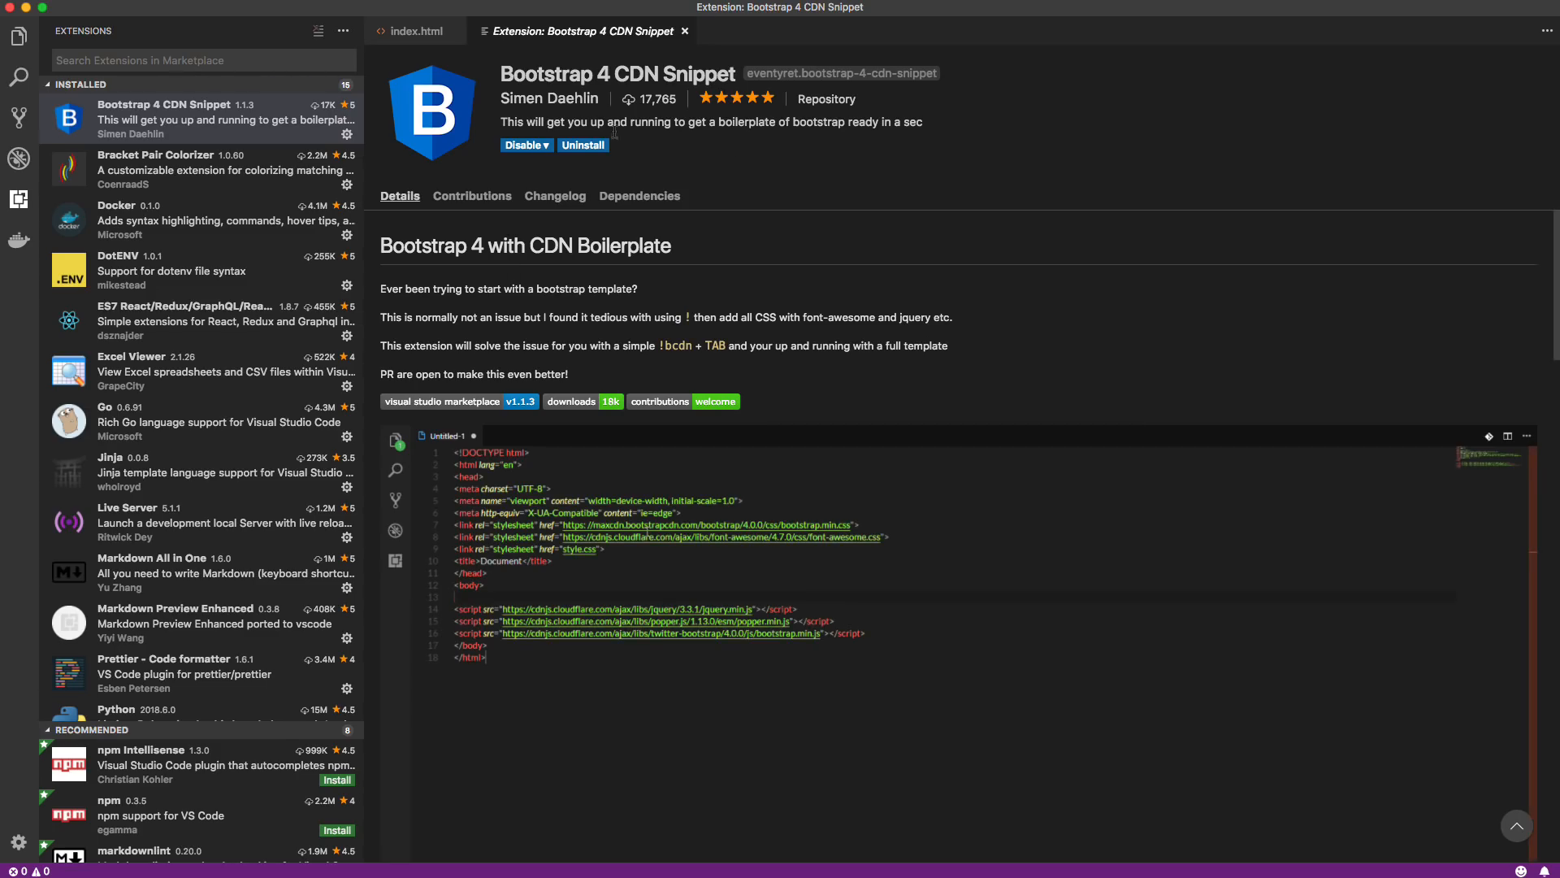
{"action": "mouse_move", "coordinate": [550, 99]}
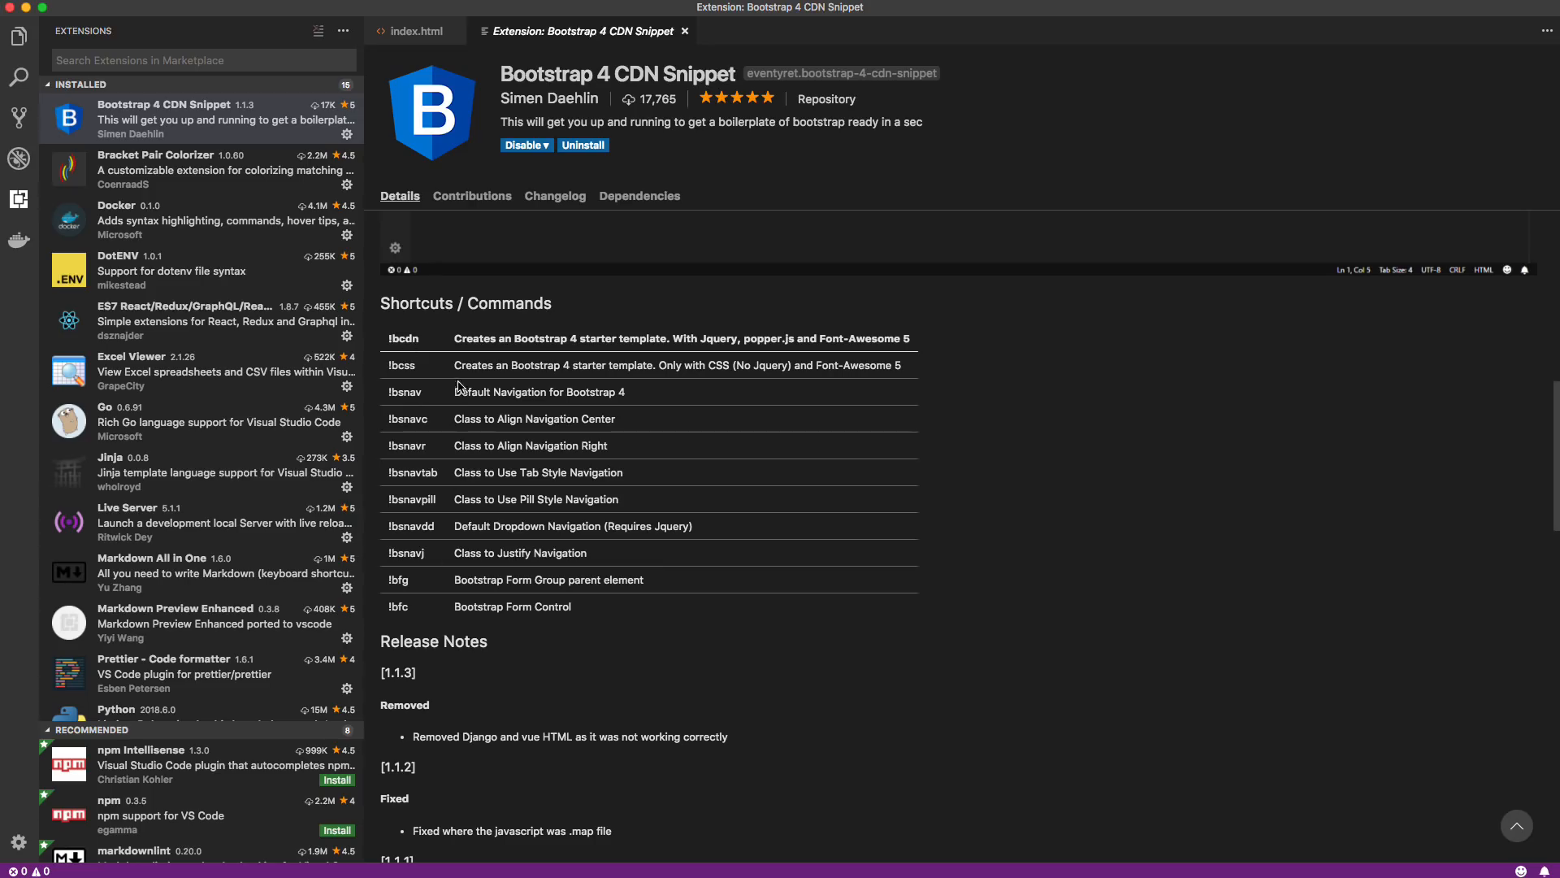
{"action": "mouse_move", "coordinate": [454, 408]}
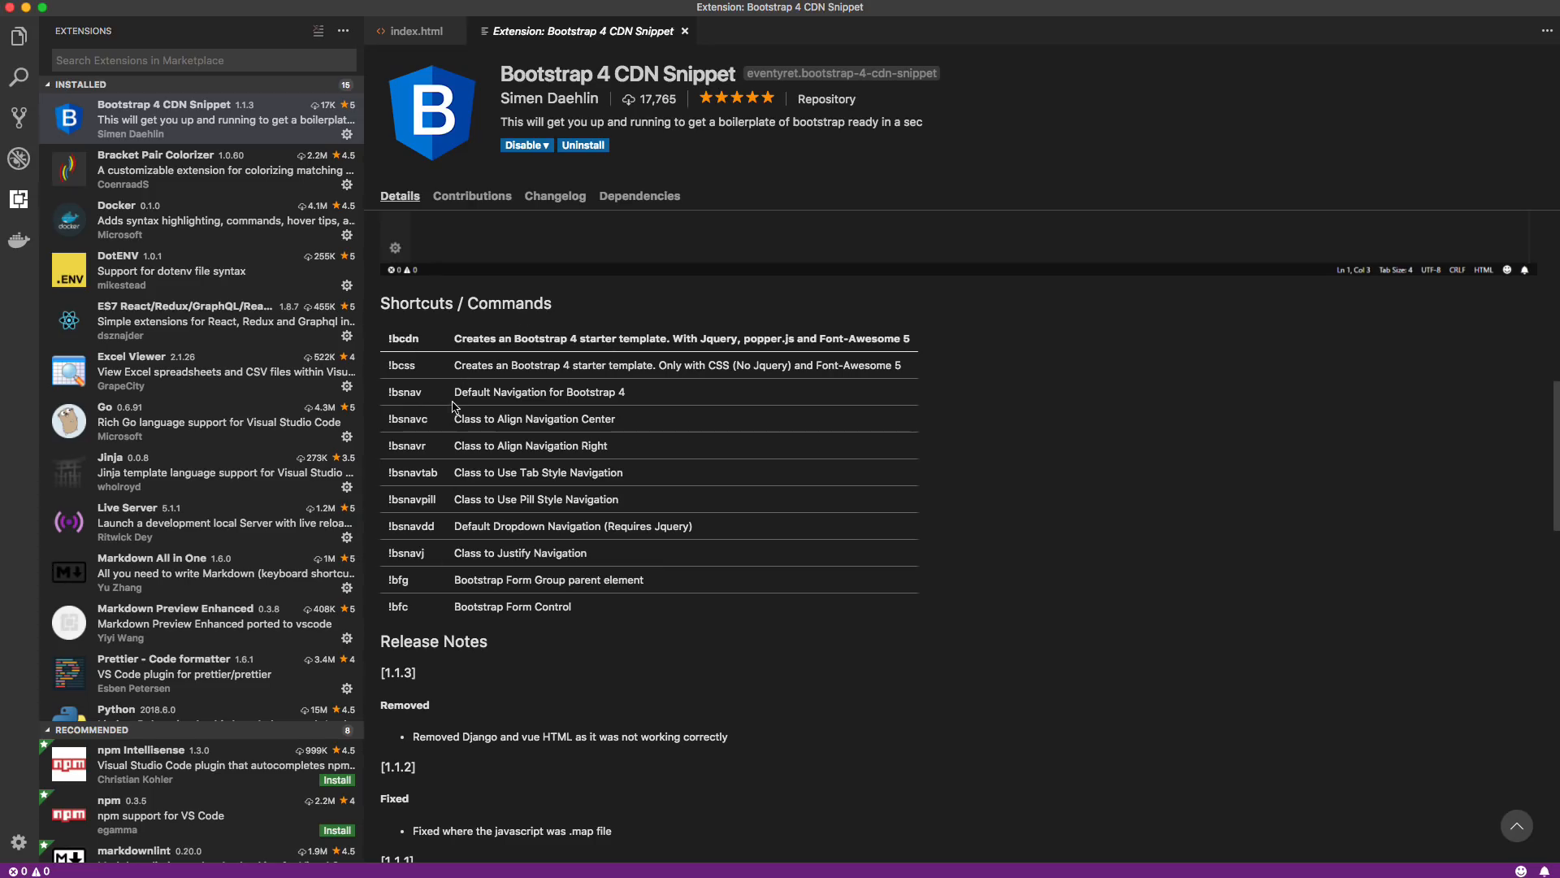
{"action": "scroll", "scroll_direction": "down", "scroll_amount": 3}
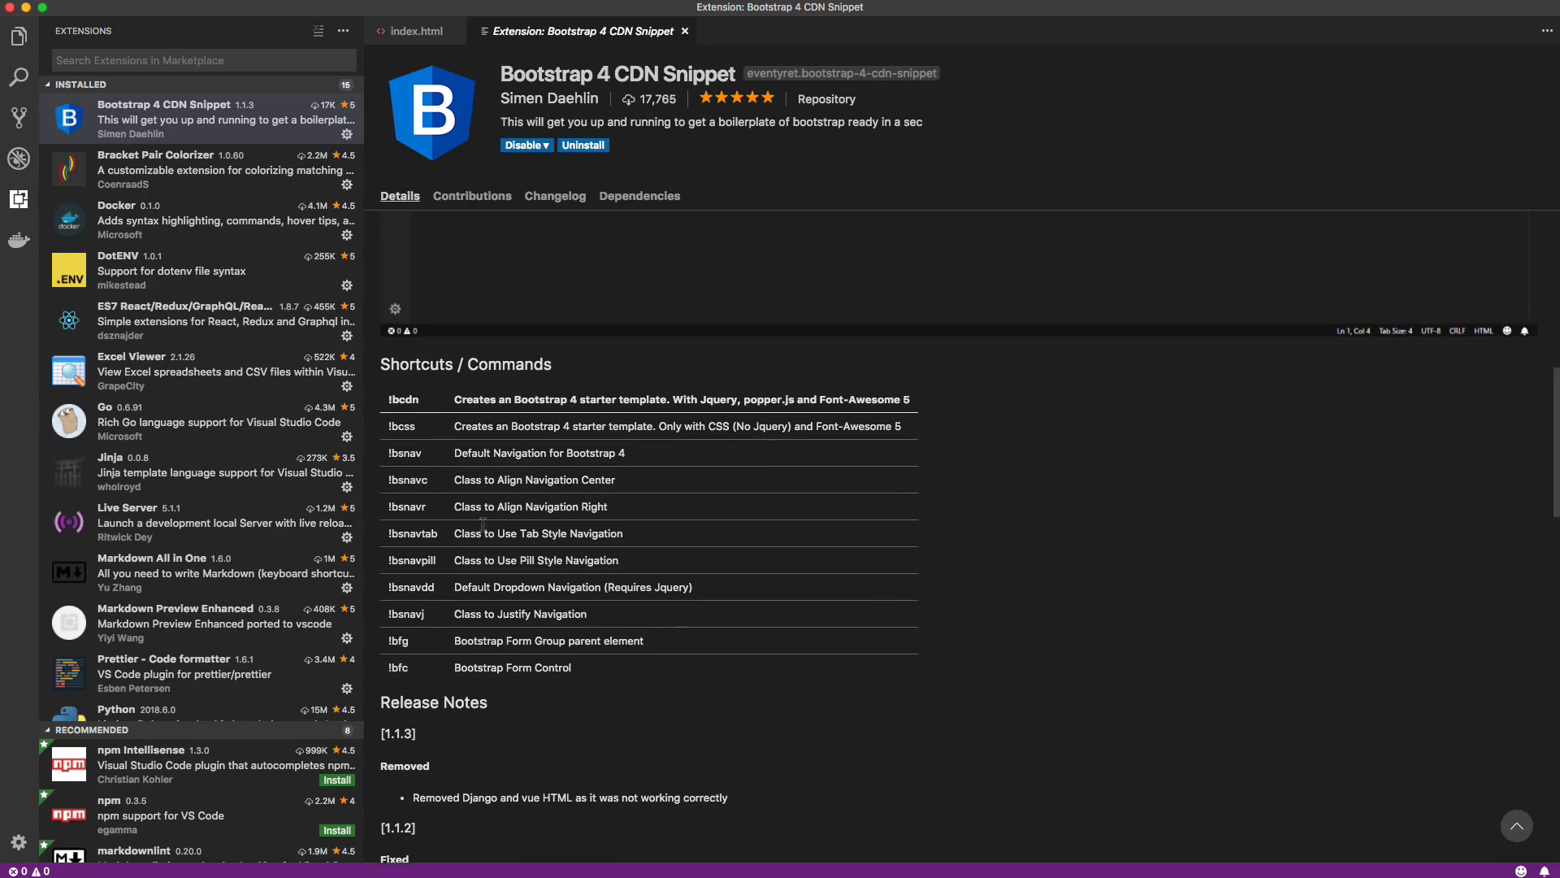
{"action": "left_click", "coordinate": [415, 31]}
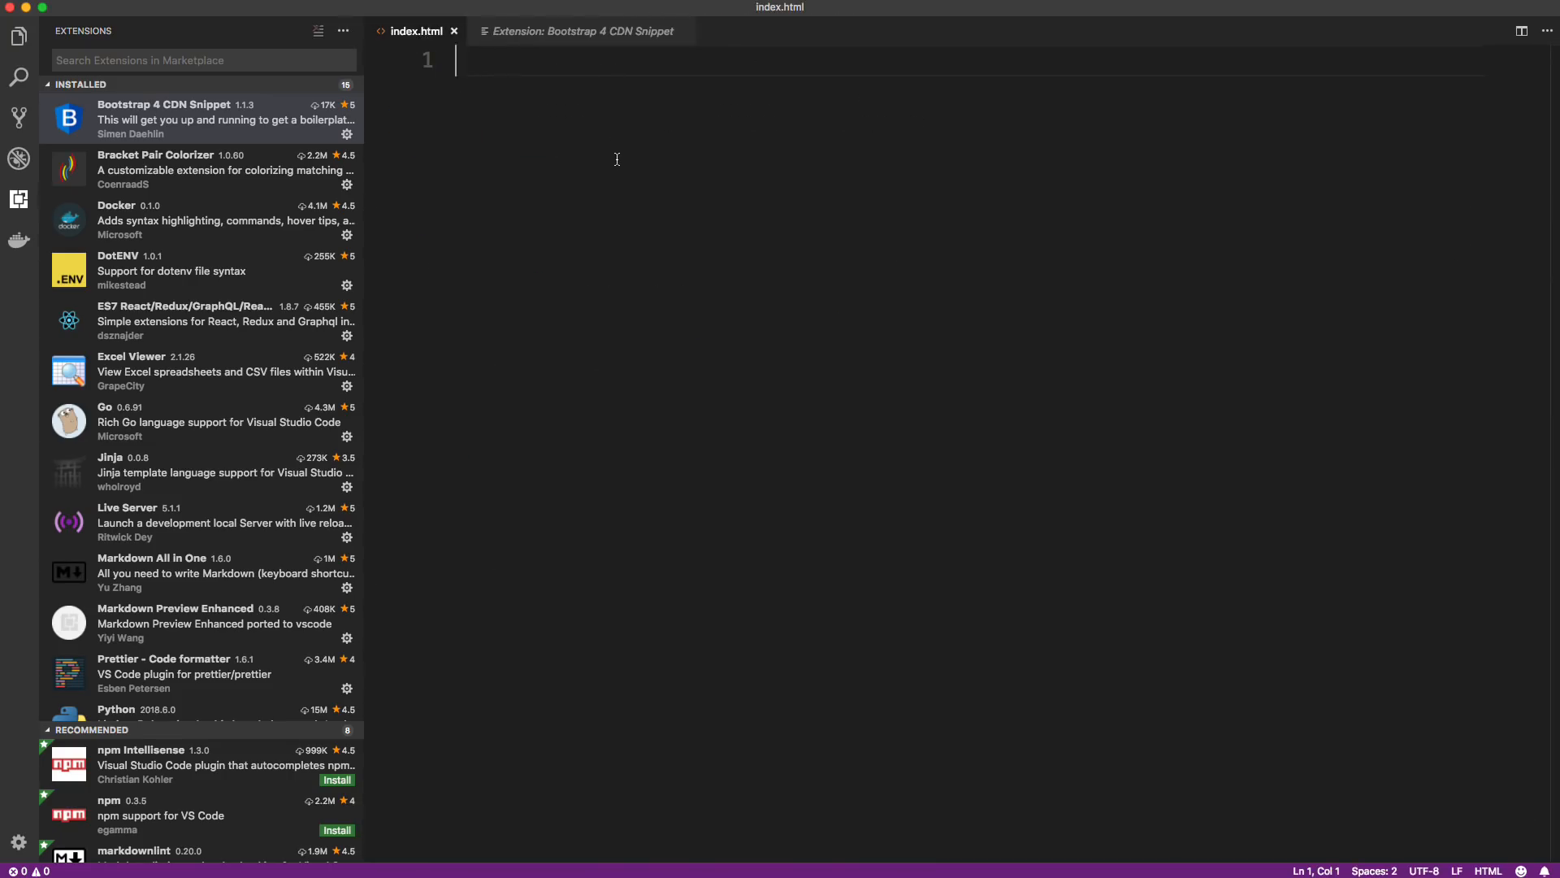
Step: Insert the Bootstrap 4 CSS-only starter template in index.html via the !bcss snippet
{"action": "type", "text": "!"}
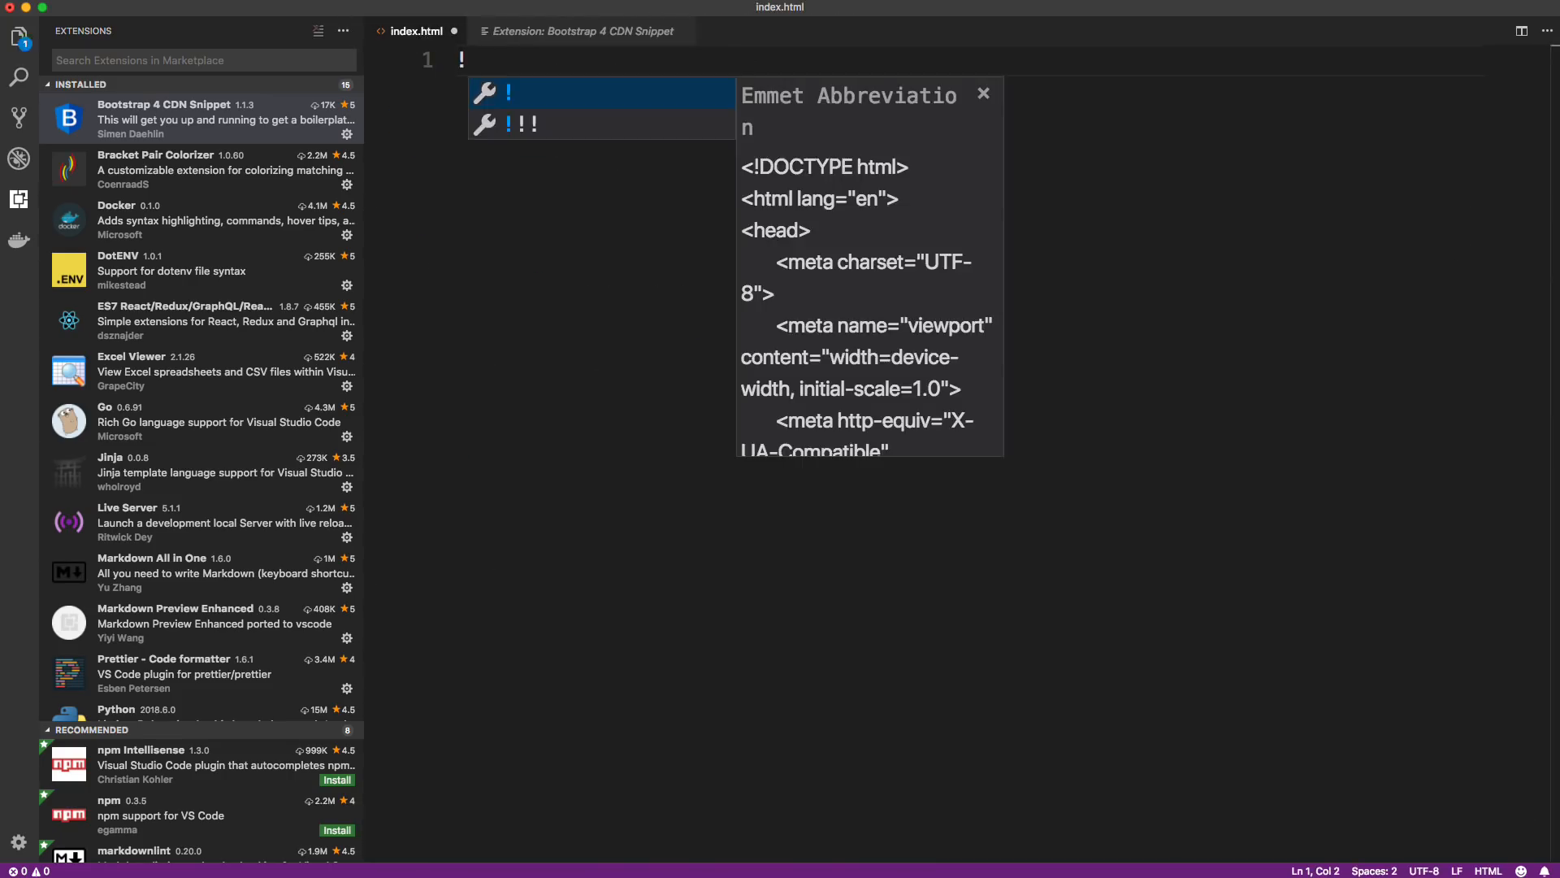
{"action": "key", "text": "Tab"}
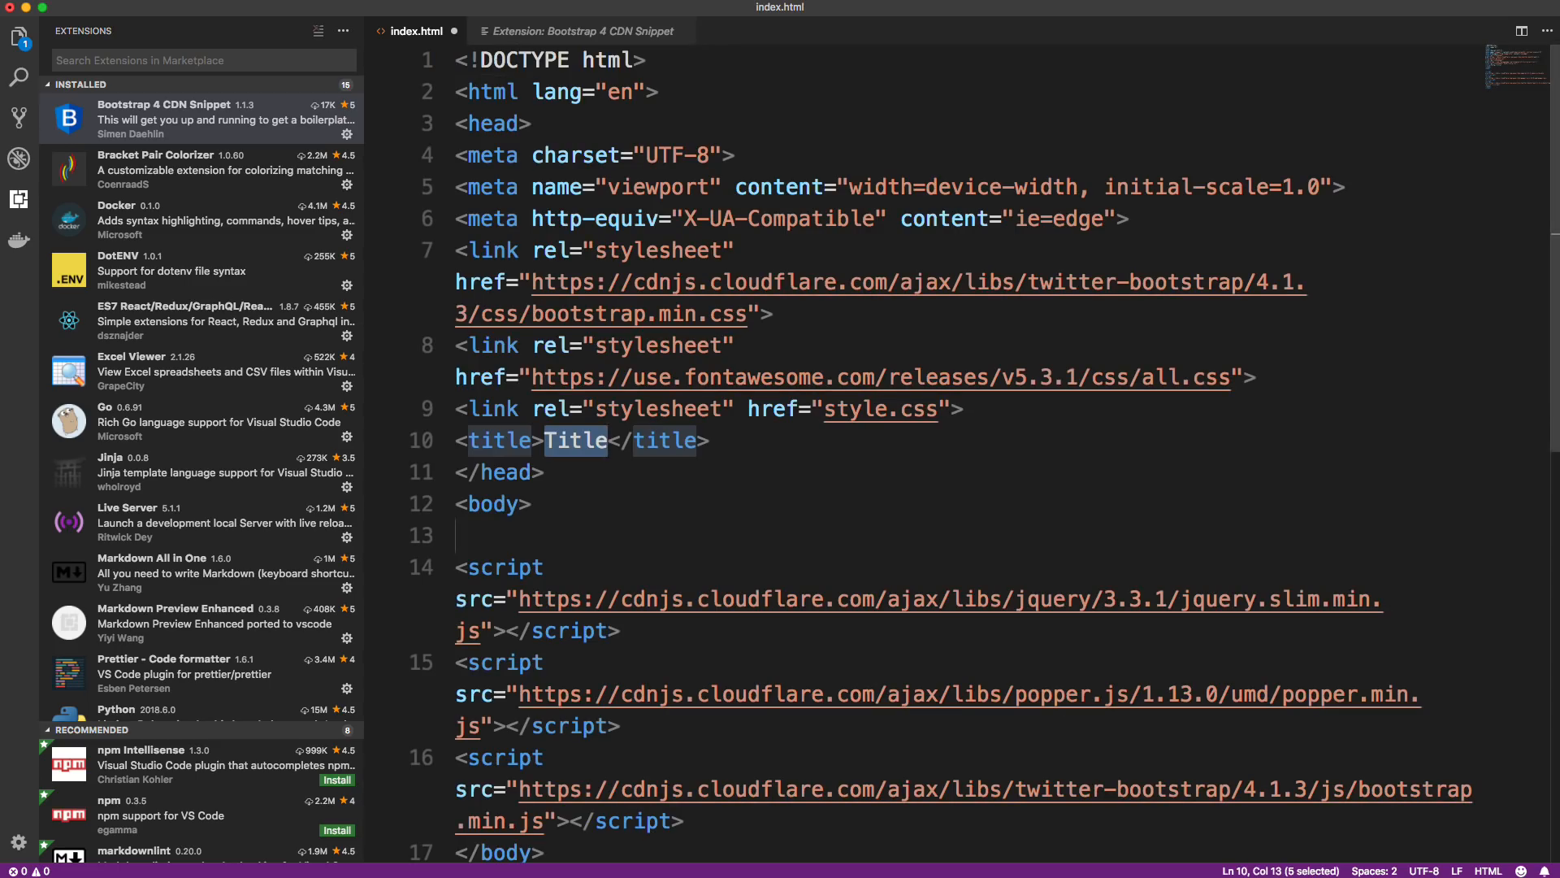
{"action": "type", "text": "ffrfrfrfrf"}
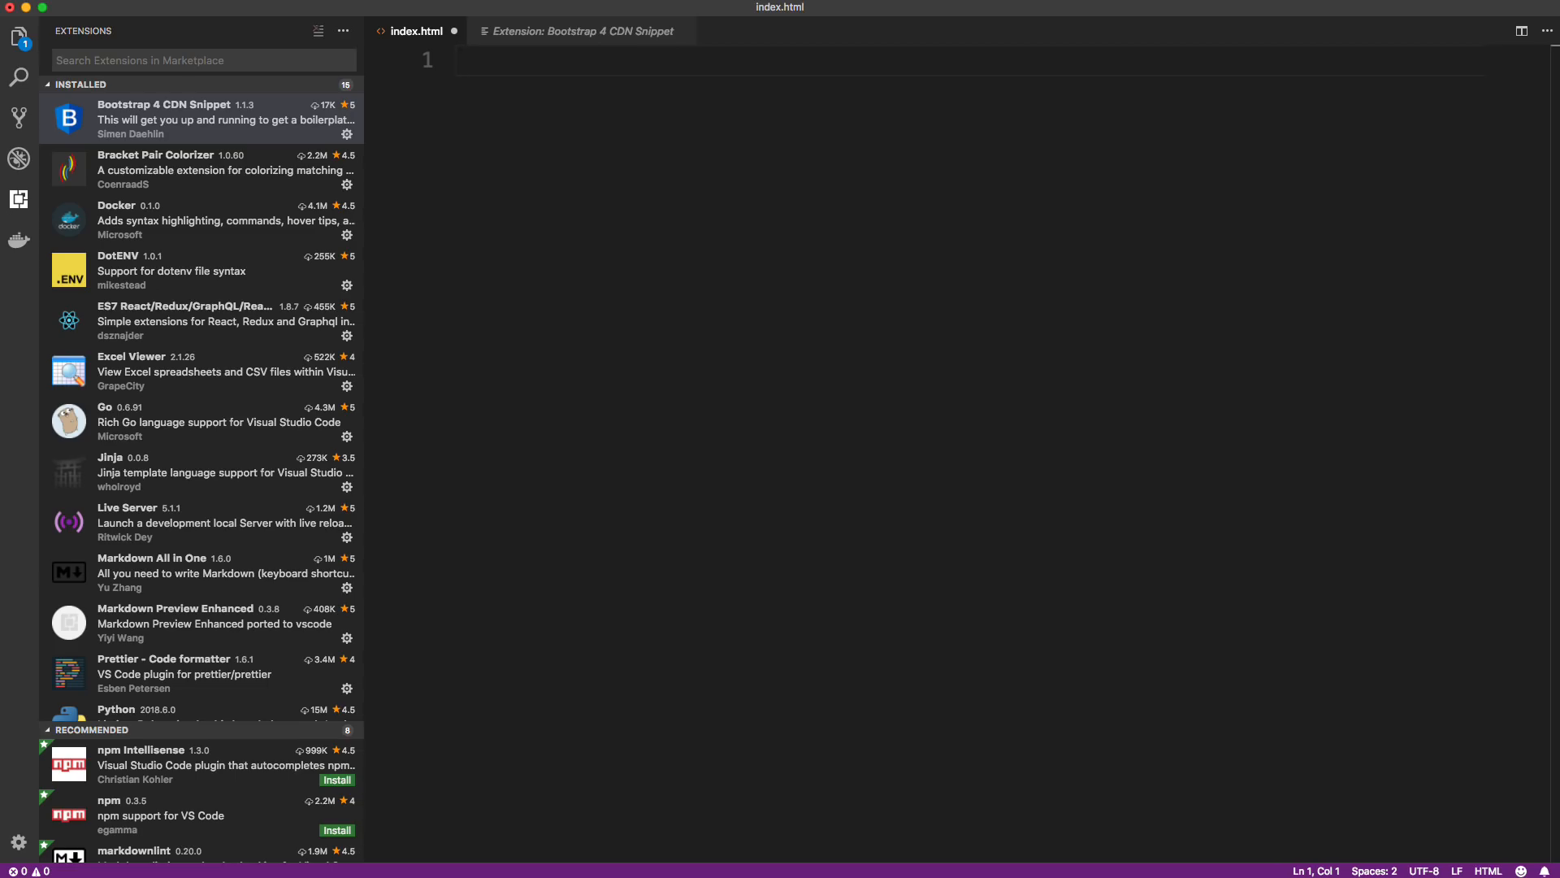
{"action": "type", "text": "!bcss"}
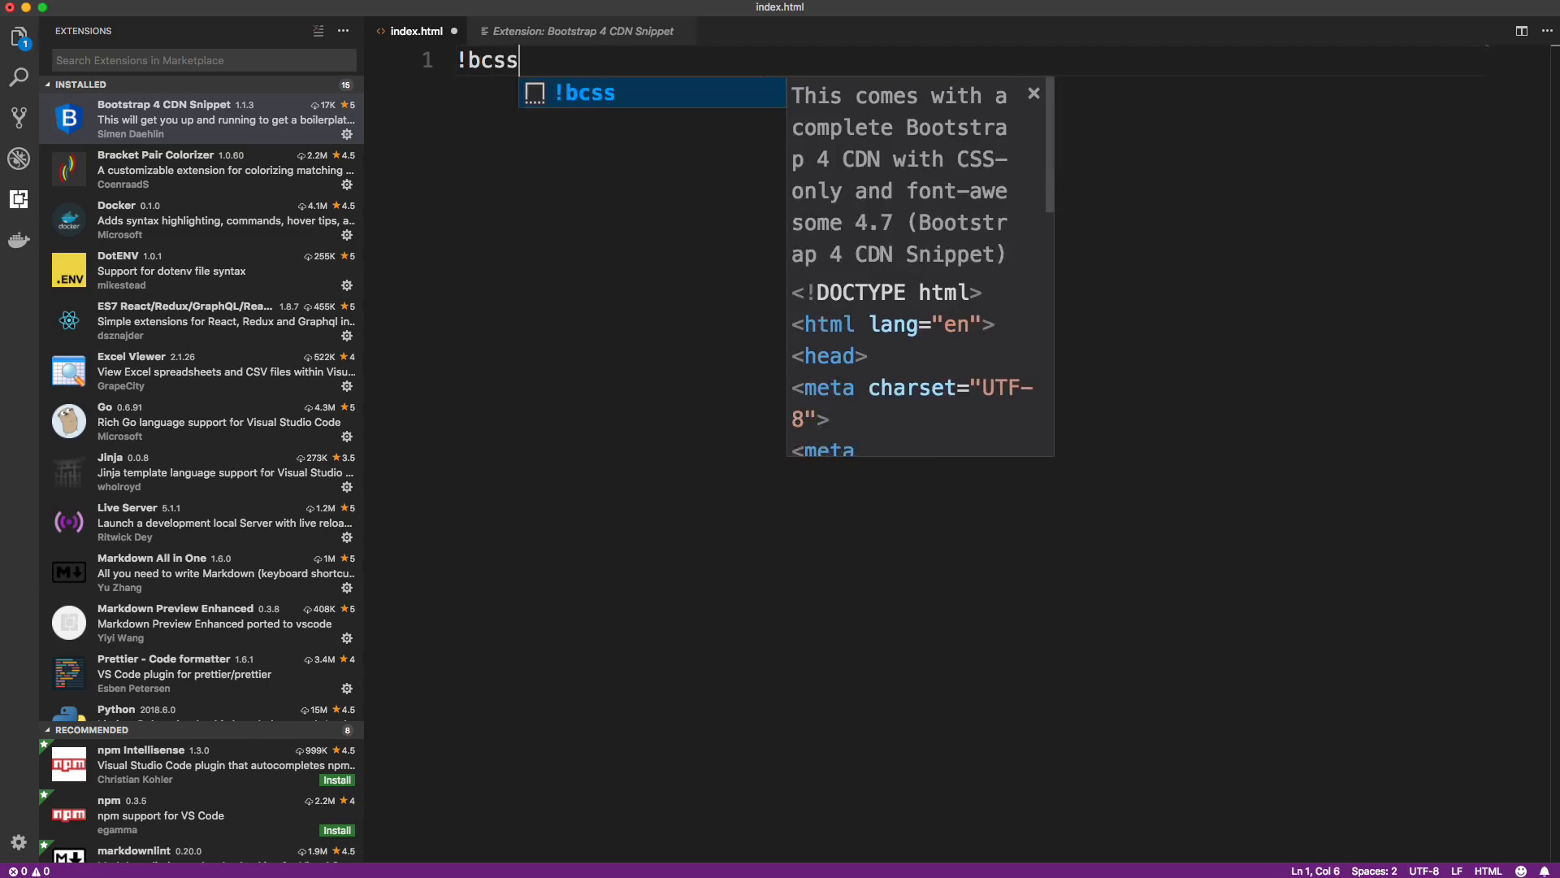
{"action": "key", "text": "Tab"}
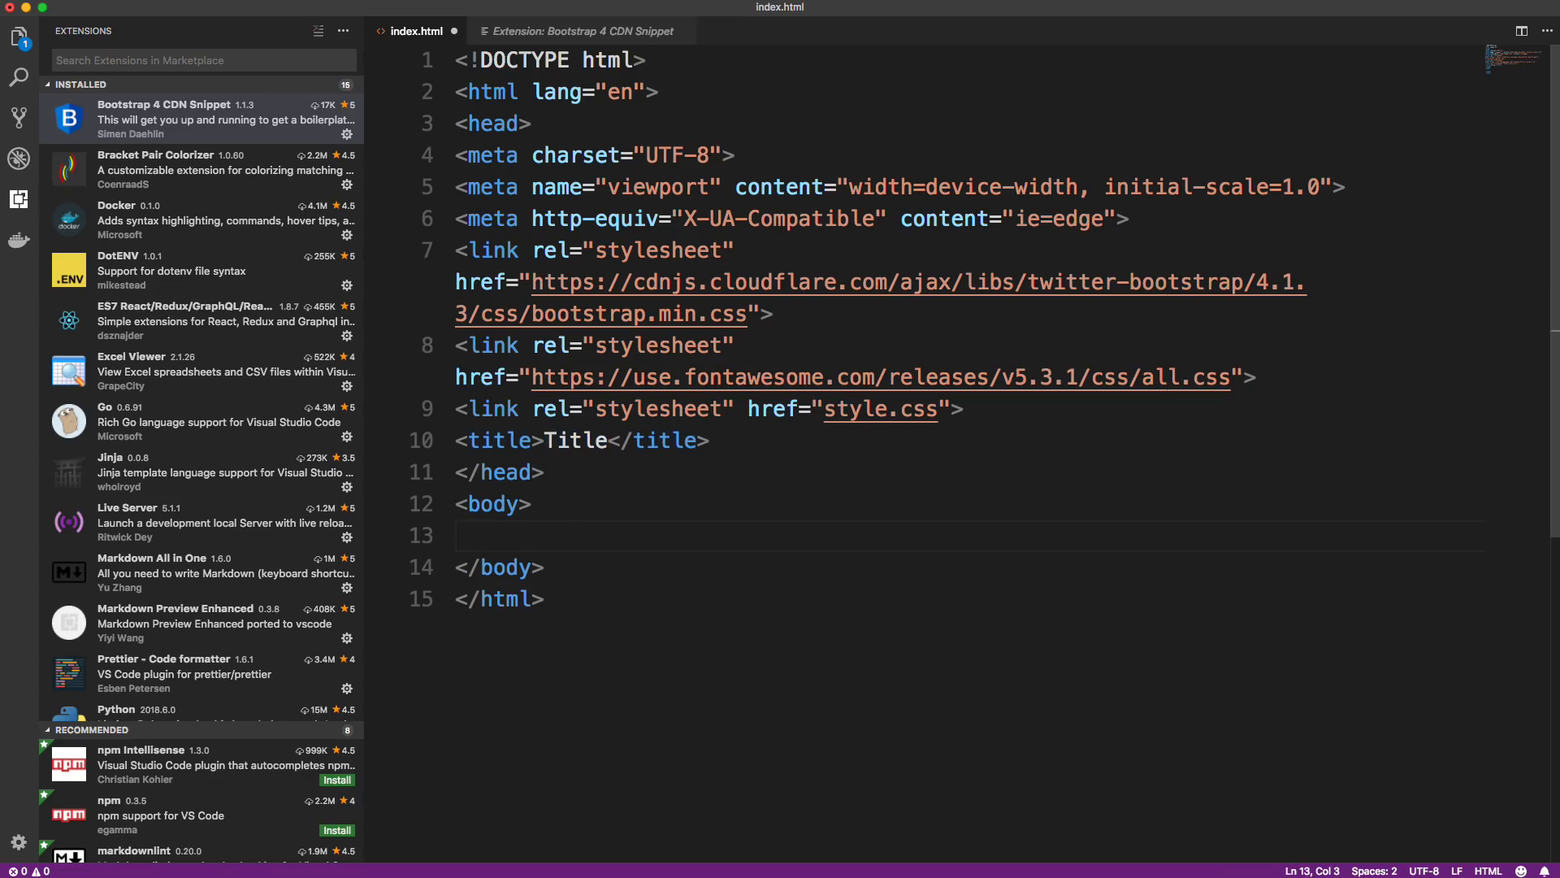
Step: Insert the default Bootstrap navbar inside the body via the !bsnav snippet
{"action": "type", "text": "!"}
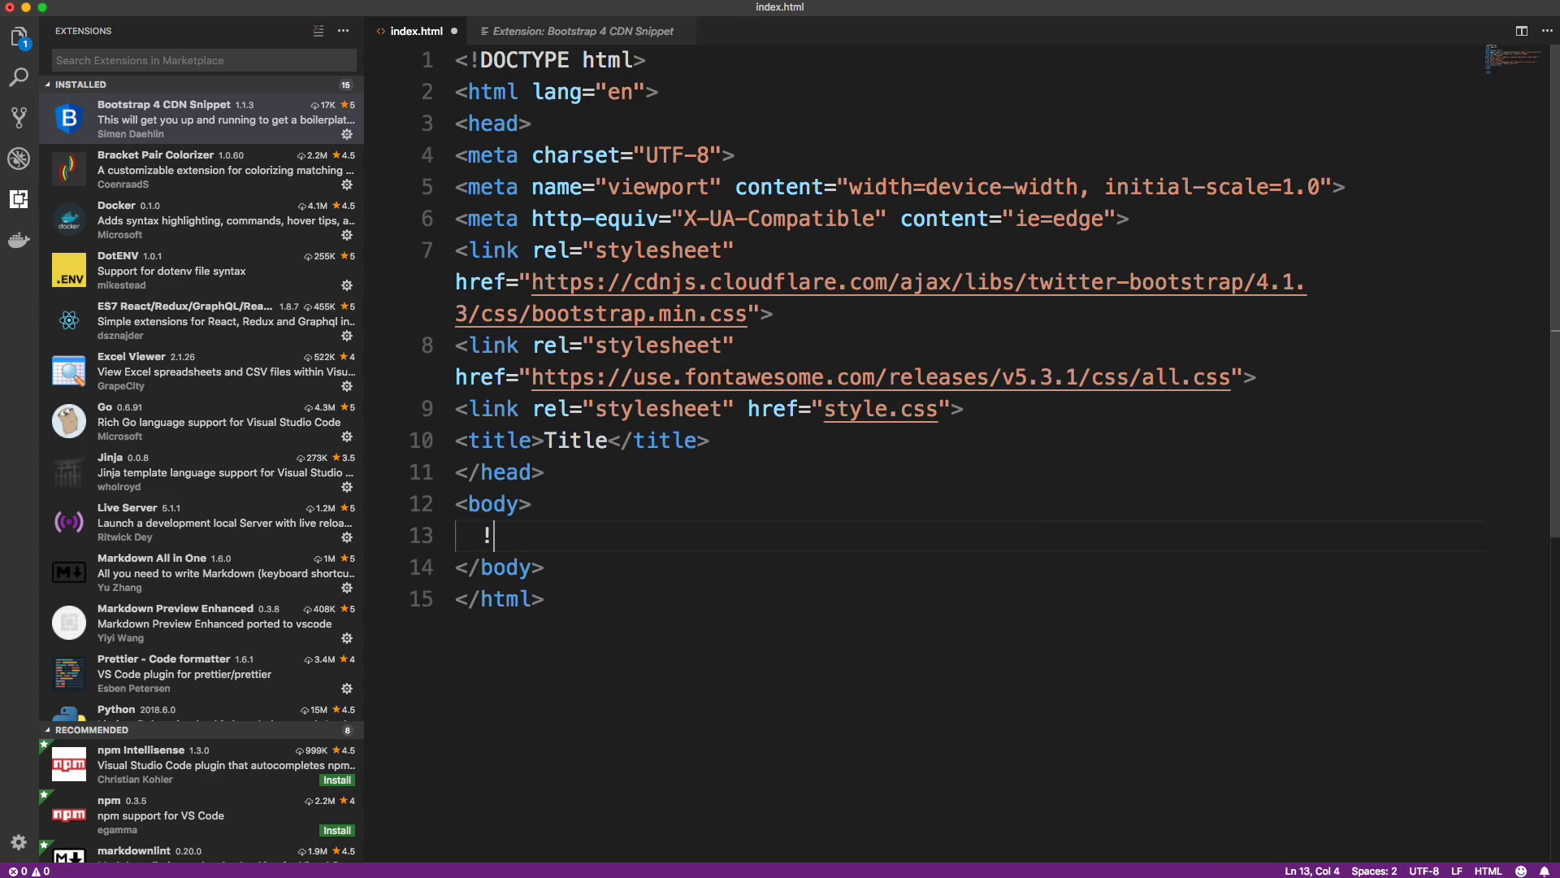
{"action": "type", "text": "bsna"}
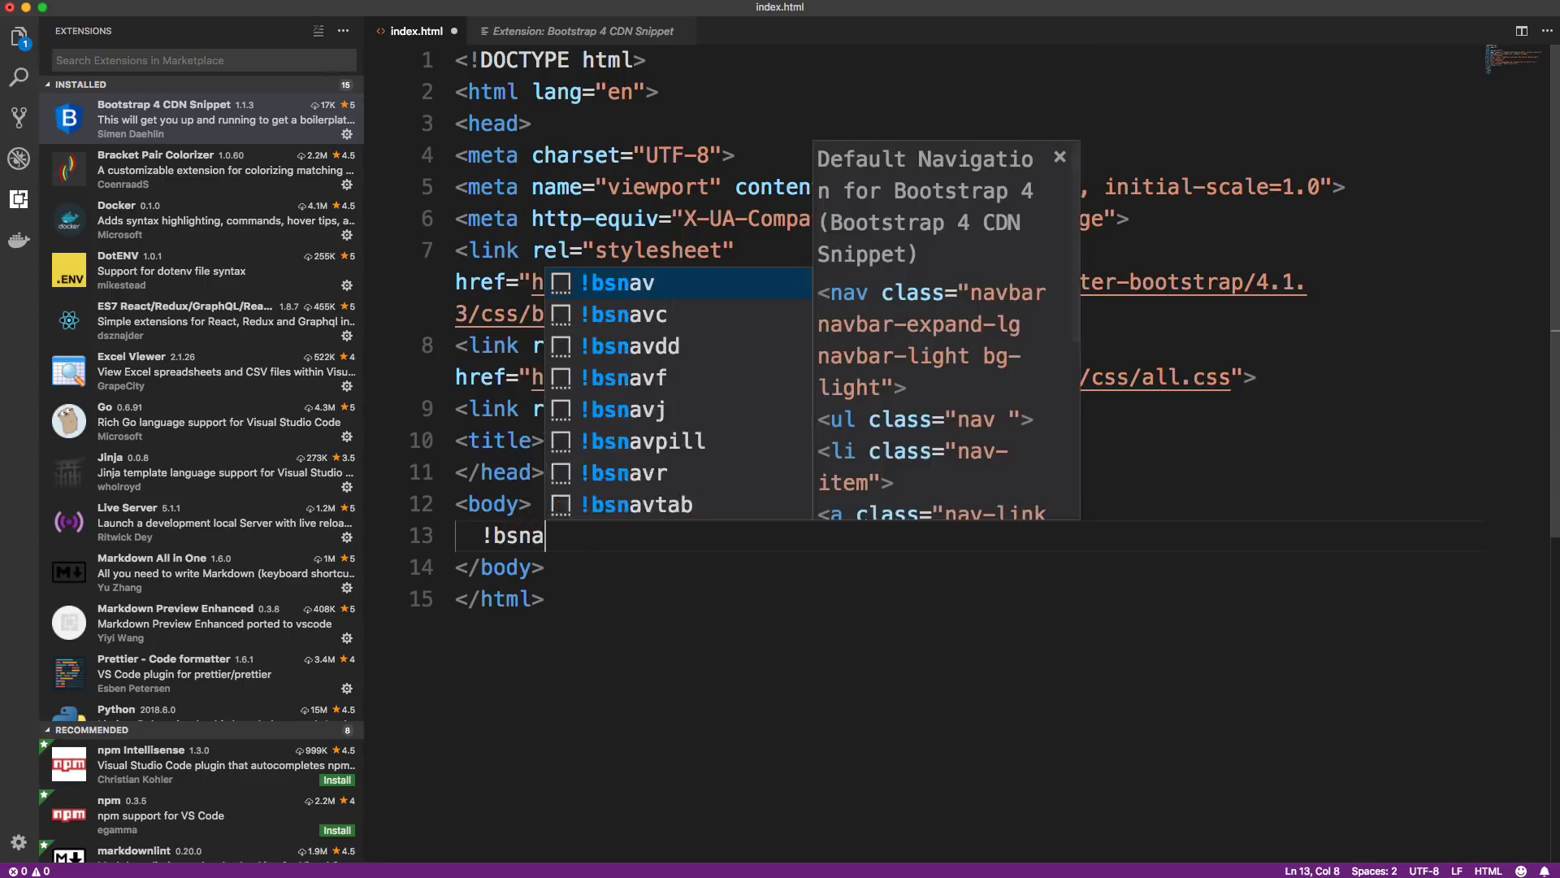
{"action": "key", "text": "Enter"}
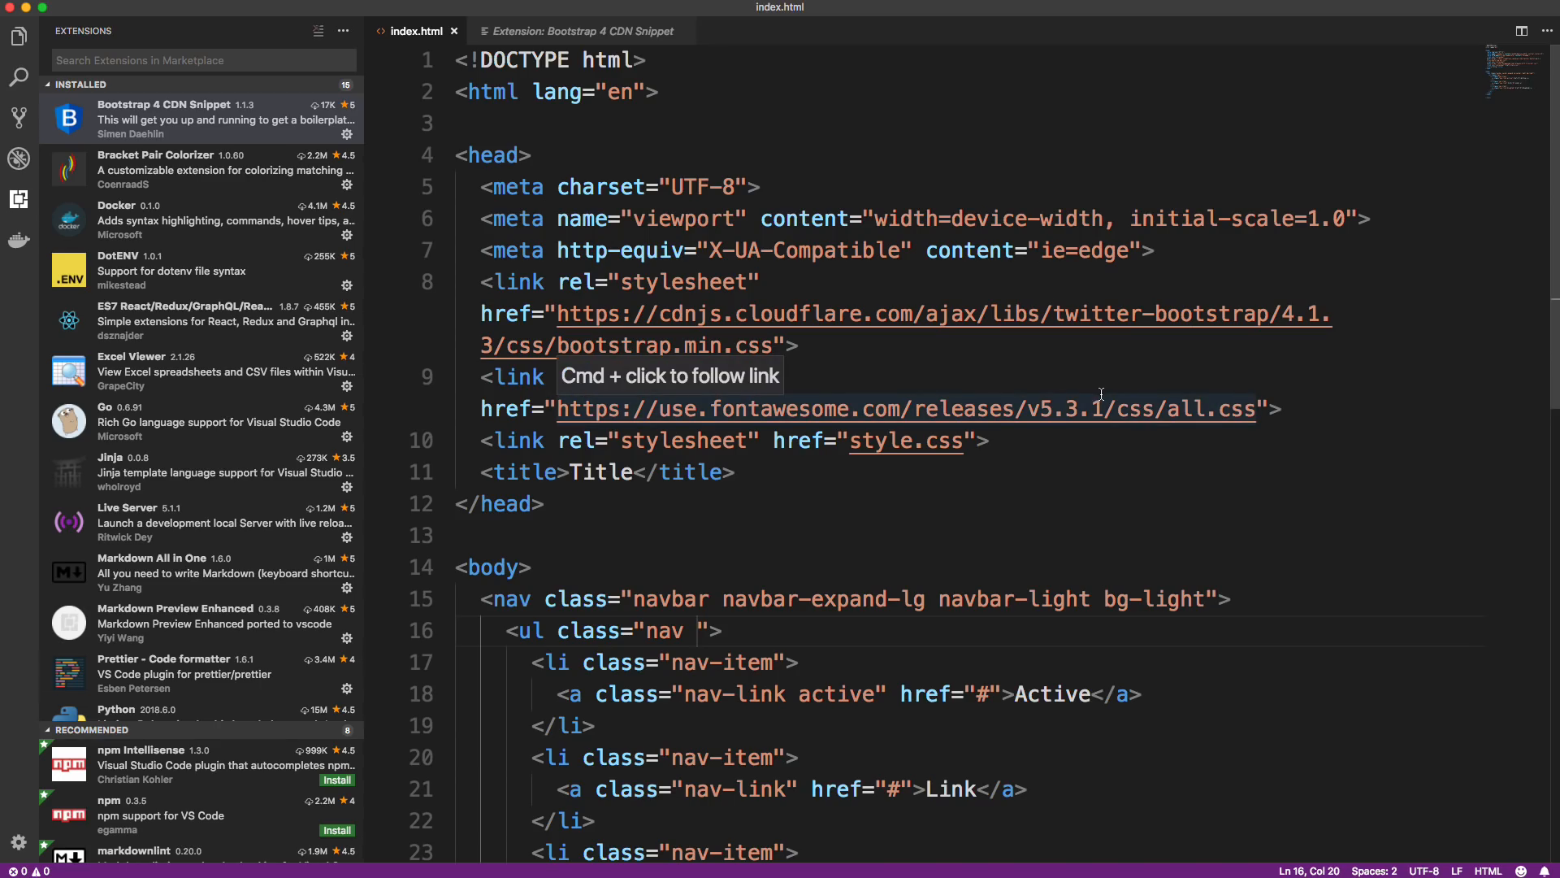
{"action": "mouse_move", "coordinate": [767, 330]}
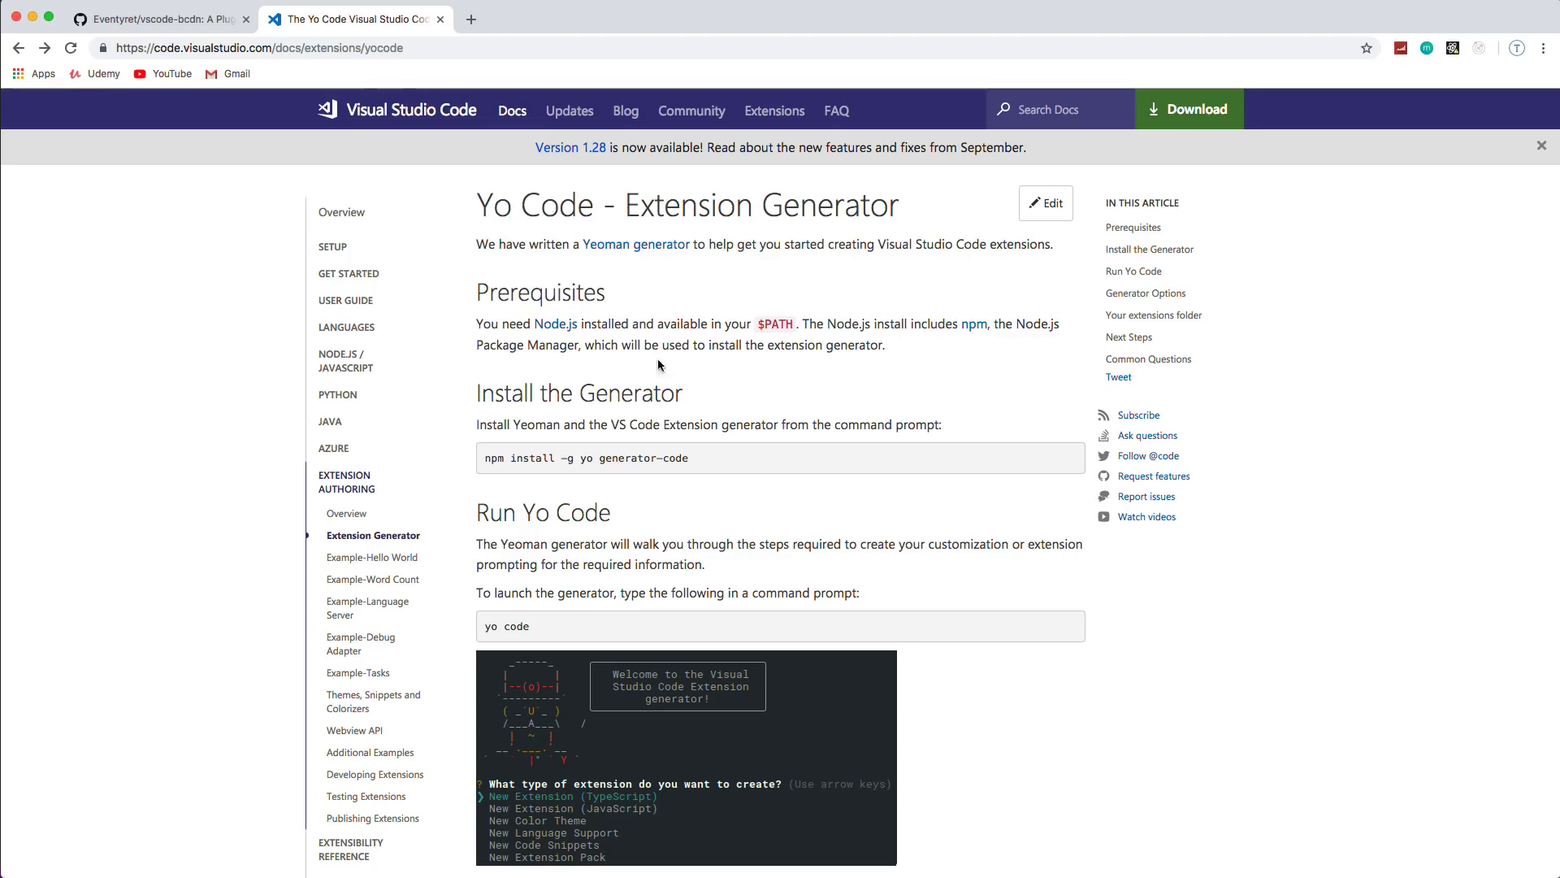
Step: Run sudo npm i -g yo generator-code in Terminal to install Yeoman and the VS Code generator globally
{"action": "double_click", "coordinate": [644, 459]}
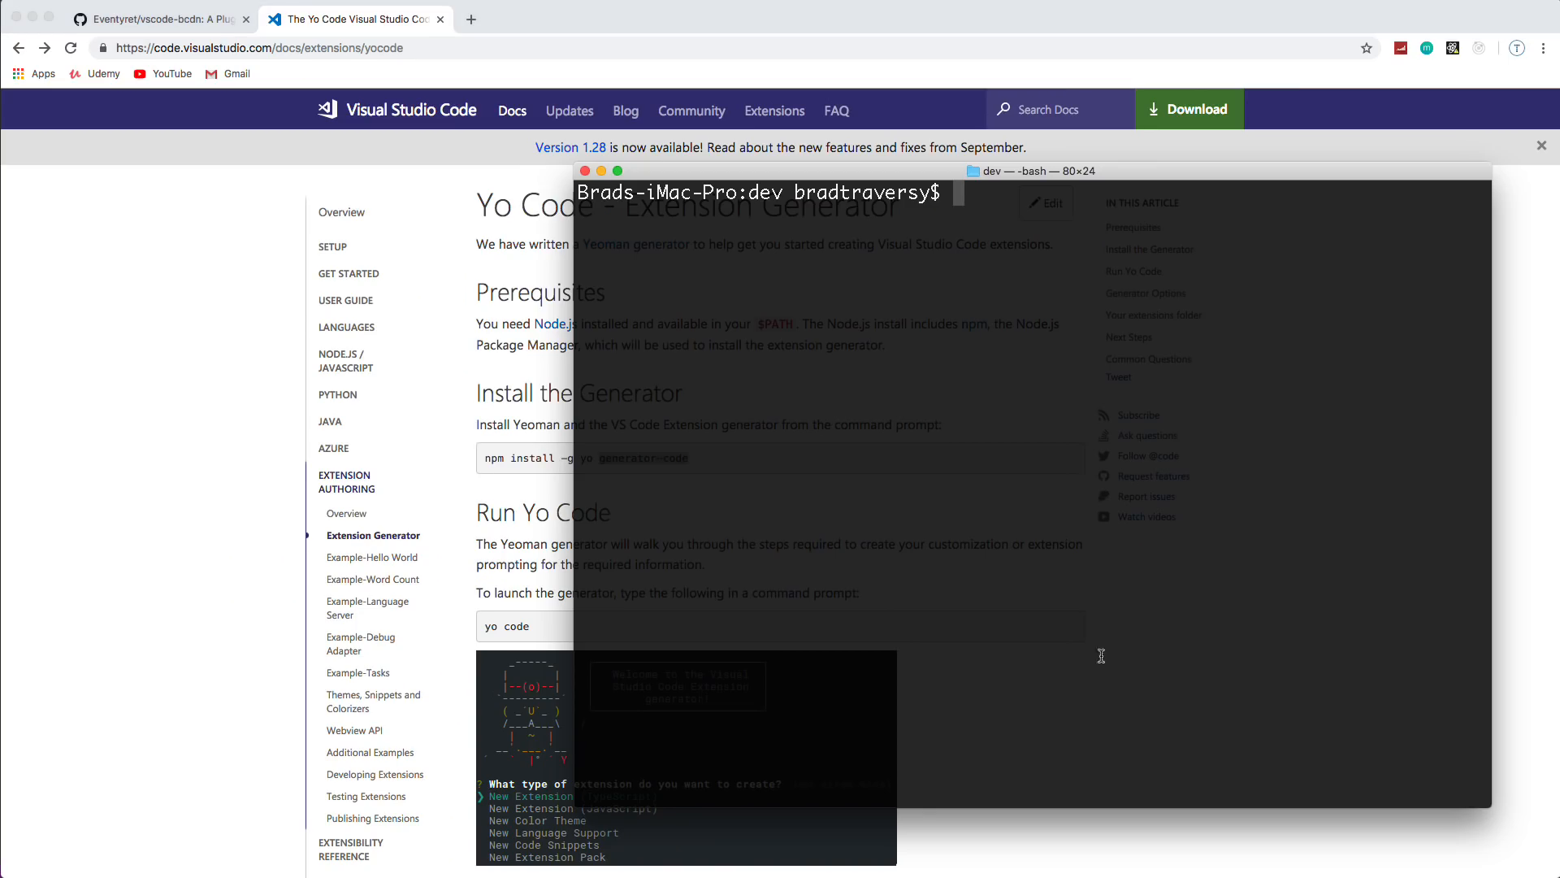
{"action": "type", "text": "npm i -g"}
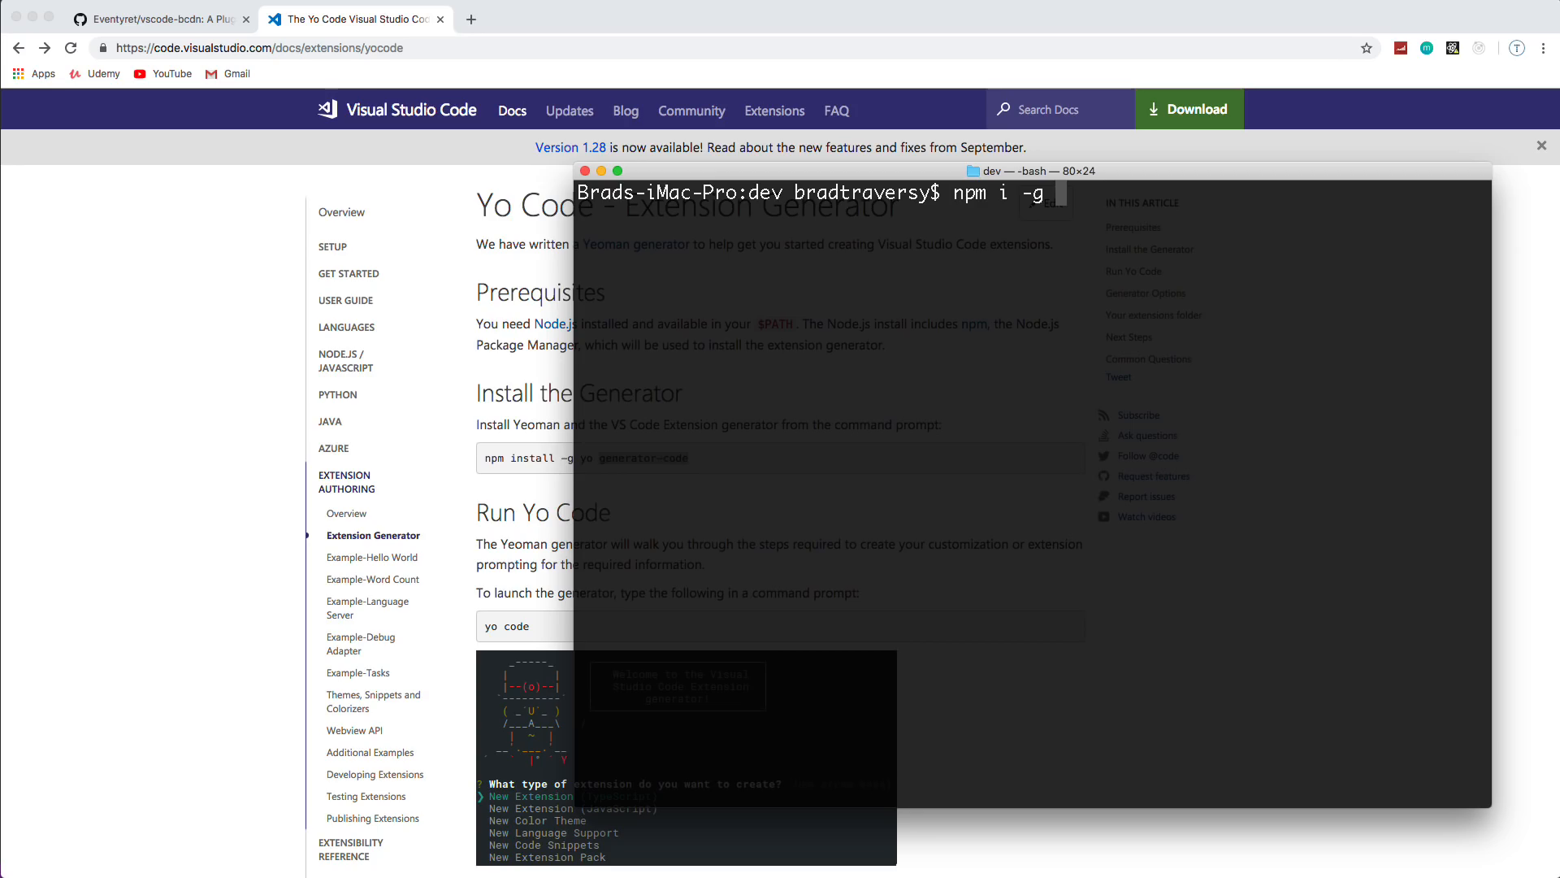
{"action": "type", "text": "yo generator-code"}
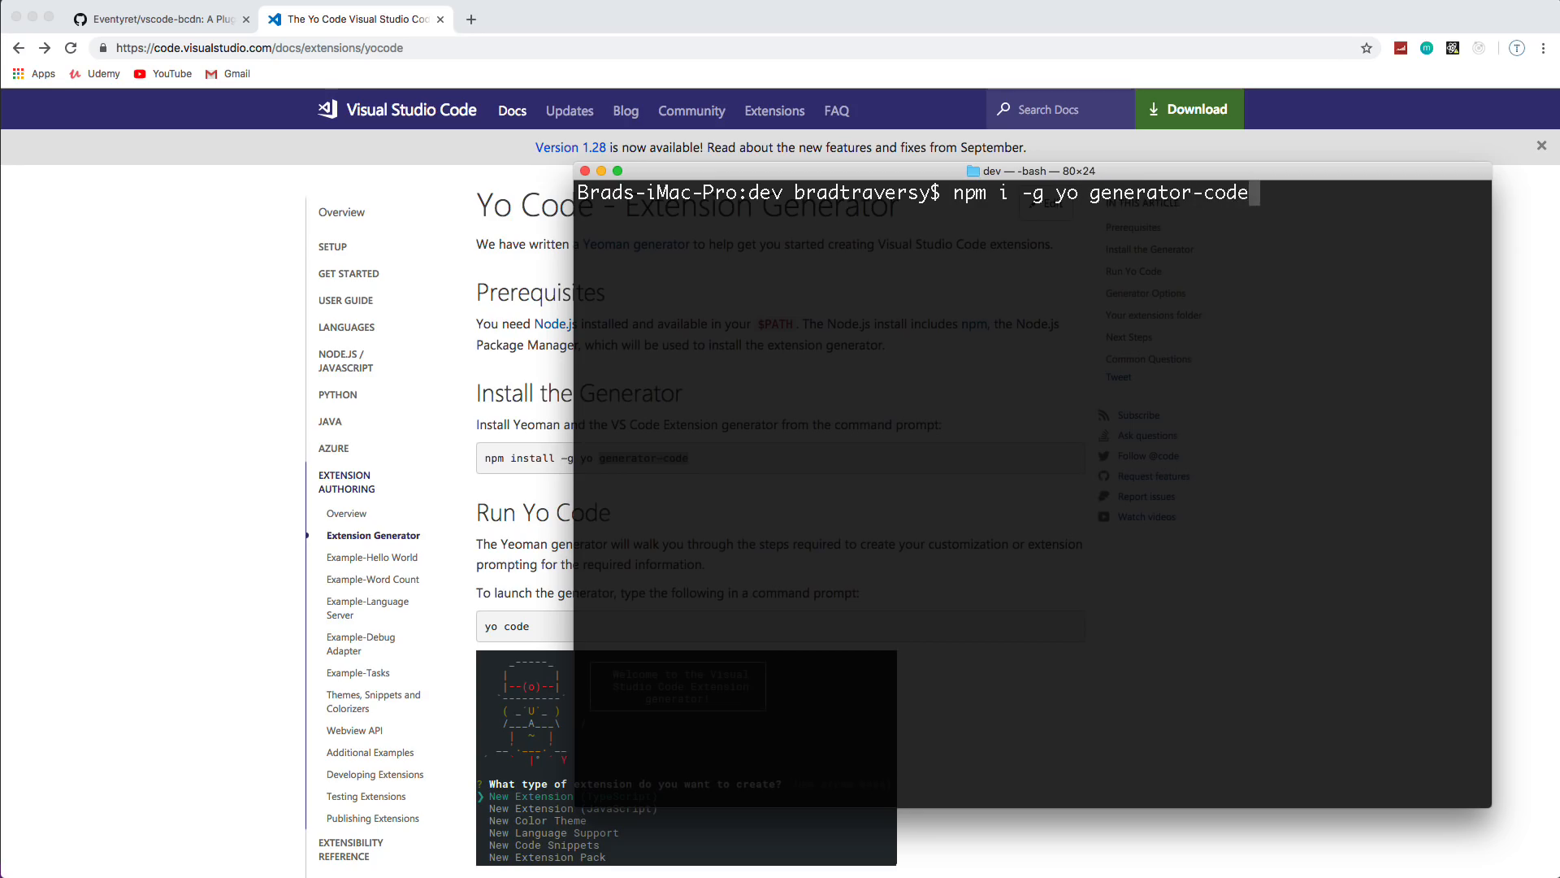
{"action": "key", "text": "Return"}
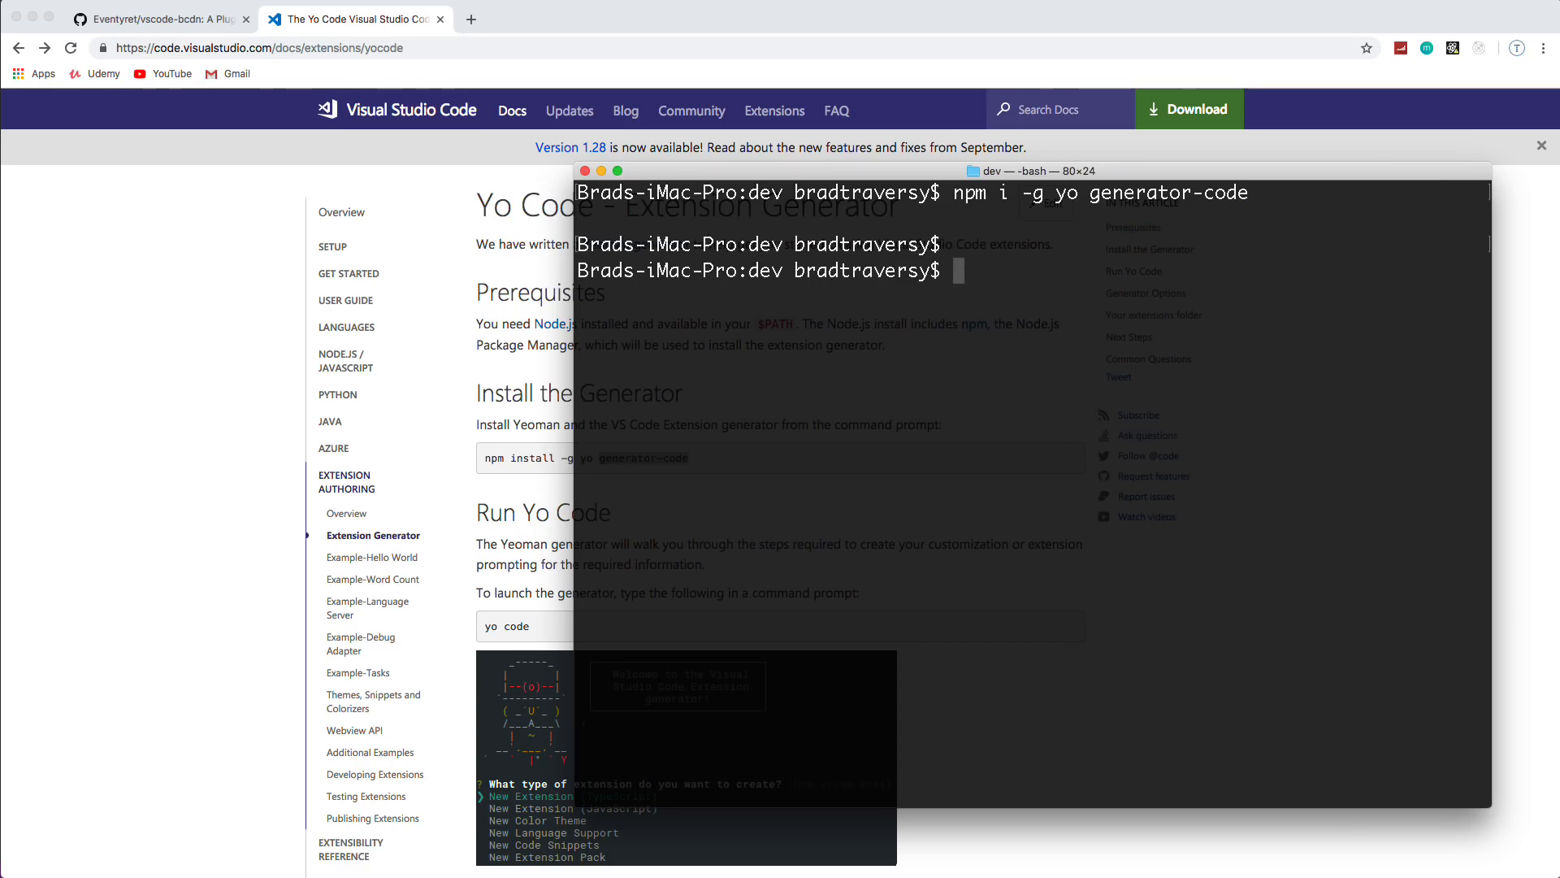
{"action": "type", "text": "npm i -g yo generator-code"}
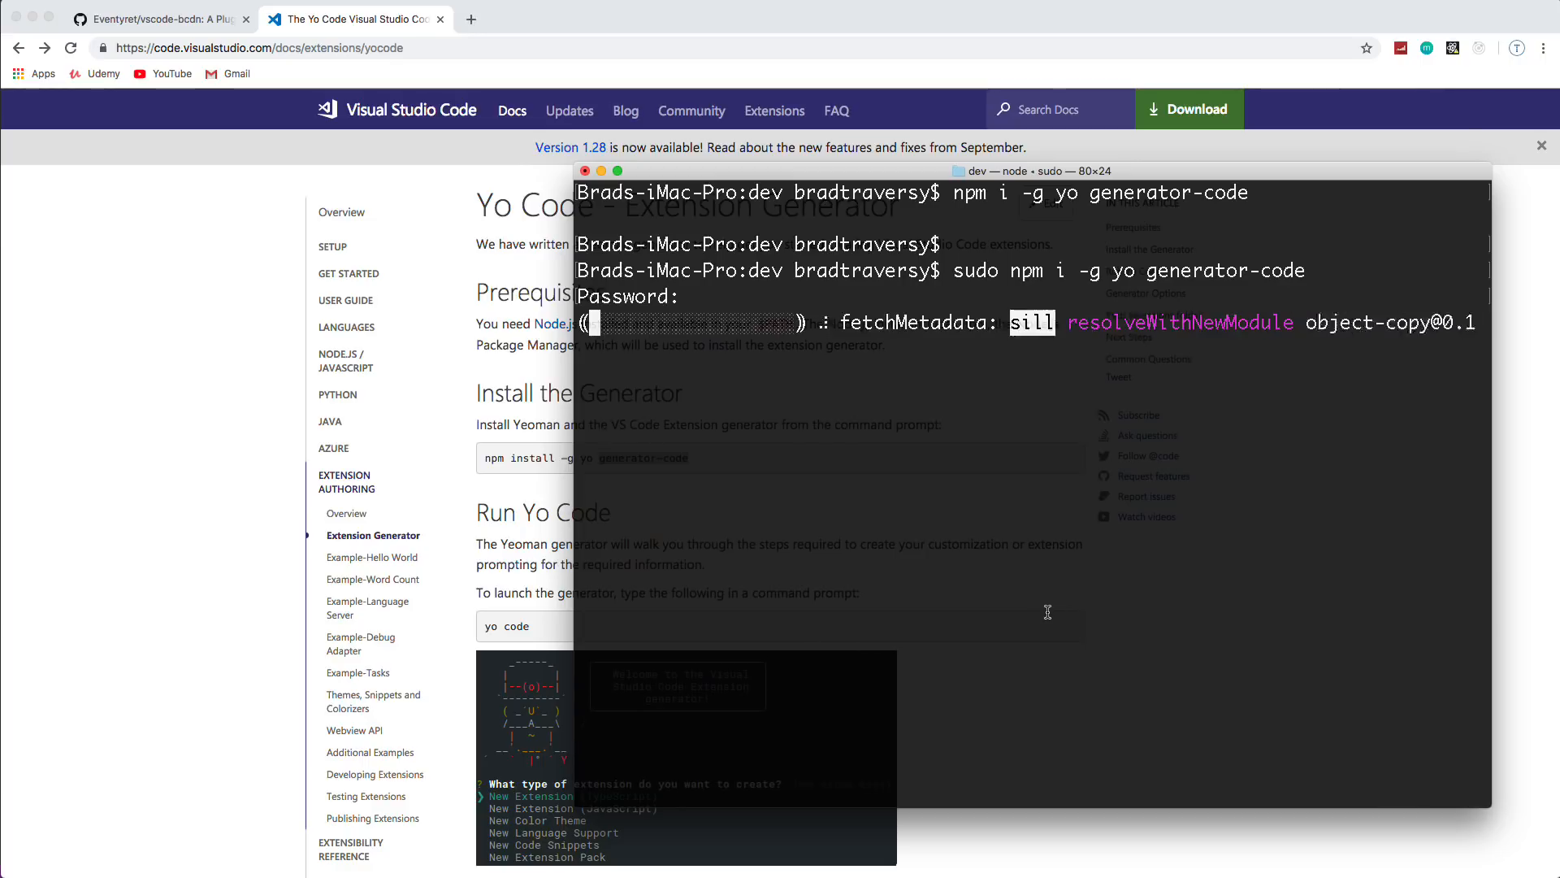
{"action": "scroll", "scroll_direction": "down", "scroll_amount": 3}
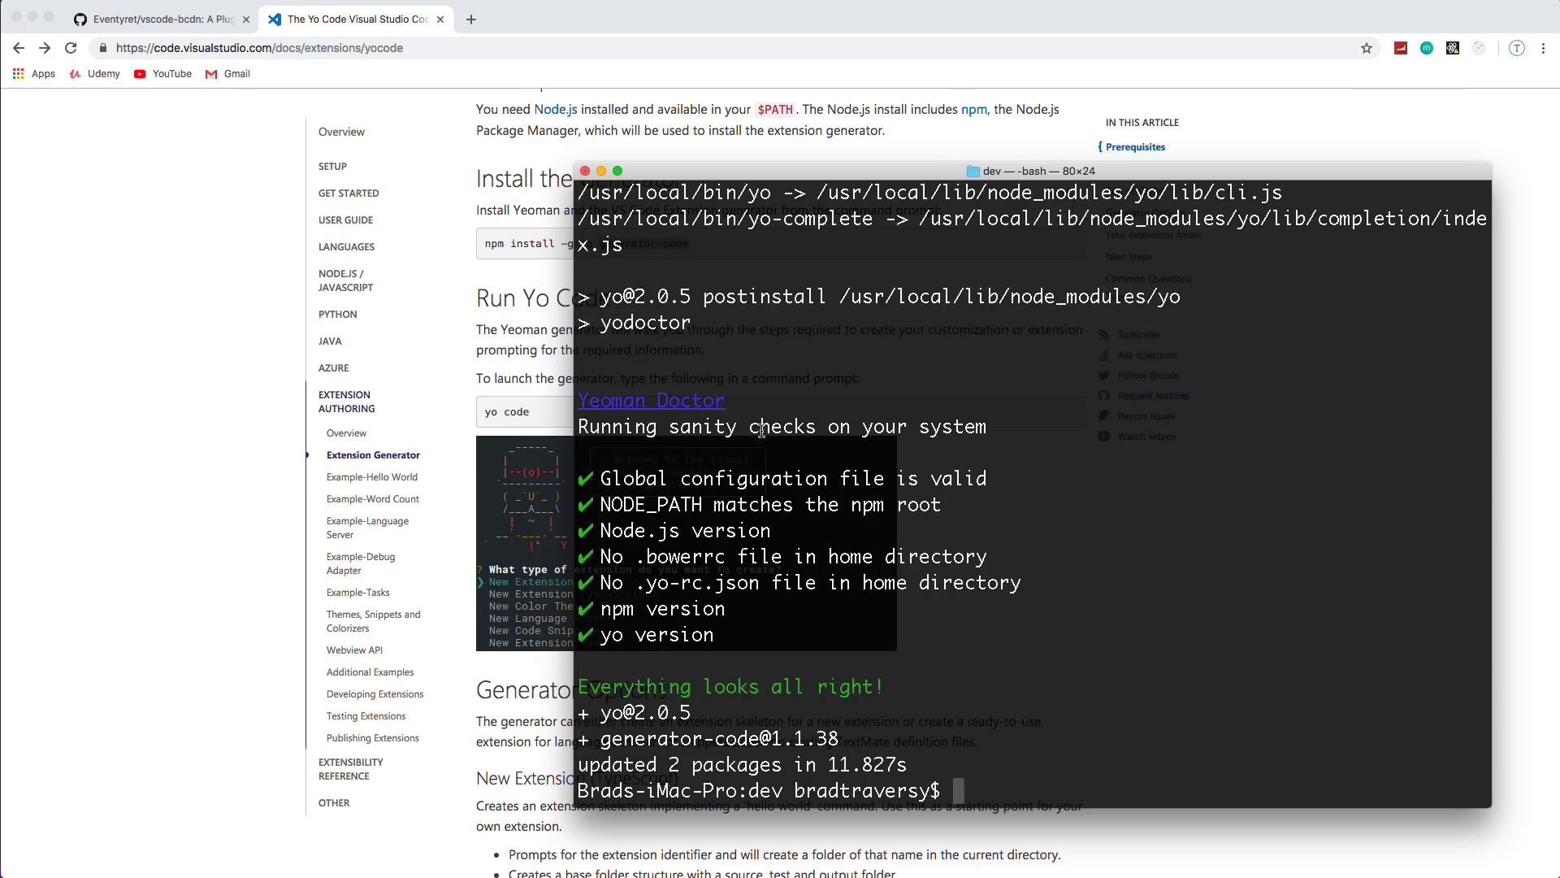
{"action": "mouse_move", "coordinate": [1187, 561]}
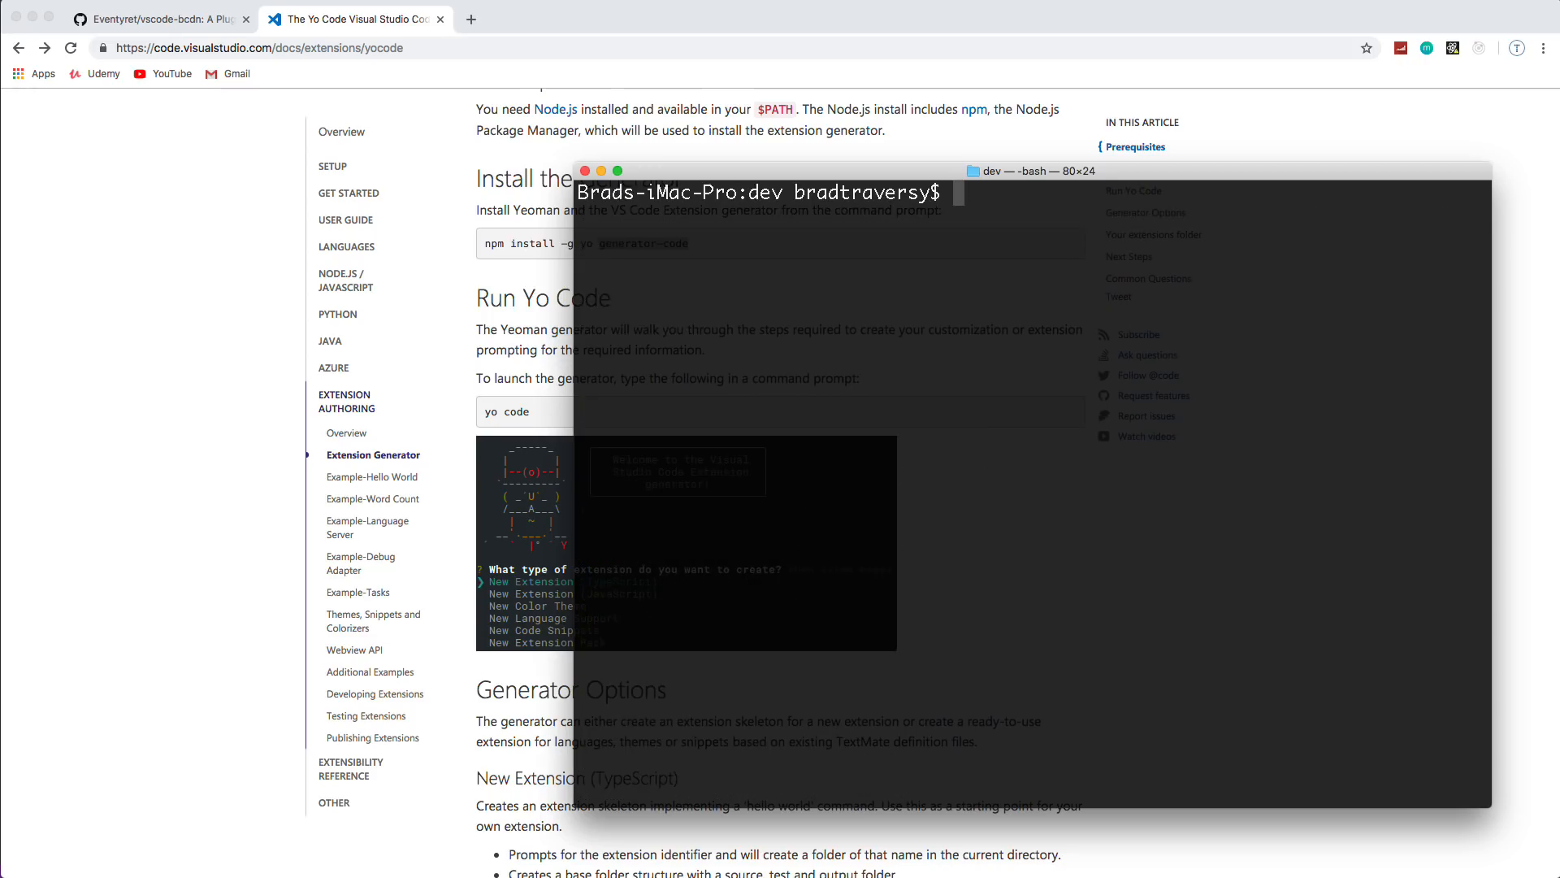
Step: Create the bs4snippets folder with mkdir and enter yo code at the prompt
{"action": "type", "text": "mkdir"}
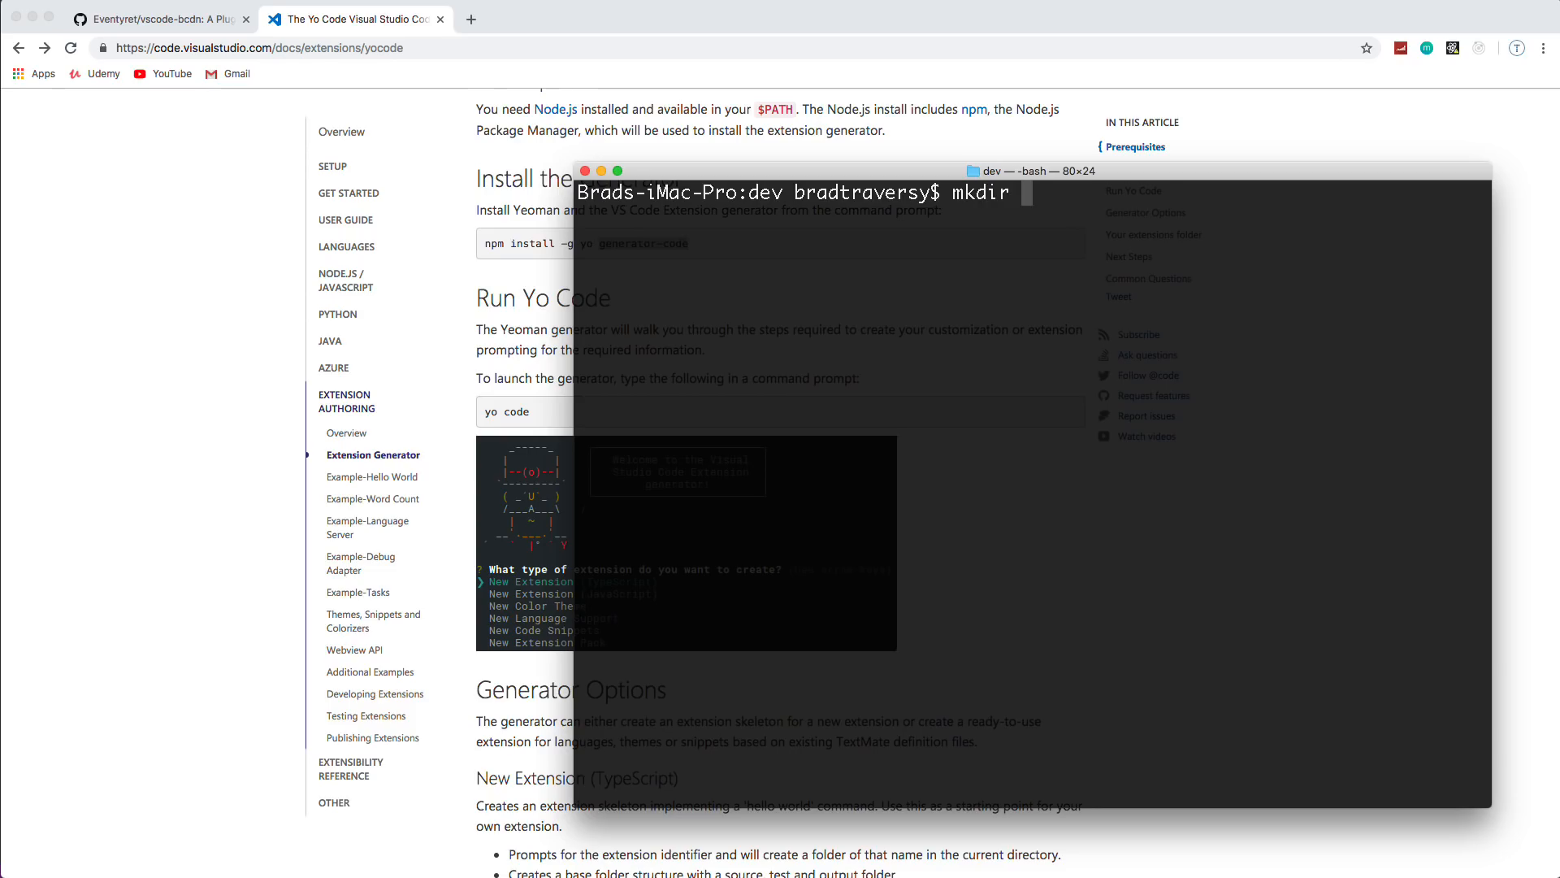
{"action": "type", "text": "bs"}
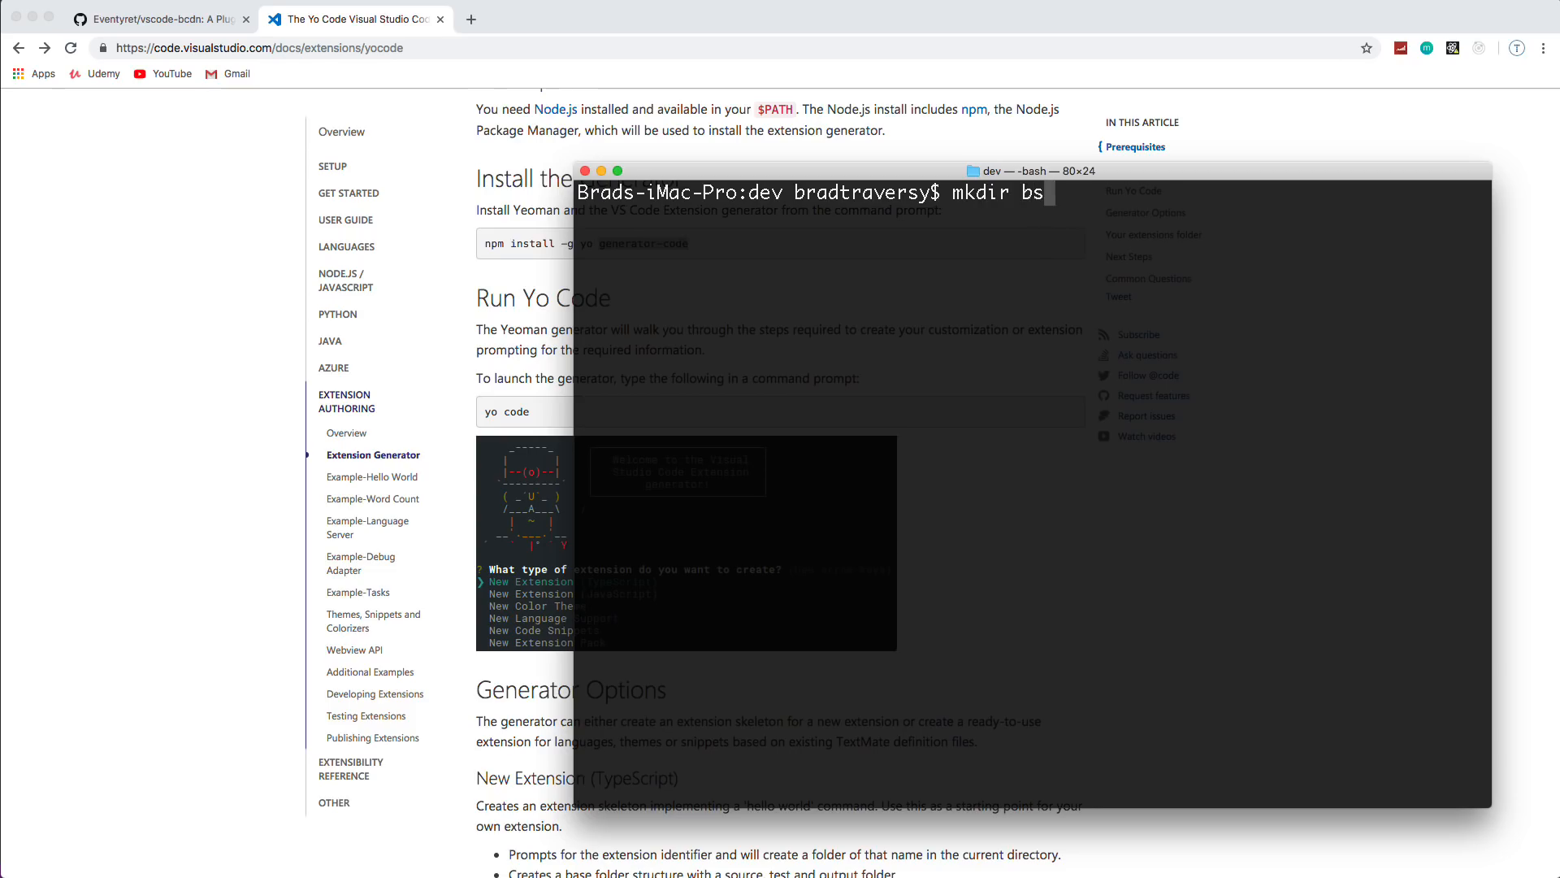
{"action": "type", "text": "4snippets"}
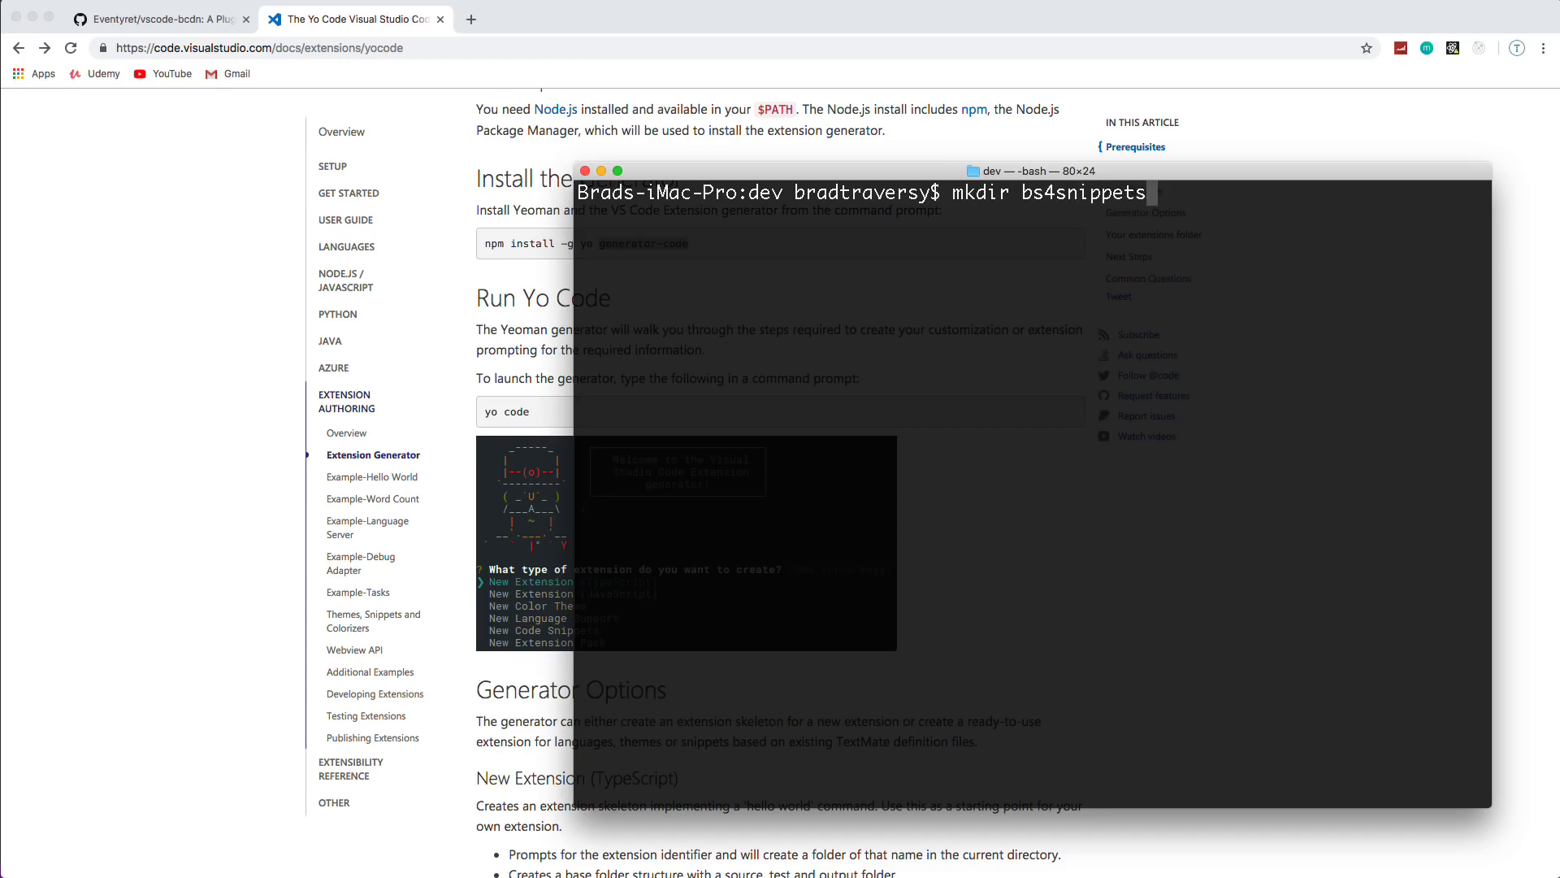
{"action": "key", "text": "enter"}
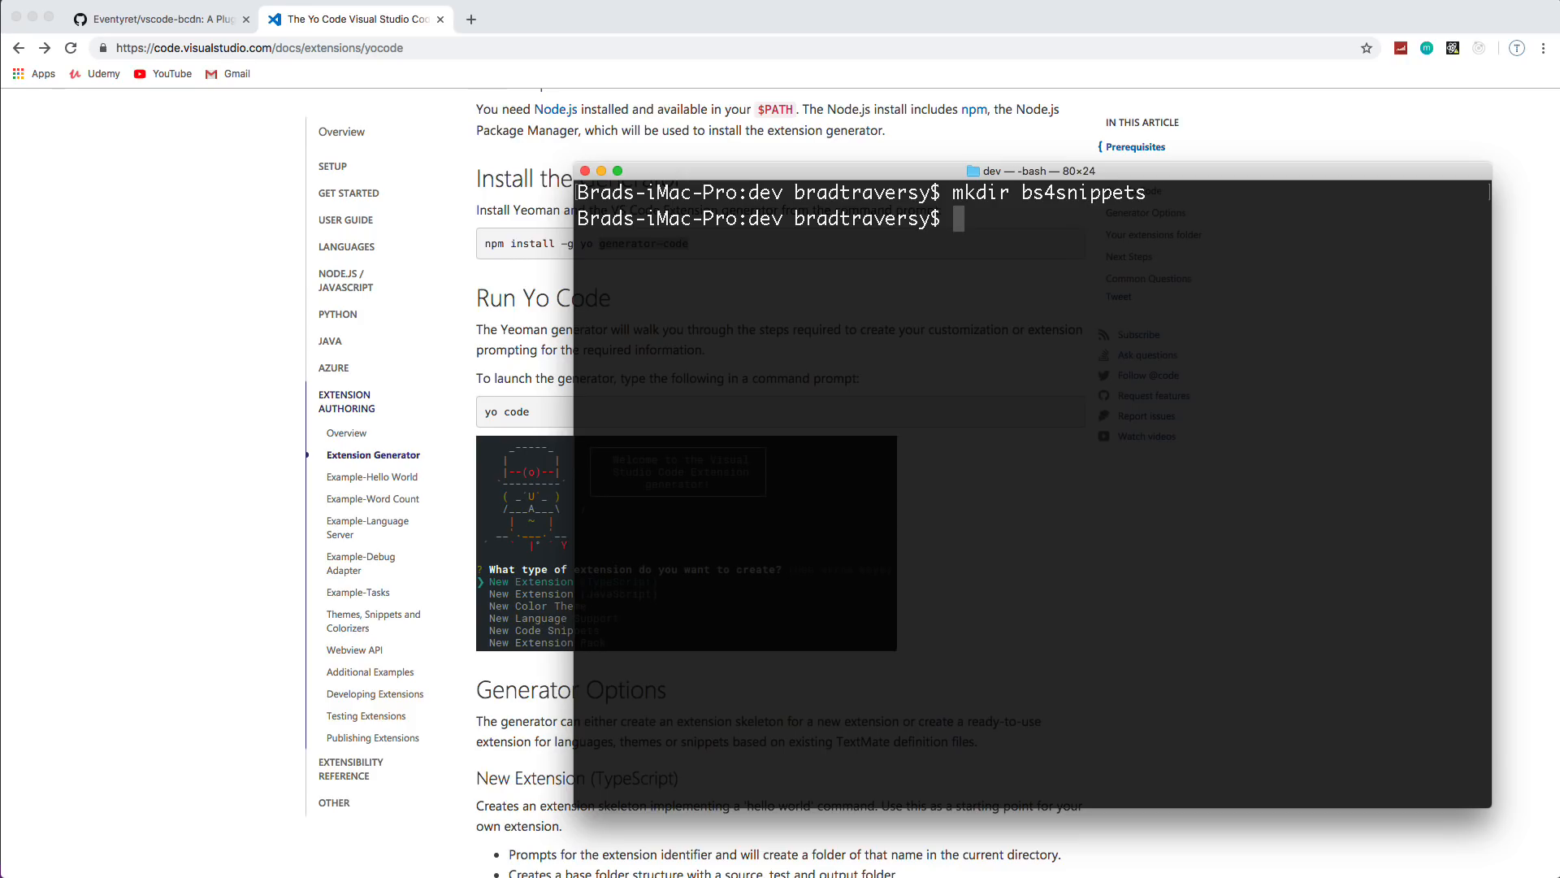
{"action": "type", "text": "yo code"}
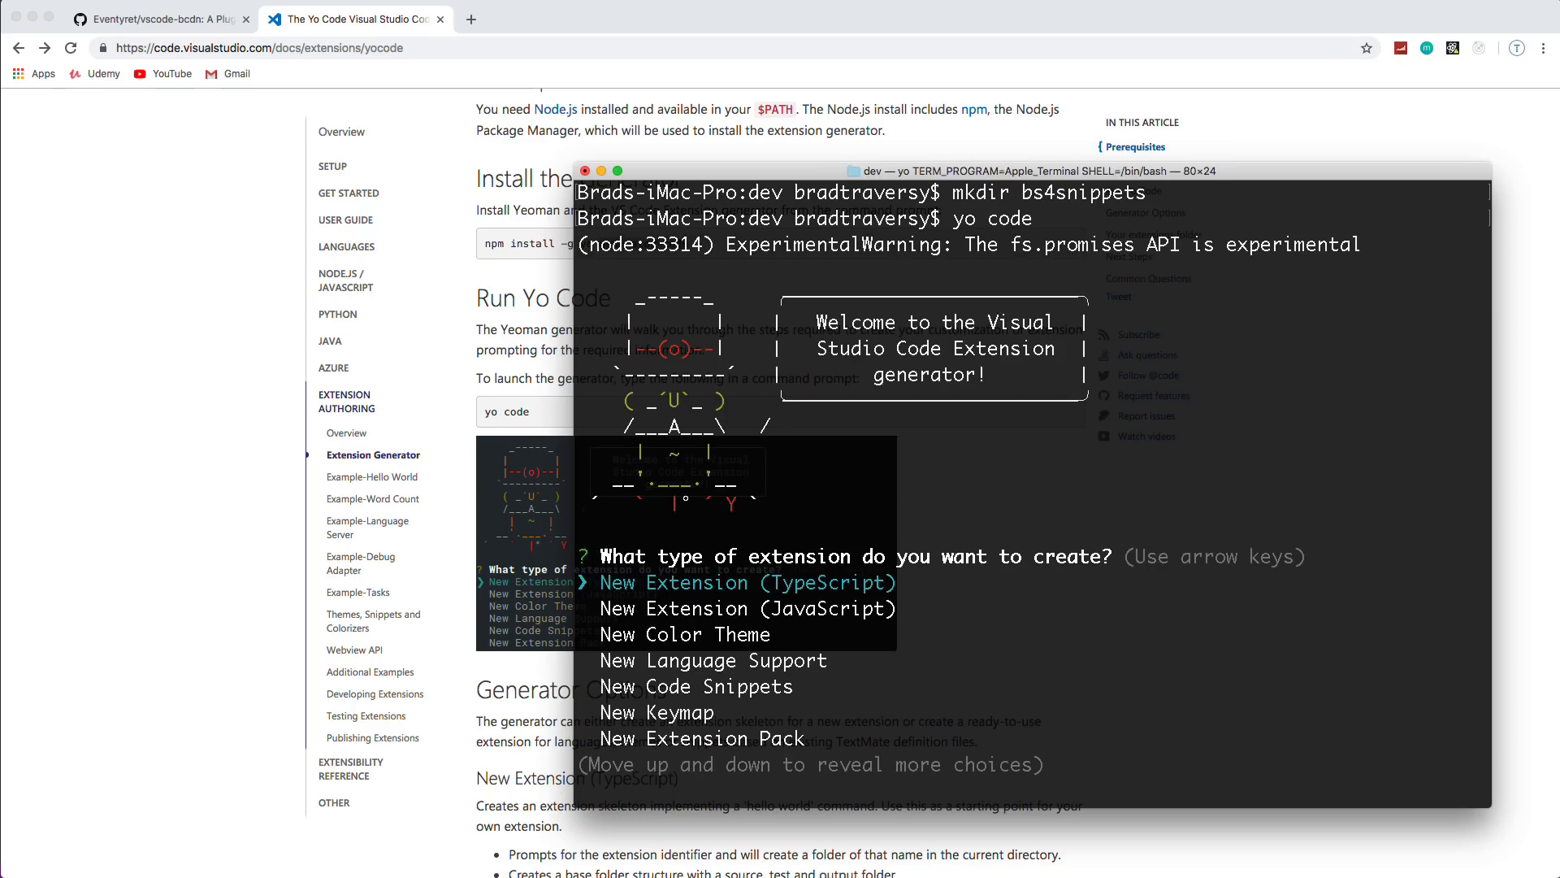
Step: Choose New Code Snippets with no import folder and name the extension bs4snippets
{"action": "key", "text": "Down"}
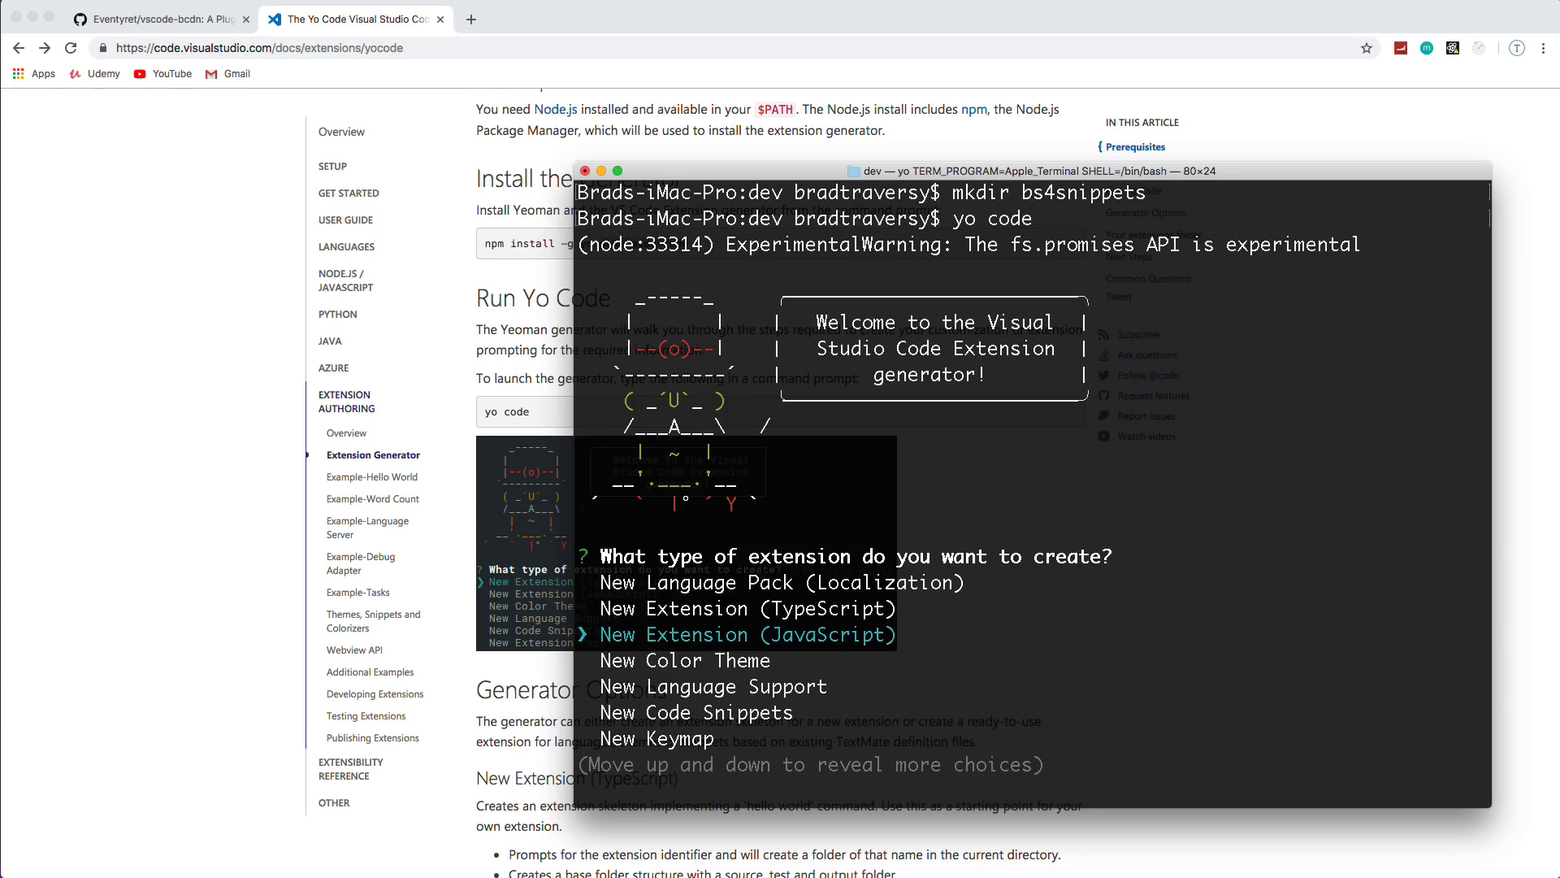
{"action": "key", "text": "down"}
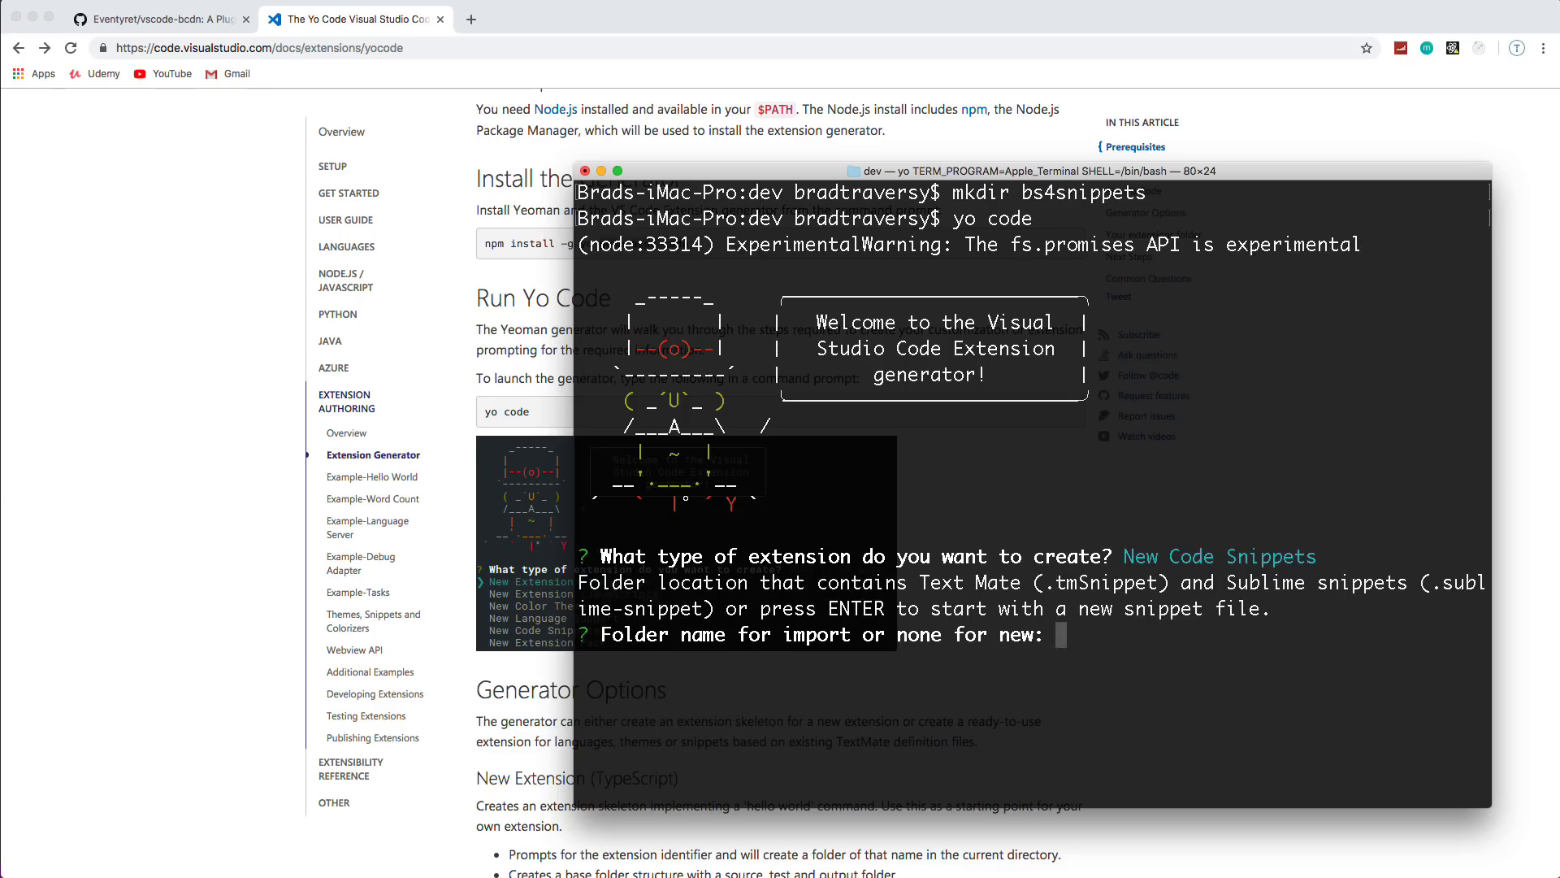
{"action": "key", "text": "enter"}
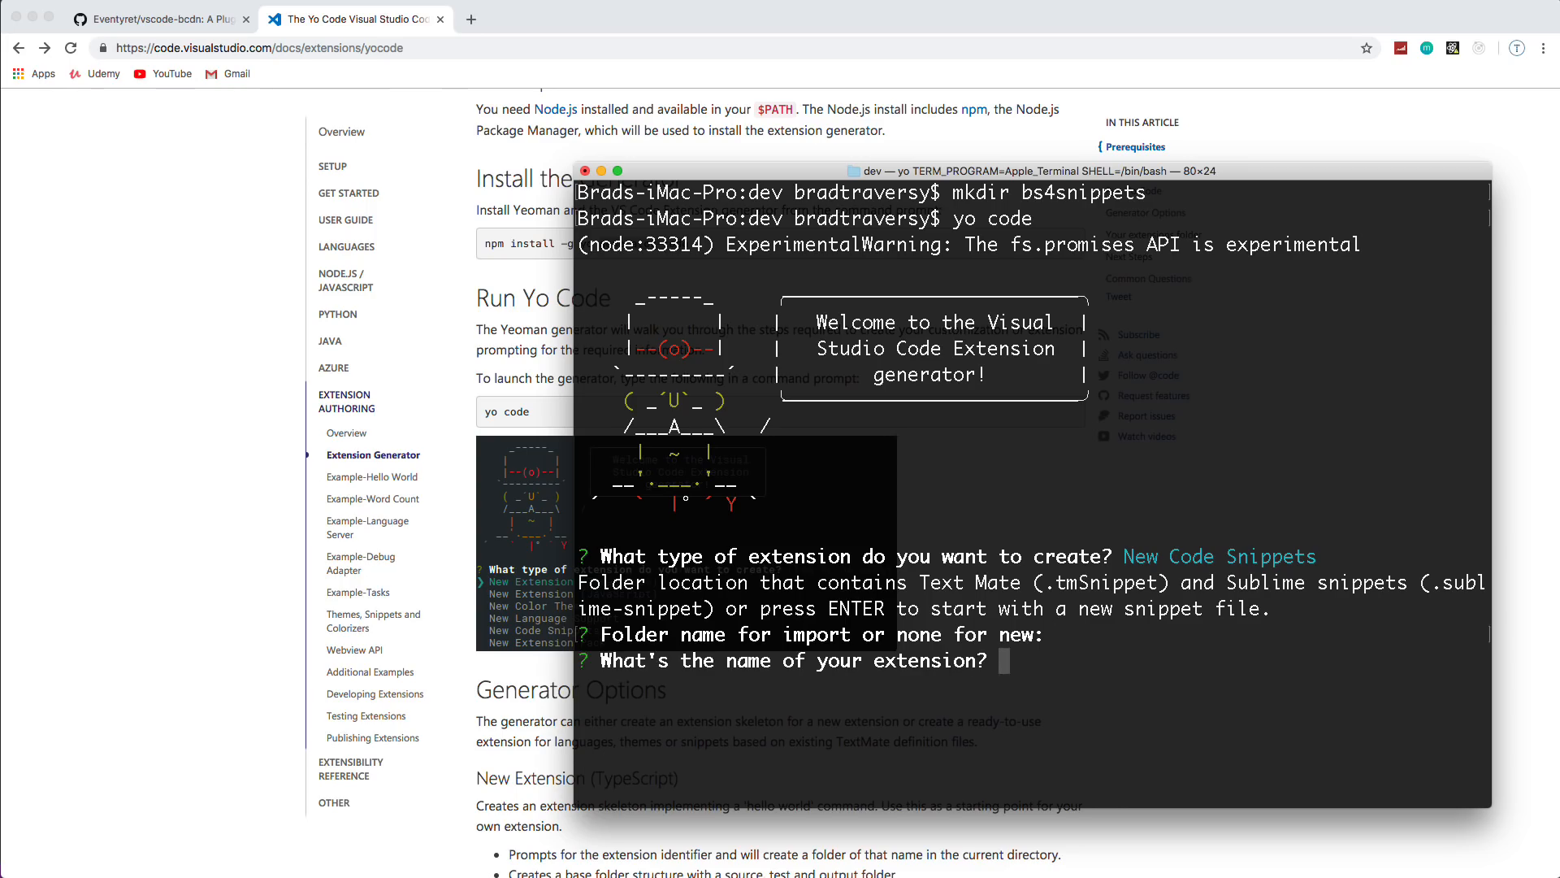
{"action": "type", "text": "b"}
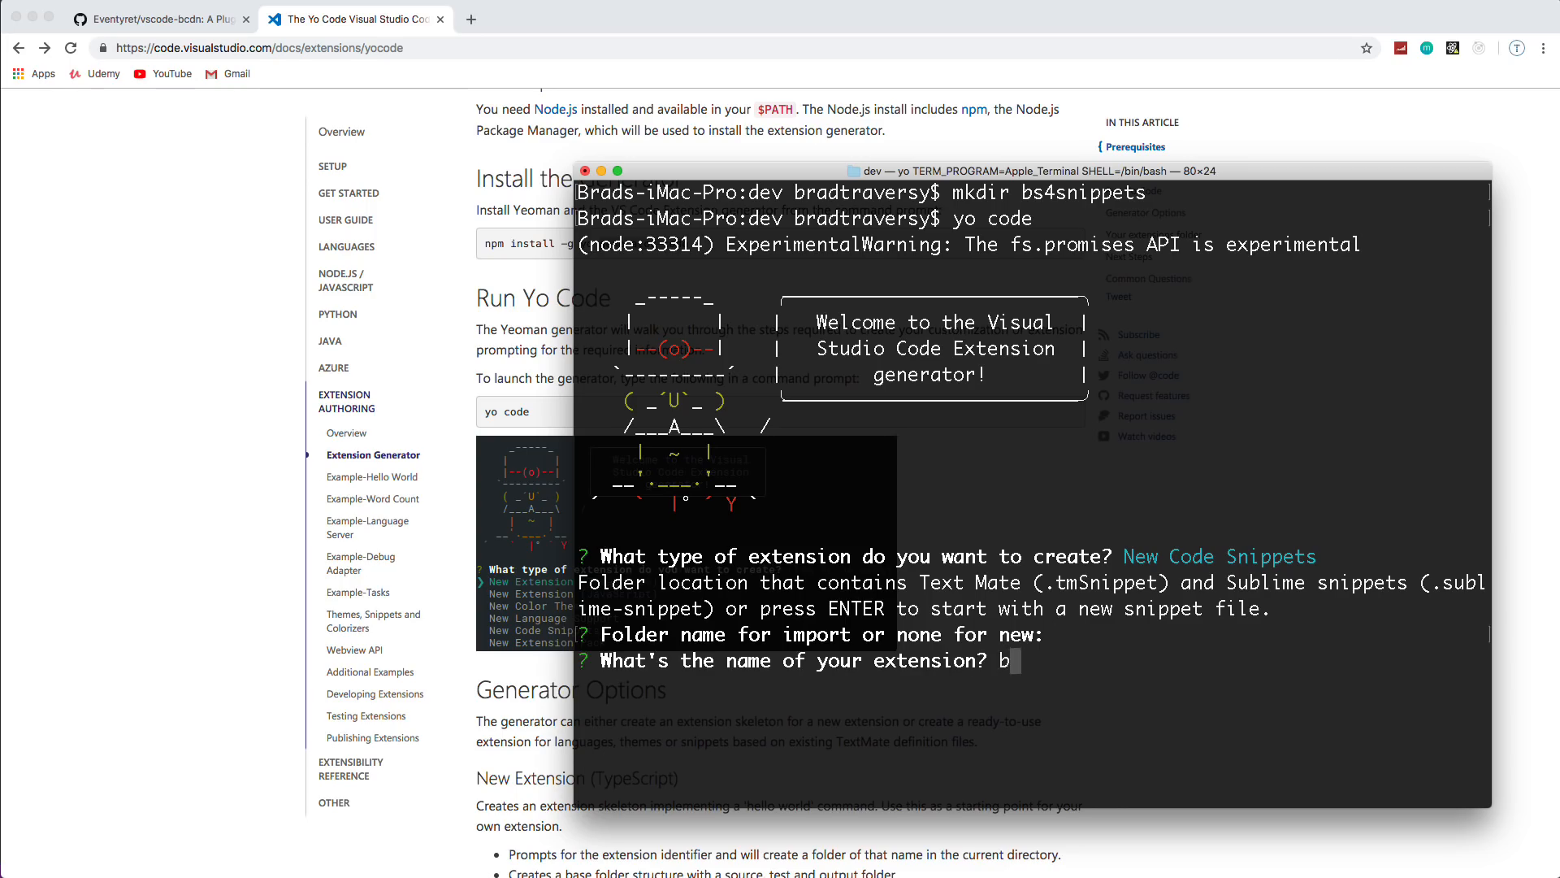
{"action": "type", "text": "s4snippets"}
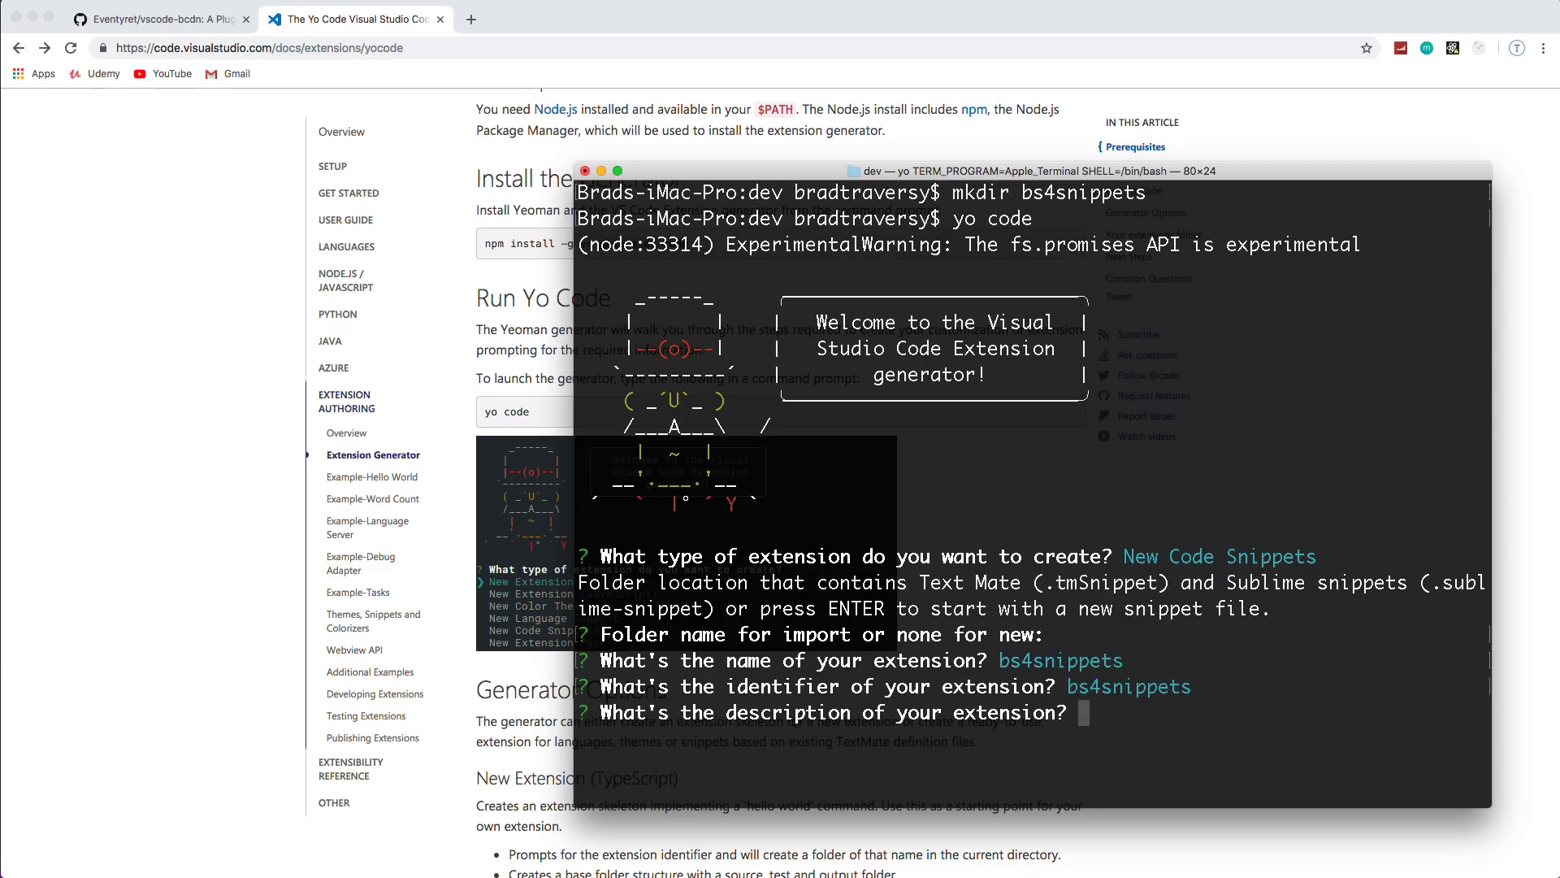
Step: Describe it as a simple Bootstrap 4 snippet generator and set language id html to generate it
{"action": "type", "text": "Simple Bootstrap 4 snippet gene"}
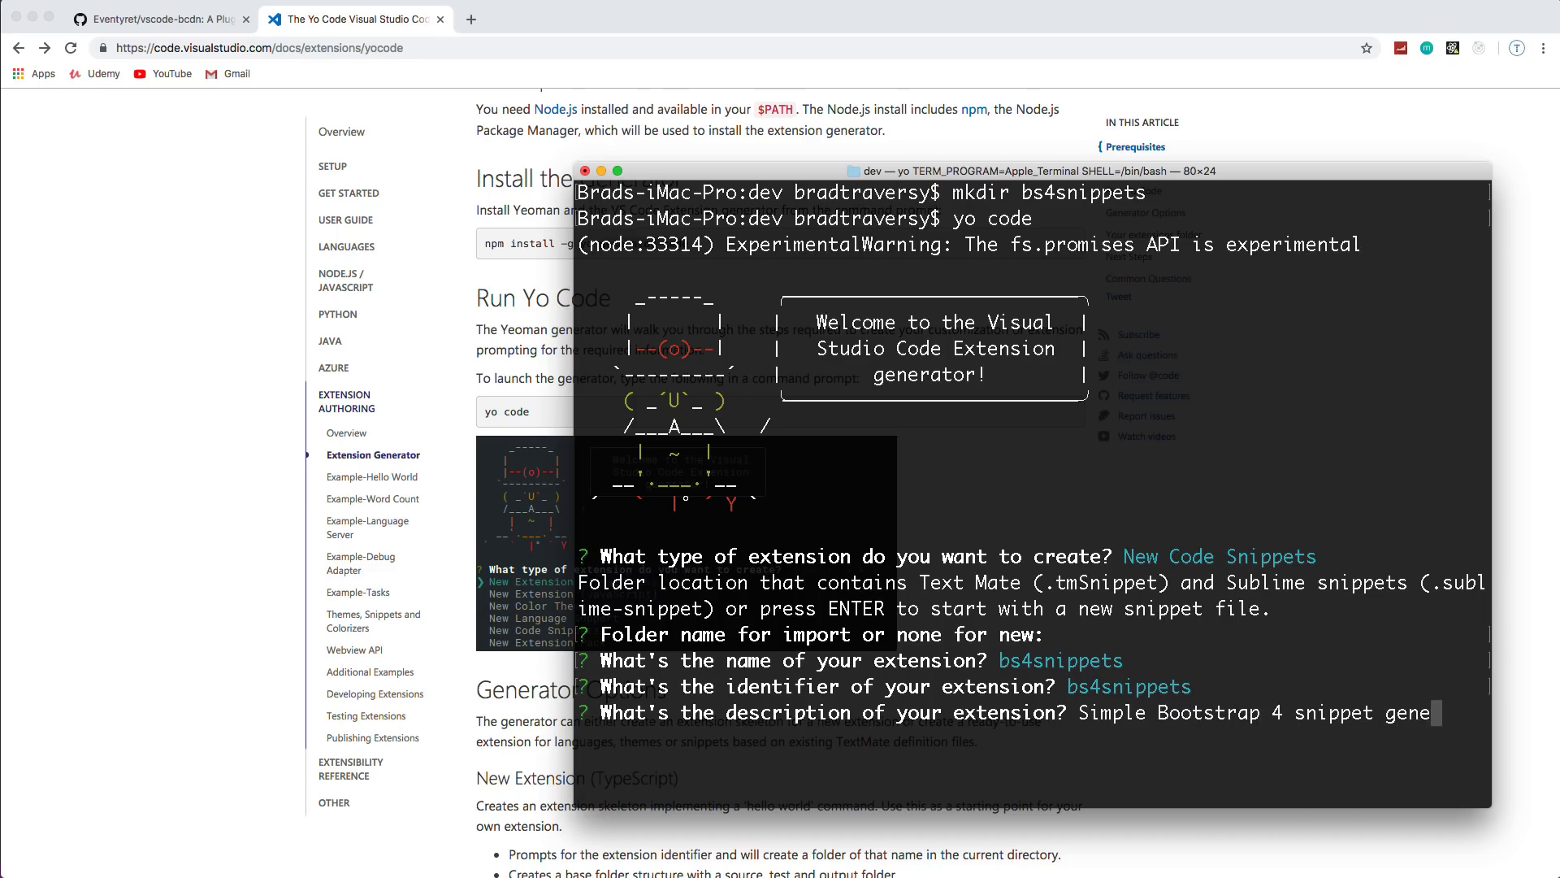
{"action": "key", "text": "enter"}
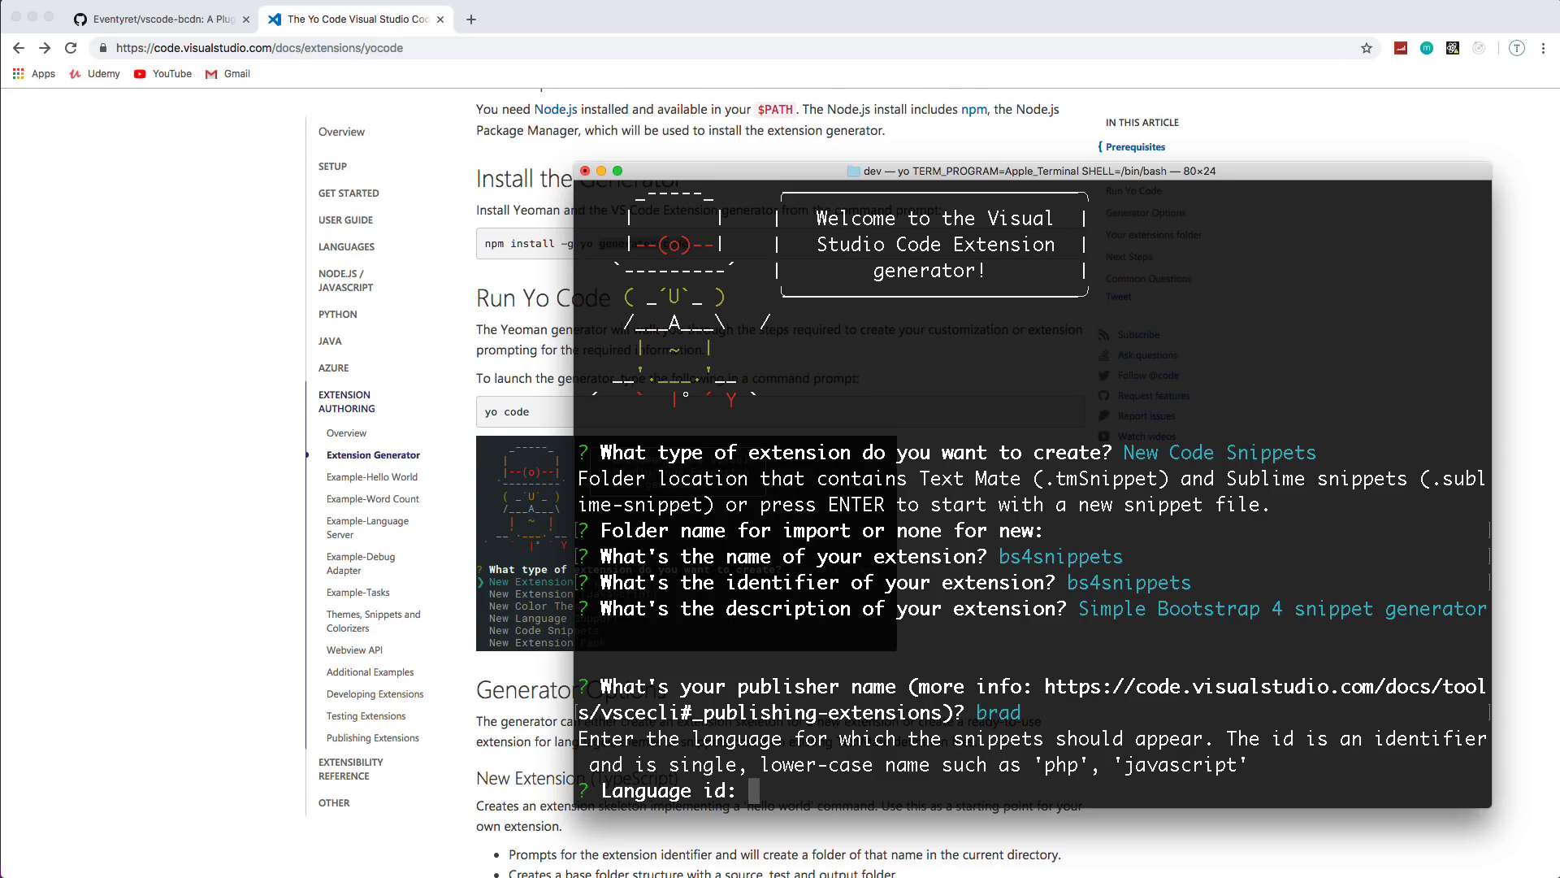
{"action": "type", "text": "html"}
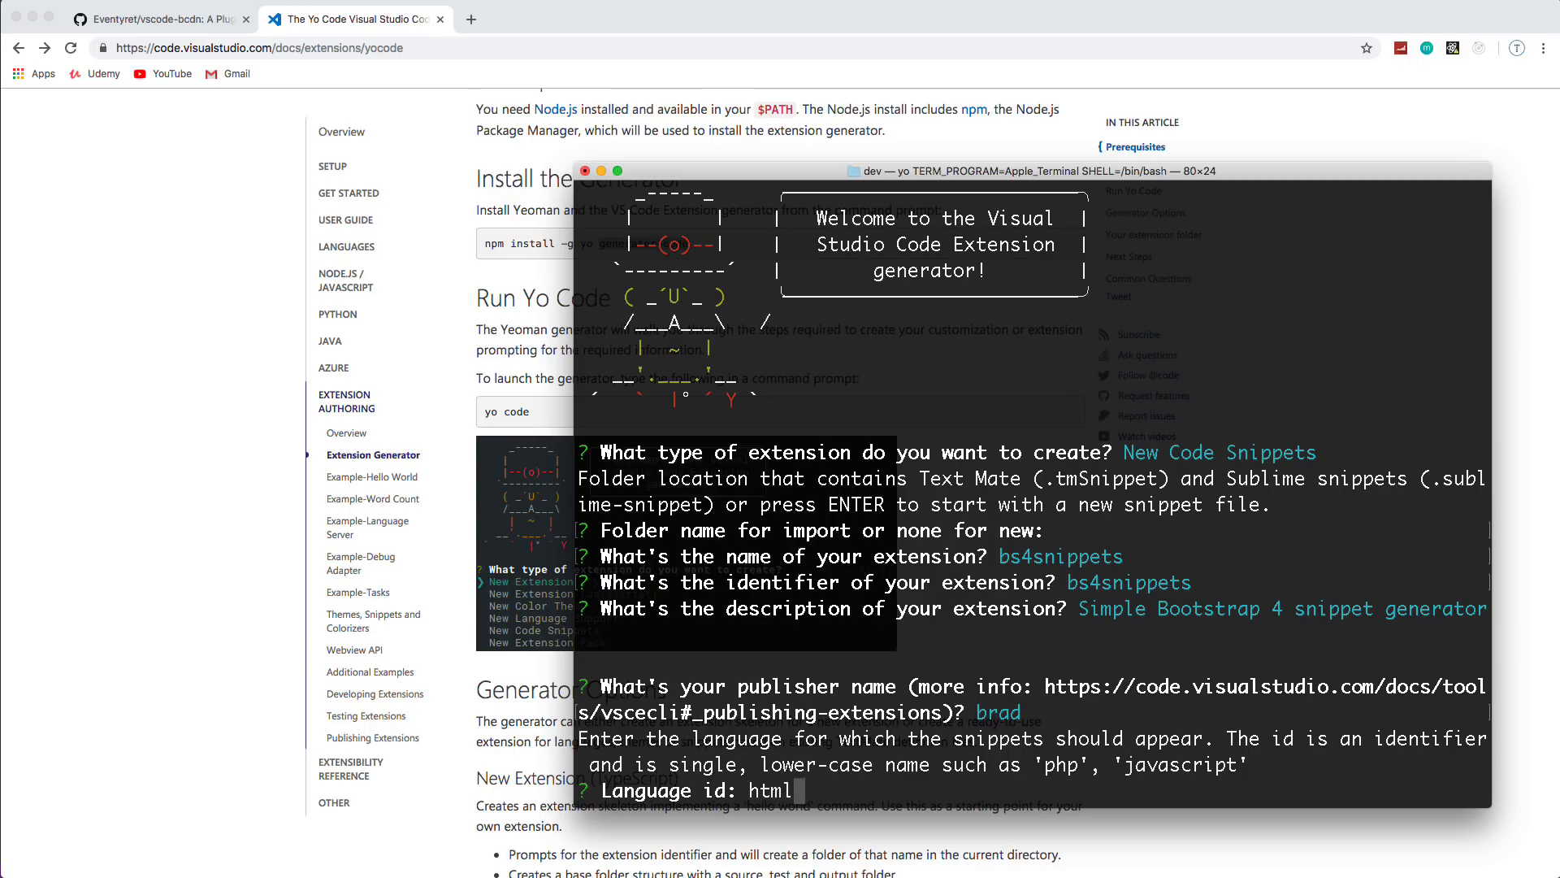
{"action": "key", "text": "enter"}
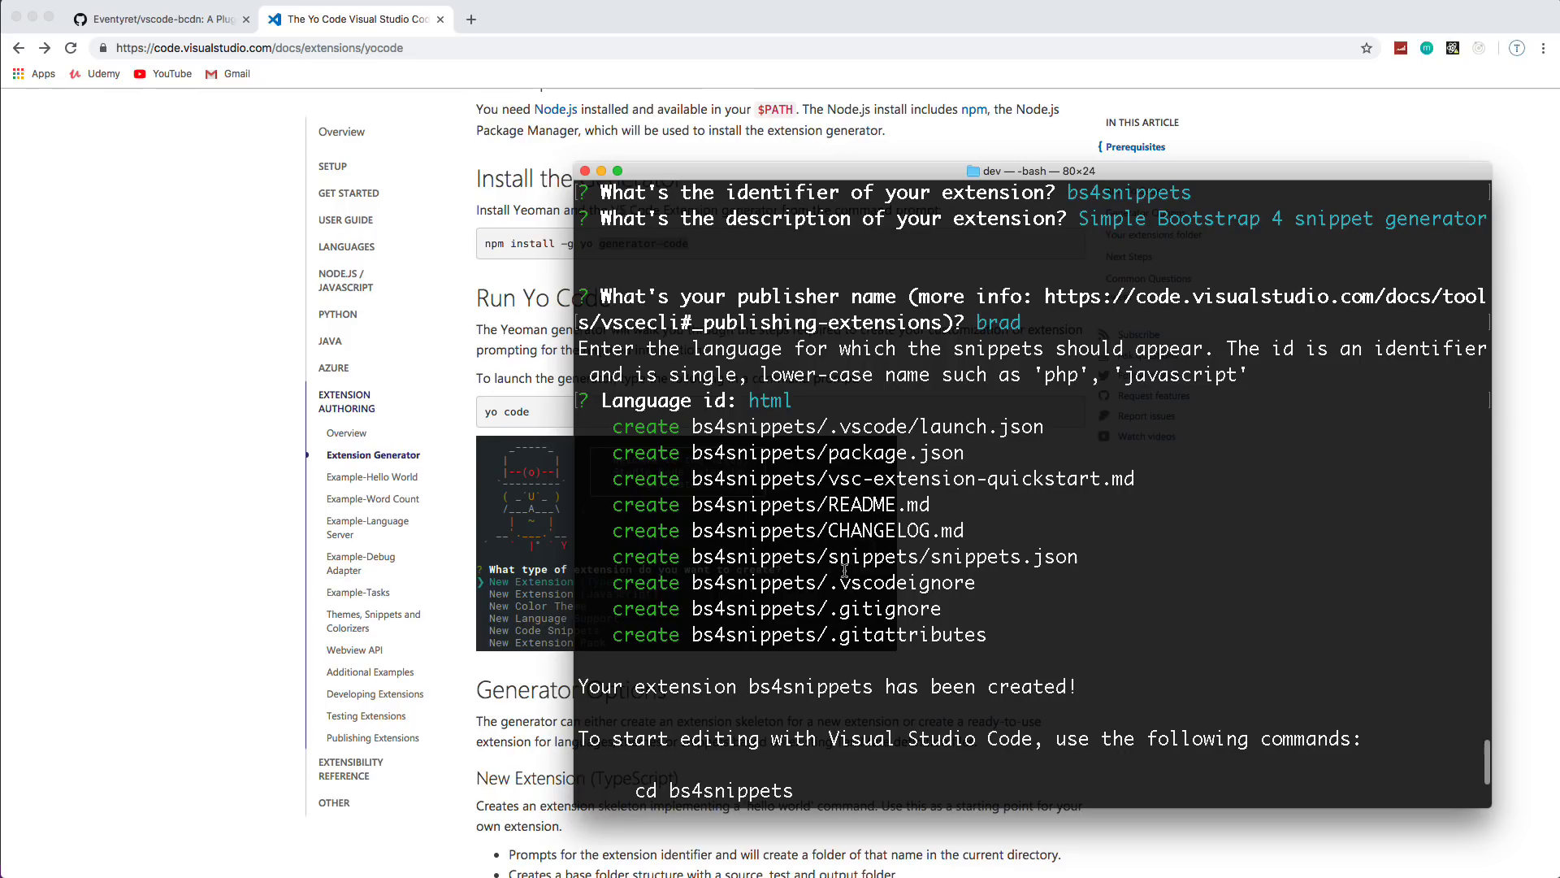
{"action": "mouse_move", "coordinate": [824, 509]}
{"action": "type", "text": "cd"}
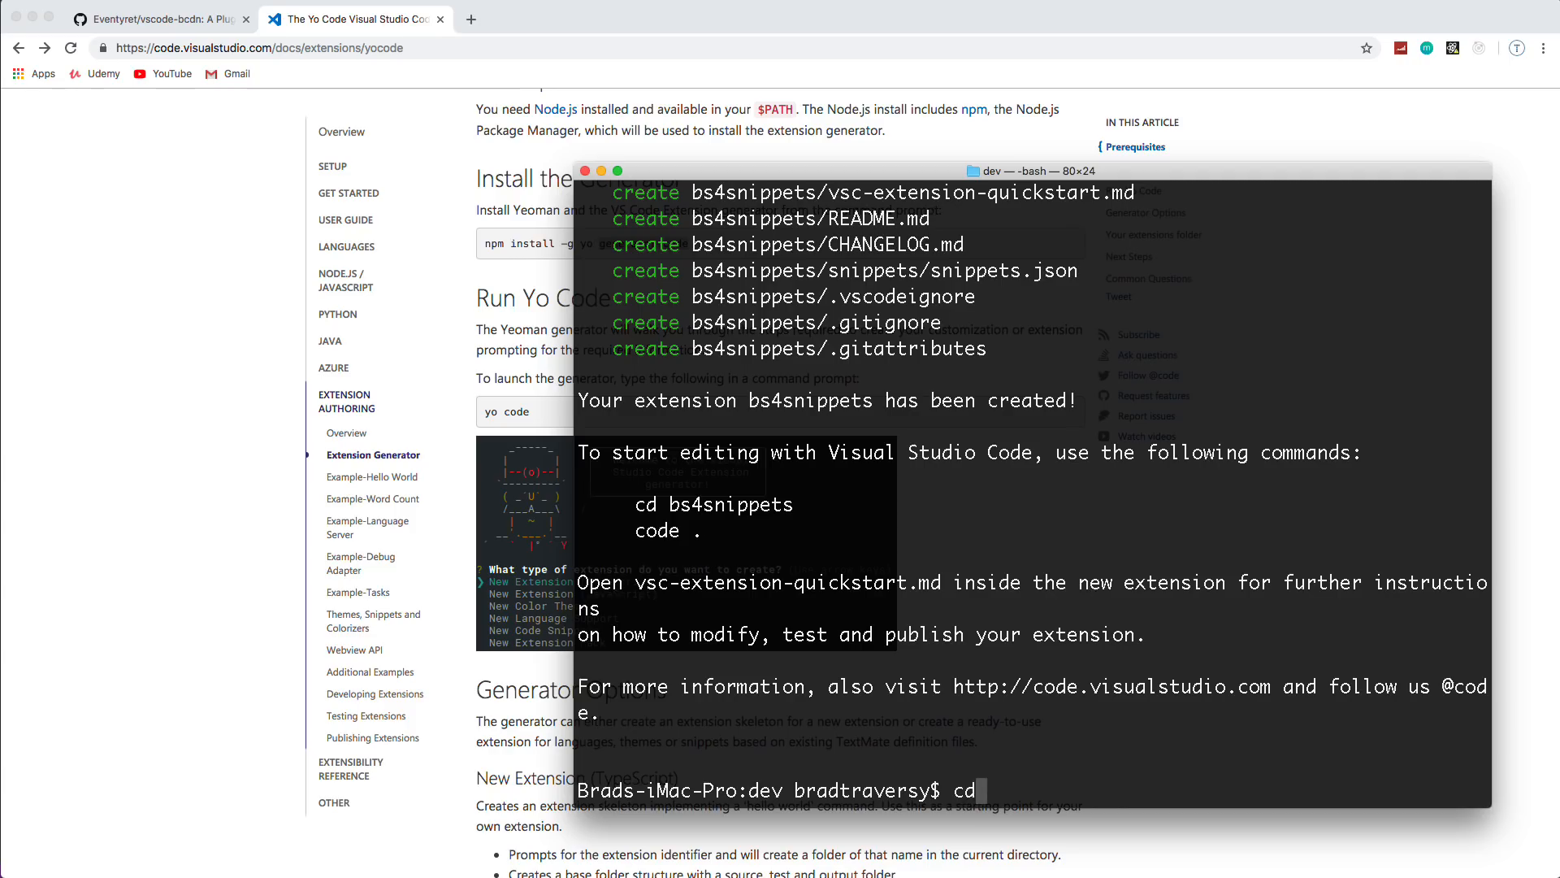
Step: Change into the bs4snippets folder and open it in Visual Studio Code with code
{"action": "type", "text": "bs4sn"}
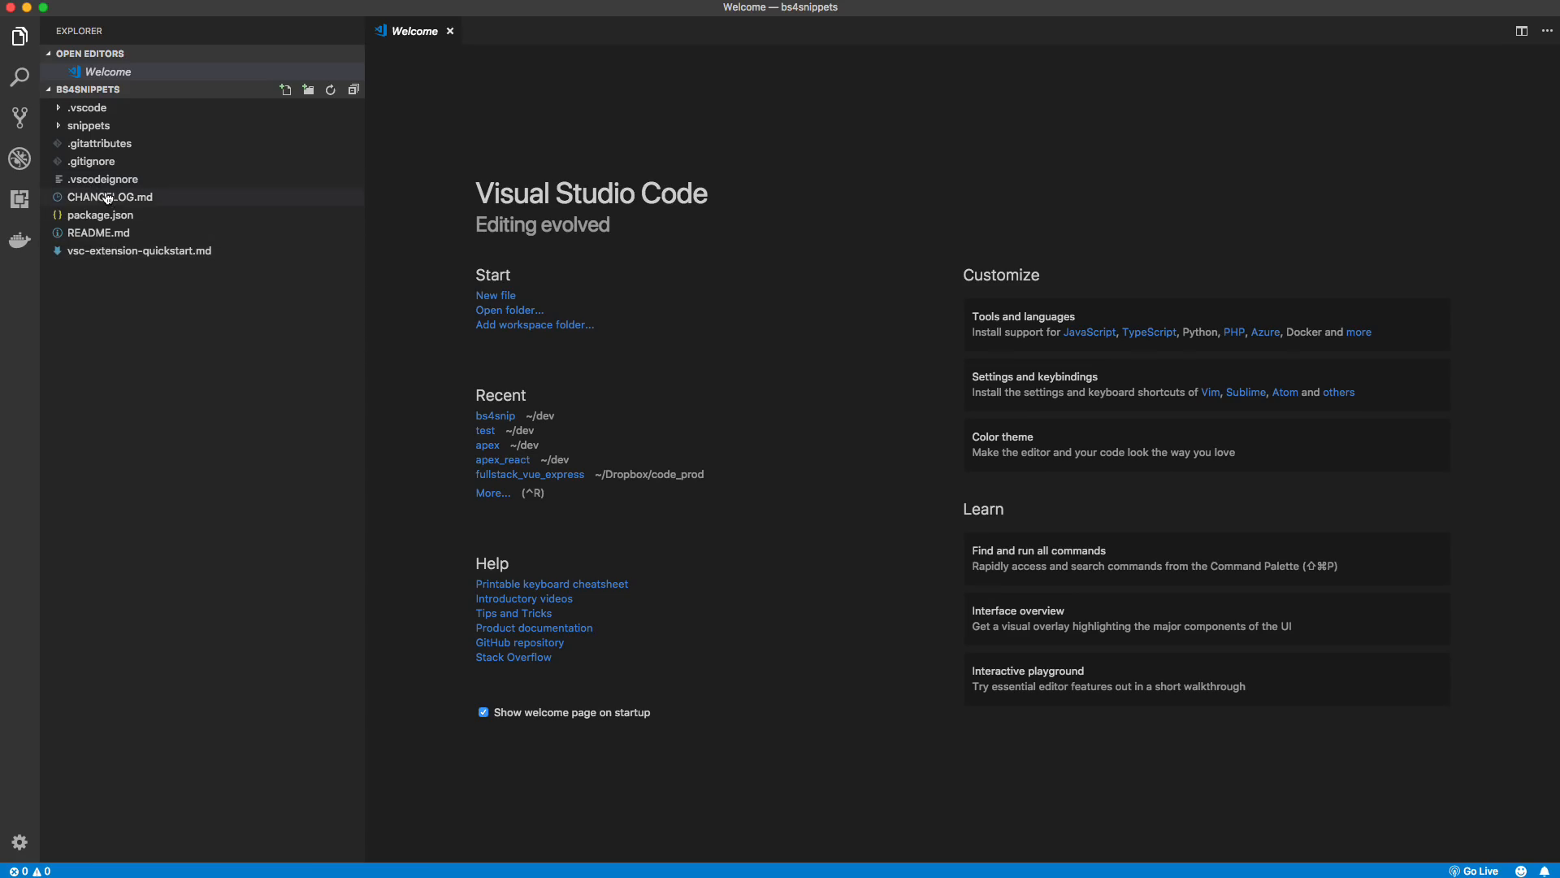
Step: Open package.json from the Explorer to review the html snippets contribution
{"action": "double_click", "coordinate": [100, 215]}
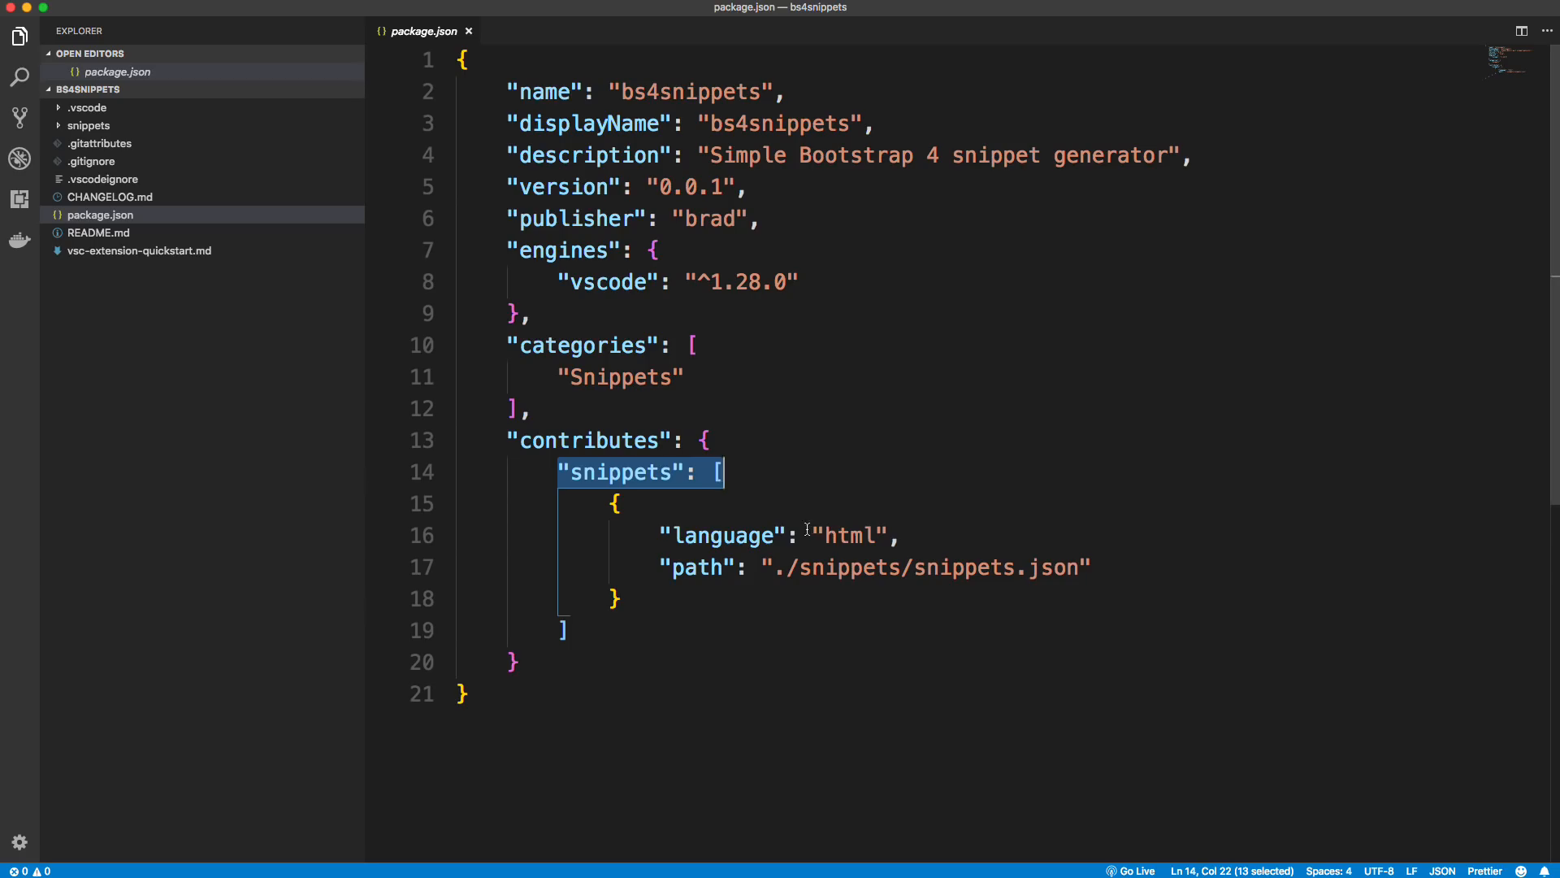
{"action": "mouse_move", "coordinate": [851, 534]}
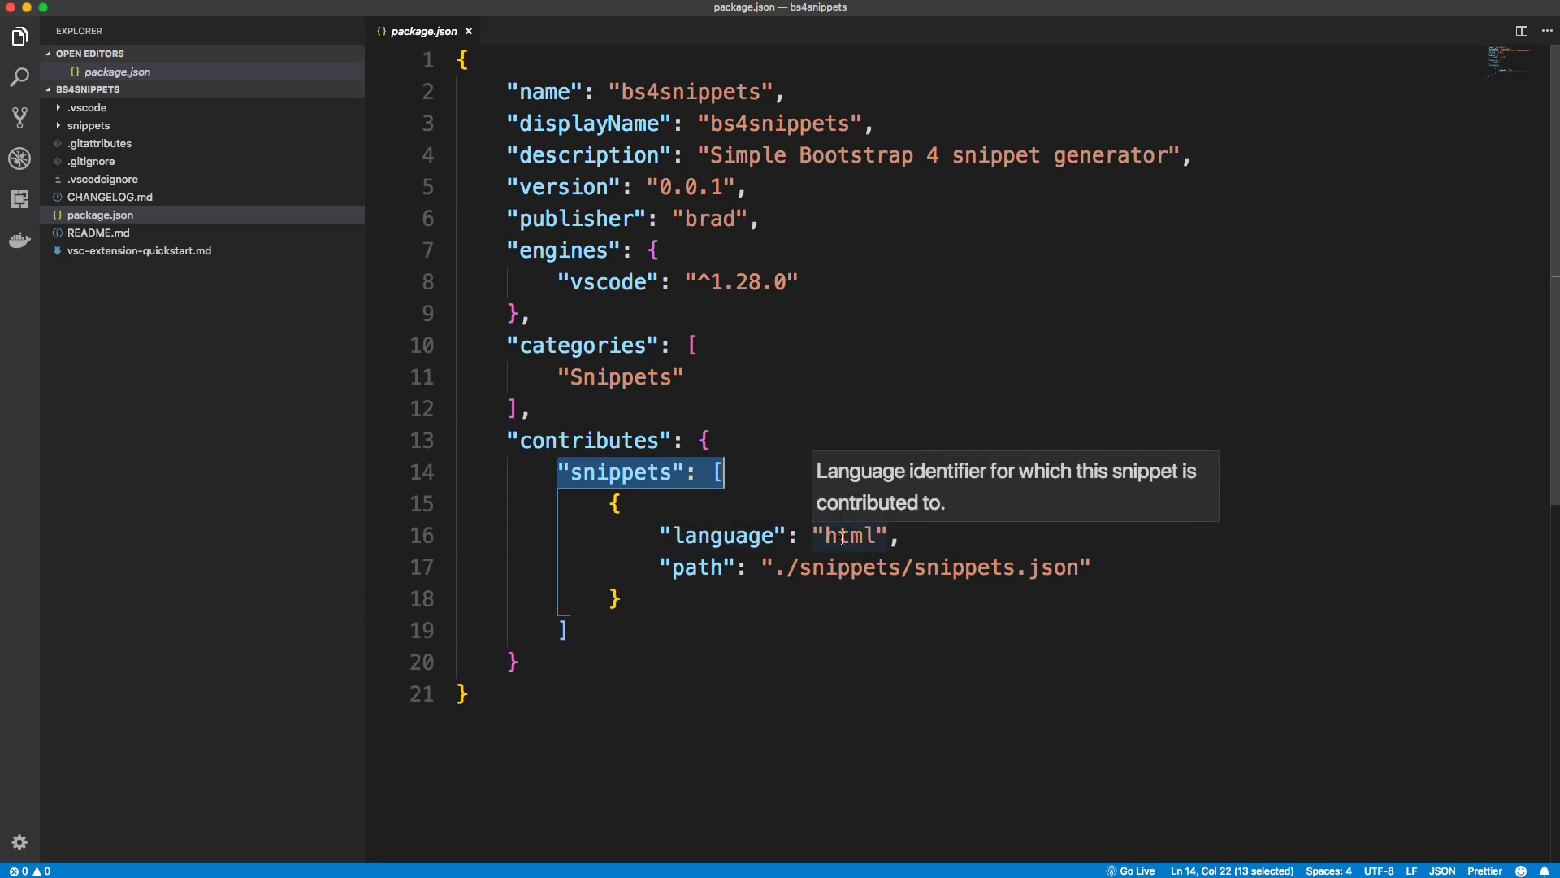
{"action": "mouse_move", "coordinate": [974, 631]}
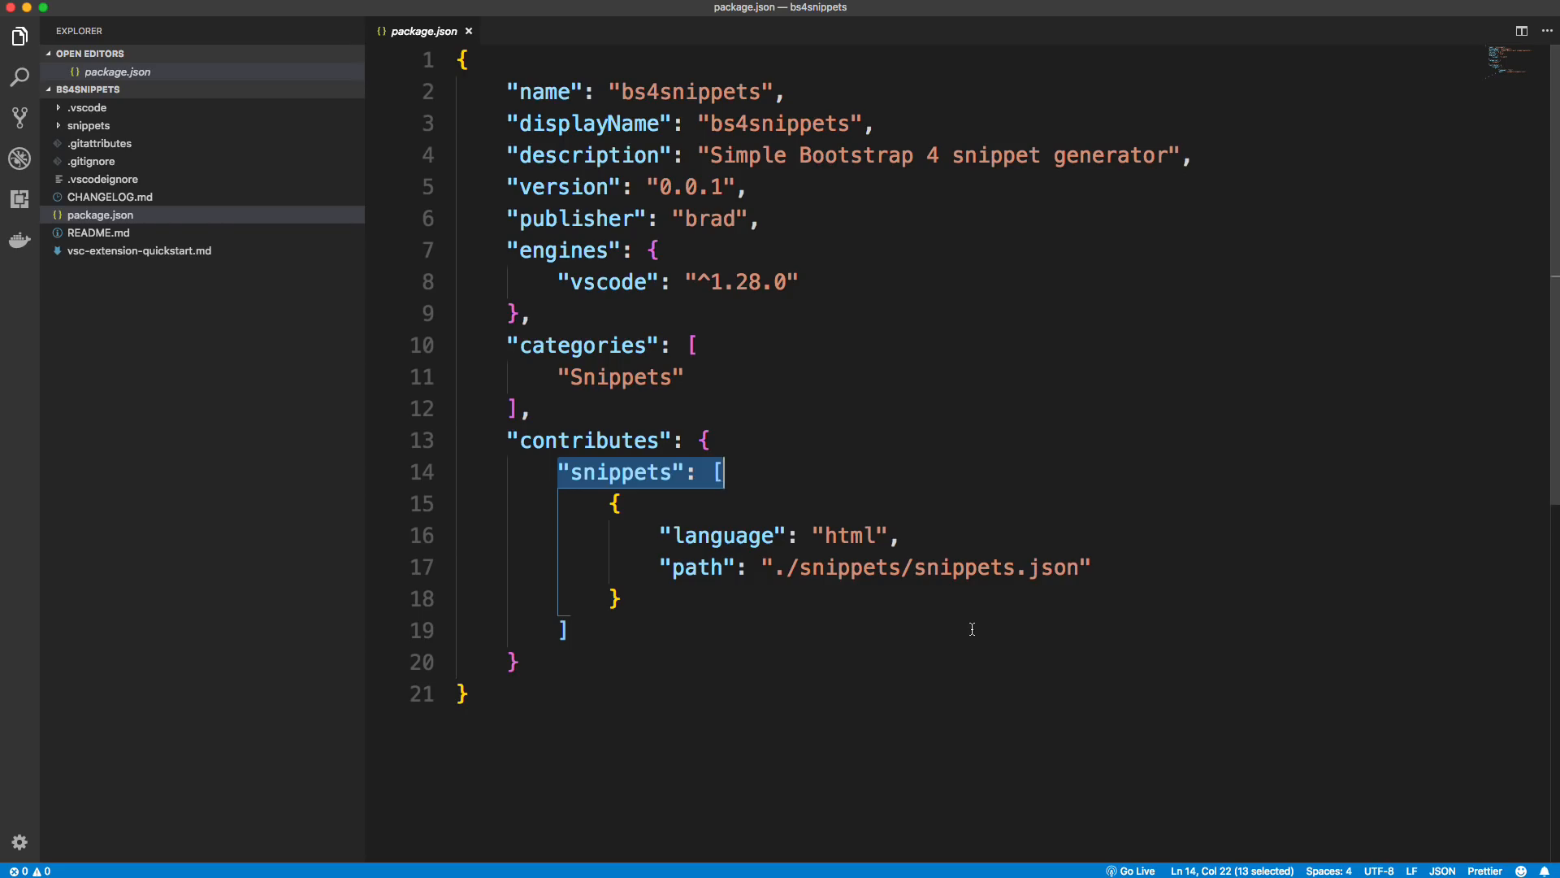
{"action": "mouse_move", "coordinate": [612, 484]}
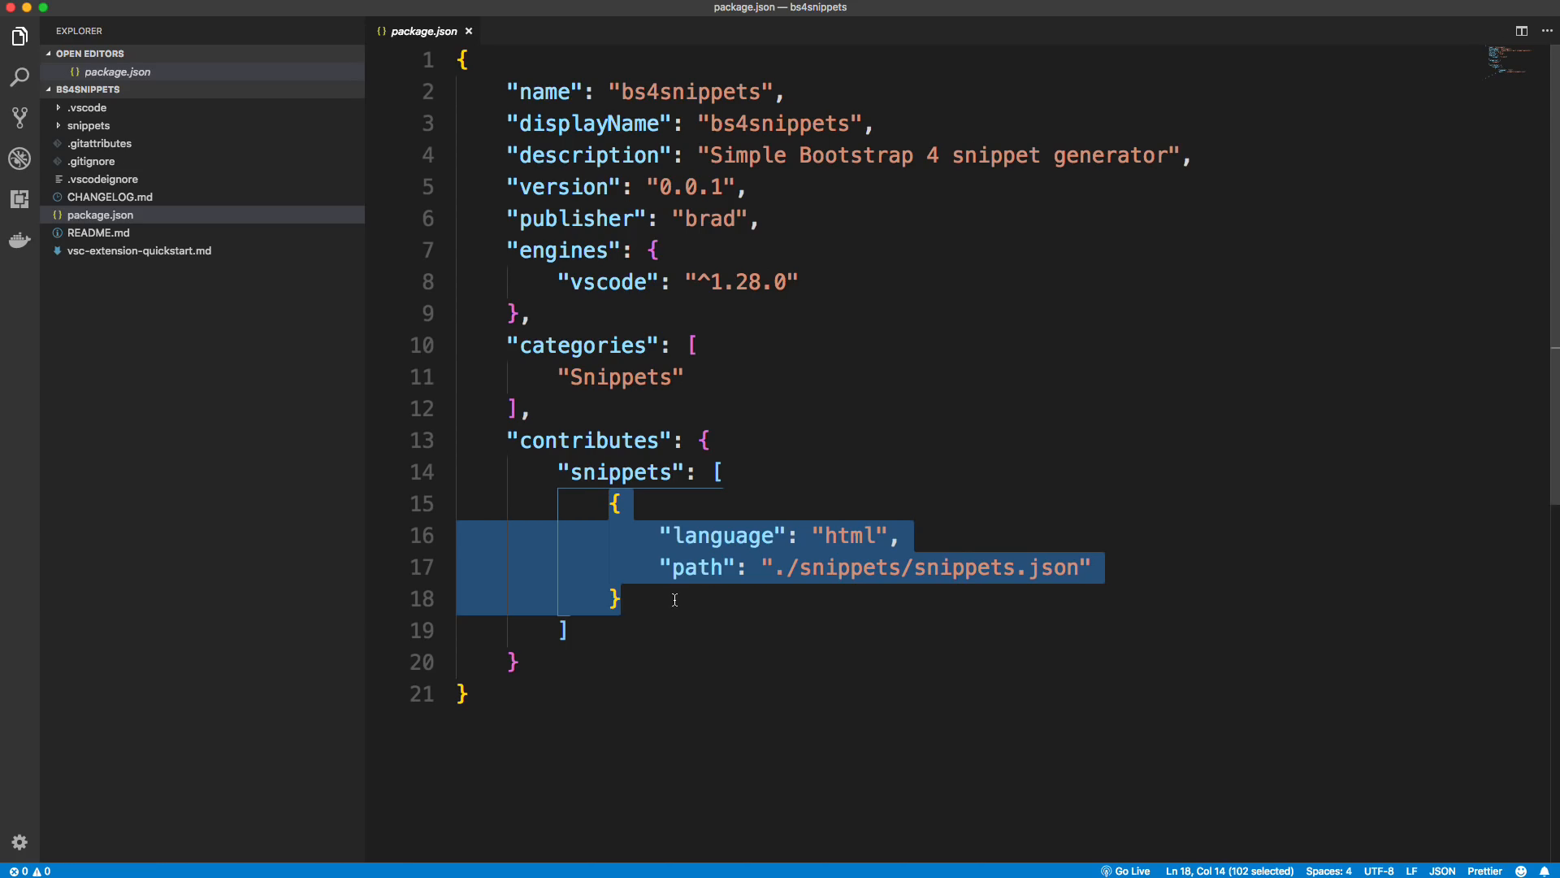
Step: Add javascript and javascriptreact snippet contributions beside html and set the version to 1.0
{"action": "left_click", "coordinate": [727, 599]}
{"action": "type", "text": ","}
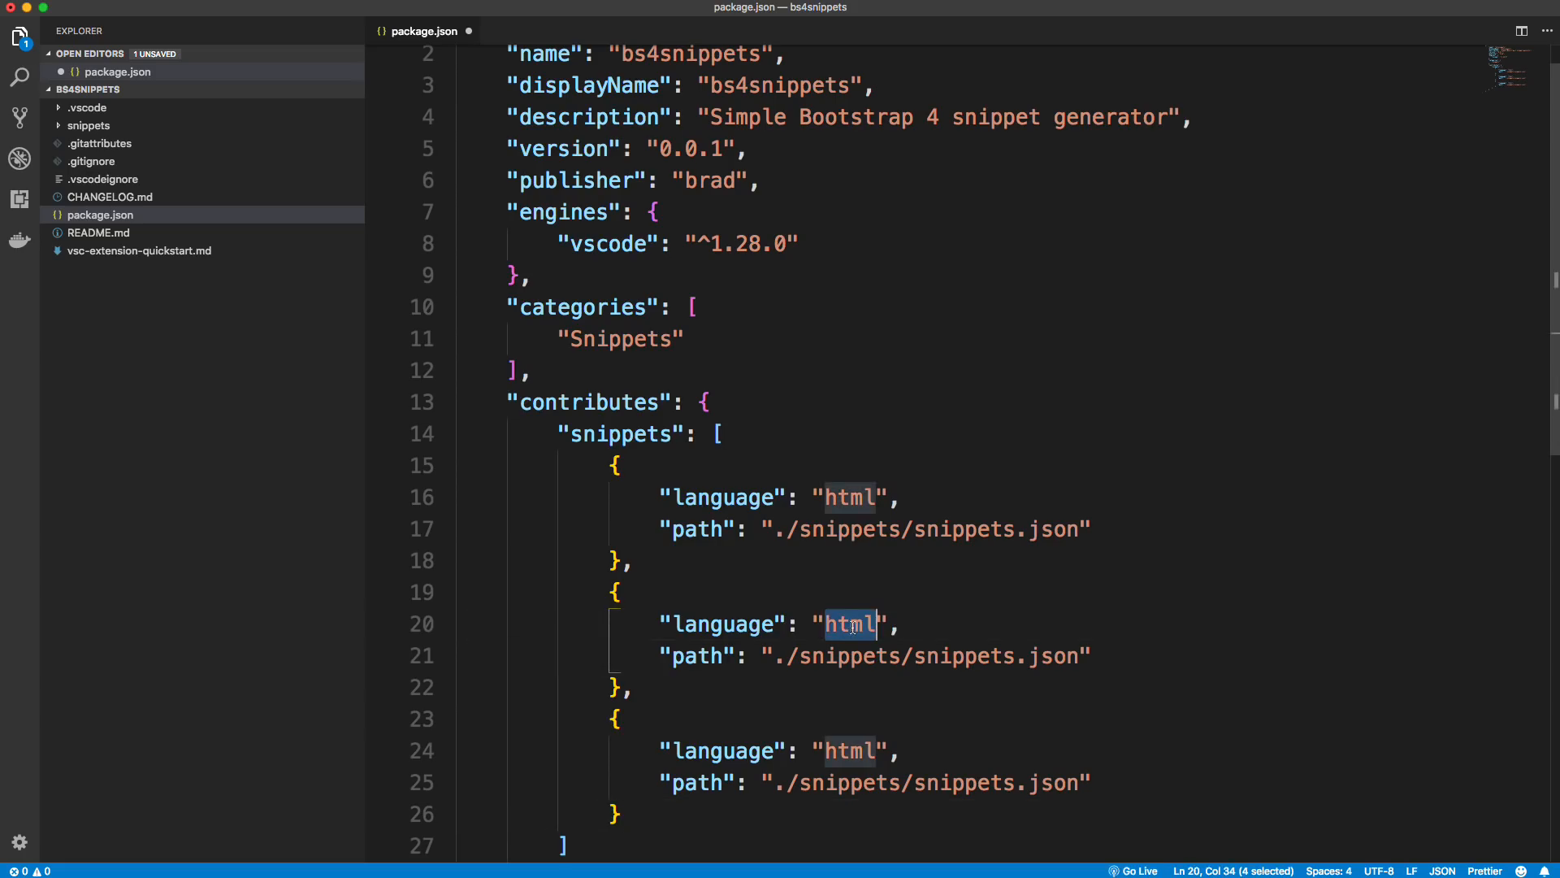
{"action": "type", "text": "javascript"}
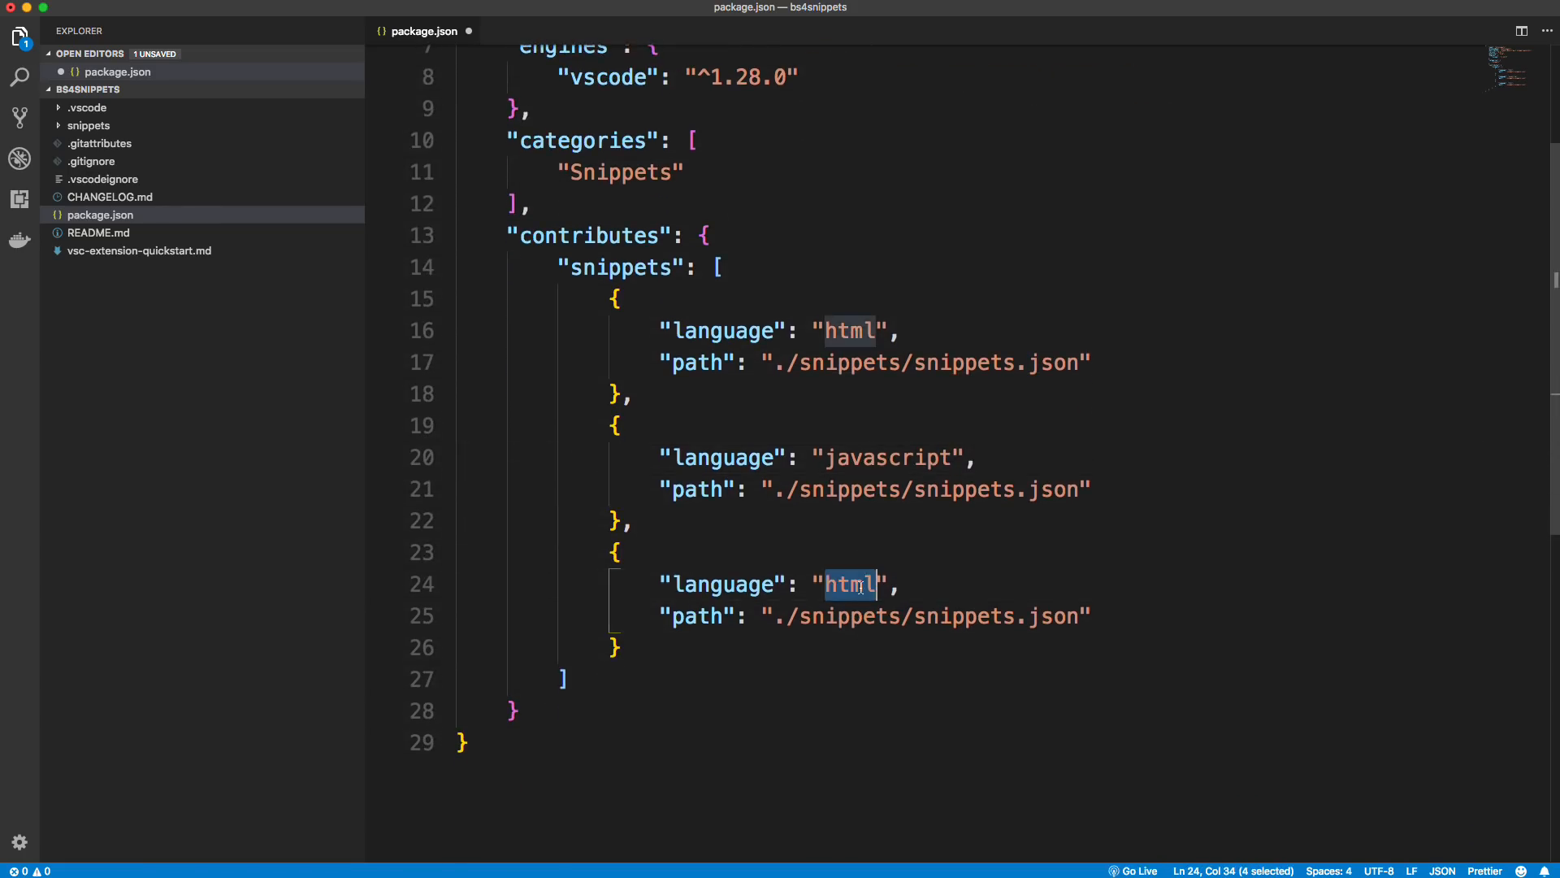
{"action": "type", "text": "javascriptr"}
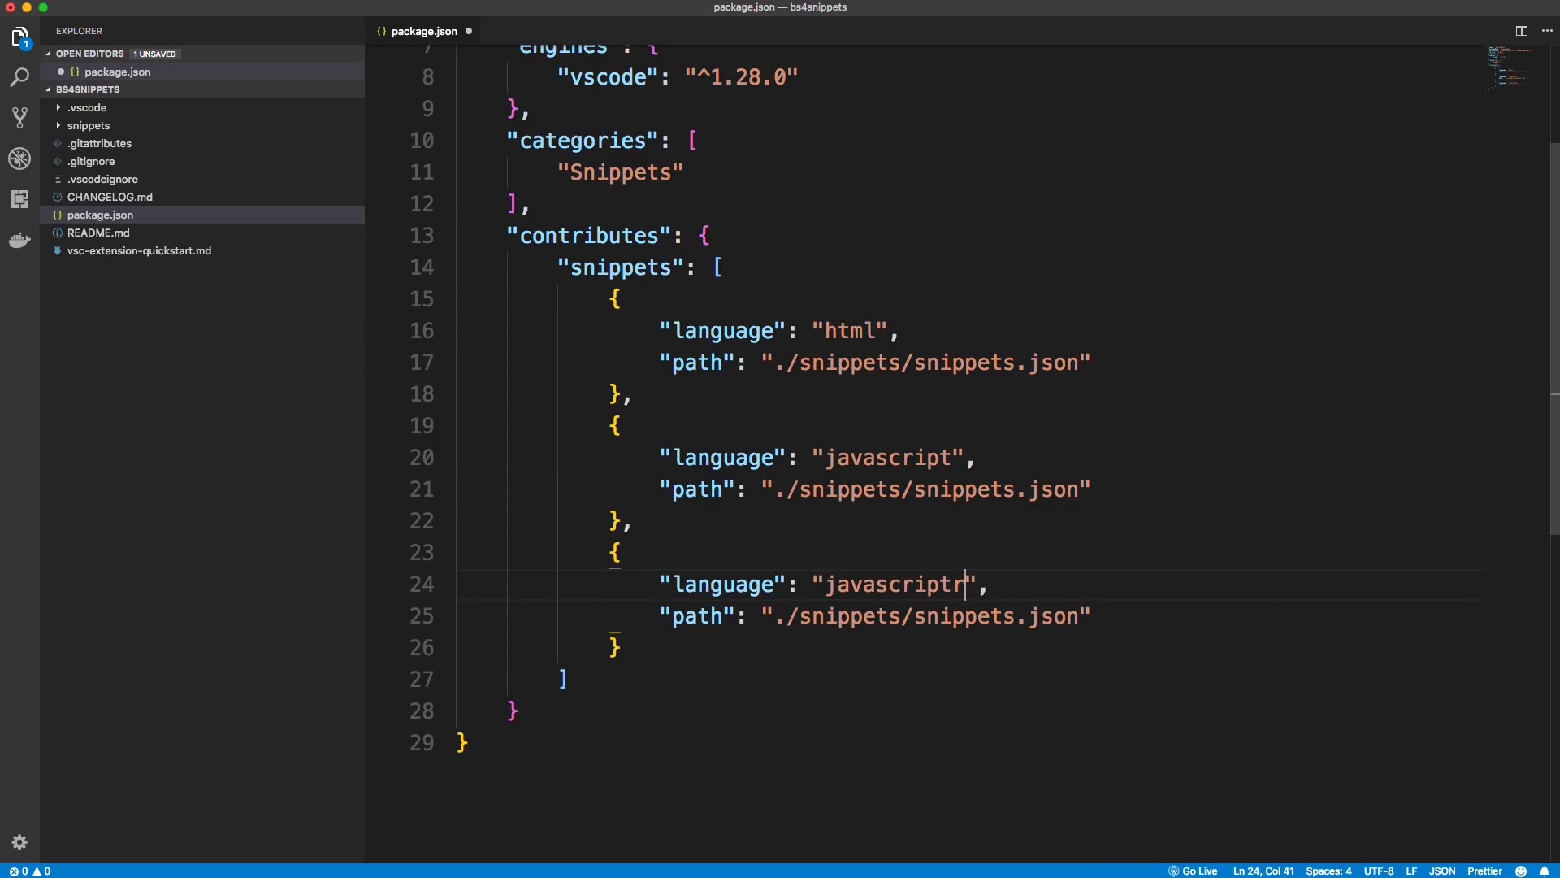
{"action": "type", "text": "eact"}
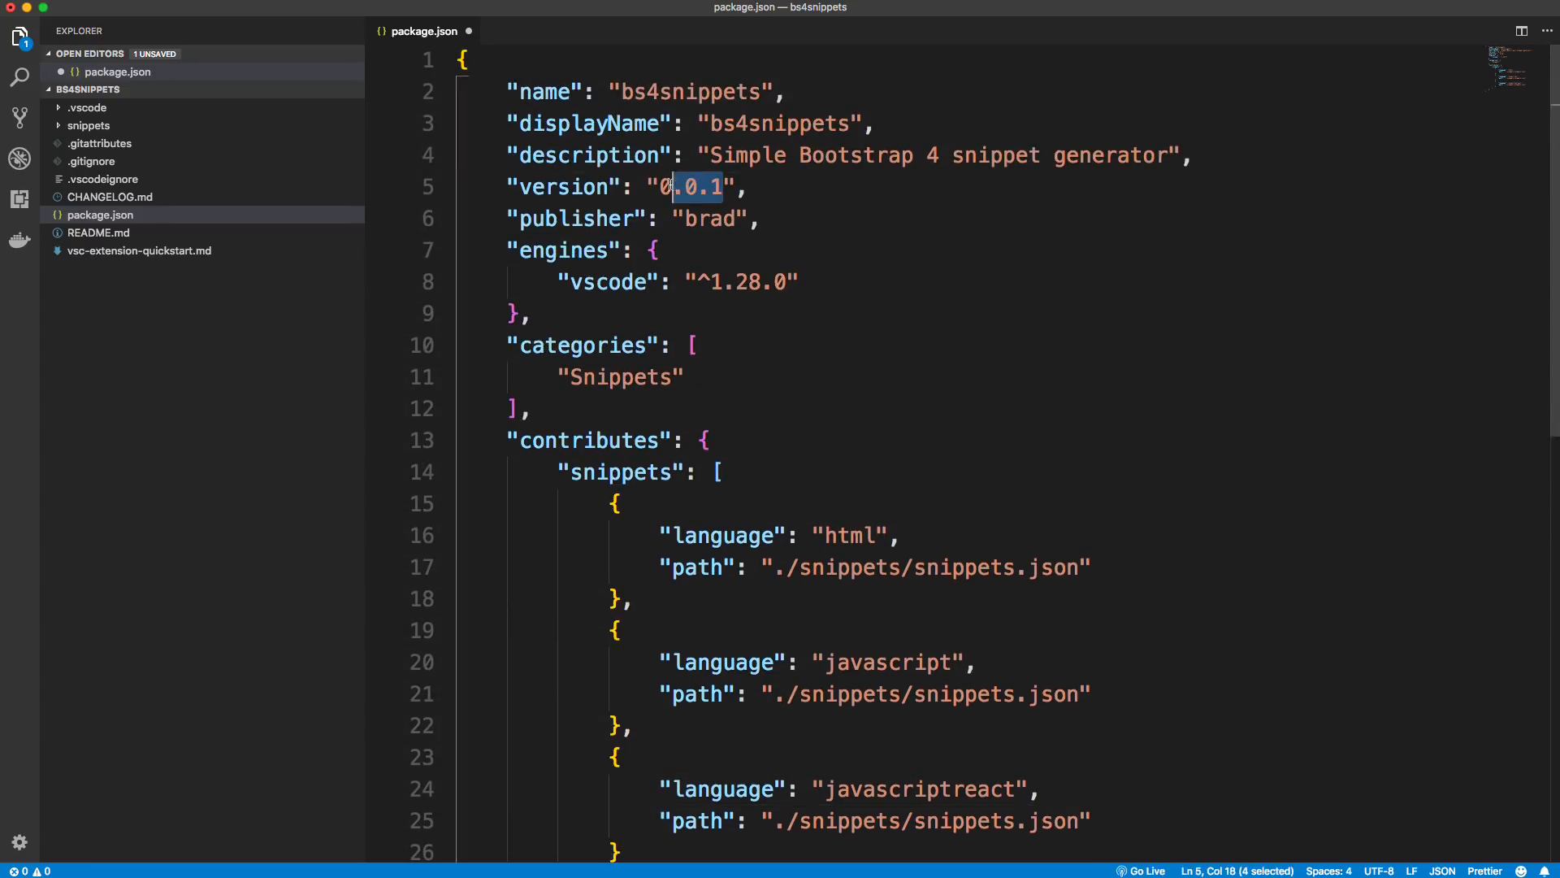
{"action": "type", "text": "1.0."}
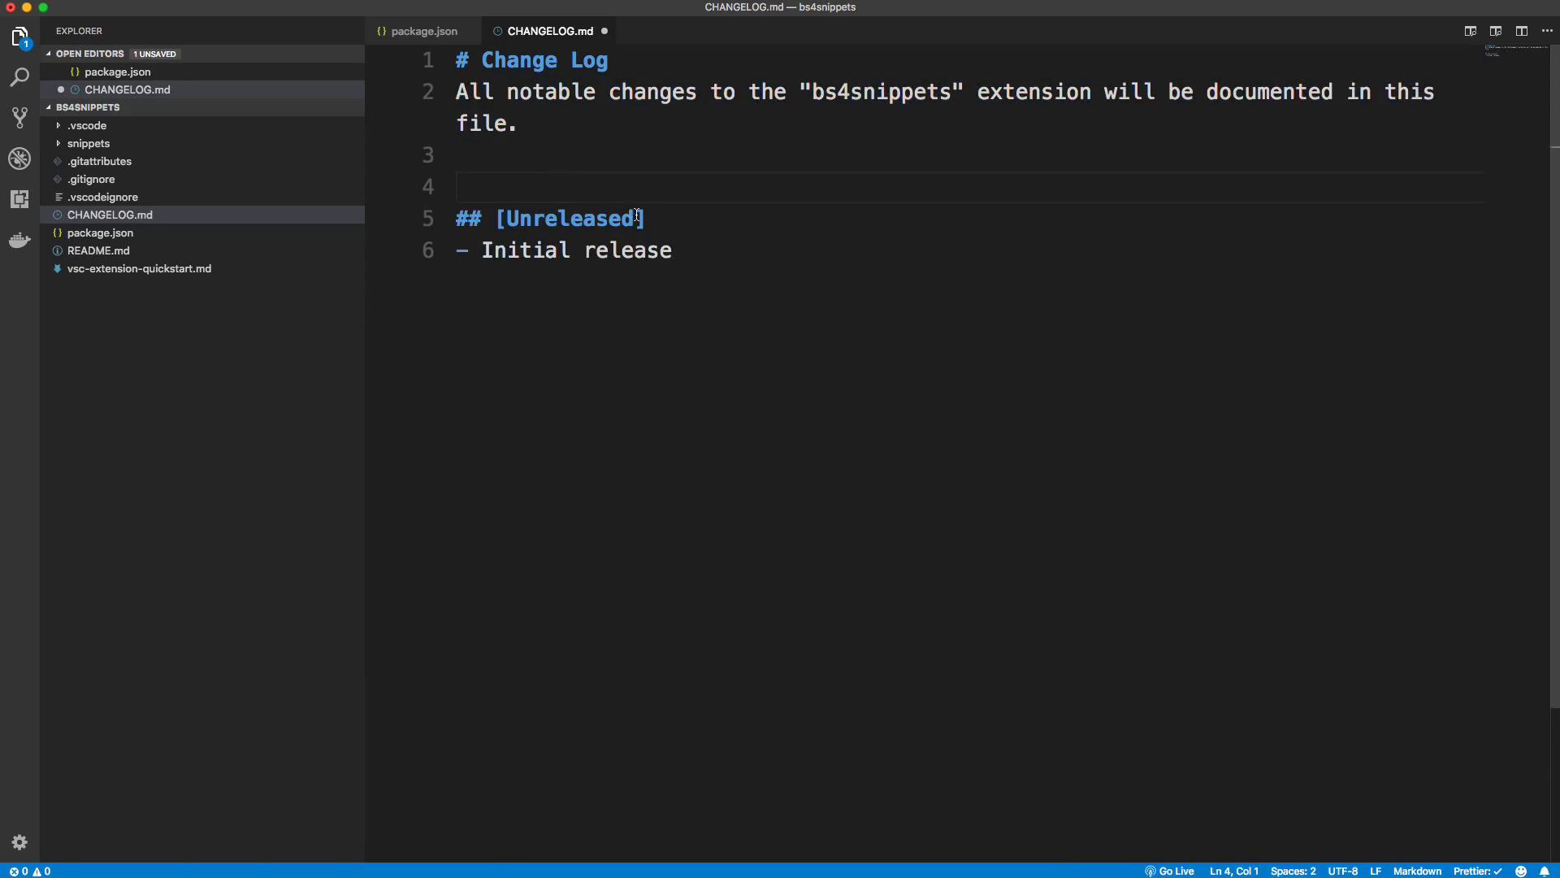
Step: Replace Unreleased with 1.0.0 and extend the bullet to 'Initial release of BS4Snippets extension'
{"action": "double_click", "coordinate": [569, 185]}
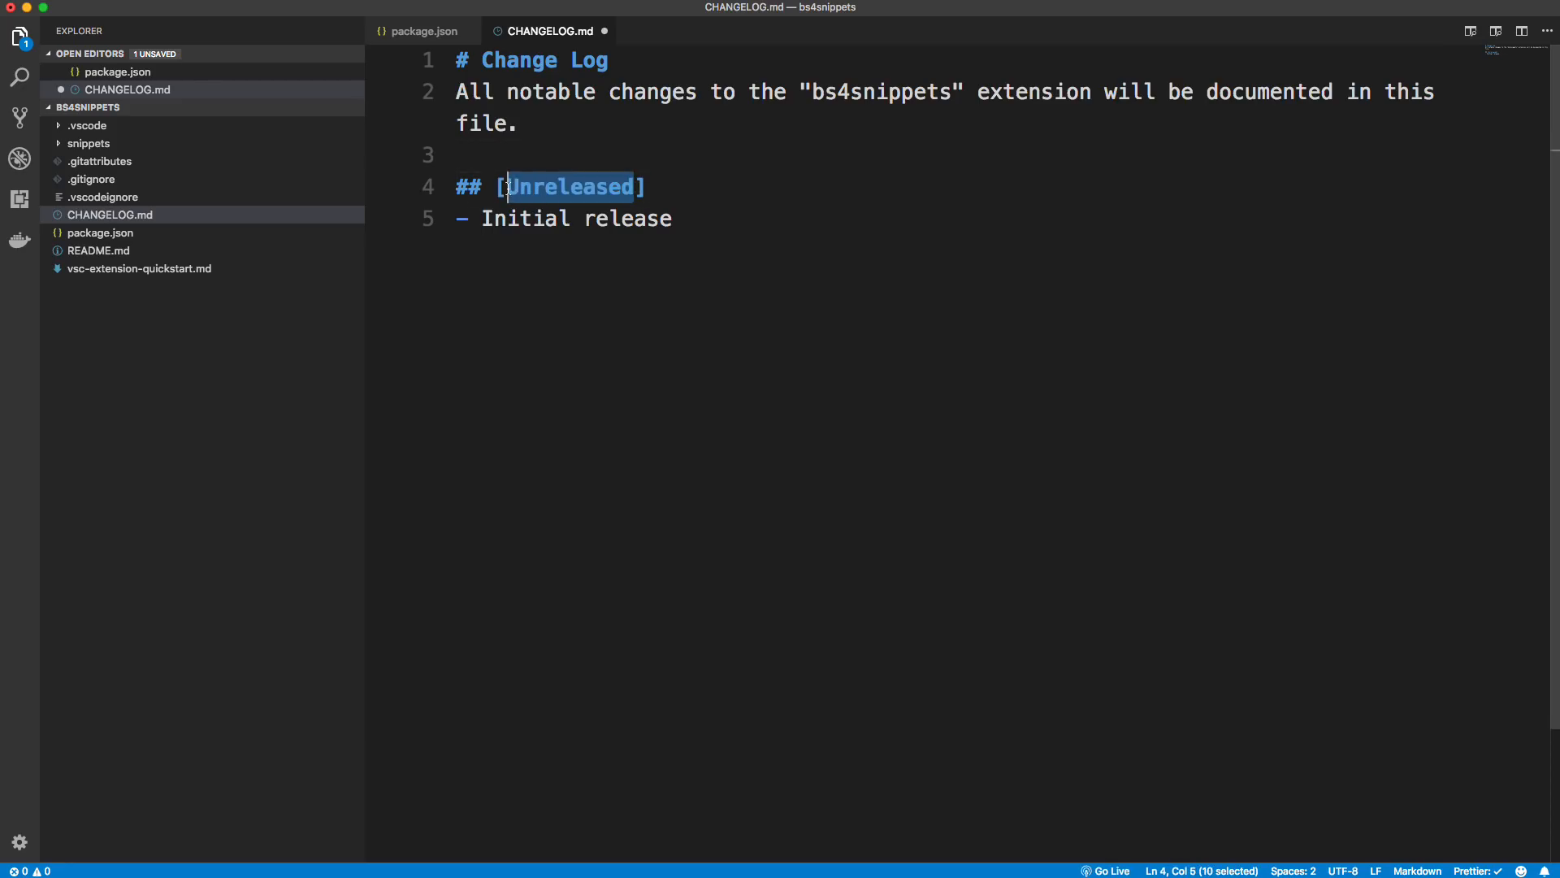
{"action": "type", "text": "1.0.0]"}
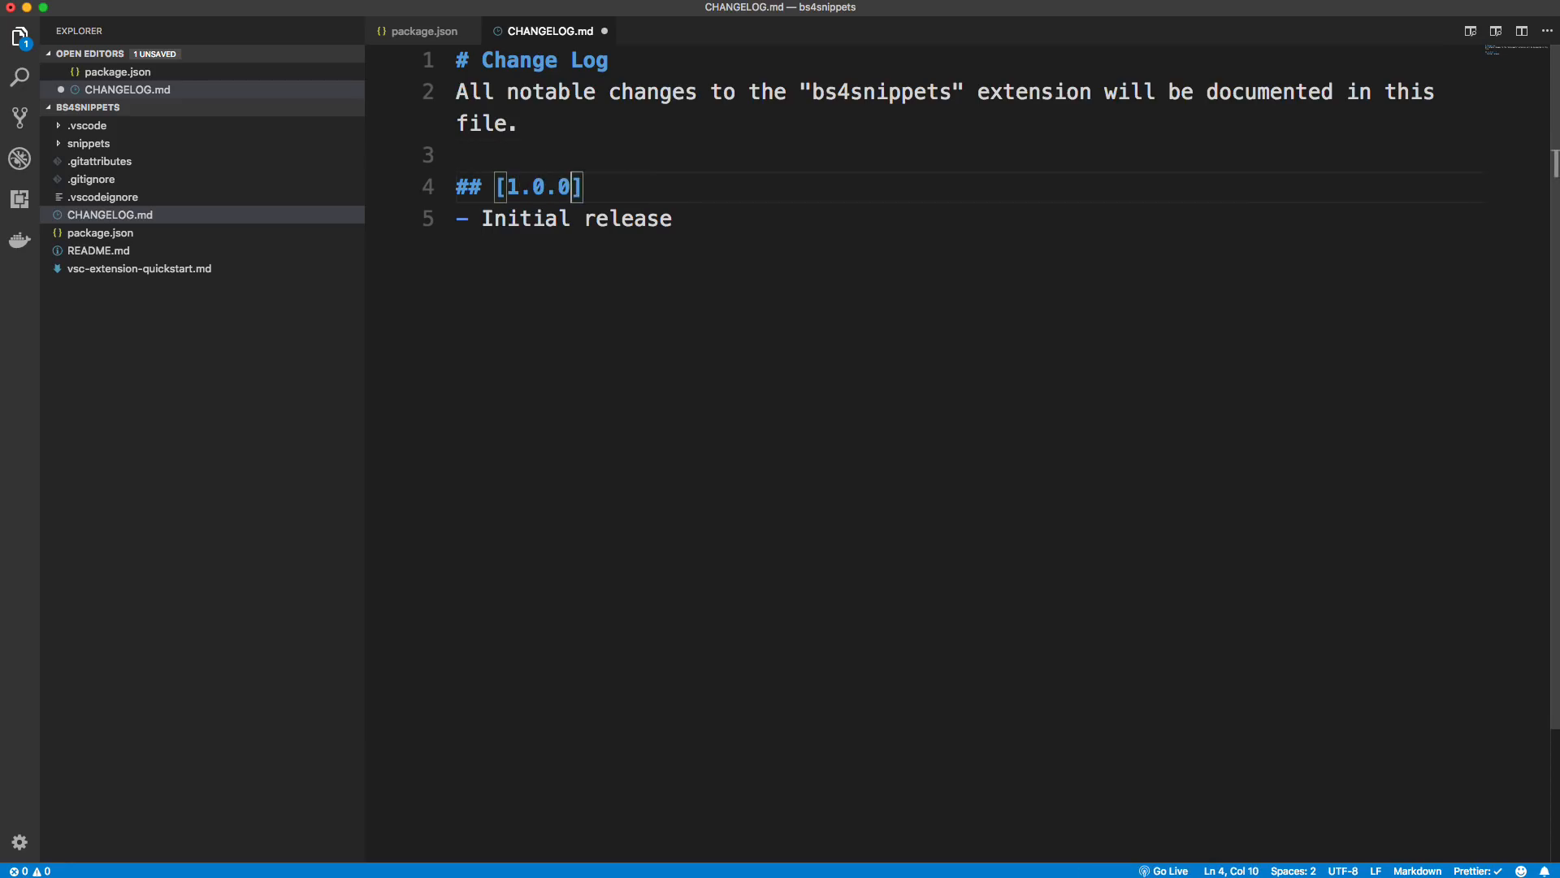
{"action": "double_click", "coordinate": [627, 218]}
{"action": "type", "text": " of BS"}
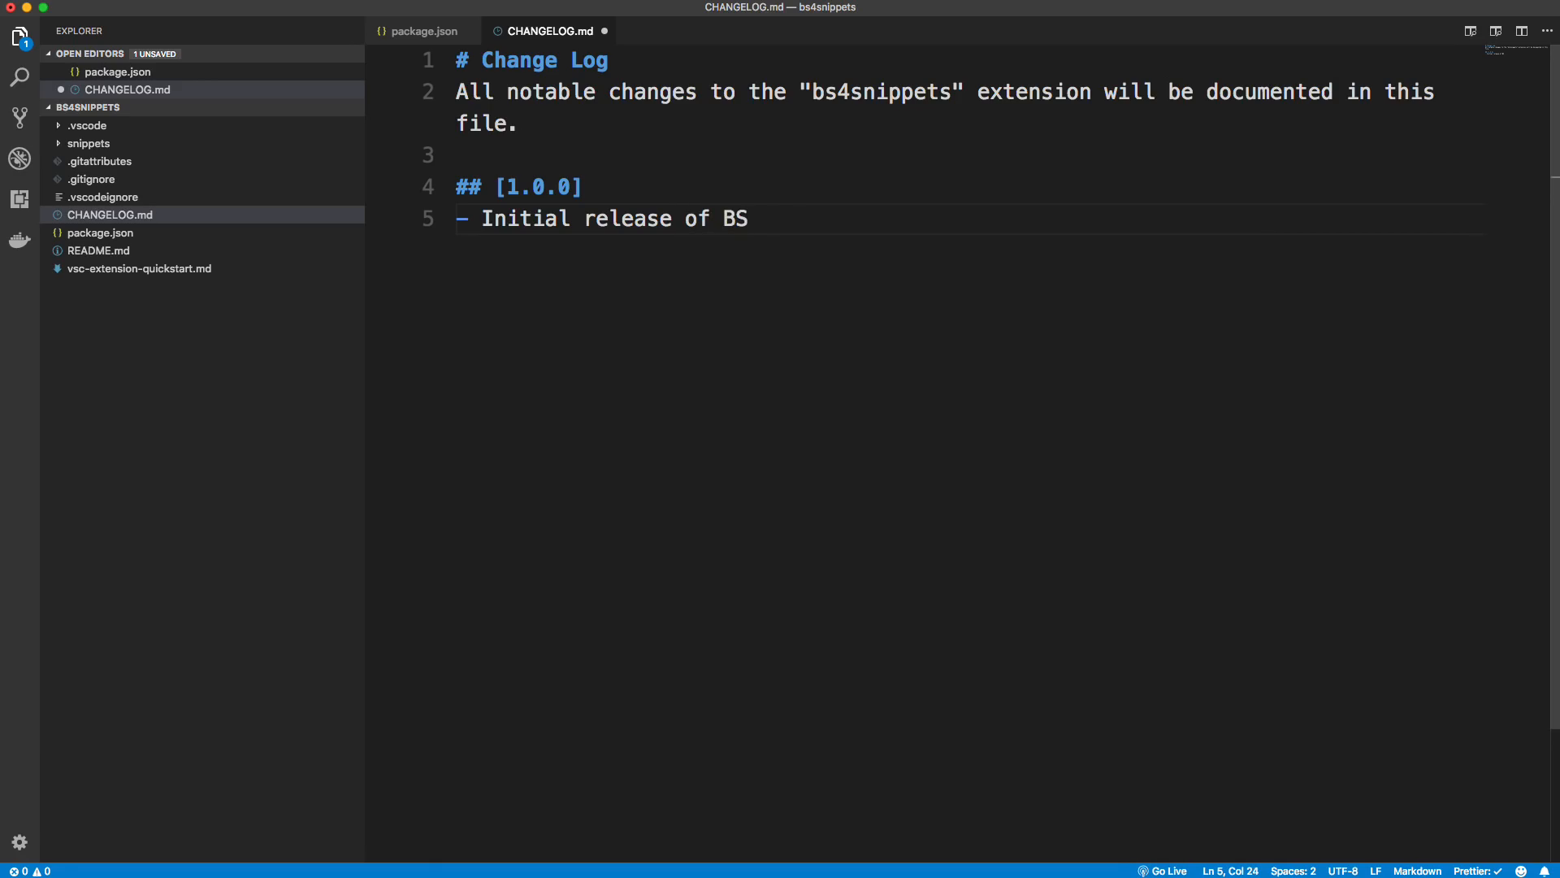
{"action": "type", "text": "4Snippet"}
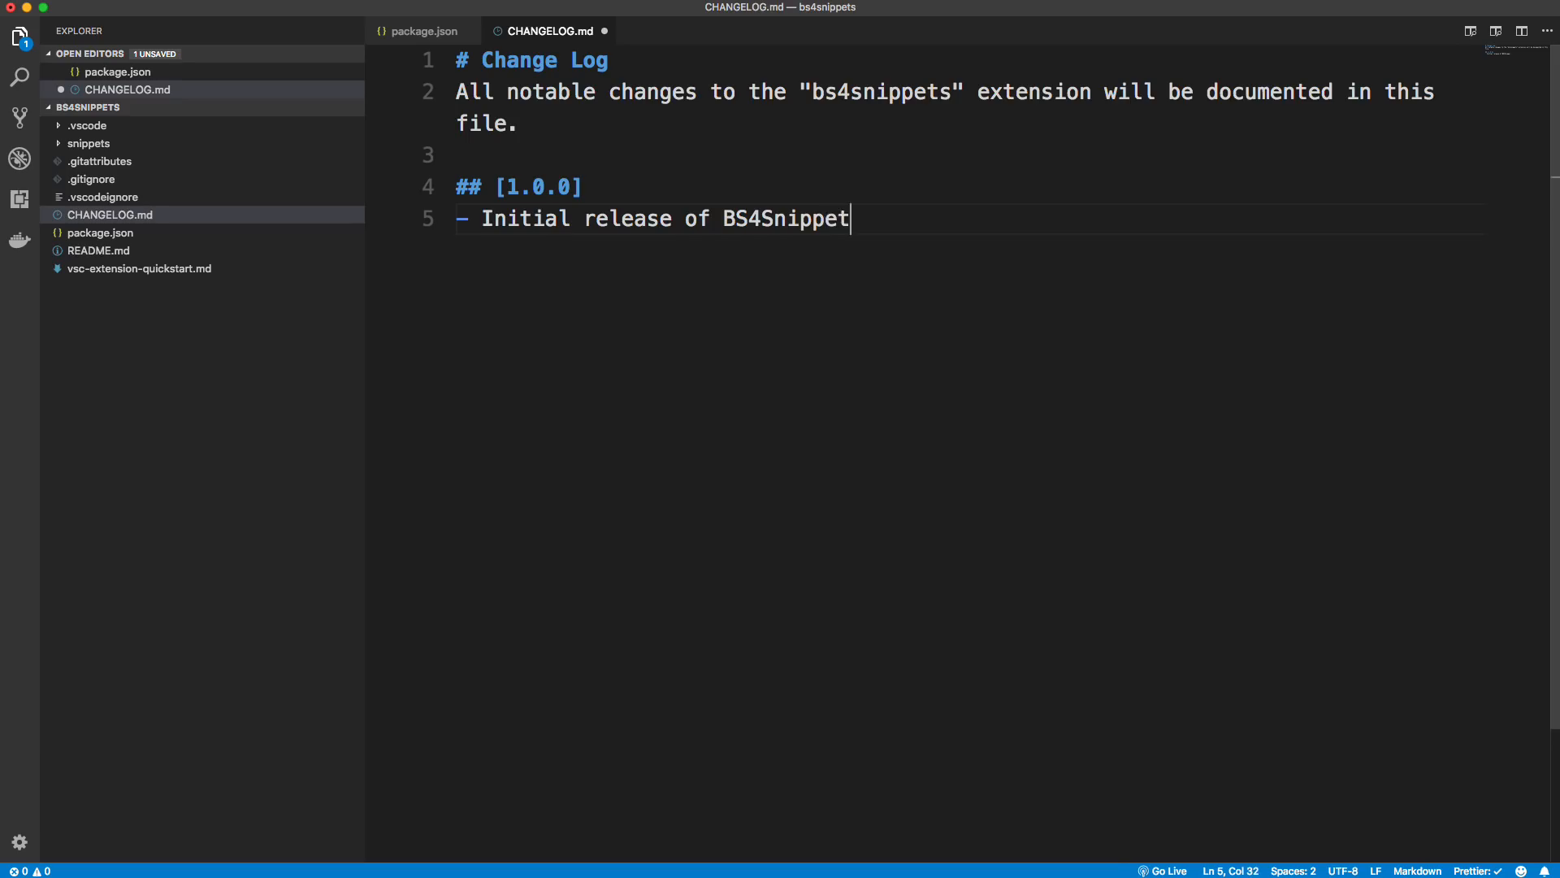
{"action": "type", "text": "s extension"}
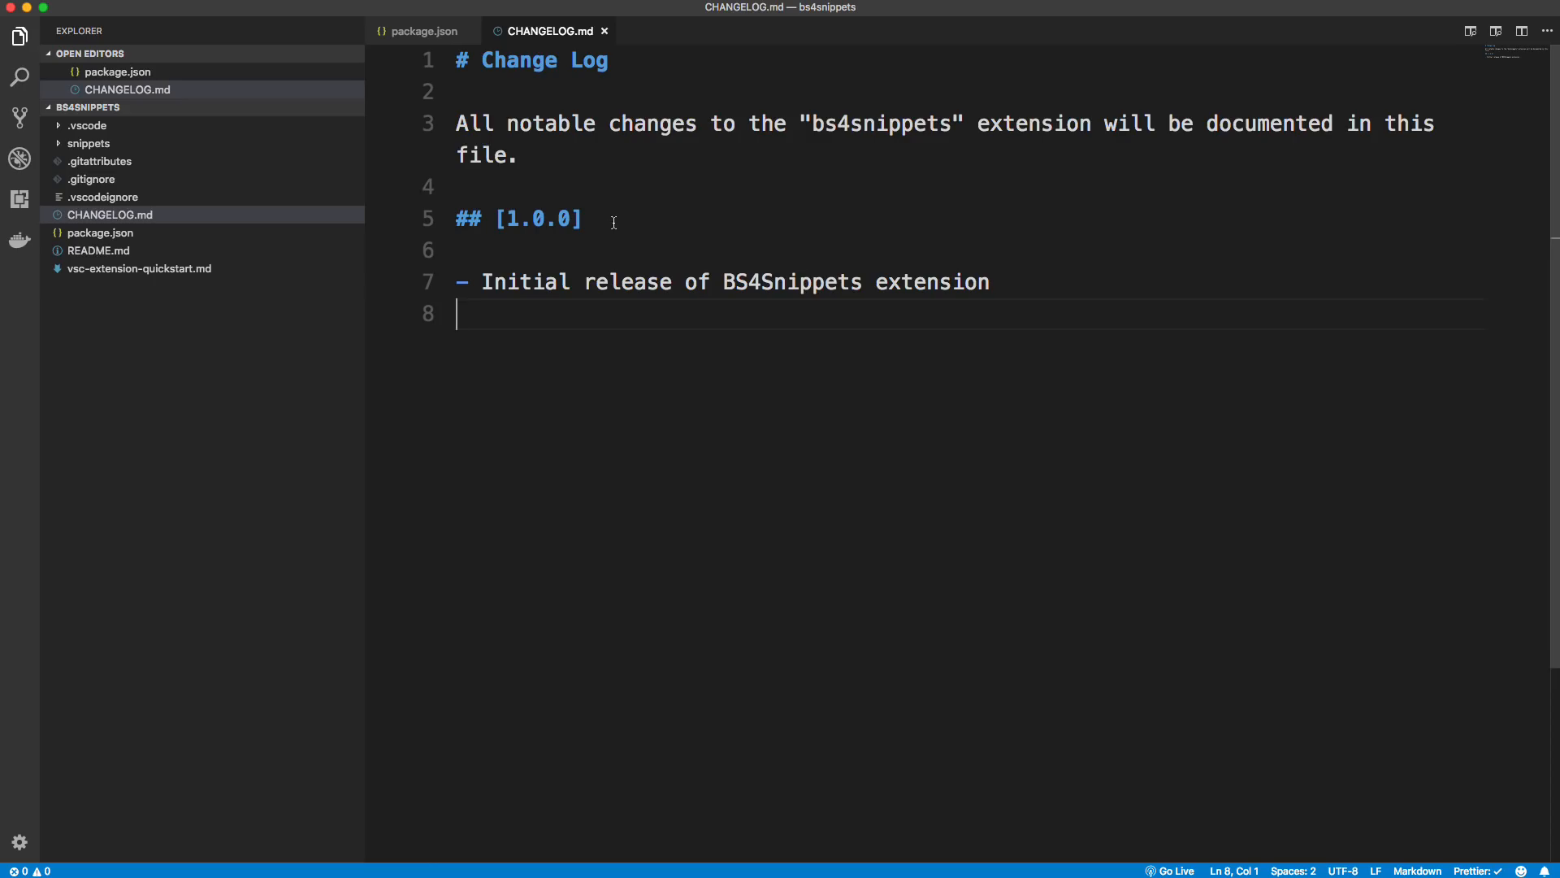
{"action": "triple_click", "coordinate": [518, 220]}
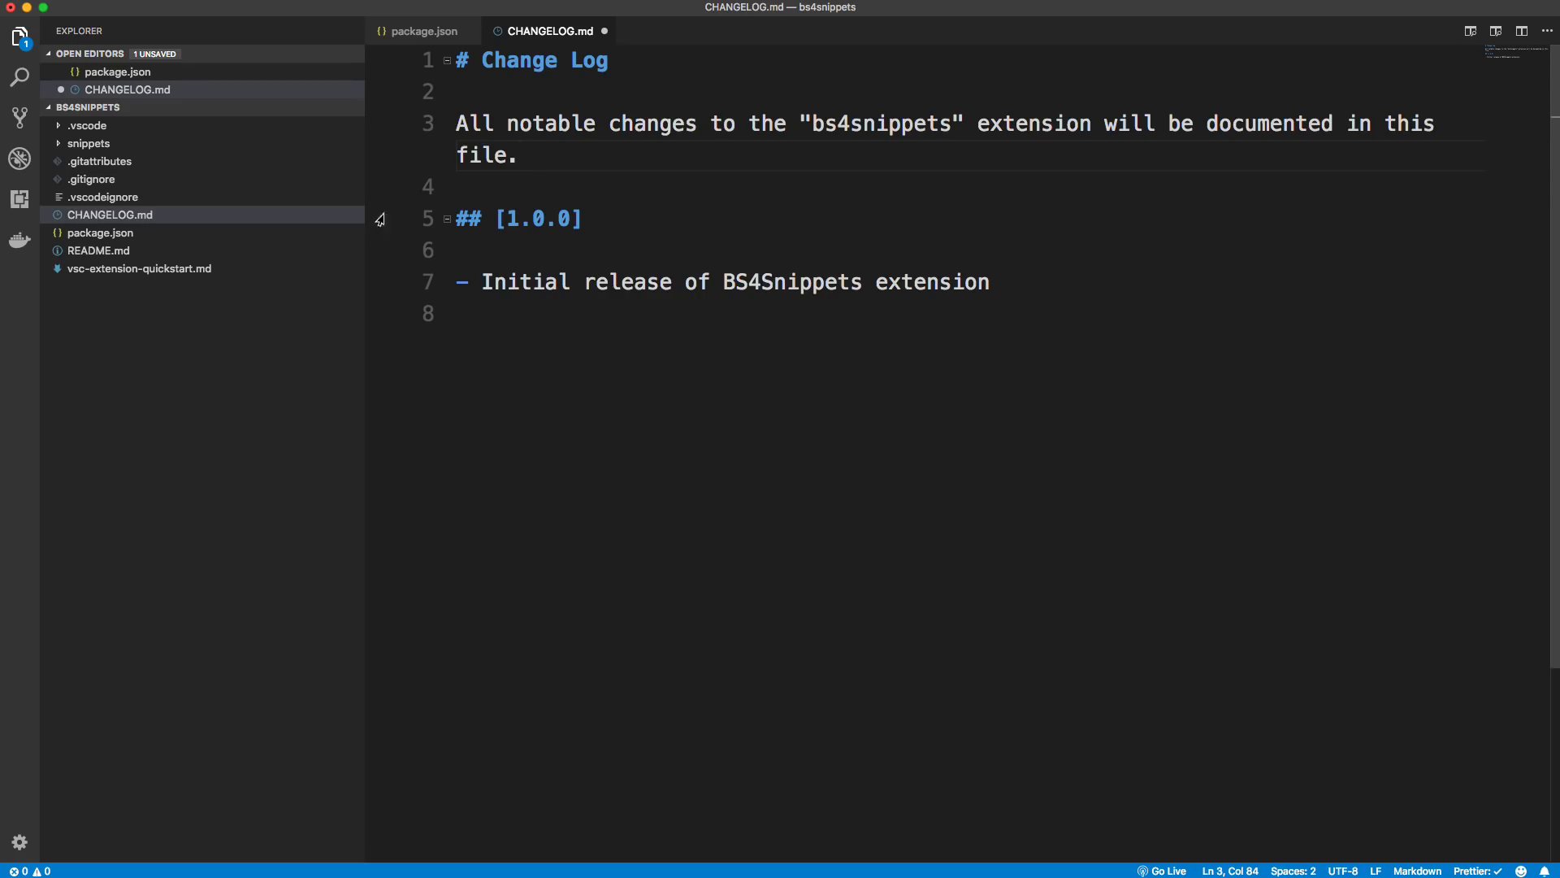
Step: Close package.json, preview README.md briefly, and close it so no editors remain open
{"action": "left_click", "coordinate": [422, 31]}
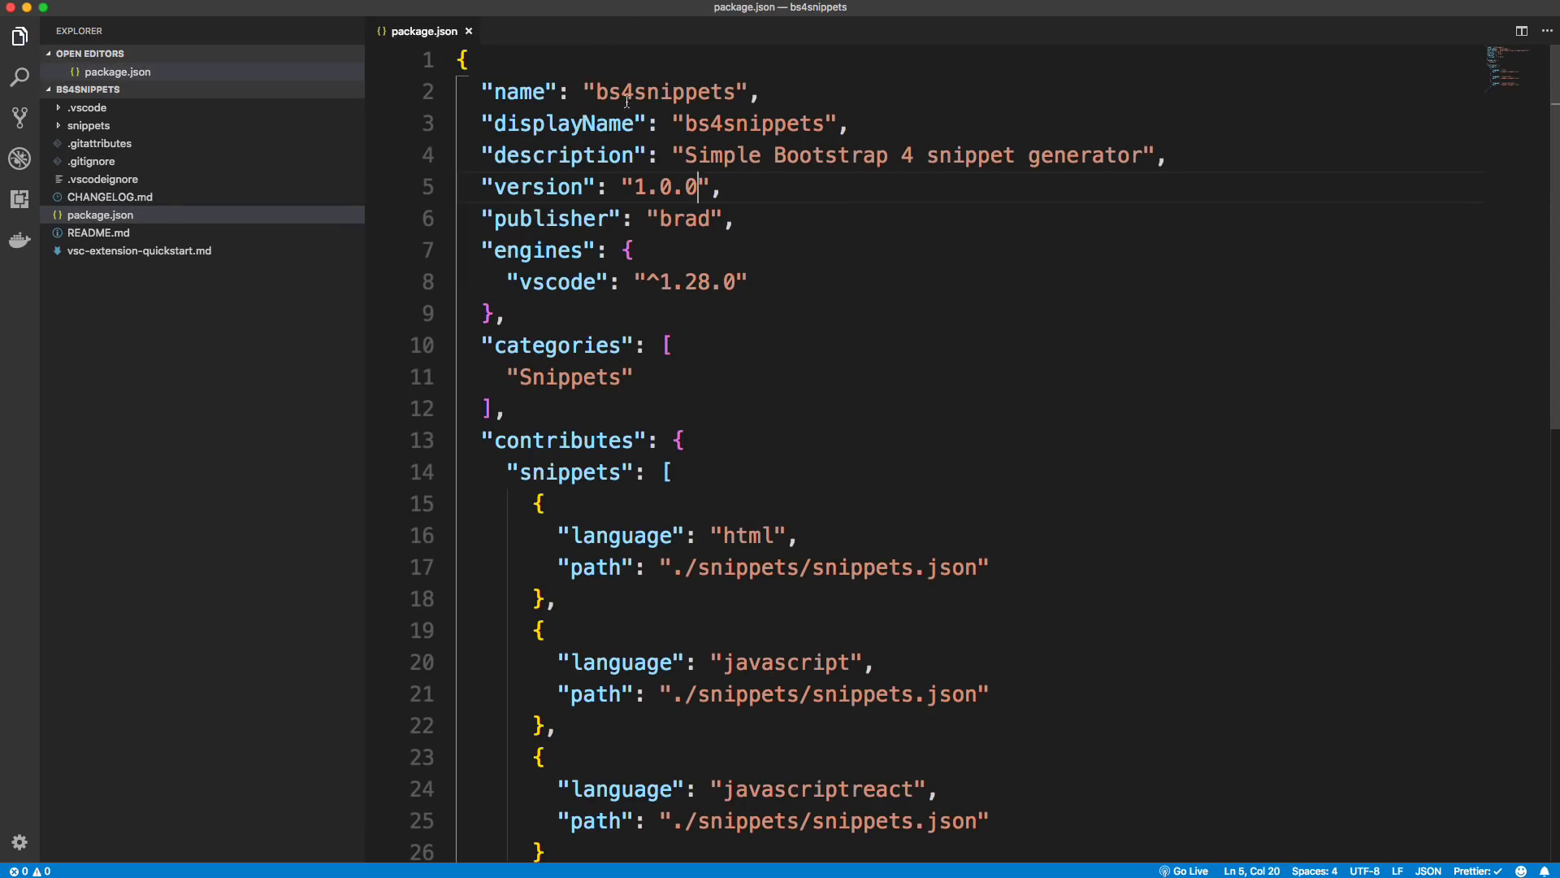
{"action": "mouse_move", "coordinate": [501, 45]}
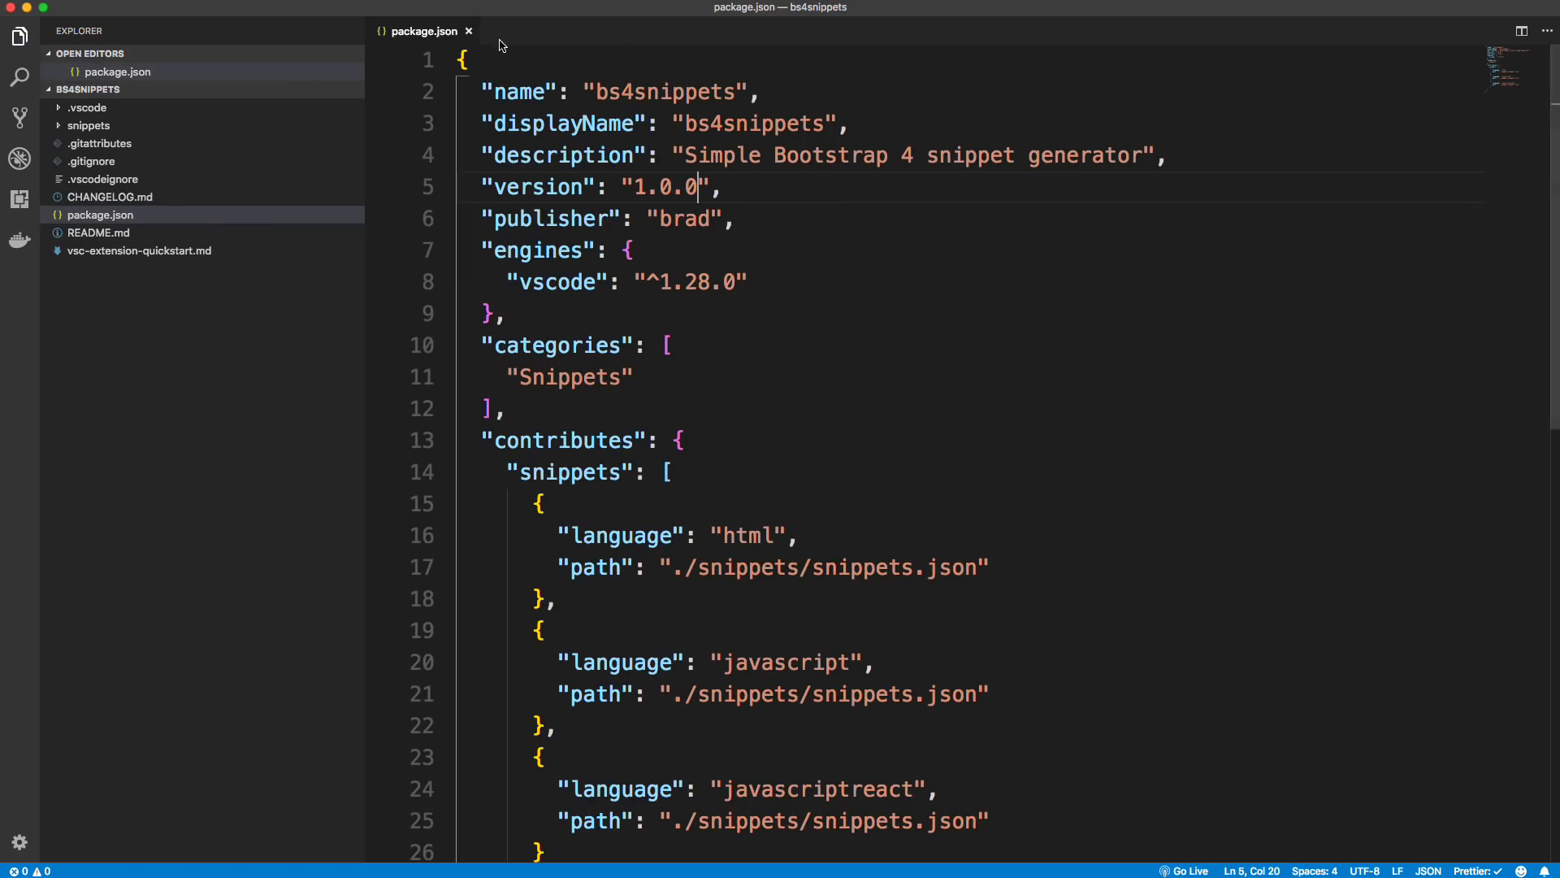
{"action": "left_click", "coordinate": [98, 218]}
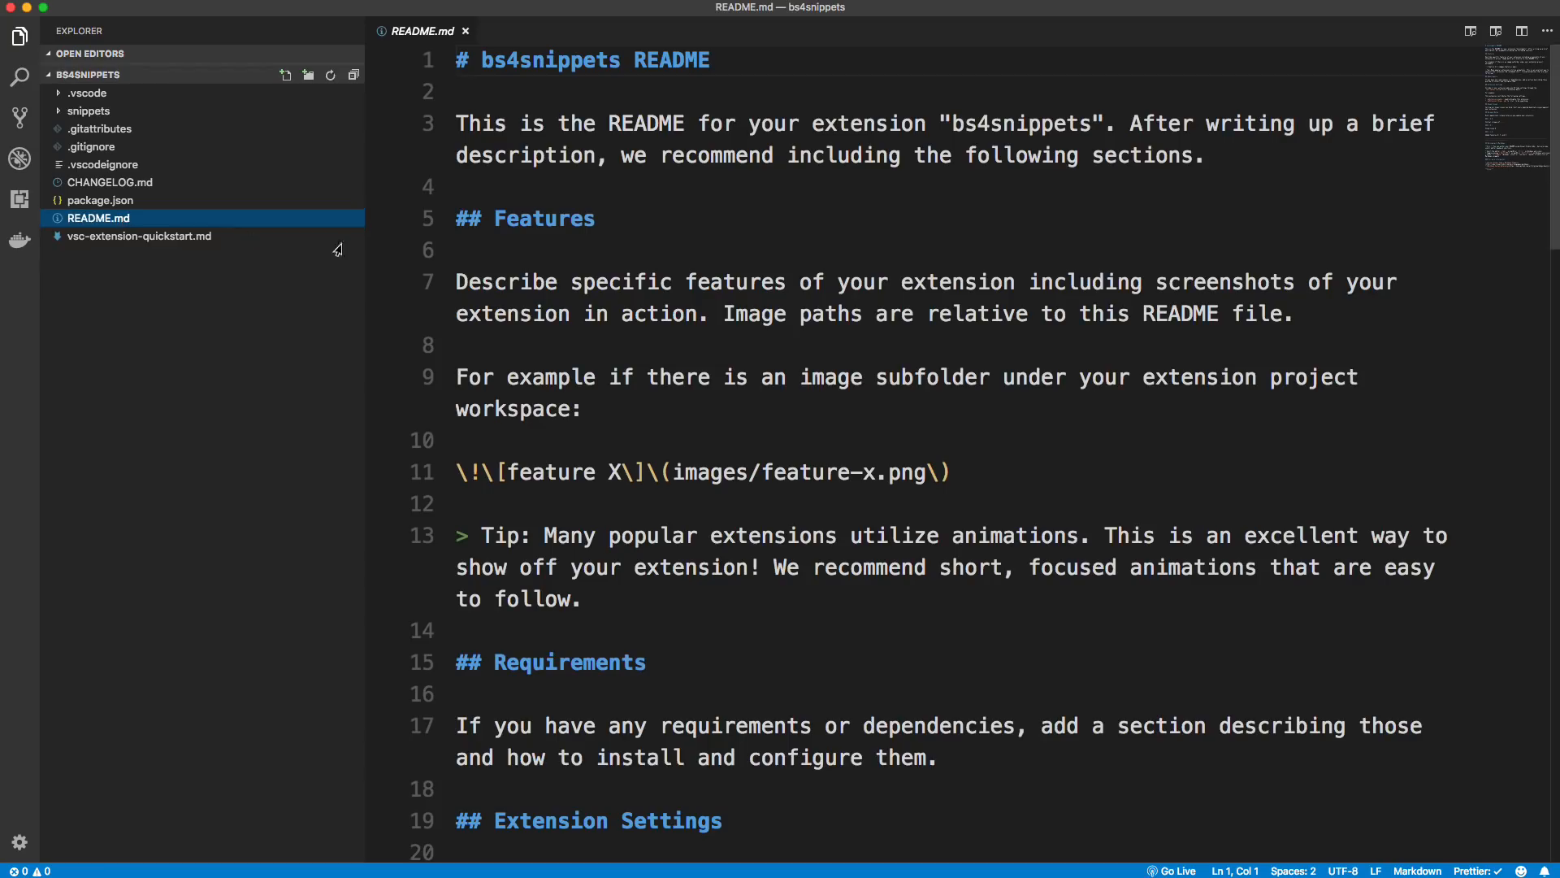
{"action": "scroll", "scroll_direction": "down", "scroll_amount": 3}
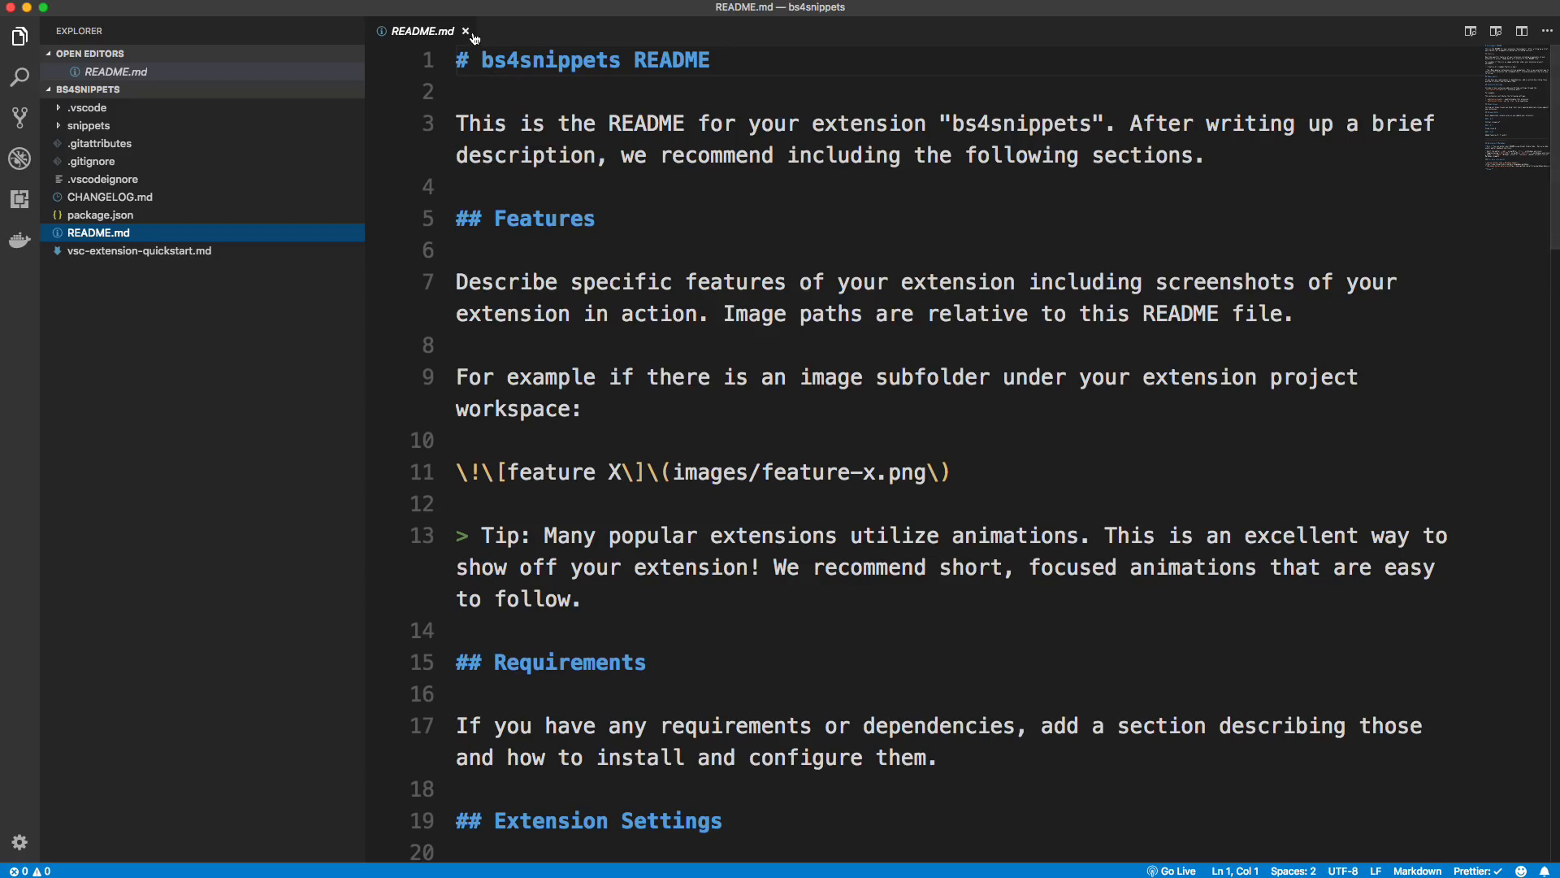
{"action": "mouse_move", "coordinate": [466, 30]}
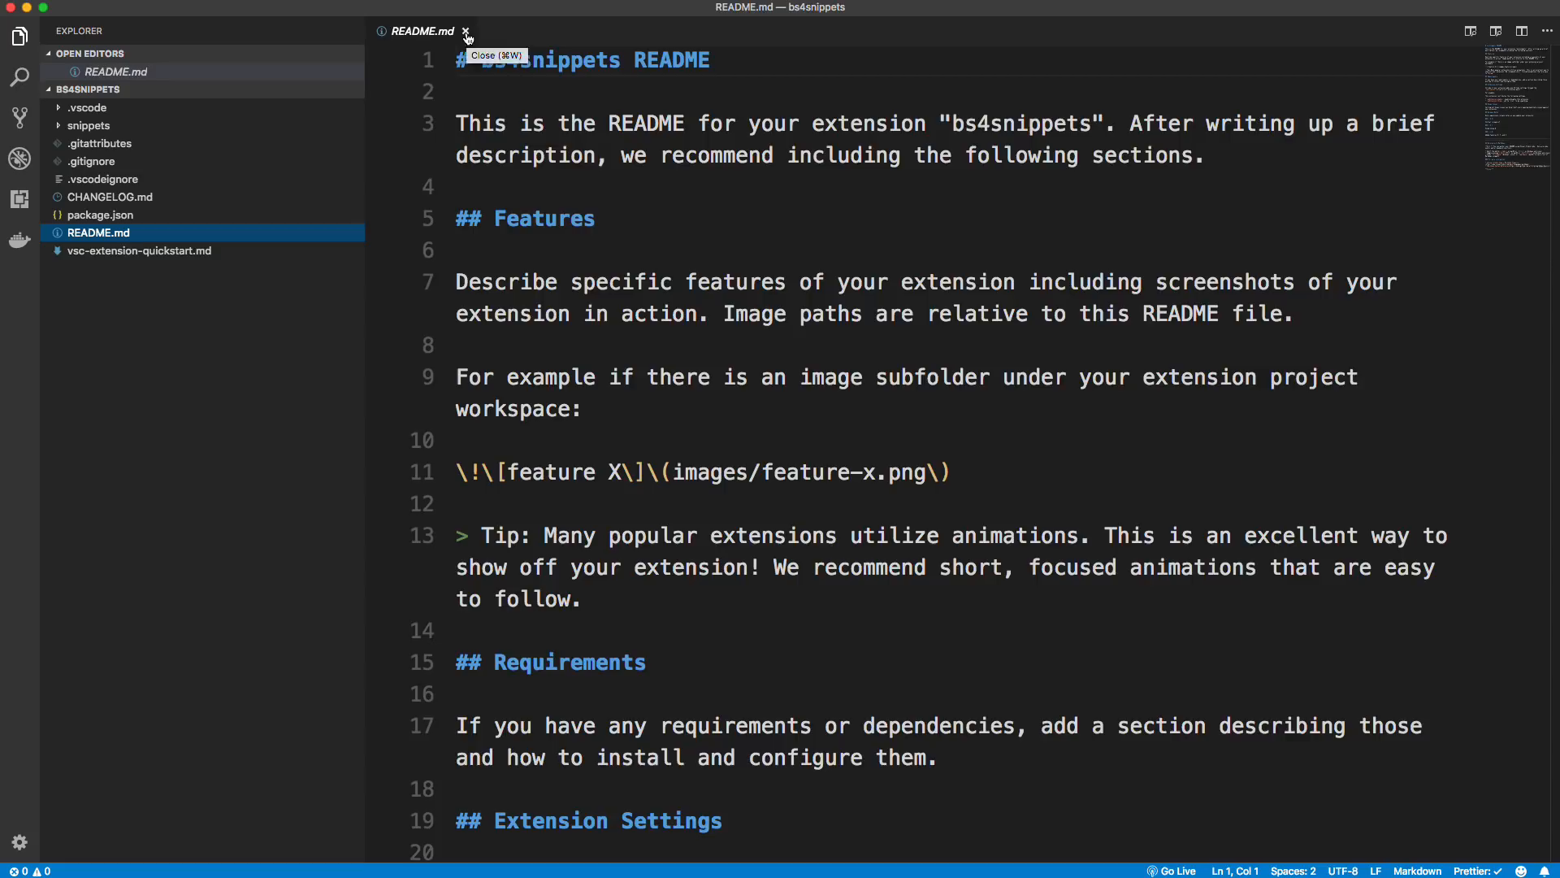
{"action": "left_click", "coordinate": [466, 31]}
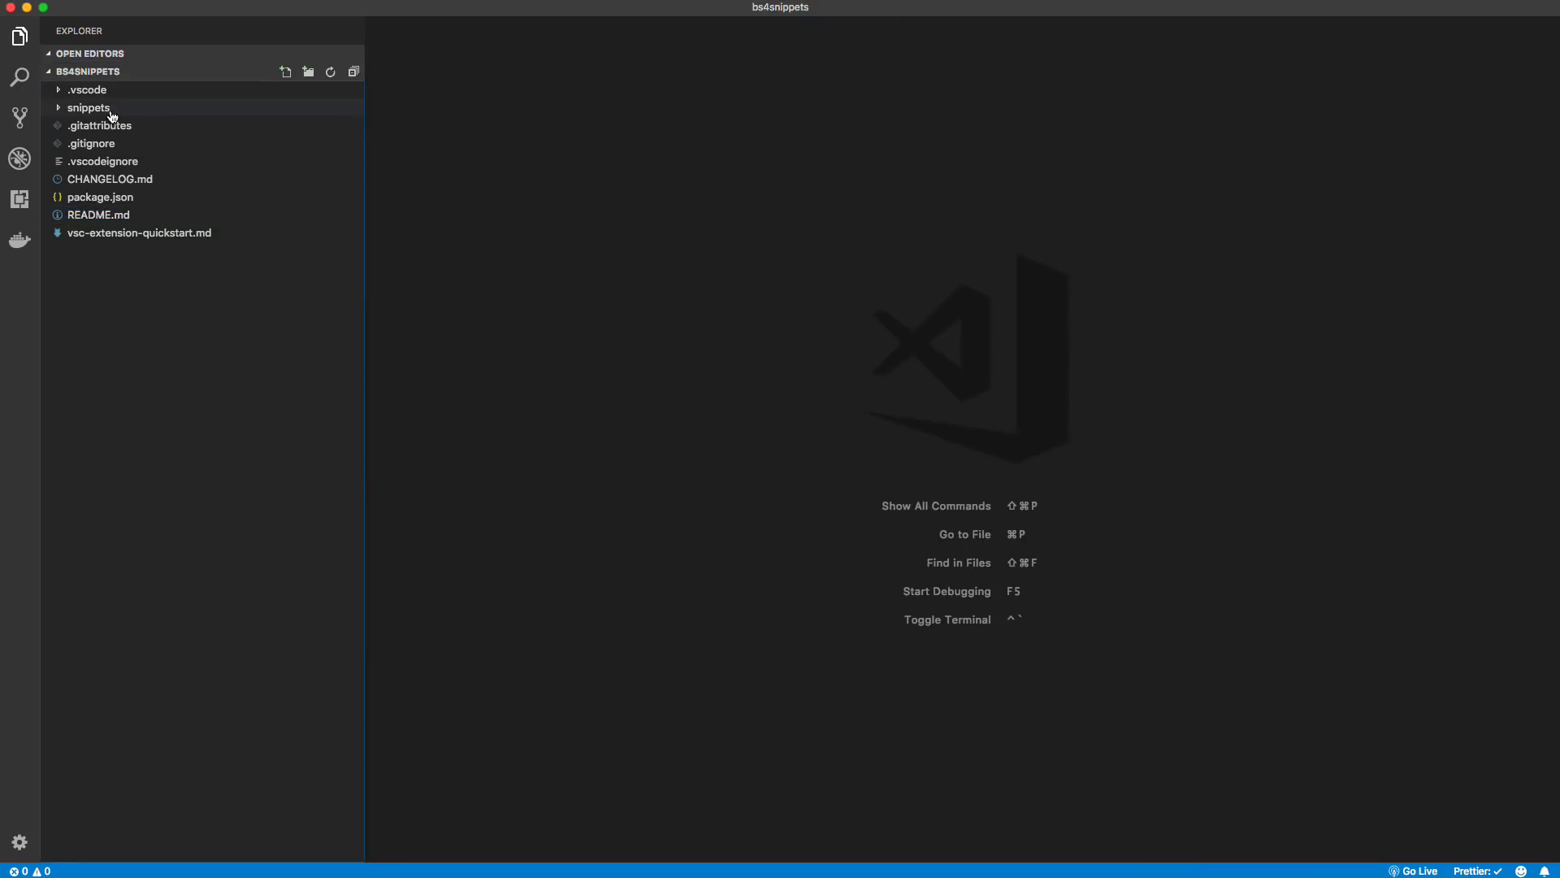
Step: Expand the snippets folder and view the empty snippets.json file
{"action": "left_click", "coordinate": [88, 107]}
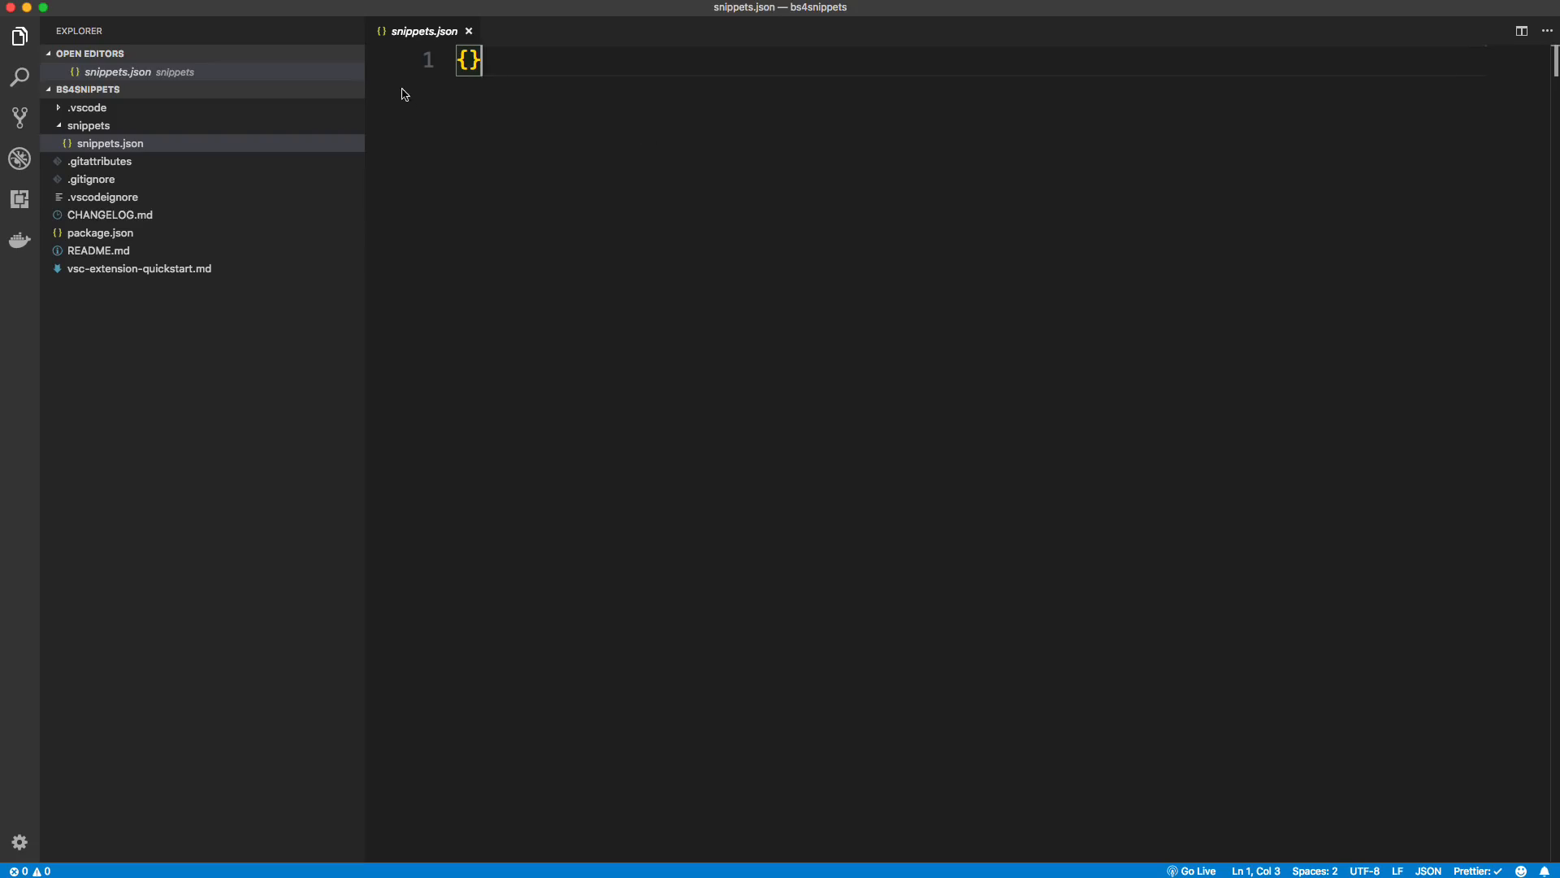
Step: Enter the "Bootstrap 4 Starter Template" key inside the empty JSON object
{"action": "left_click", "coordinate": [468, 61]}
{"action": "type", "text": "\""}
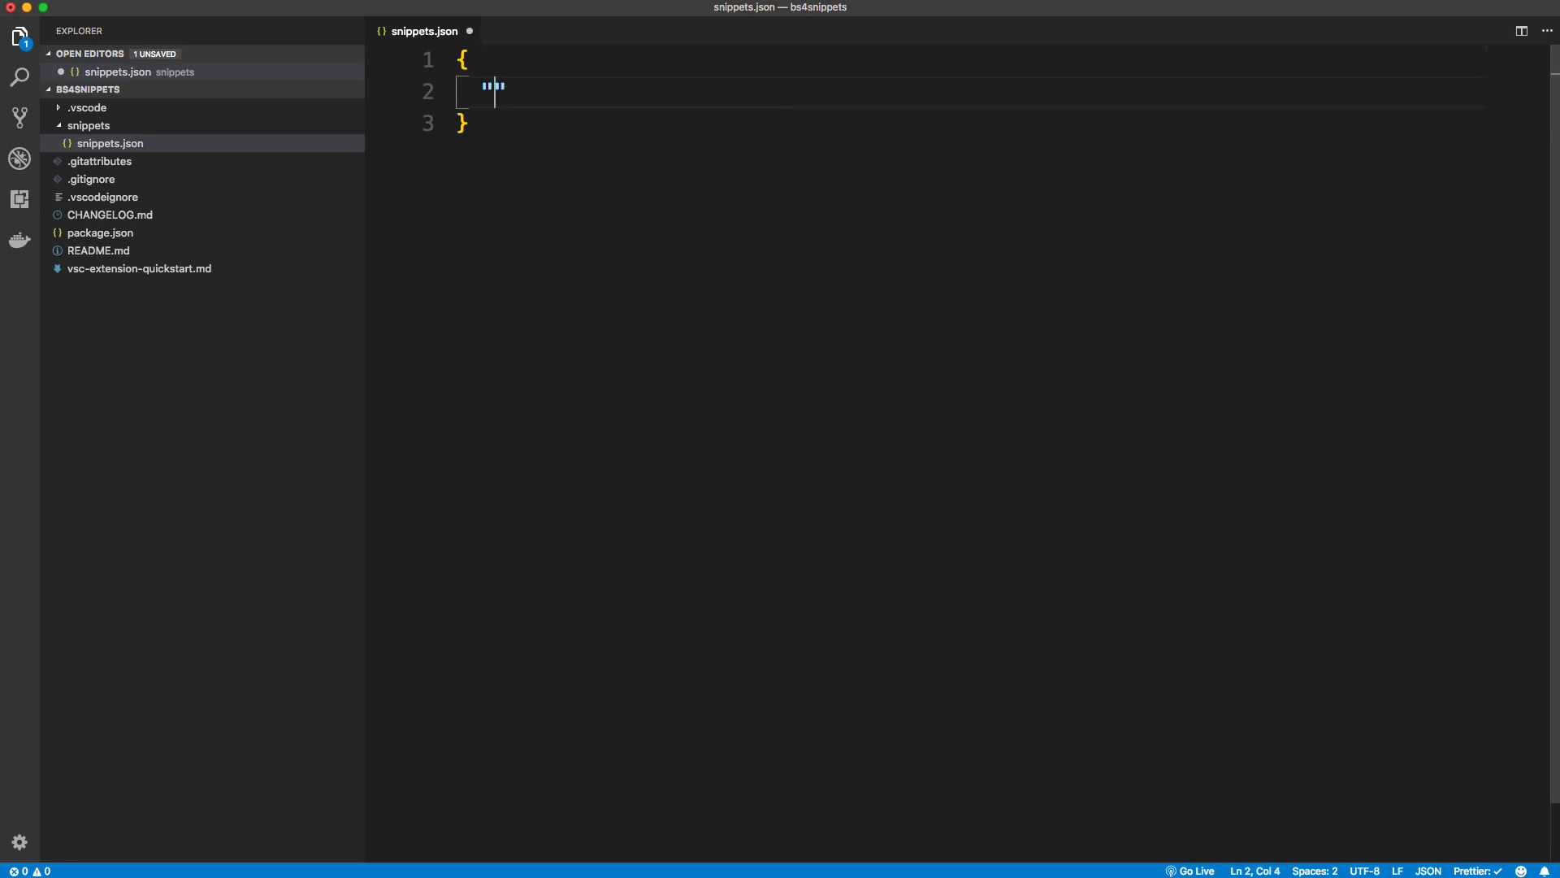
{"action": "type", "text": "B"}
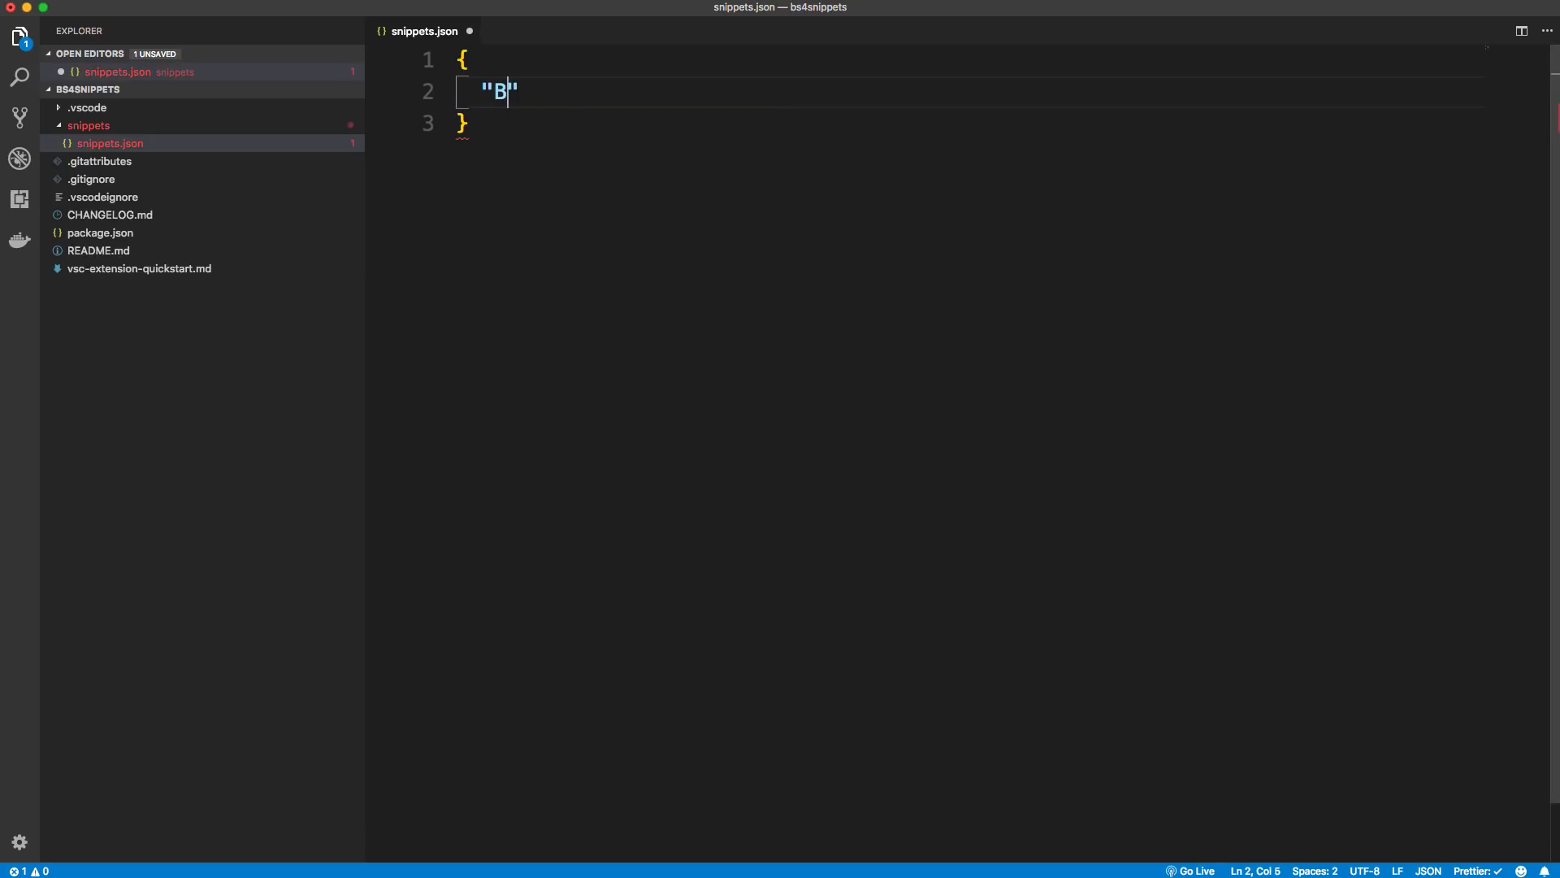
{"action": "type", "text": "ootstrap"}
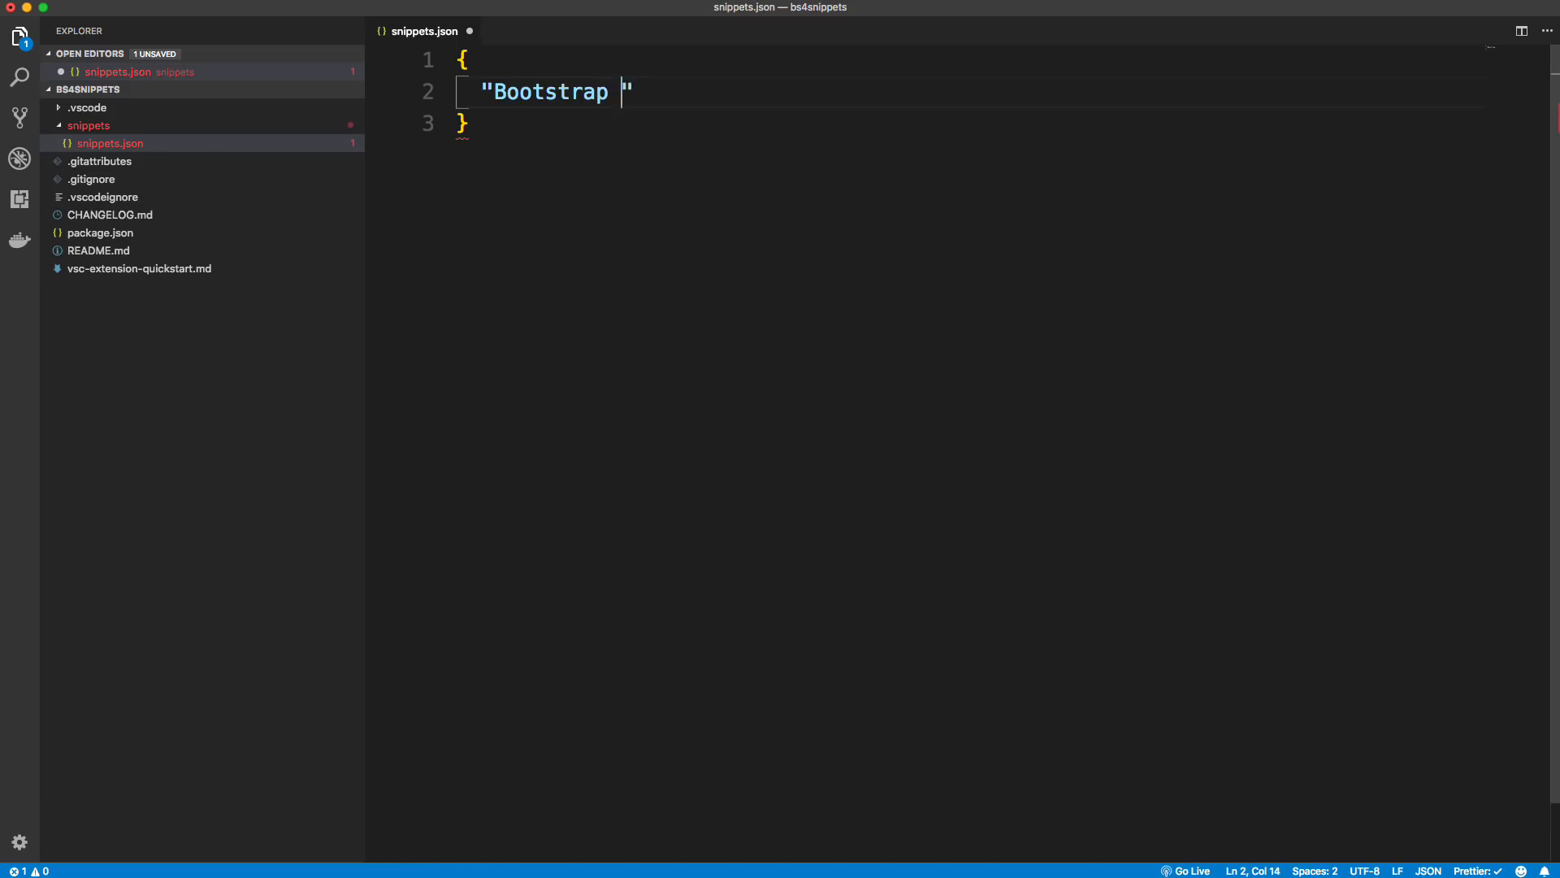
{"action": "type", "text": "4 Starter"}
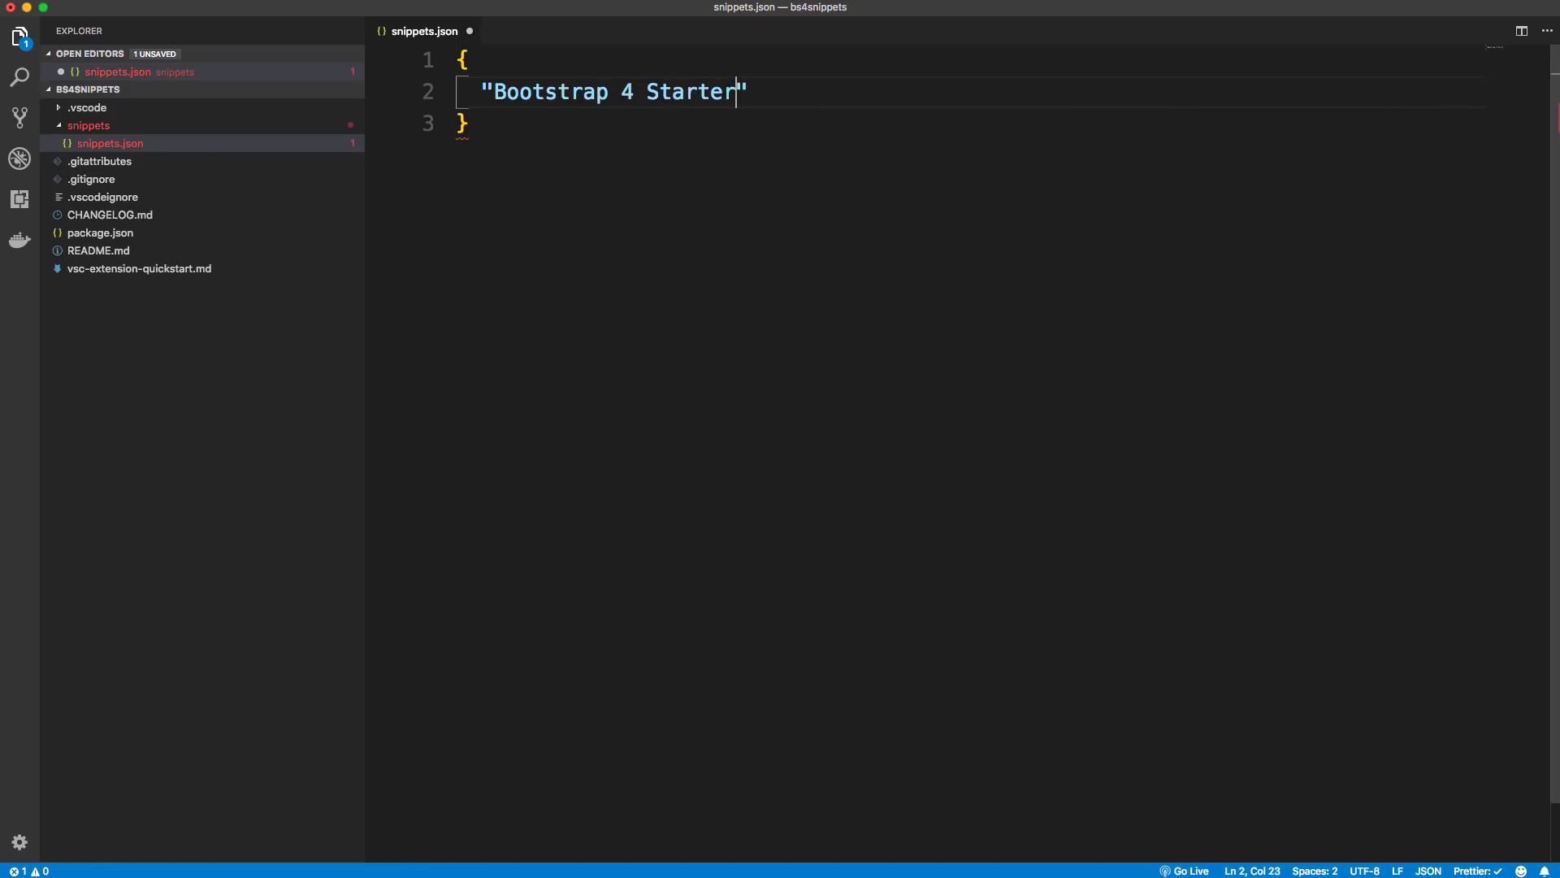
{"action": "type", "text": "Template"}
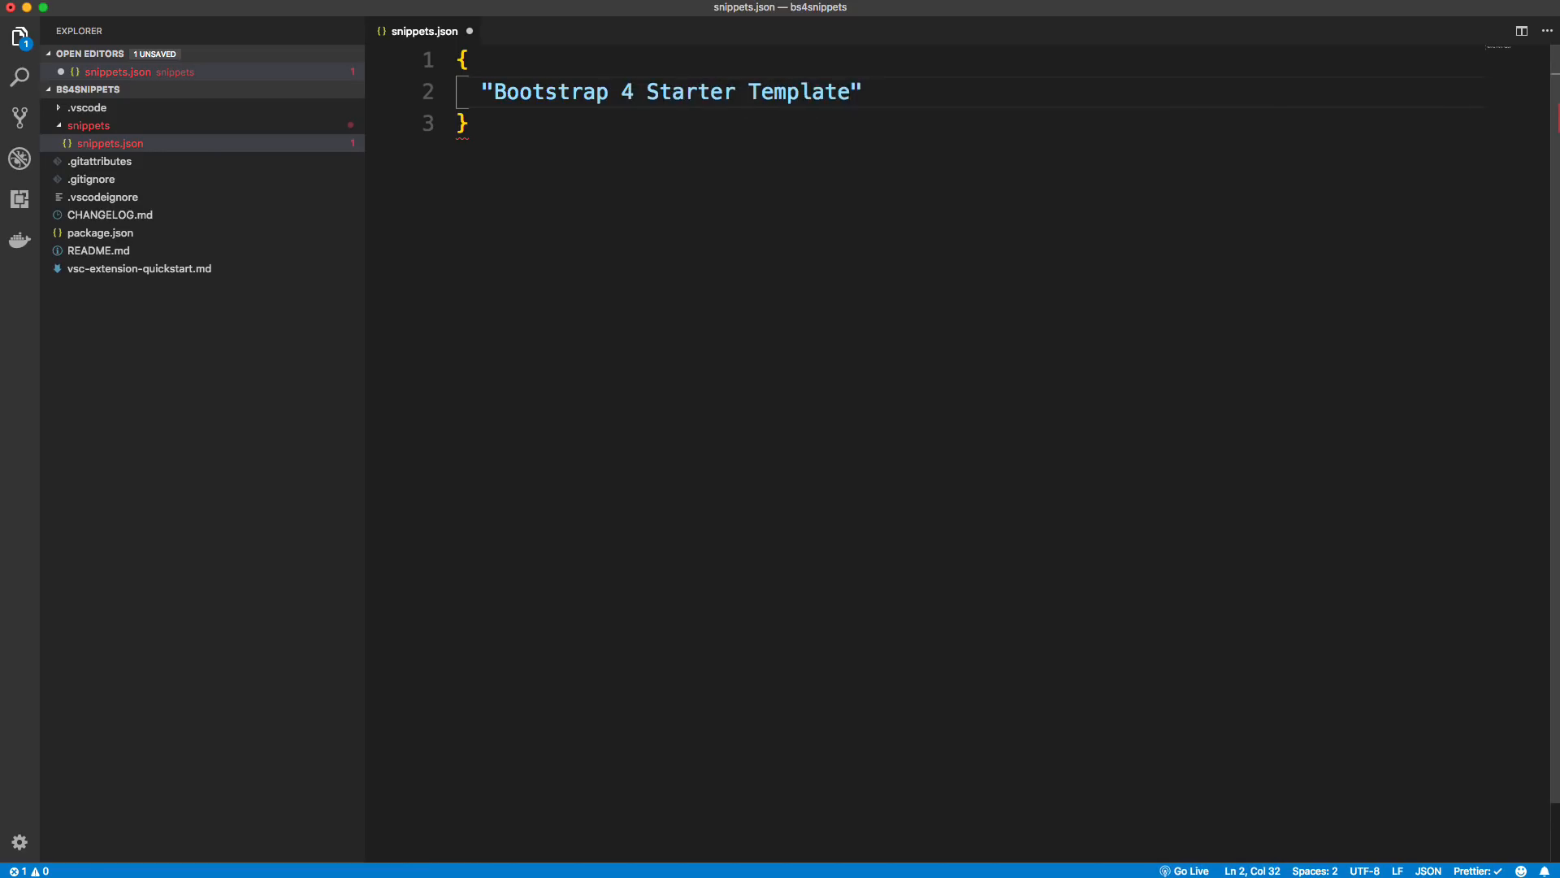
{"action": "double_click", "coordinate": [666, 91]}
{"action": "type", "text": ": {"}
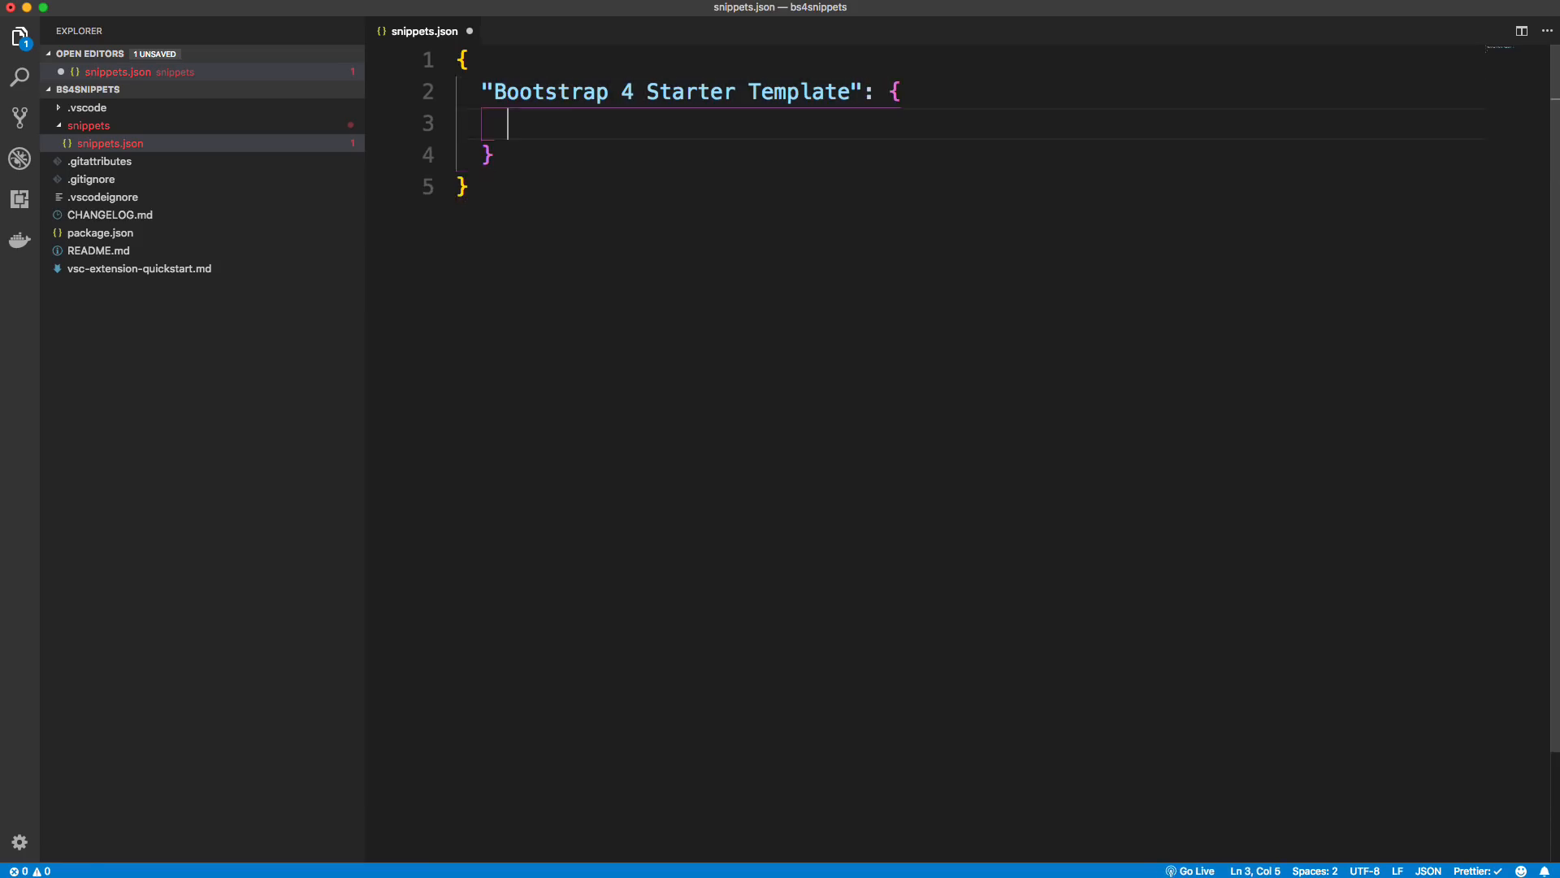
Step: Give the snippet "prefix": "!bs4" and an empty "body": [] array
{"action": "type", "text": "\""}
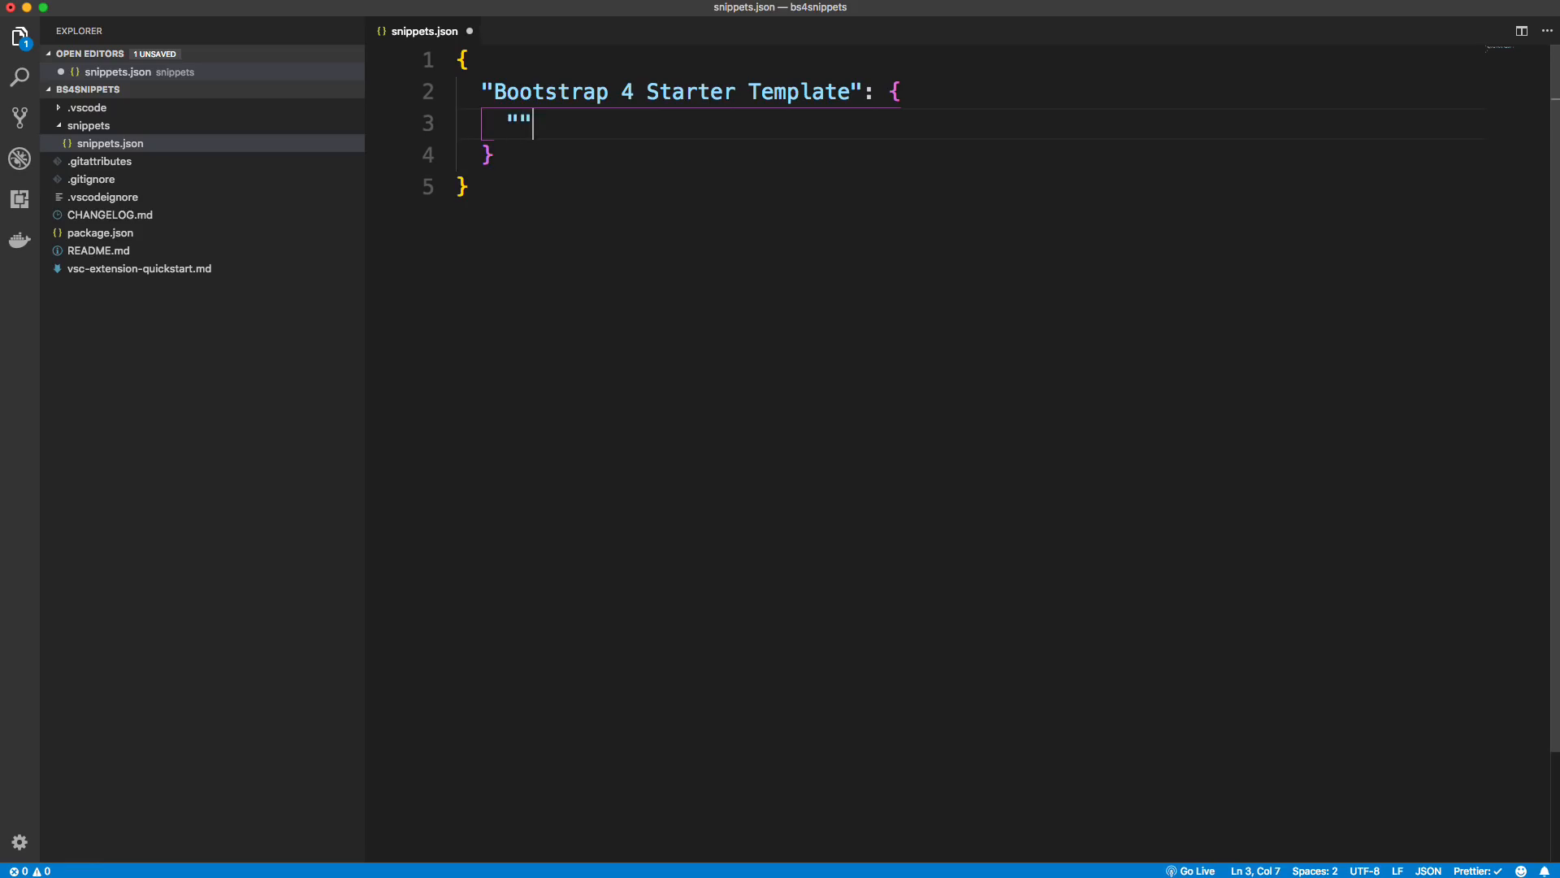
{"action": "type", "text": "prefix"}
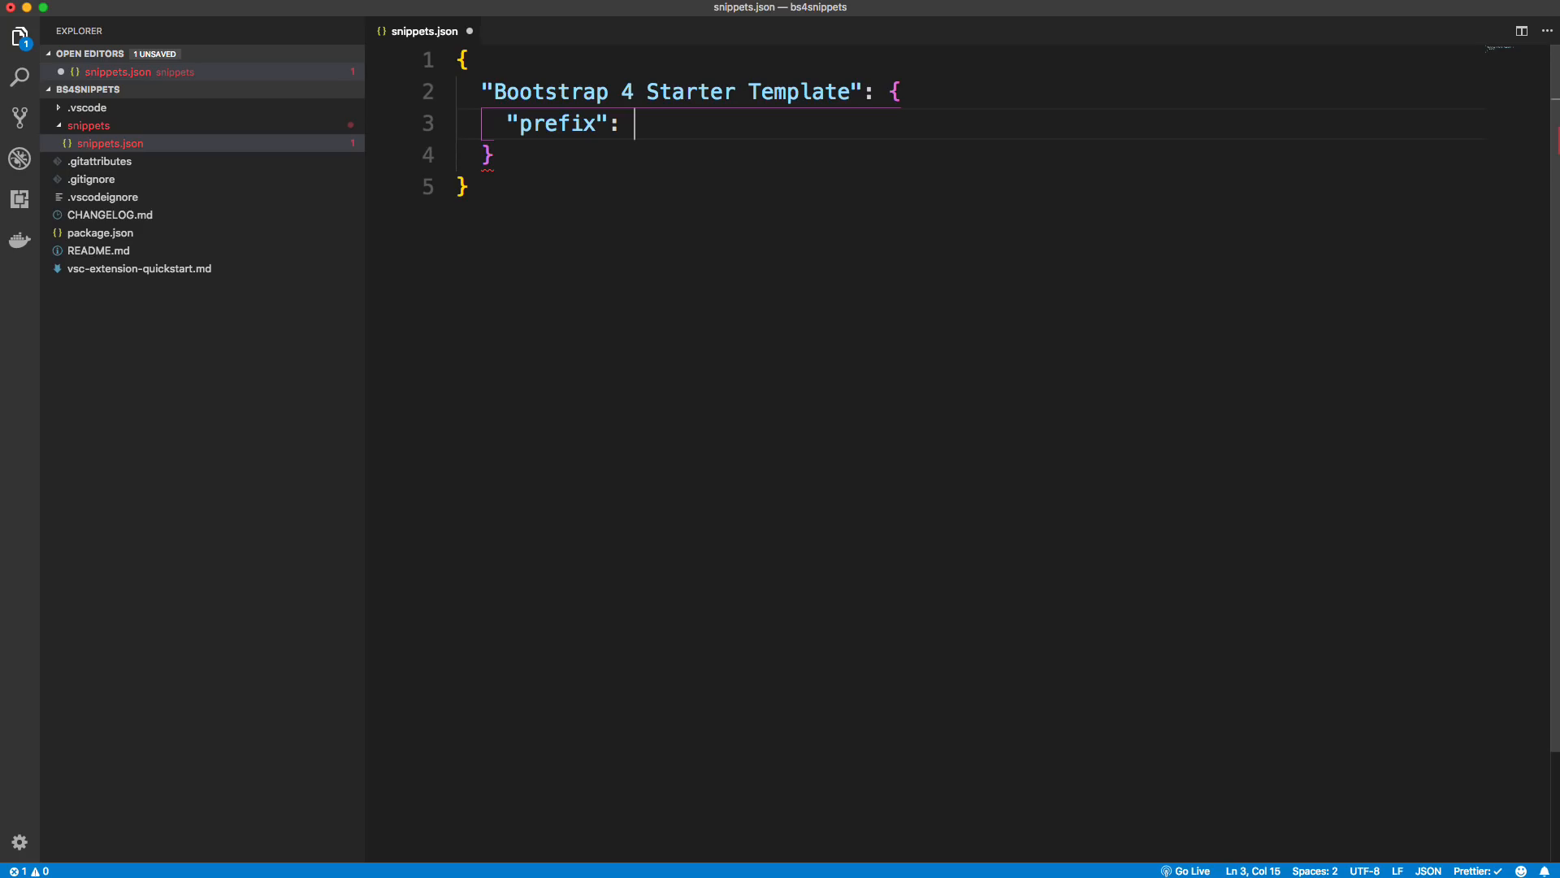
{"action": "type", "text": "\"!\""}
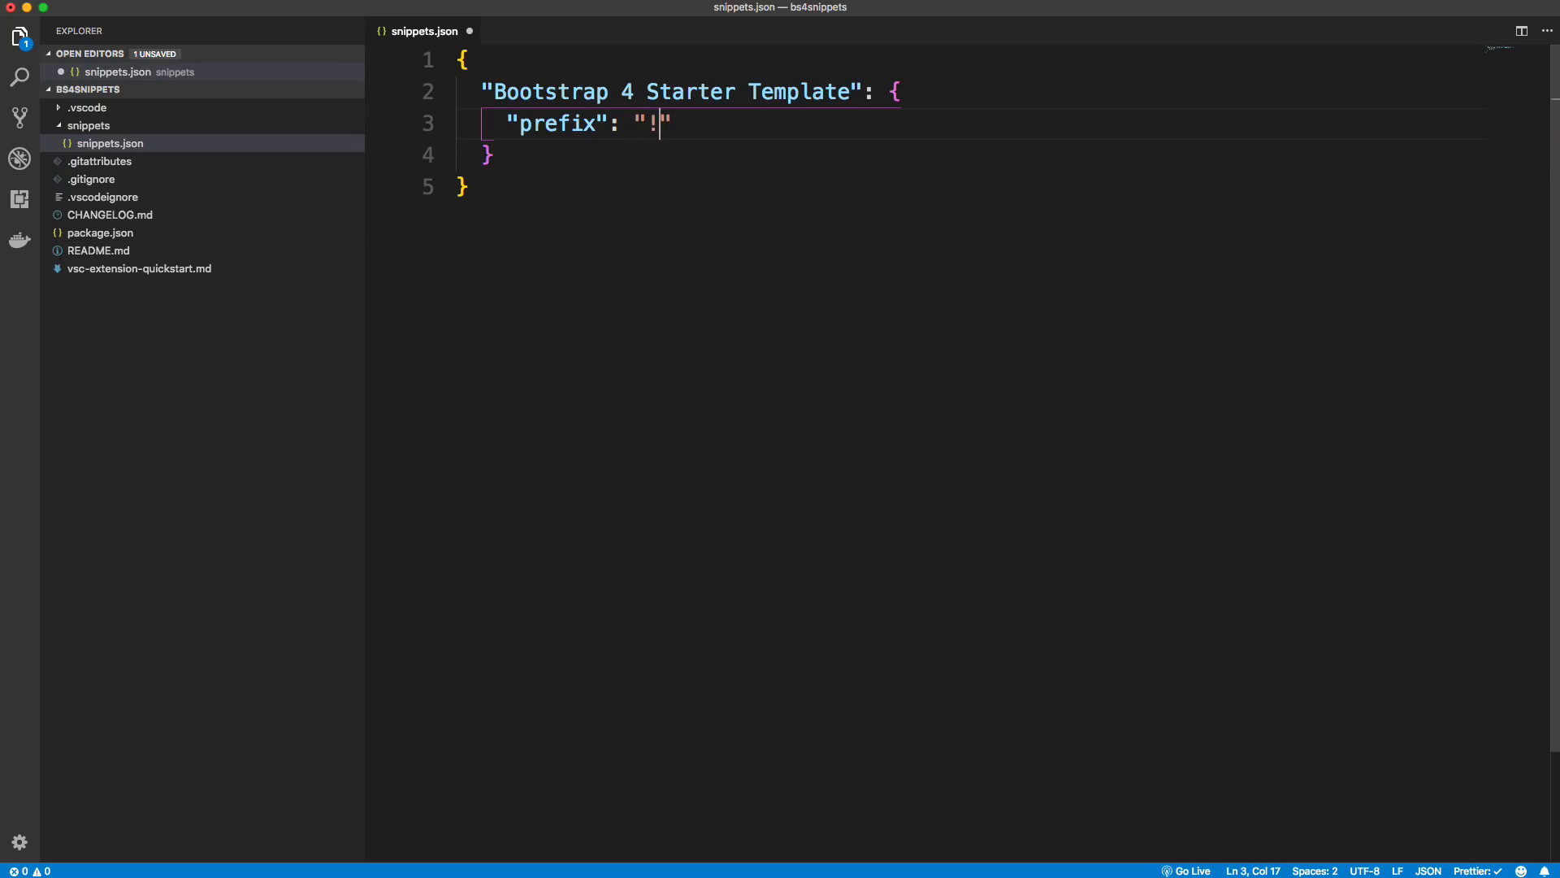
{"action": "type", "text": "bs4"}
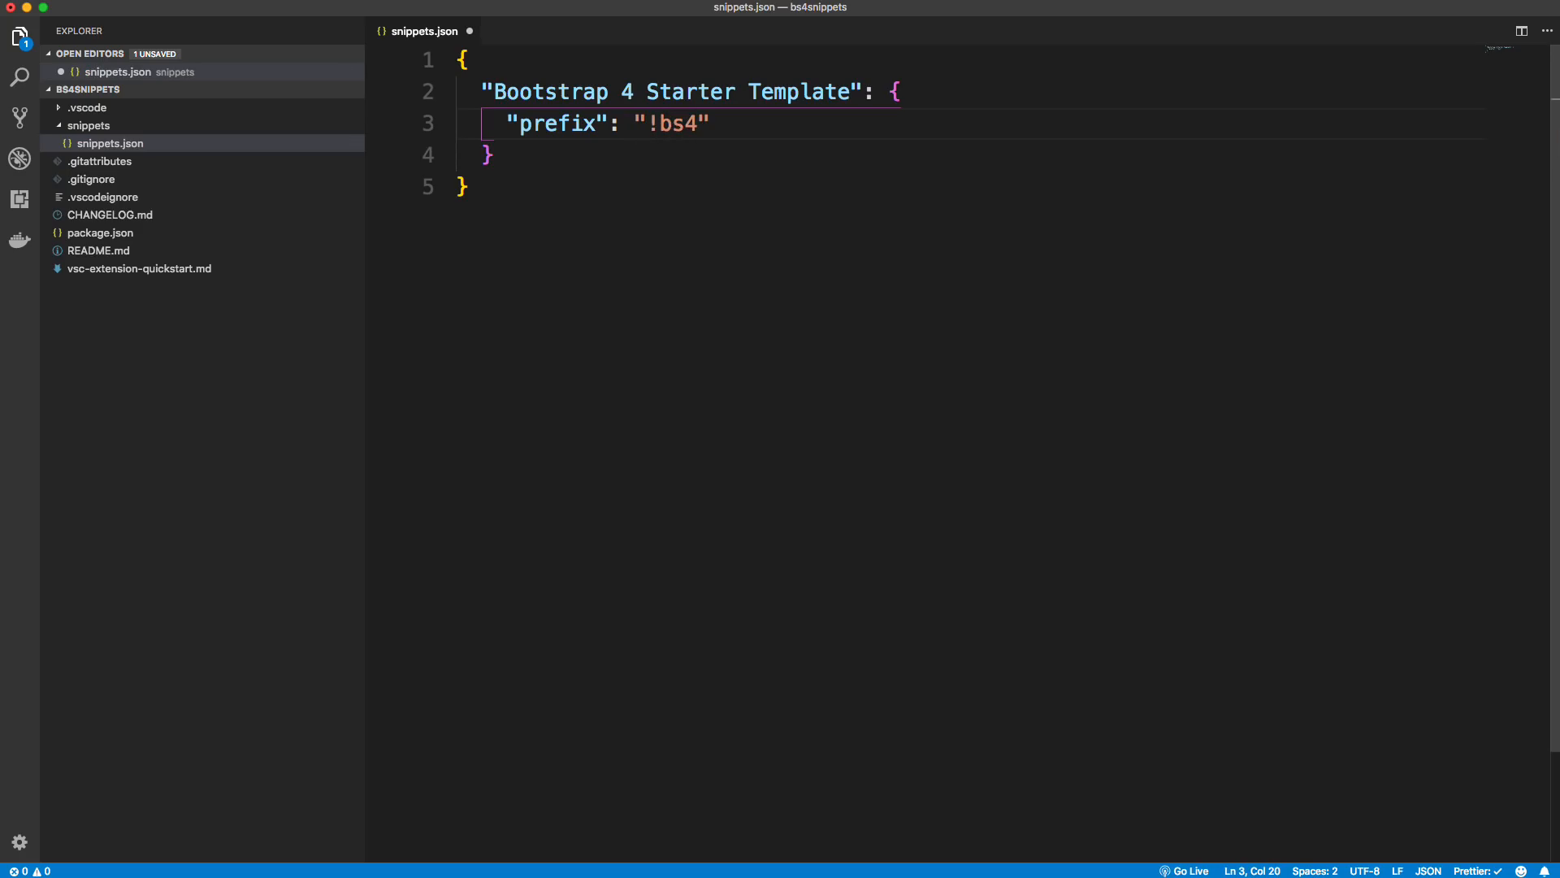
{"action": "type", "text": ","}
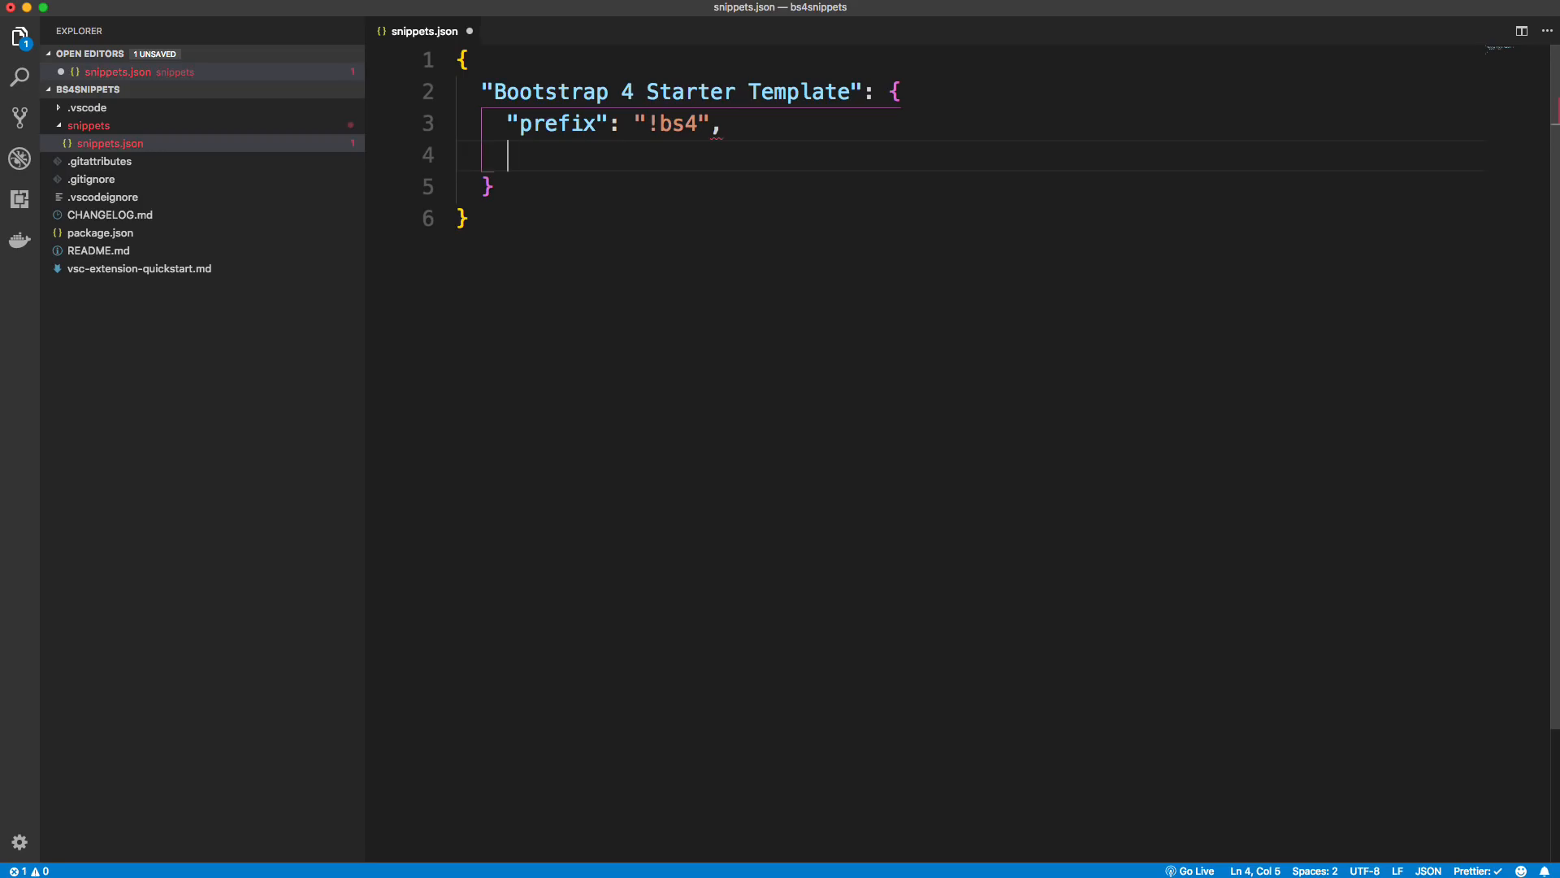
{"action": "type", "text": "\"body\""}
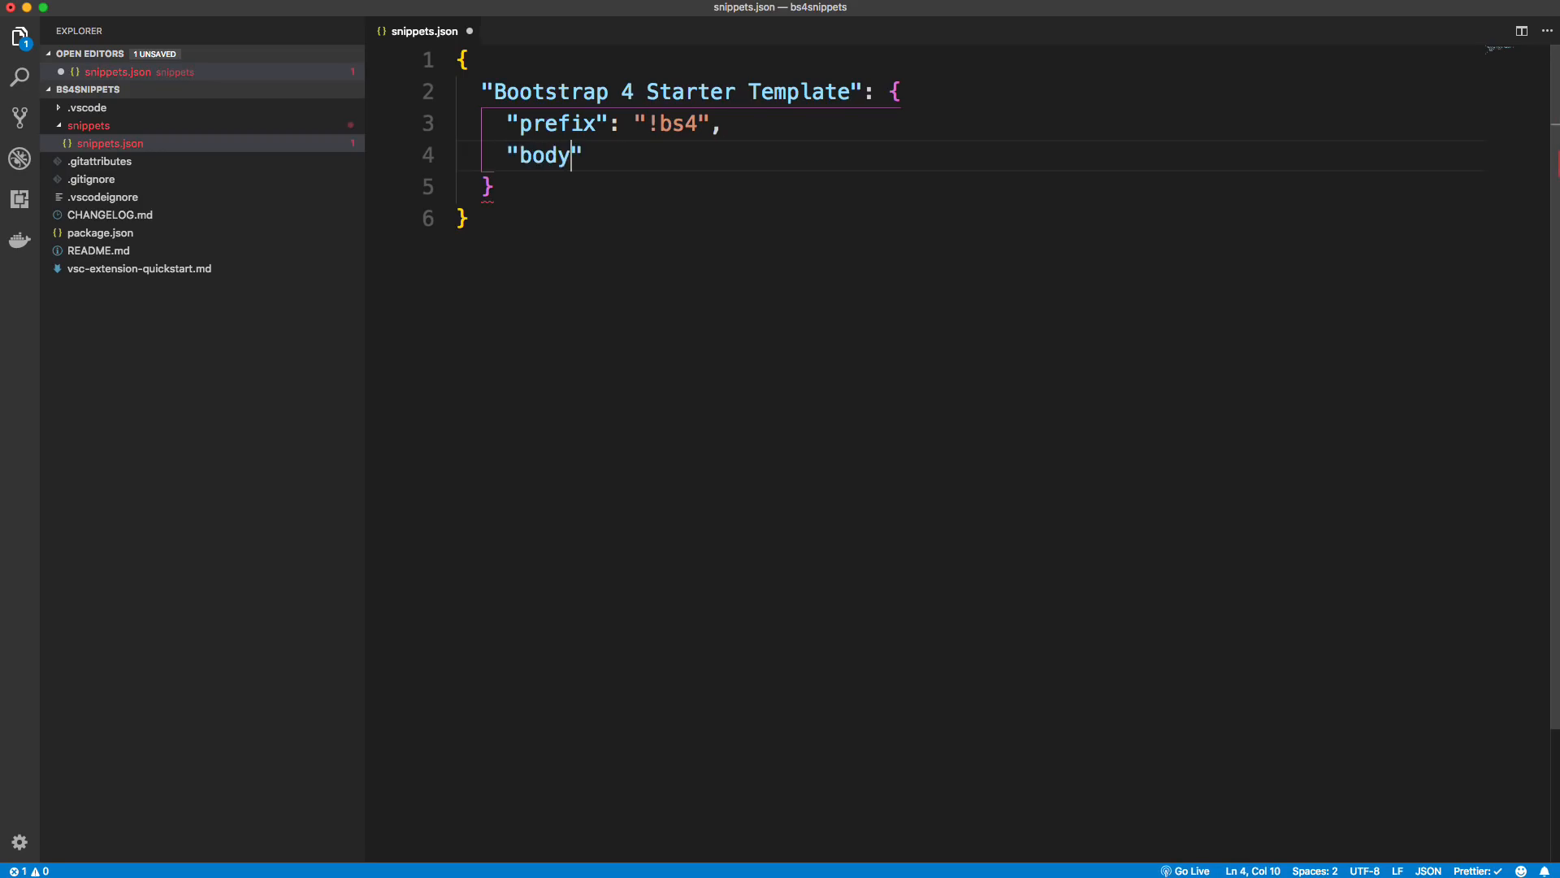
{"action": "type", "text": "\":"}
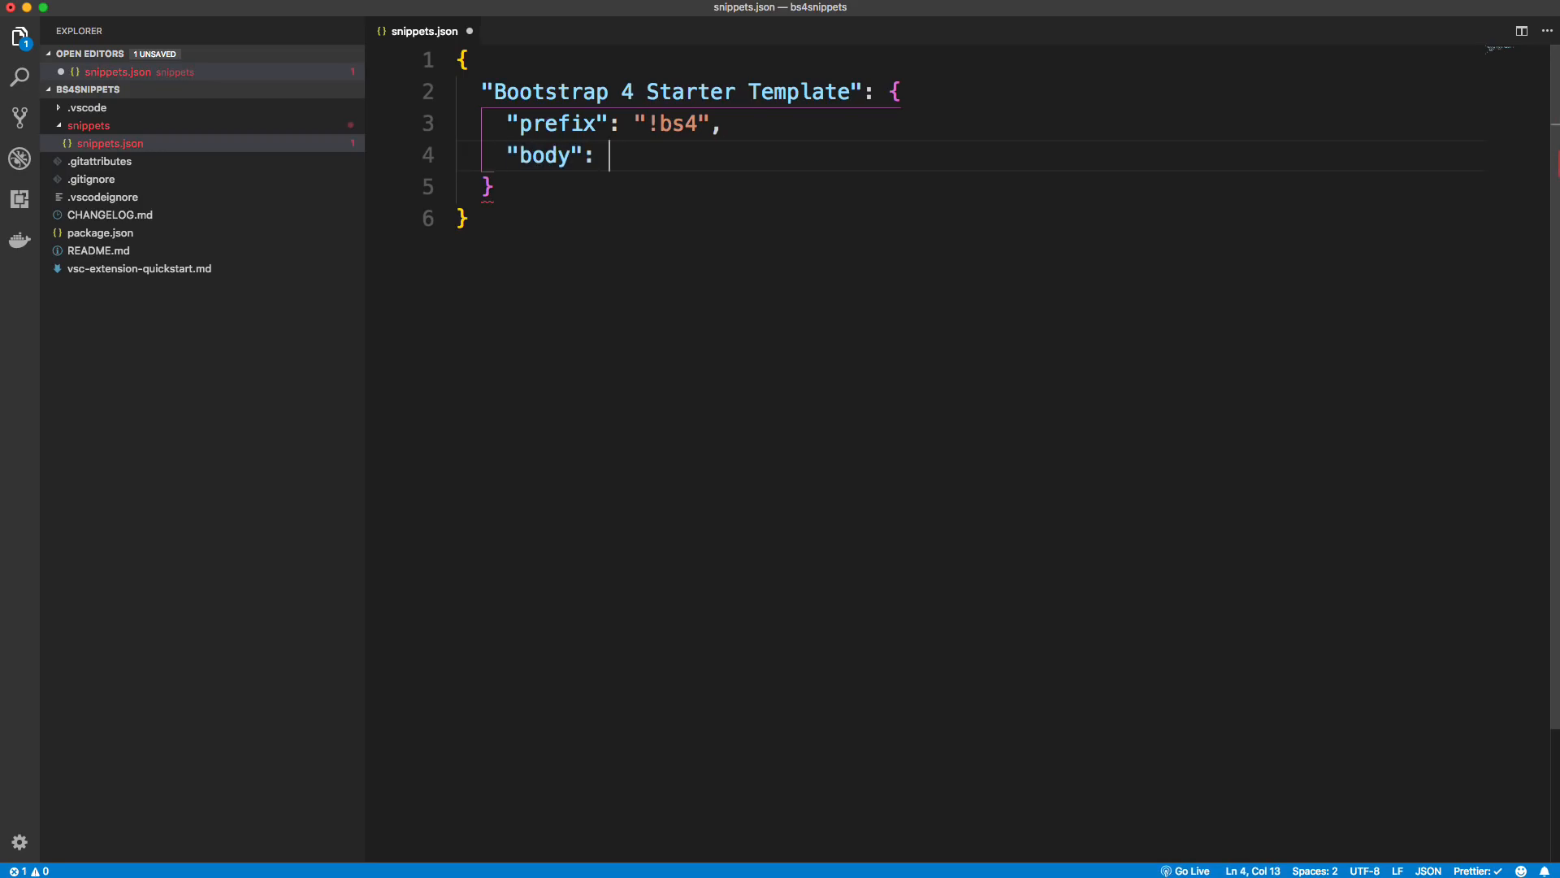
{"action": "type", "text": "["}
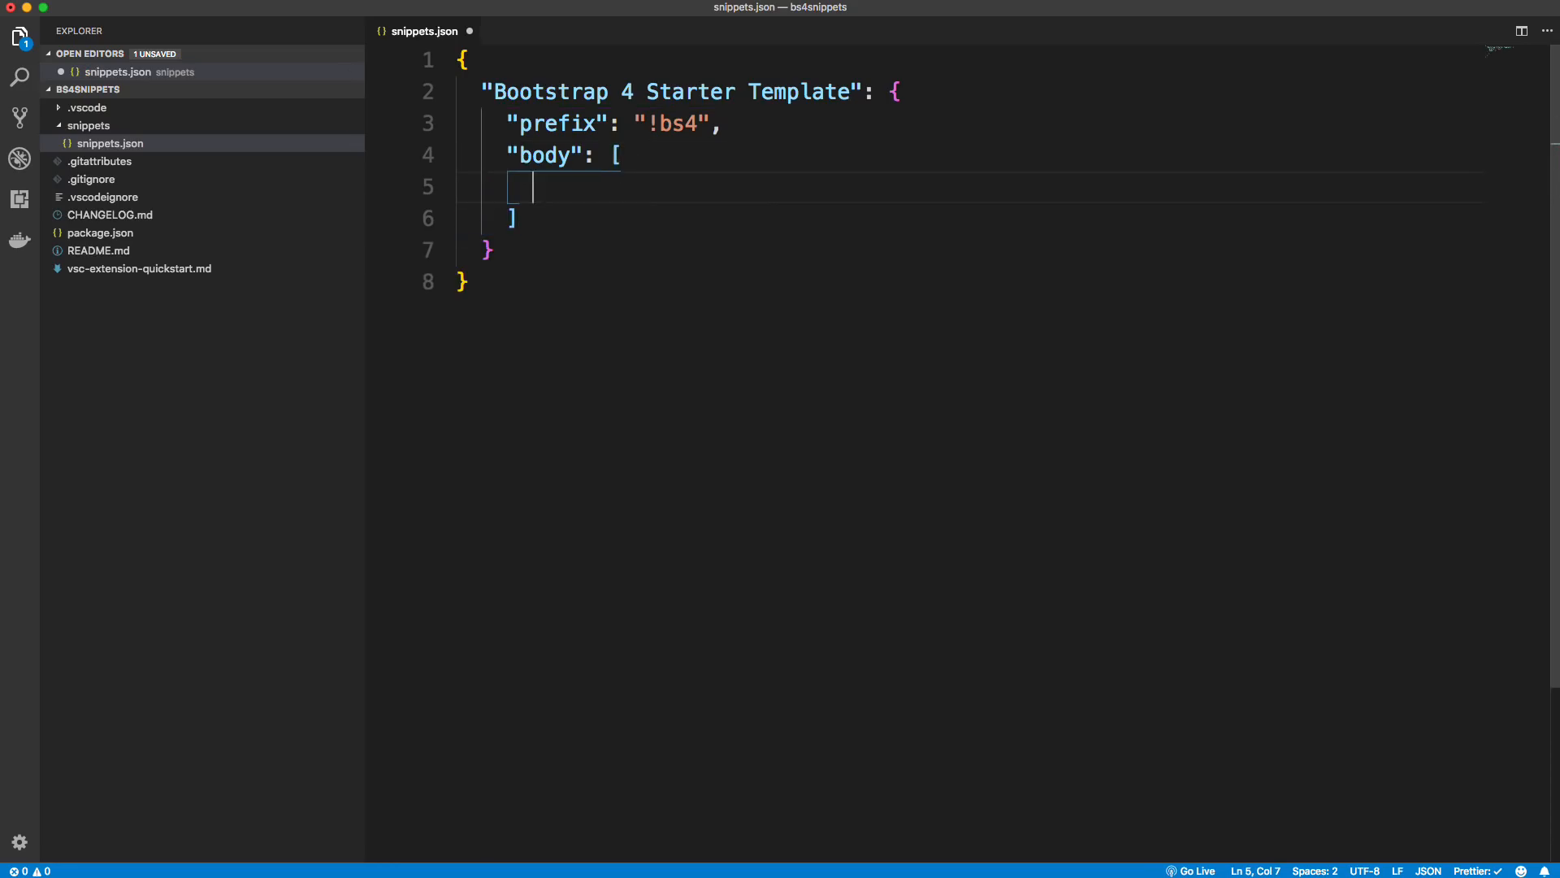
{"action": "mouse_move", "coordinate": [1244, 295]}
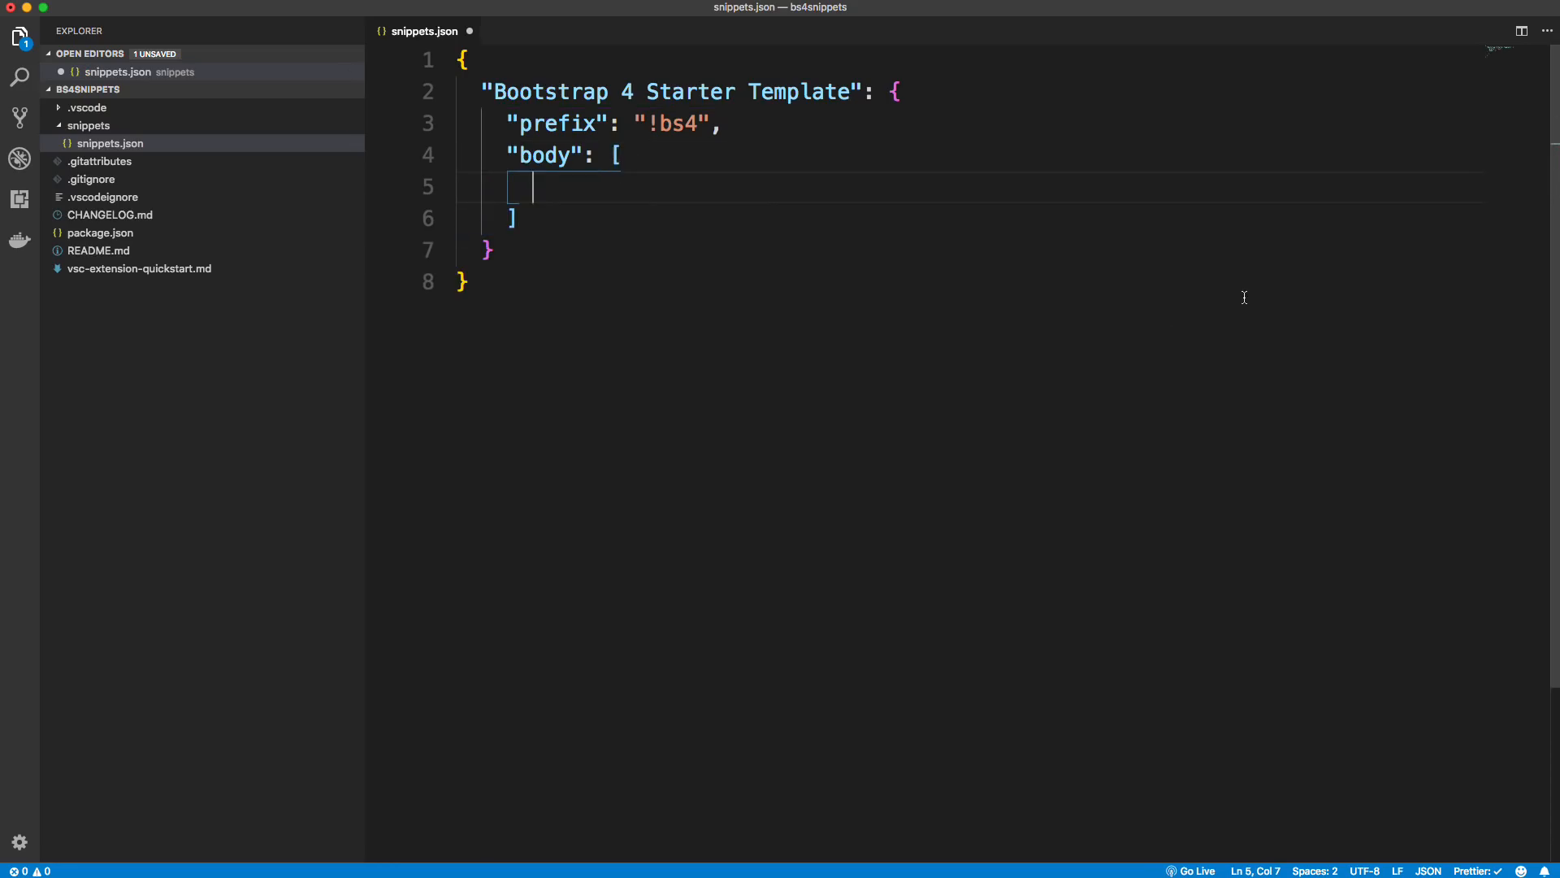
{"action": "mouse_move", "coordinate": [1243, 302]}
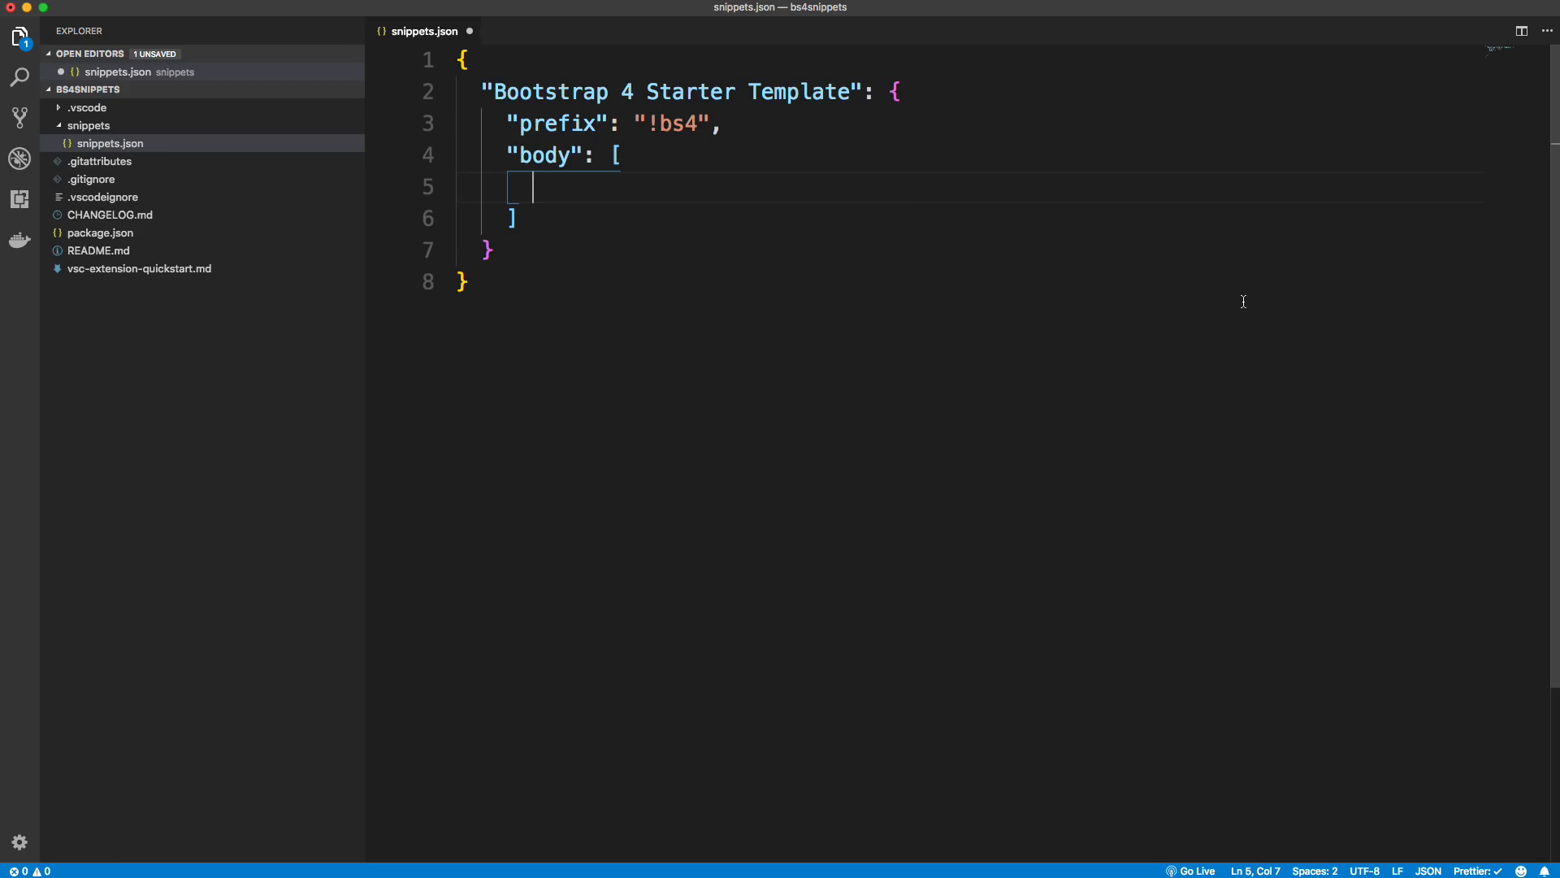
{"action": "mouse_move", "coordinate": [553, 188]}
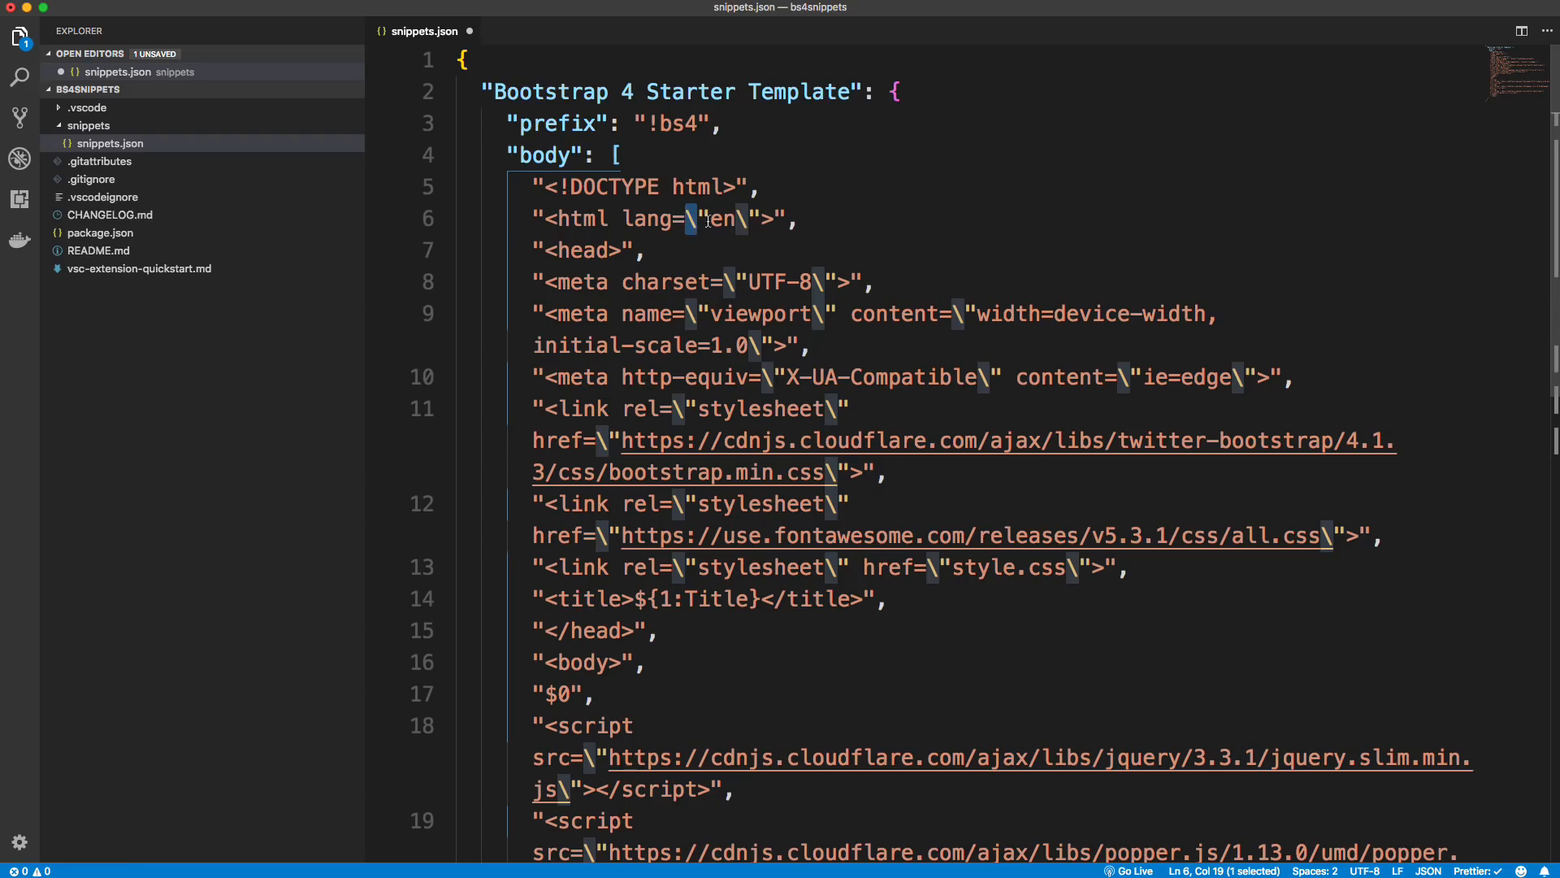
{"action": "left_click", "coordinate": [647, 250]}
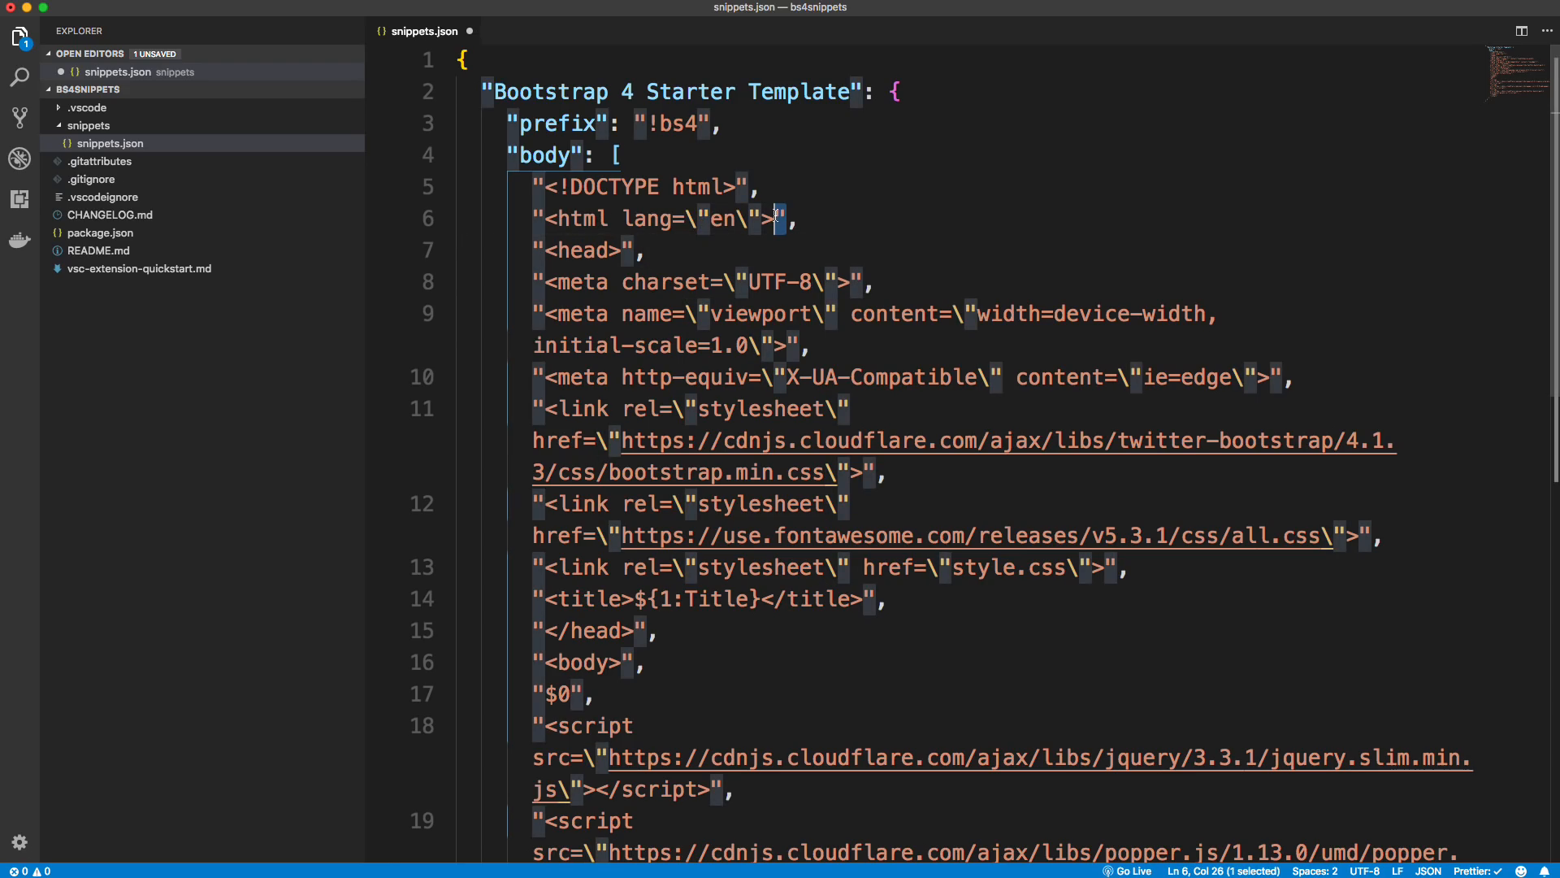
{"action": "scroll", "scroll_direction": "down", "scroll_amount": 3}
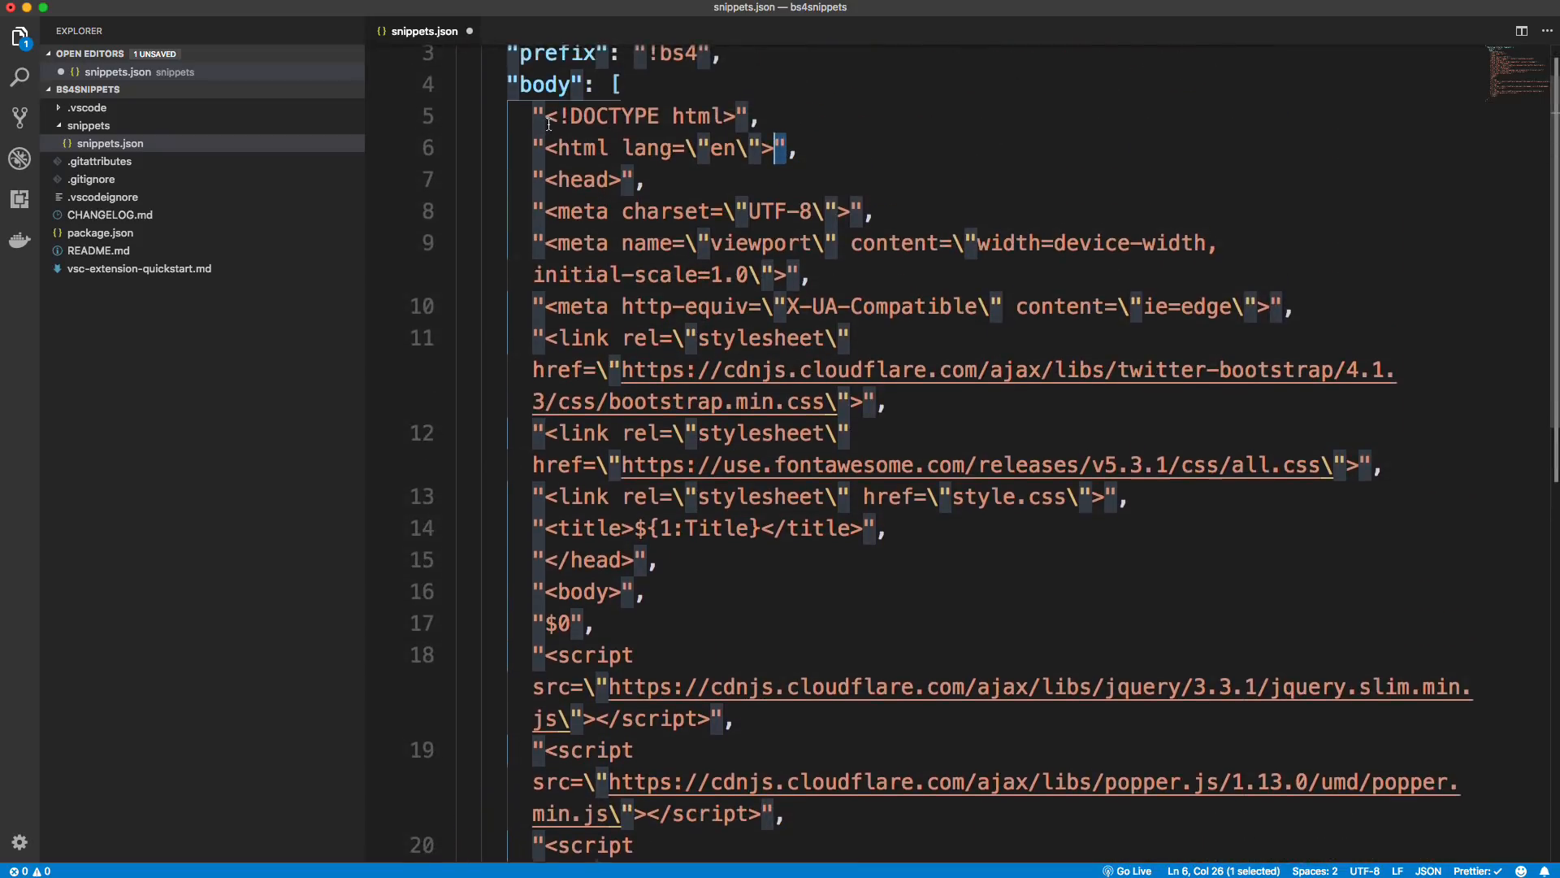
{"action": "scroll", "scroll_direction": "down", "scroll_amount": 3}
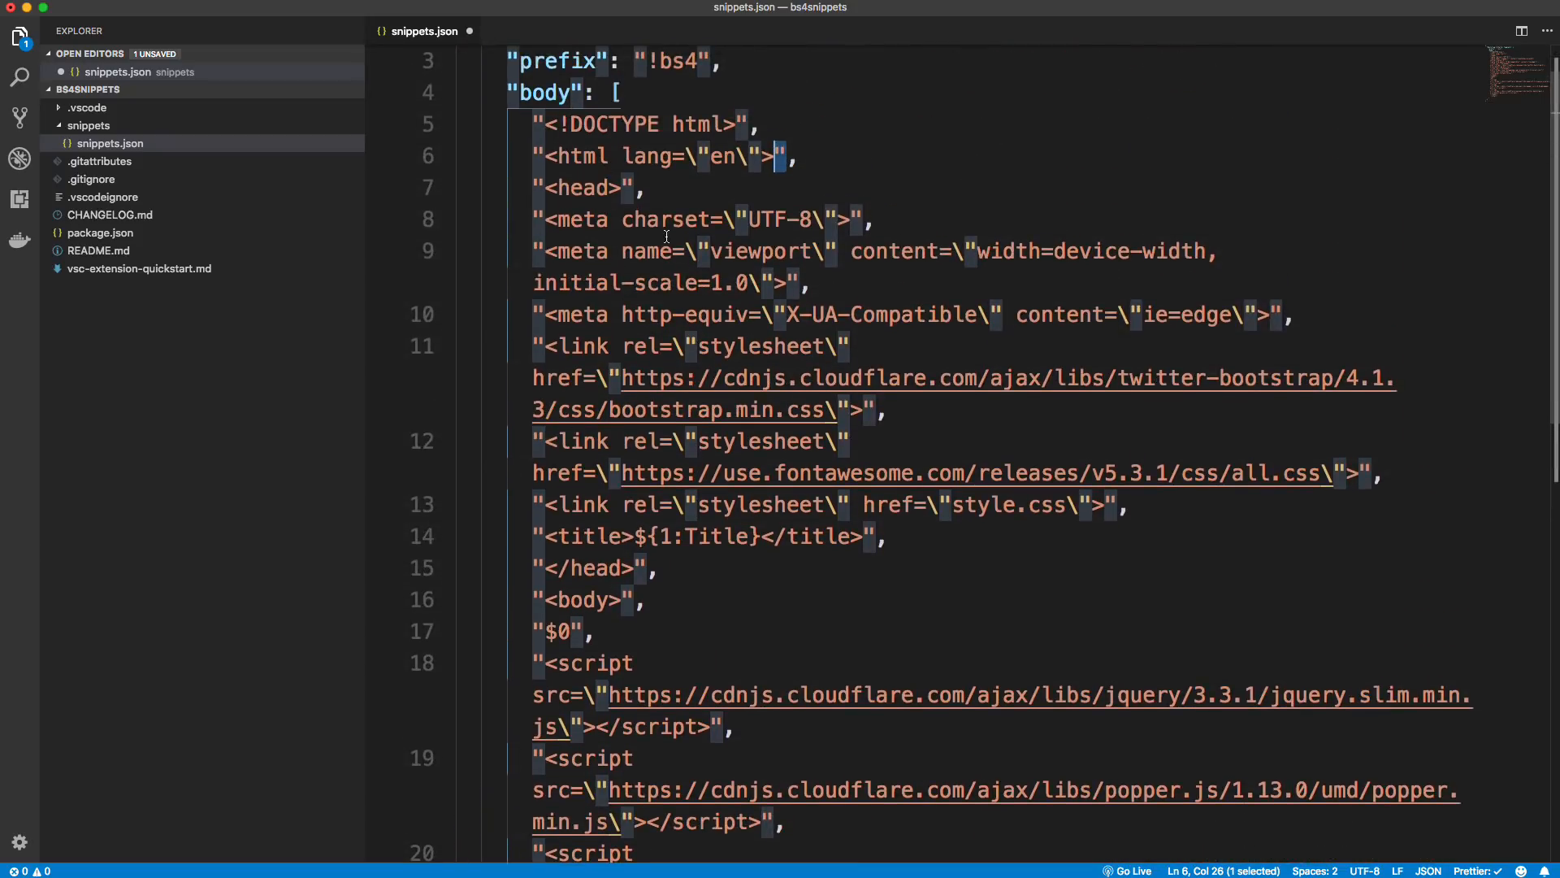
{"action": "scroll", "scroll_direction": "down", "scroll_amount": 3}
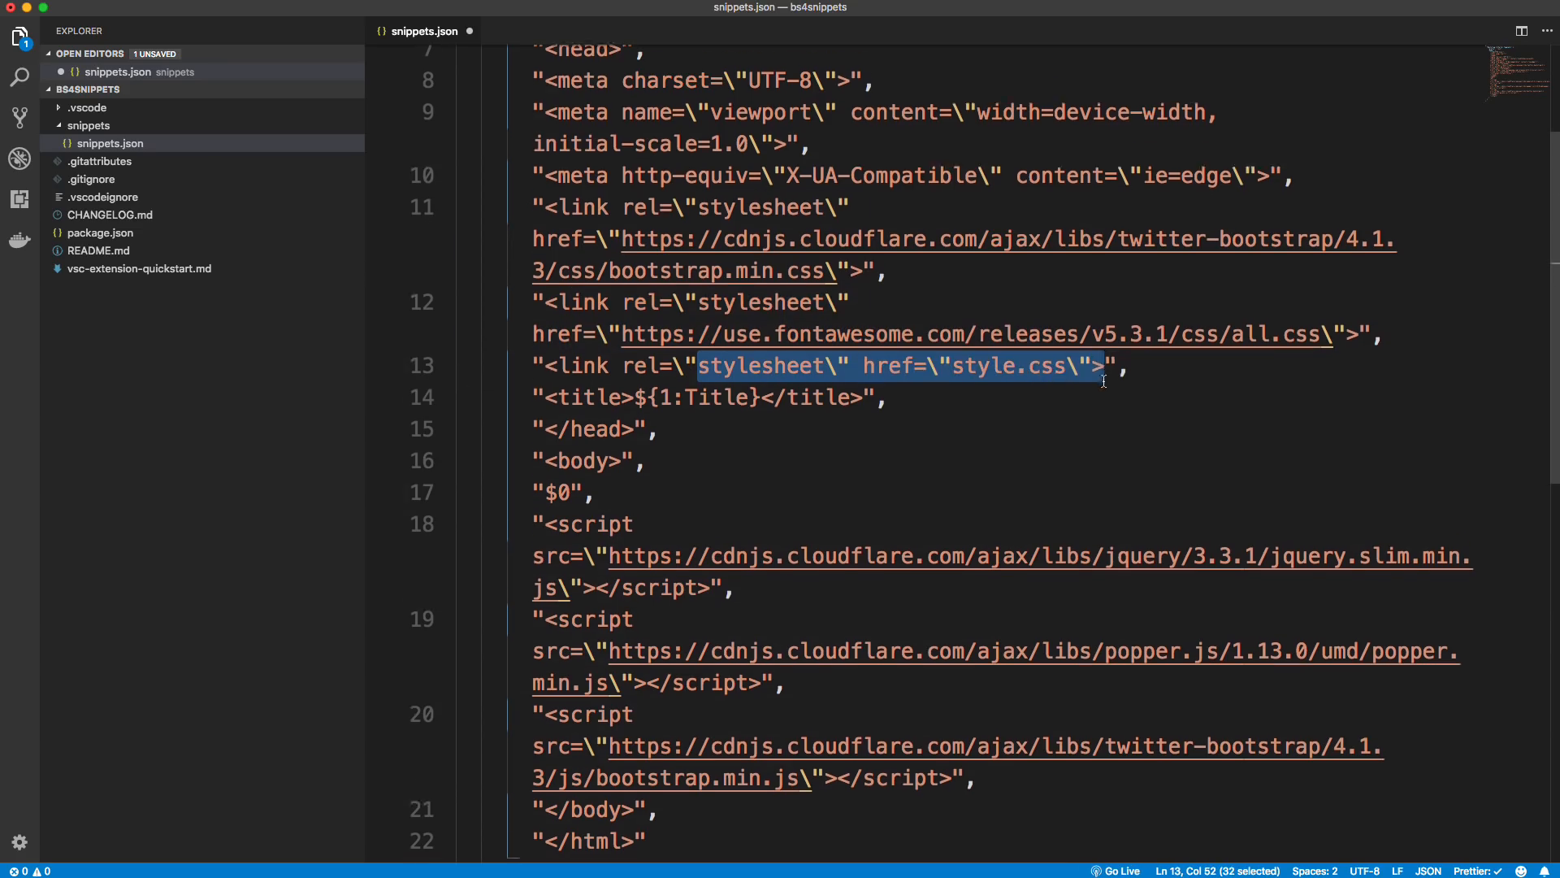
{"action": "scroll", "scroll_direction": "down", "scroll_amount": 3}
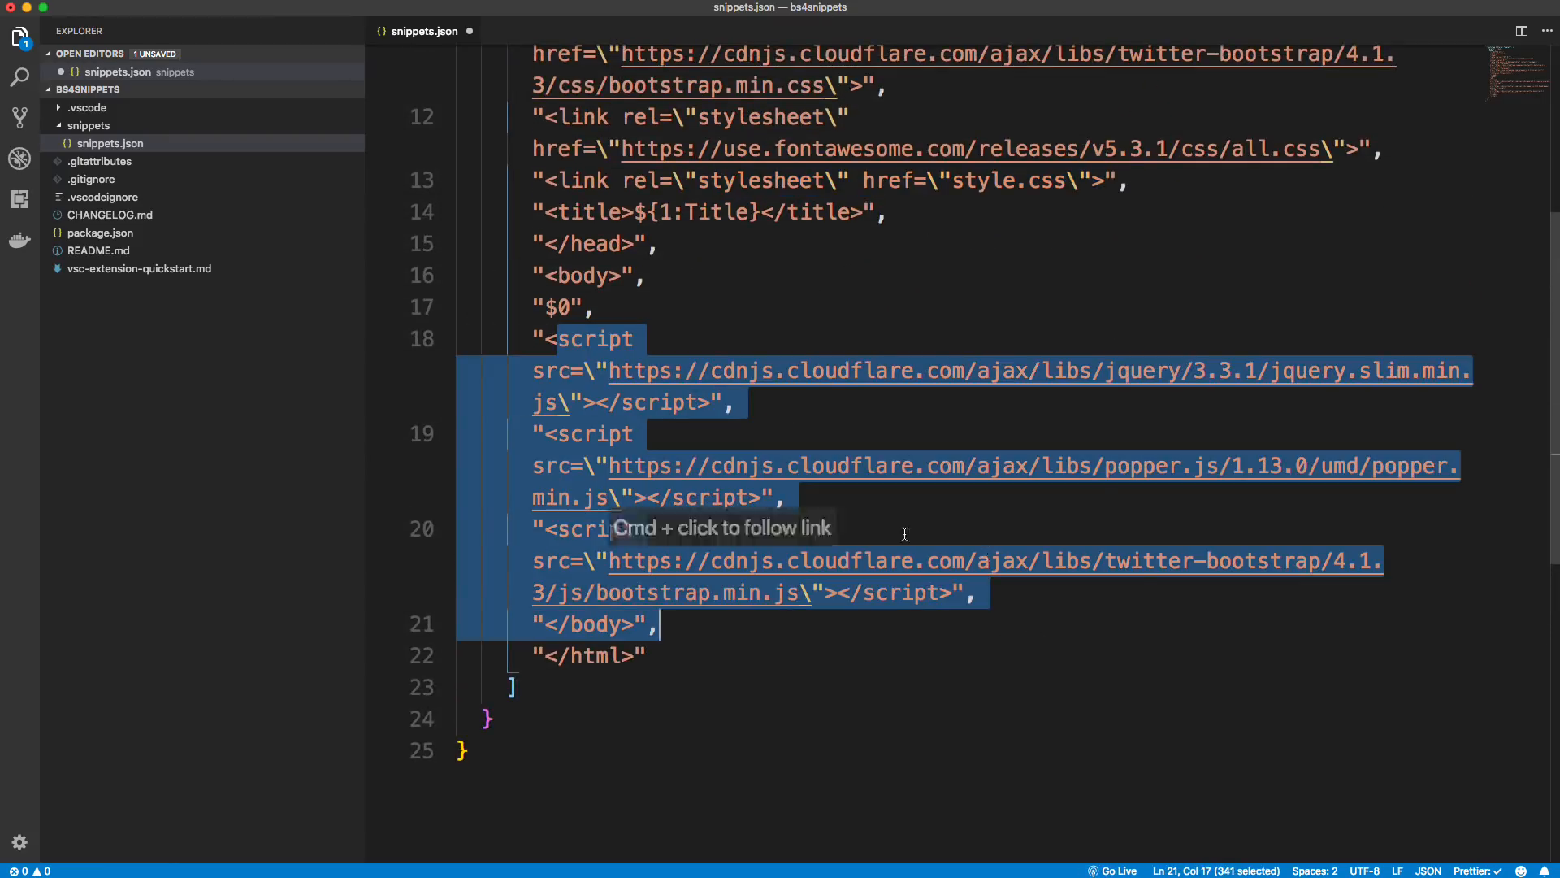
{"action": "left_click", "coordinate": [661, 211]}
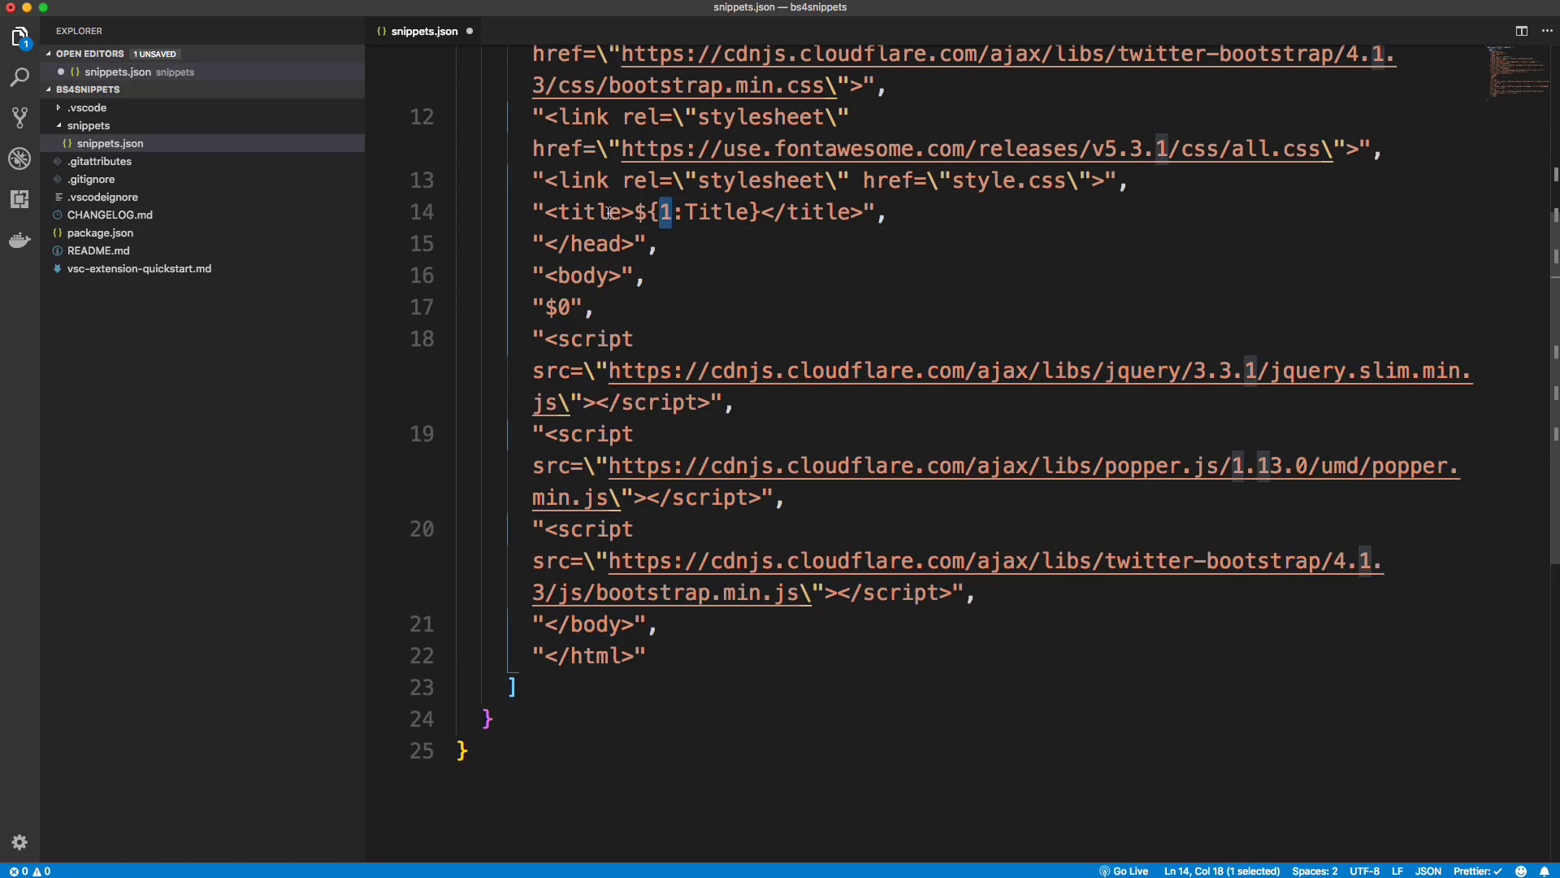
{"action": "mouse_move", "coordinate": [761, 211]}
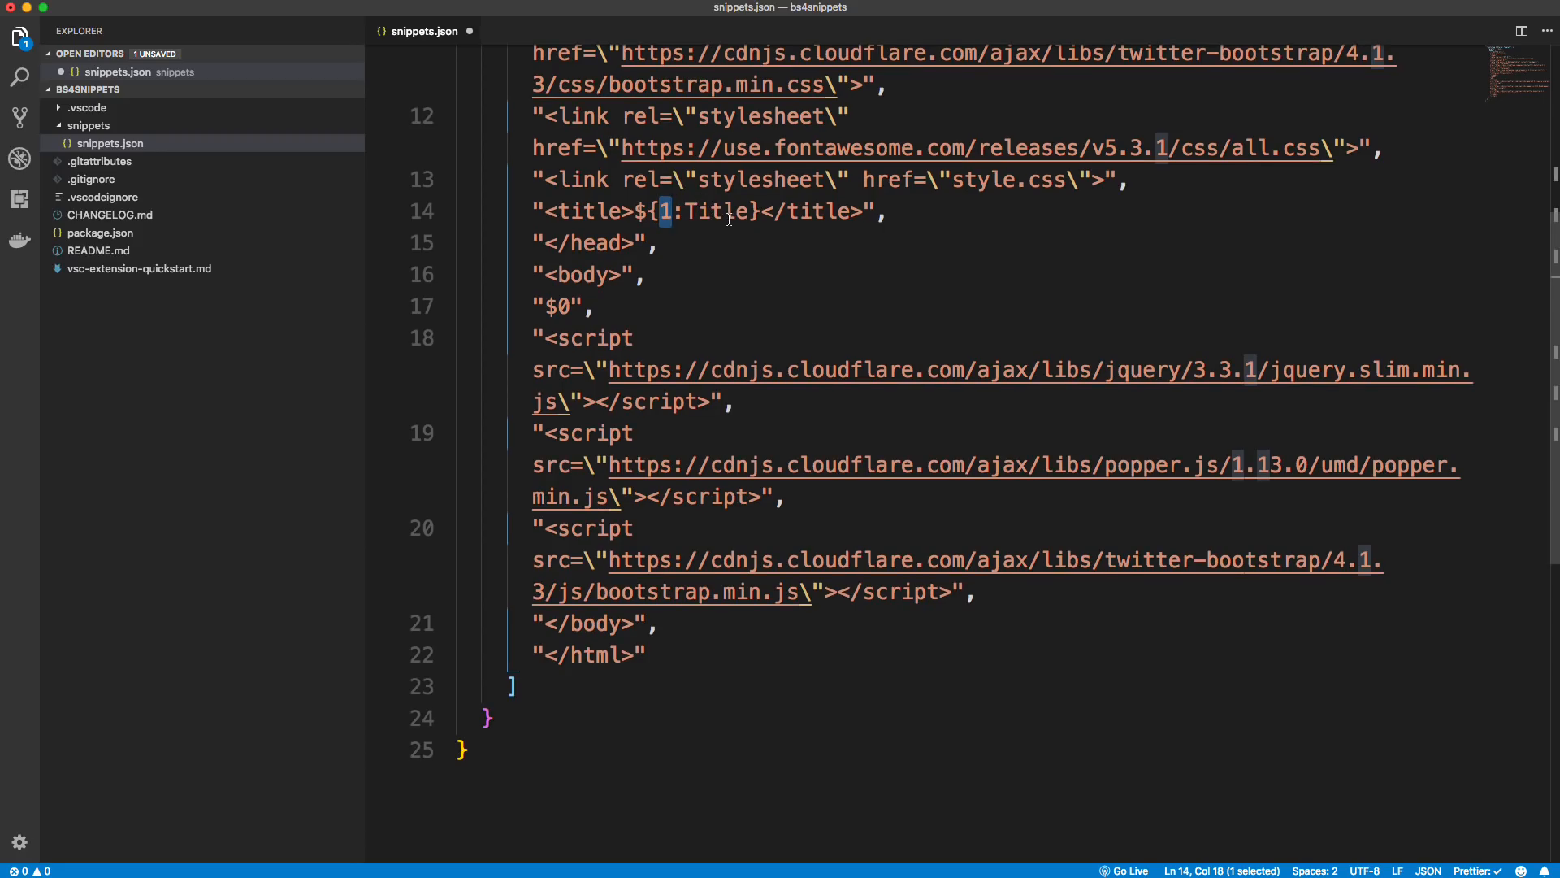
{"action": "mouse_move", "coordinate": [582, 205]}
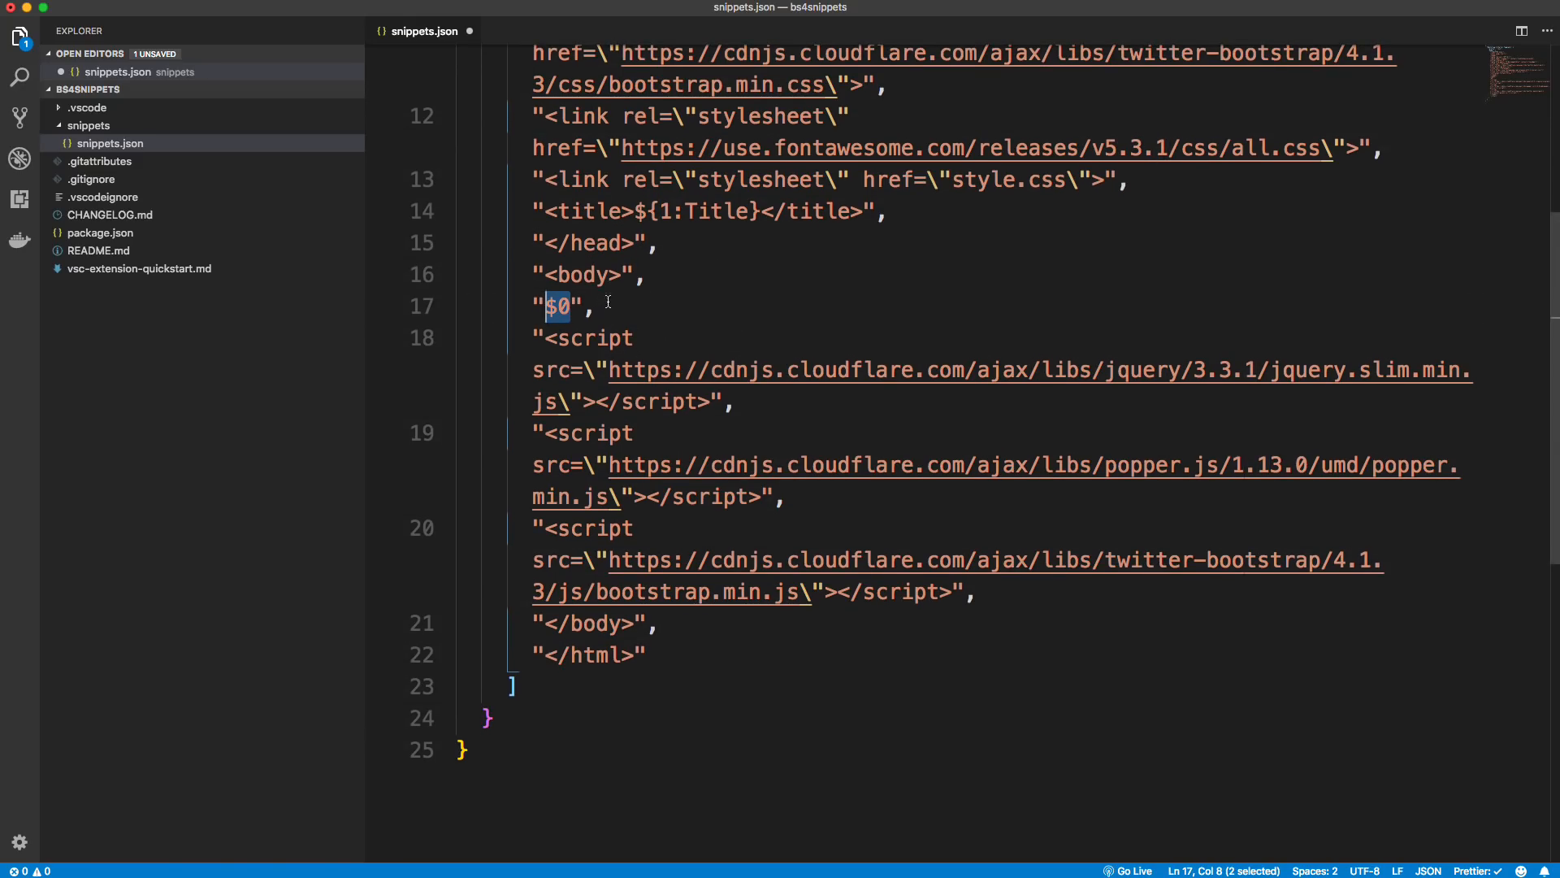
{"action": "mouse_move", "coordinate": [597, 304]}
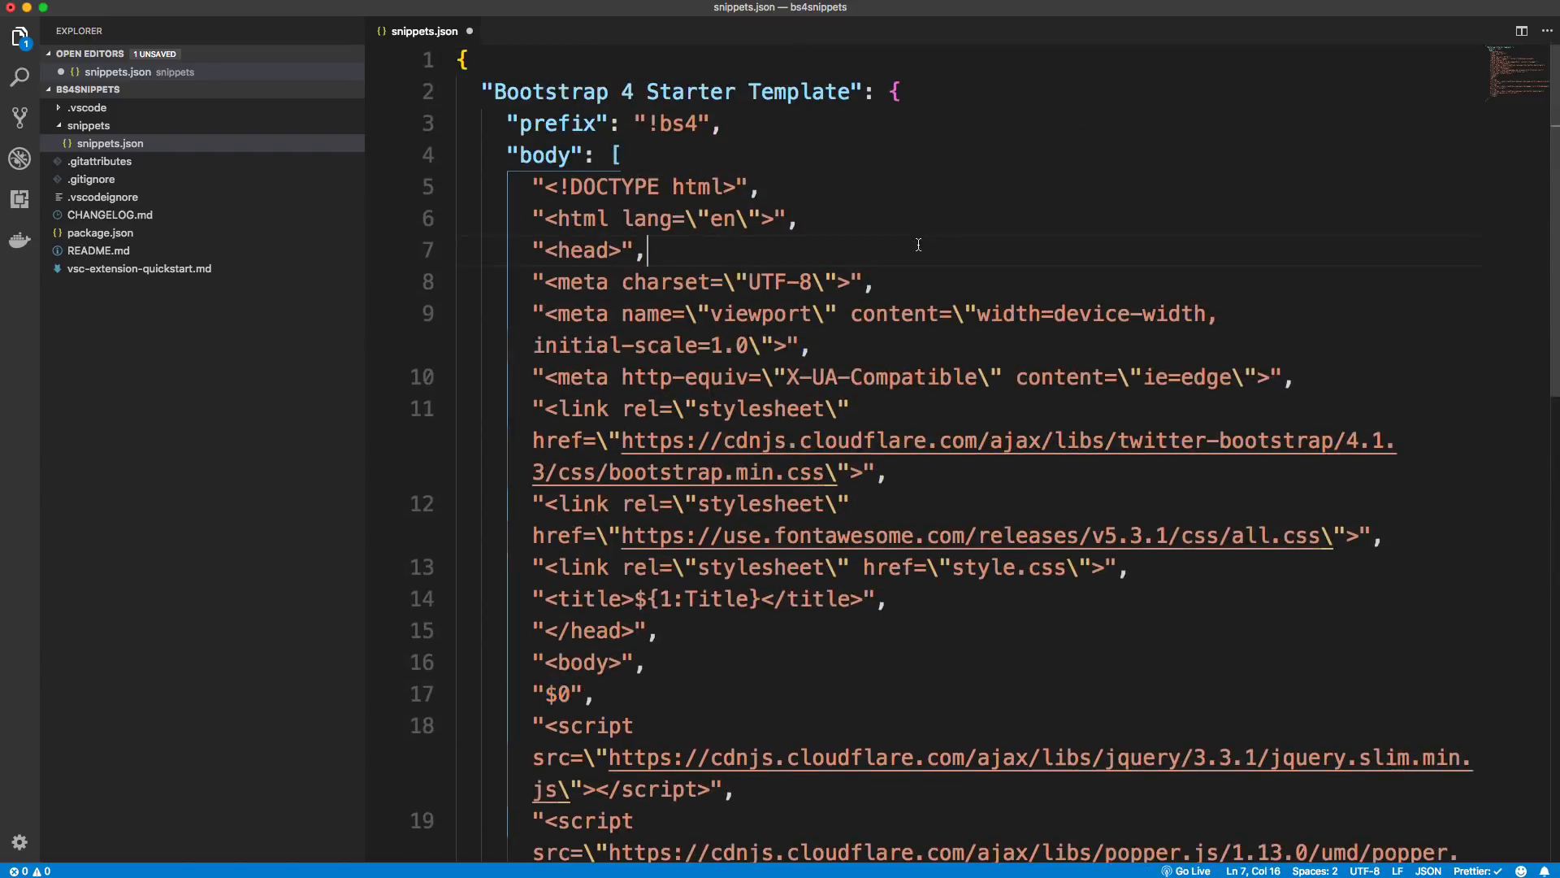
Step: Add "description": "Creates Bootstrap 4 starter template" after the body array
{"action": "scroll", "scroll_direction": "down", "scroll_amount": 3}
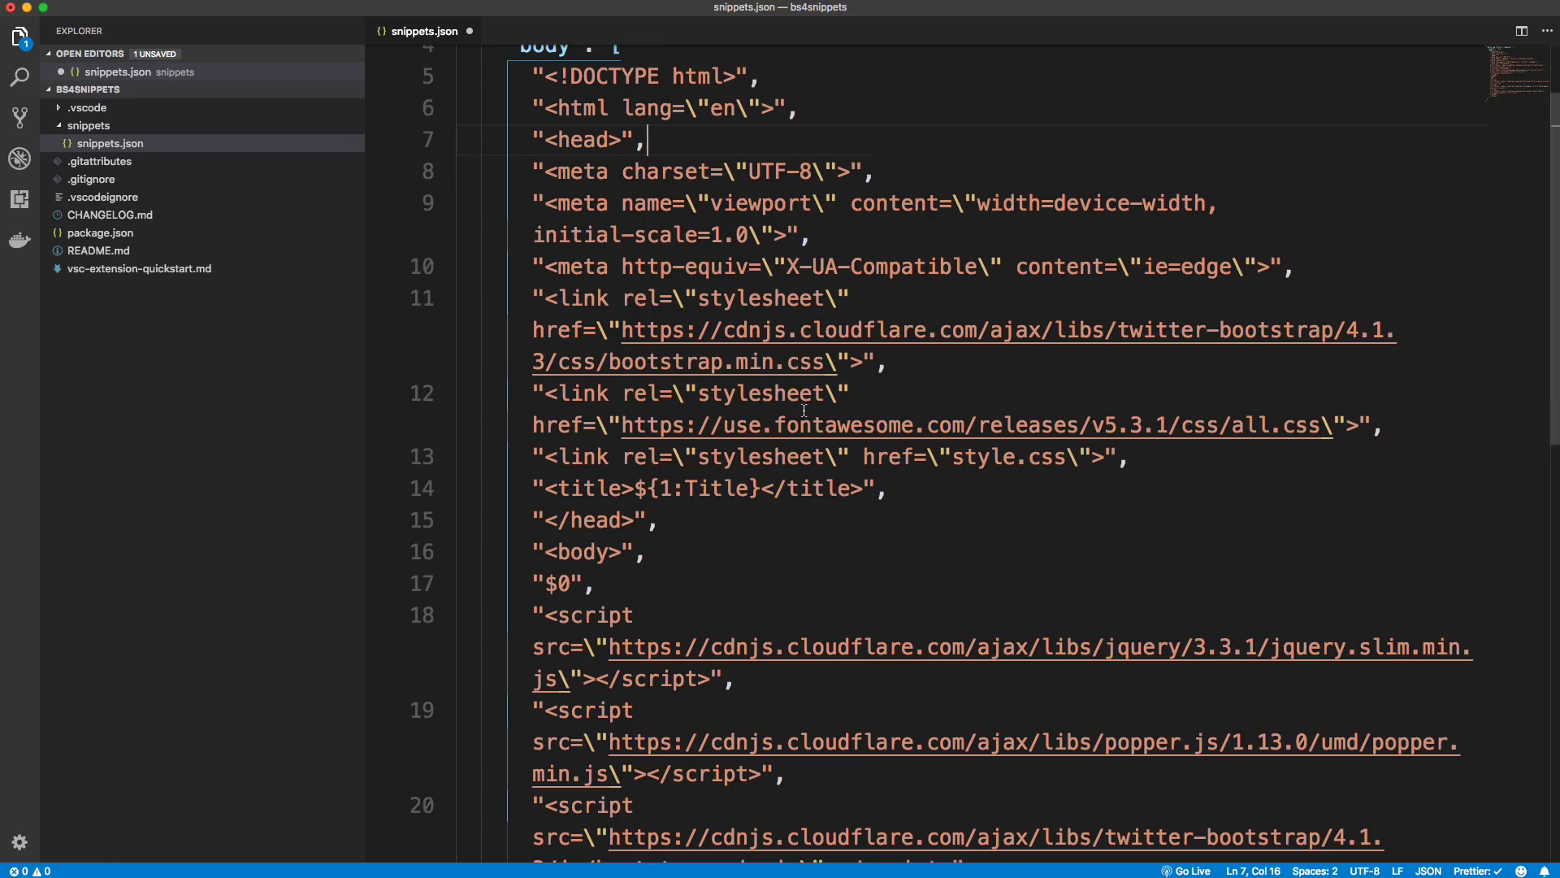
{"action": "scroll", "scroll_direction": "down", "scroll_amount": 3}
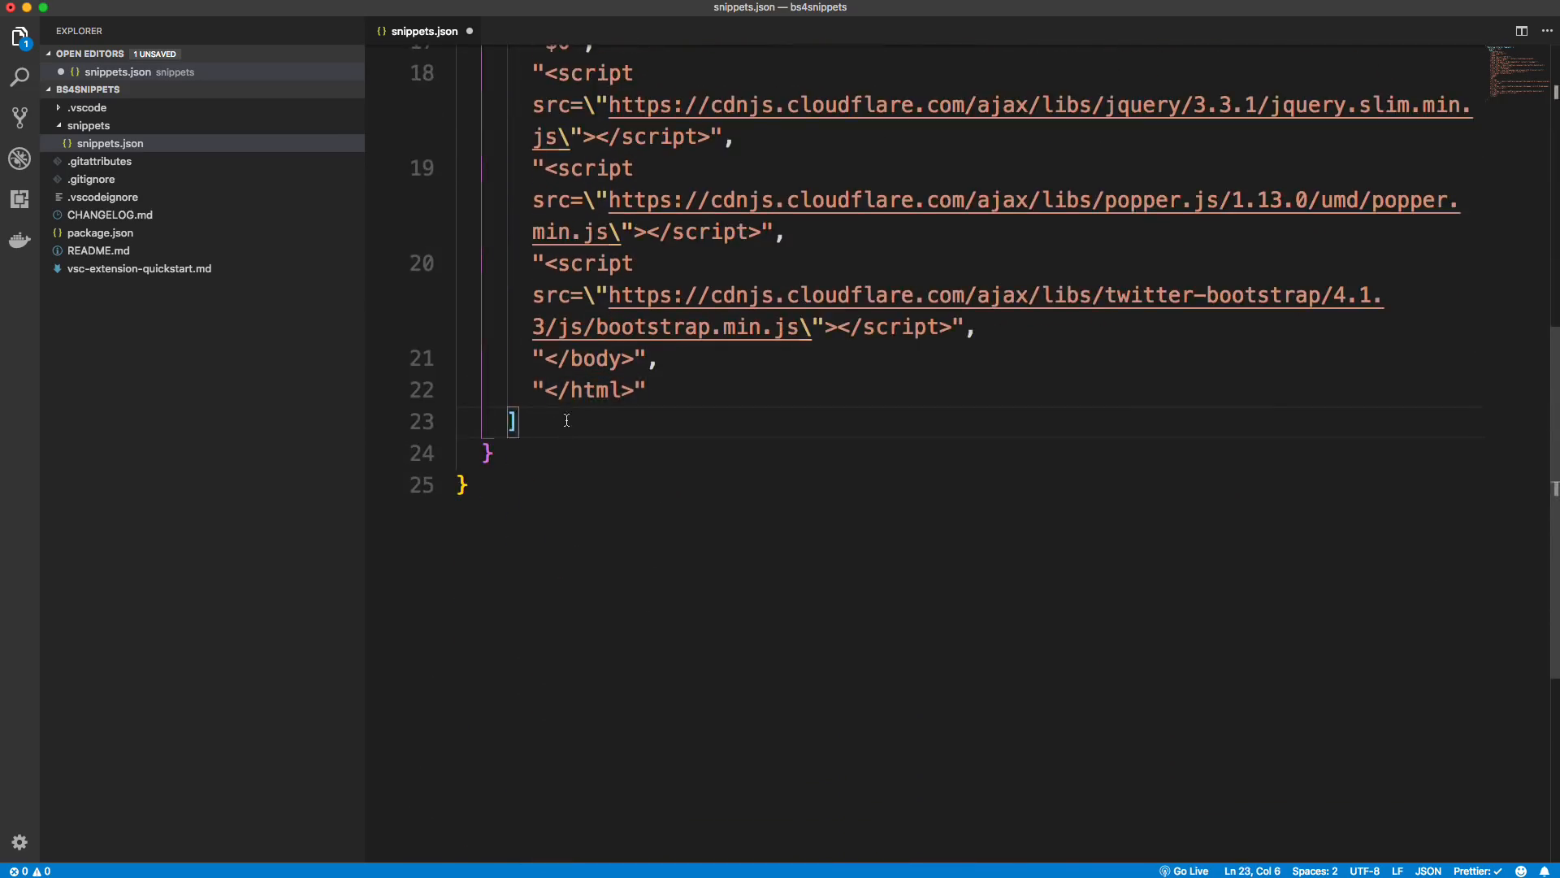
{"action": "type", "text": "descri"}
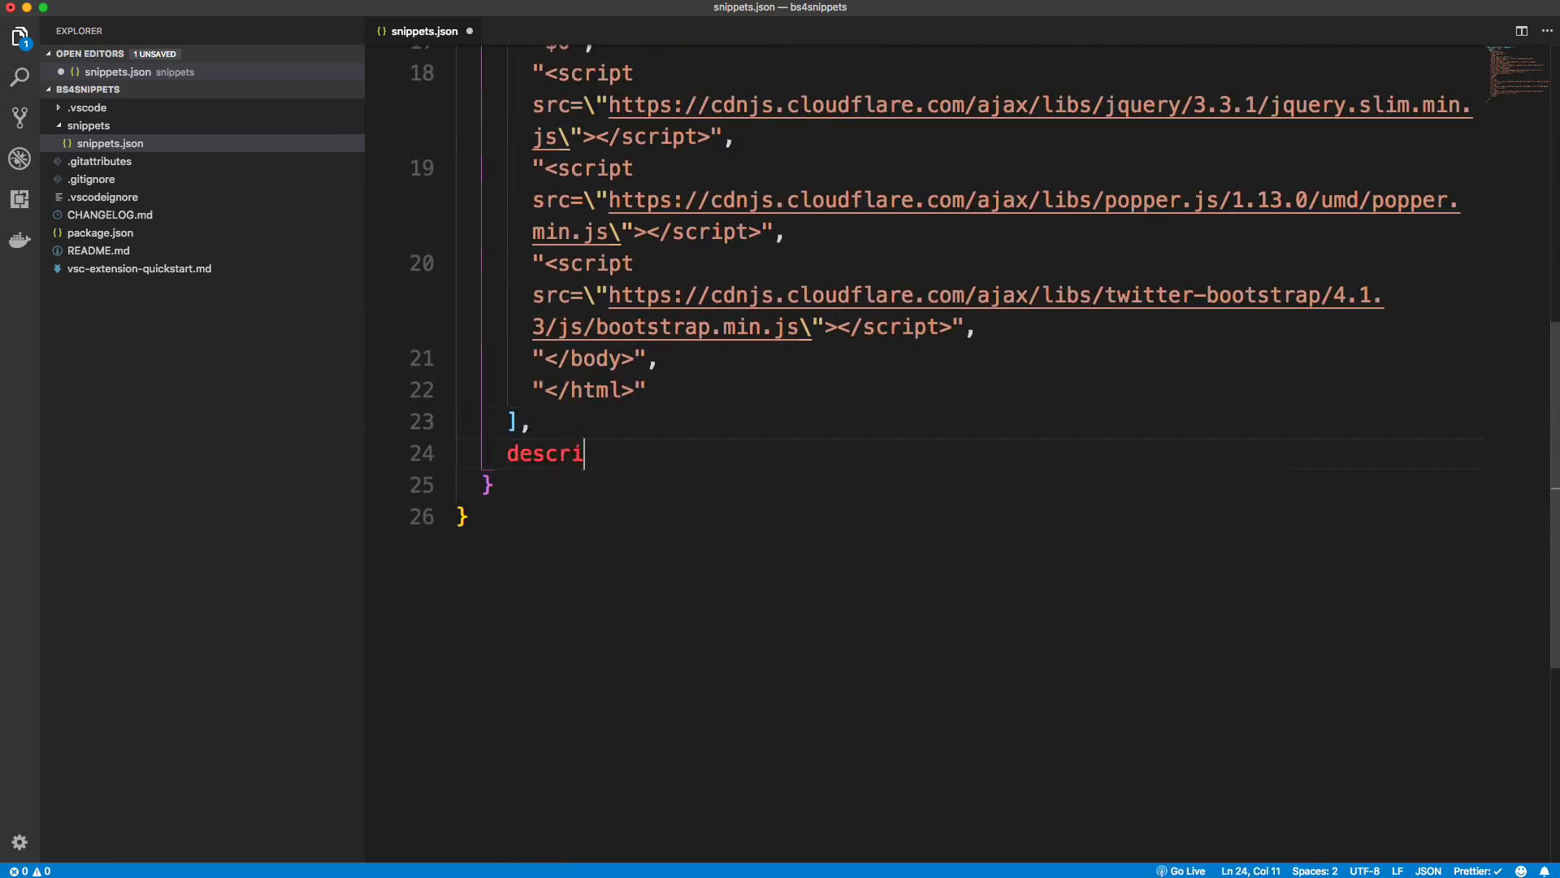
{"action": "type", "text": "ption"}
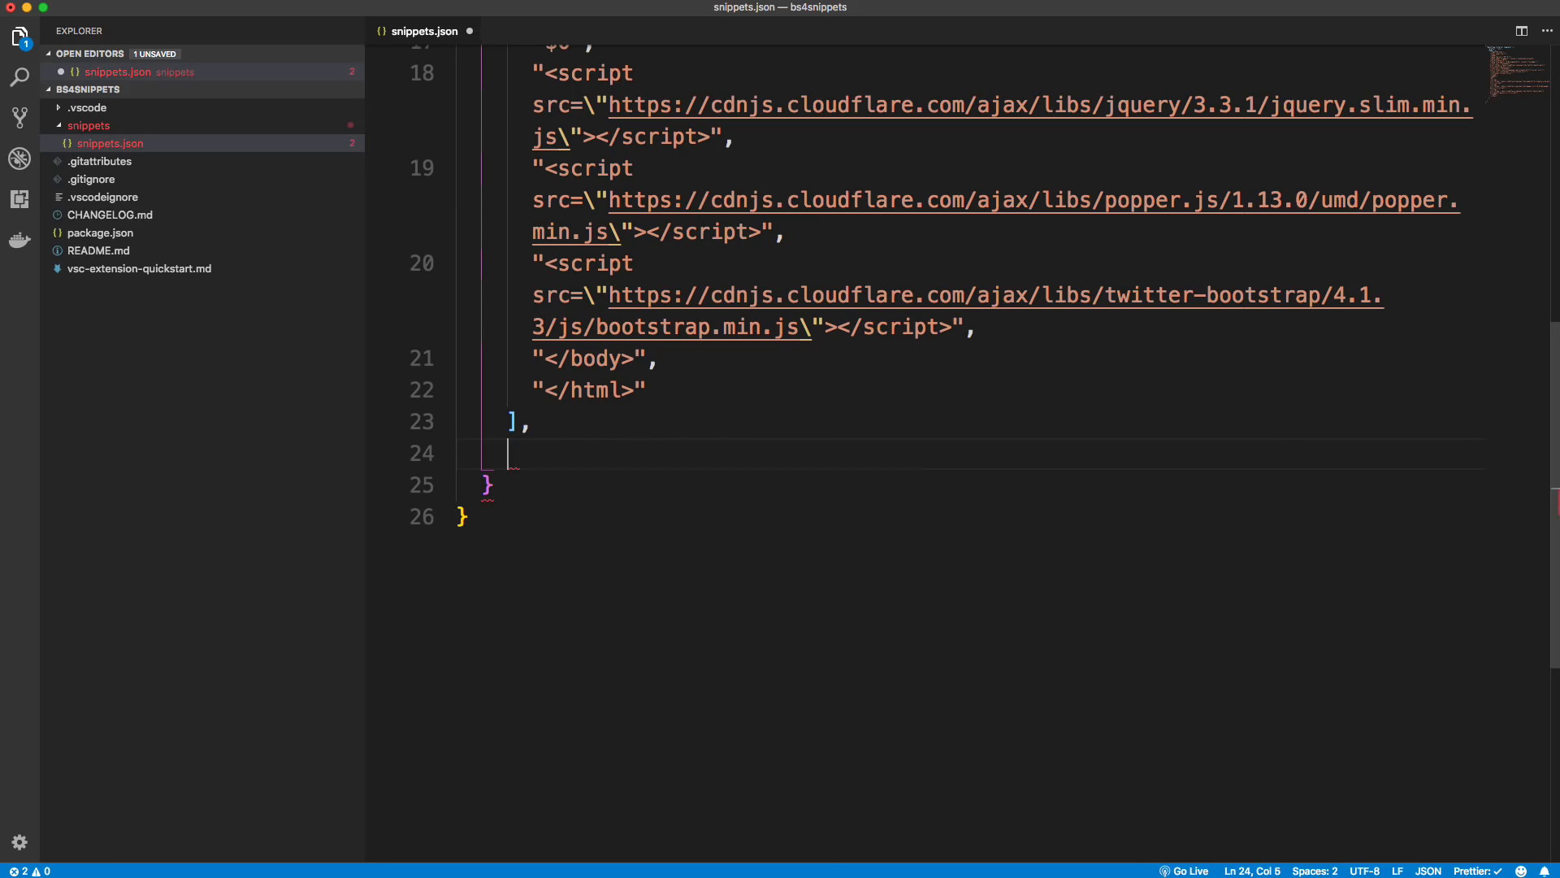
{"action": "type", "text": "\"descr\""}
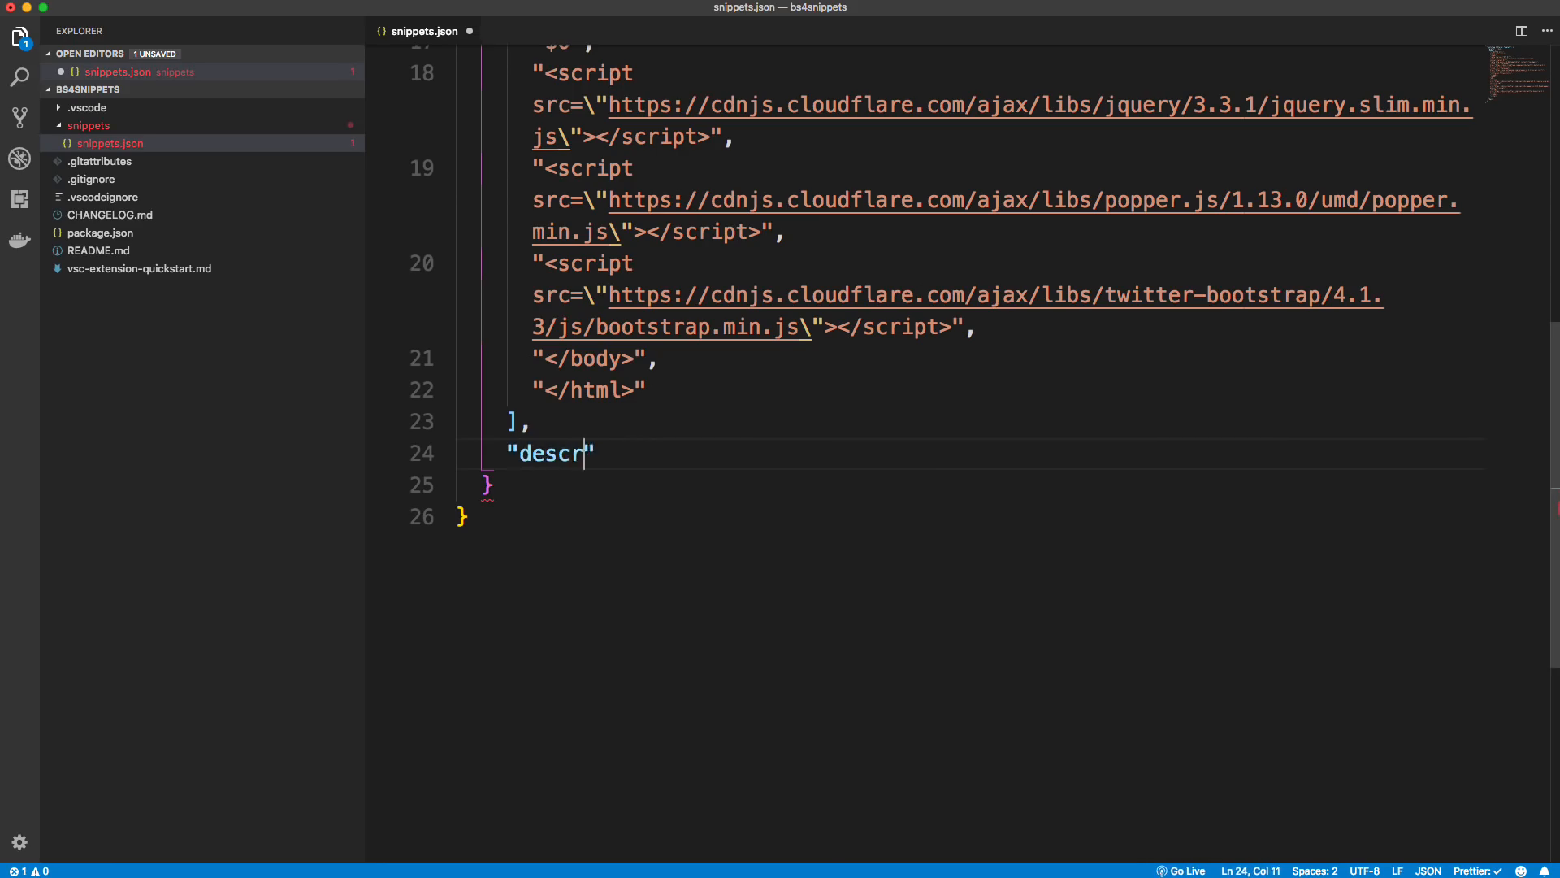
{"action": "type", "text": "i"}
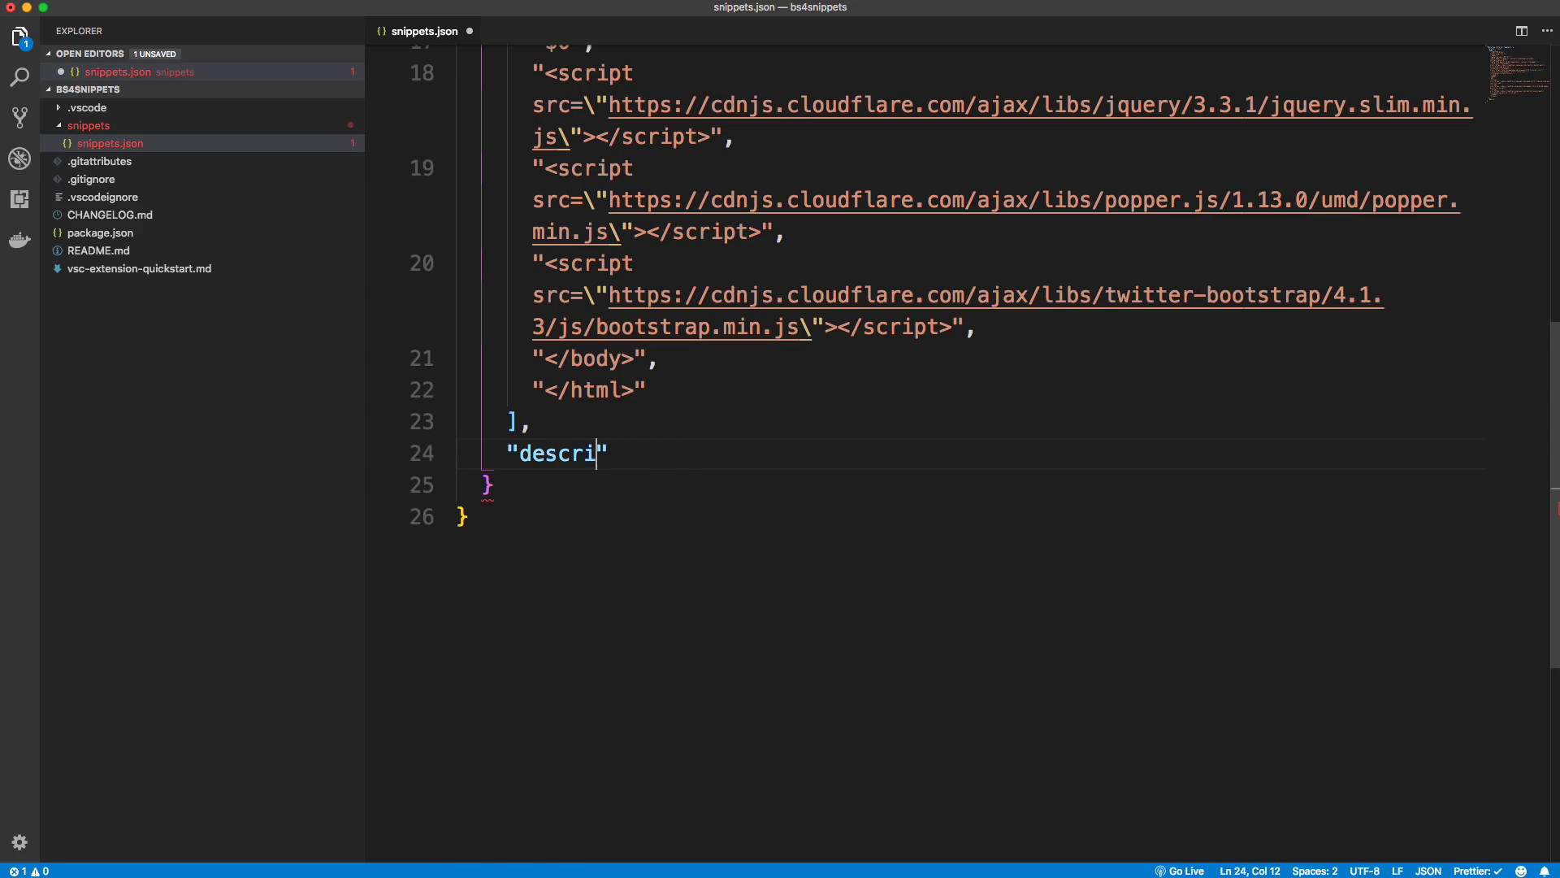
{"action": "type", "text": "ption"}
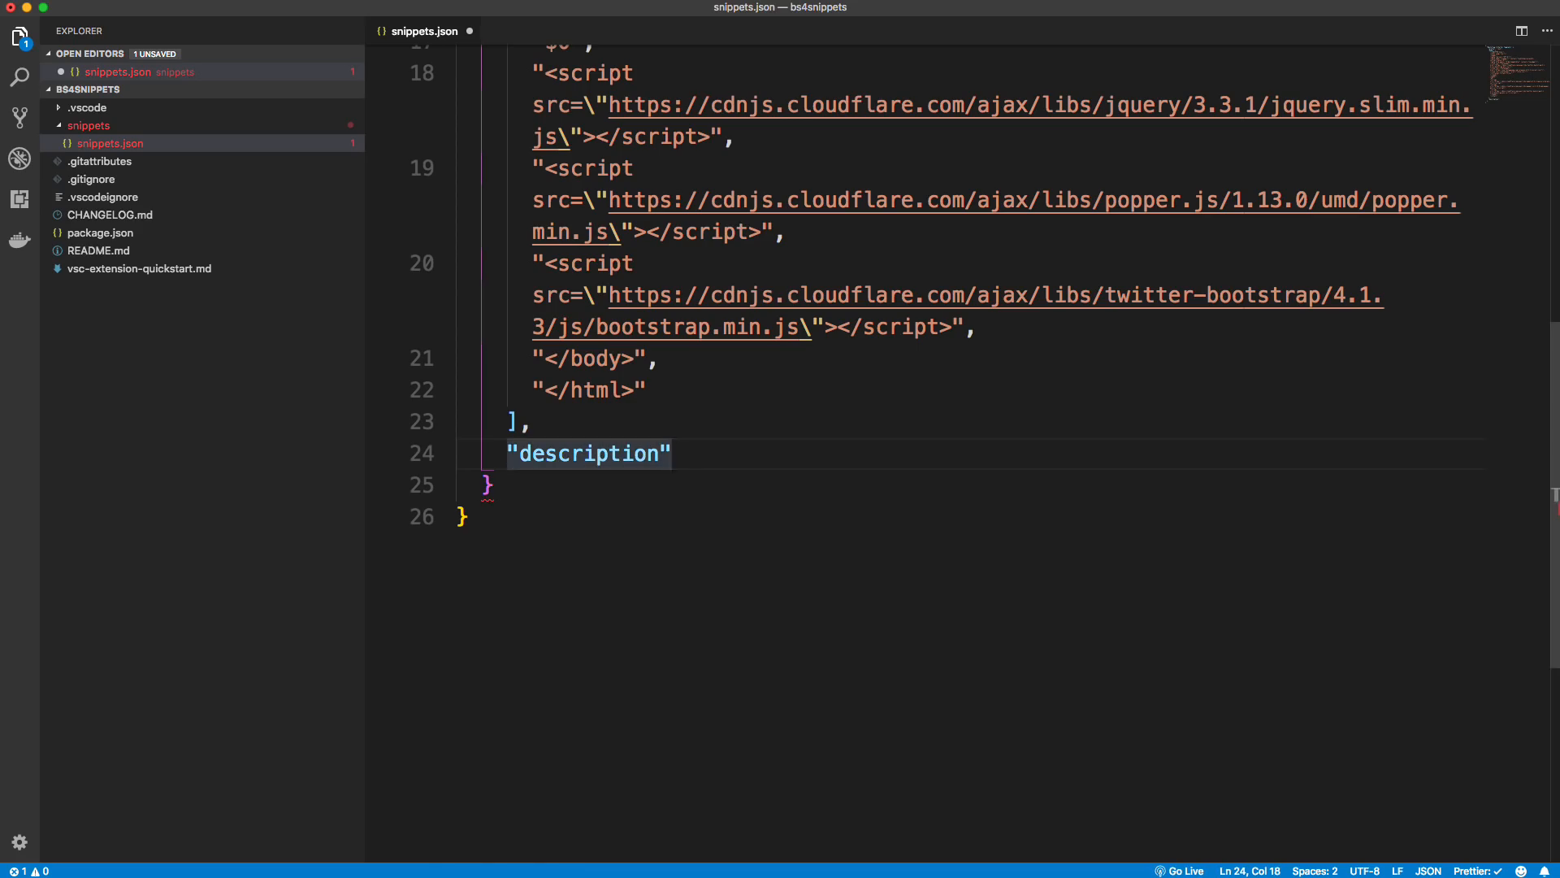
{"action": "type", "text": ": \"\""}
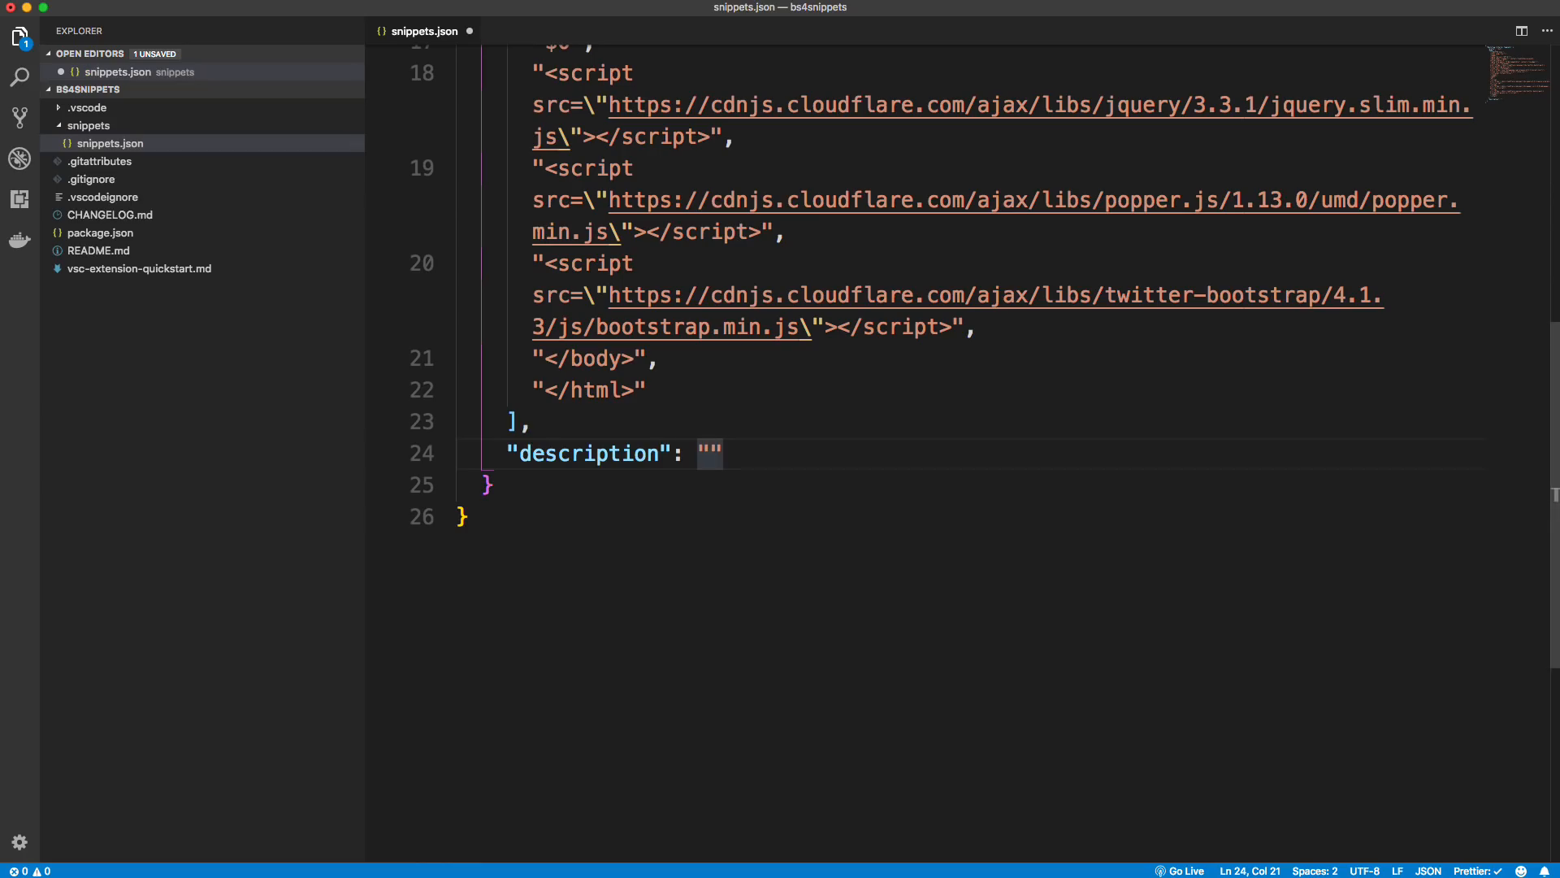
{"action": "type", "text": "C"}
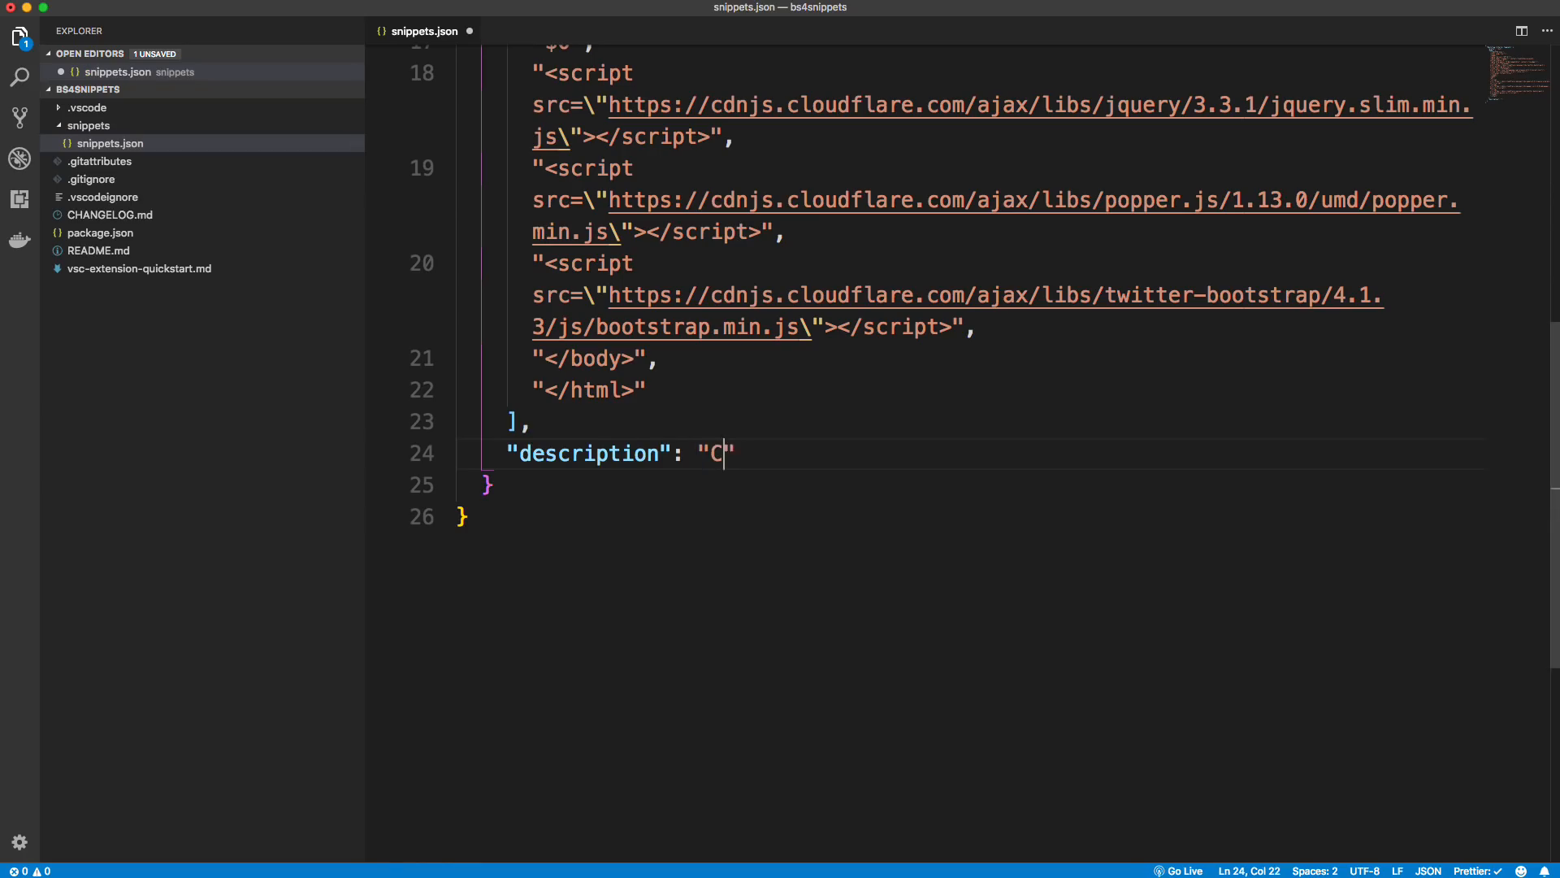
{"action": "type", "text": "reates"}
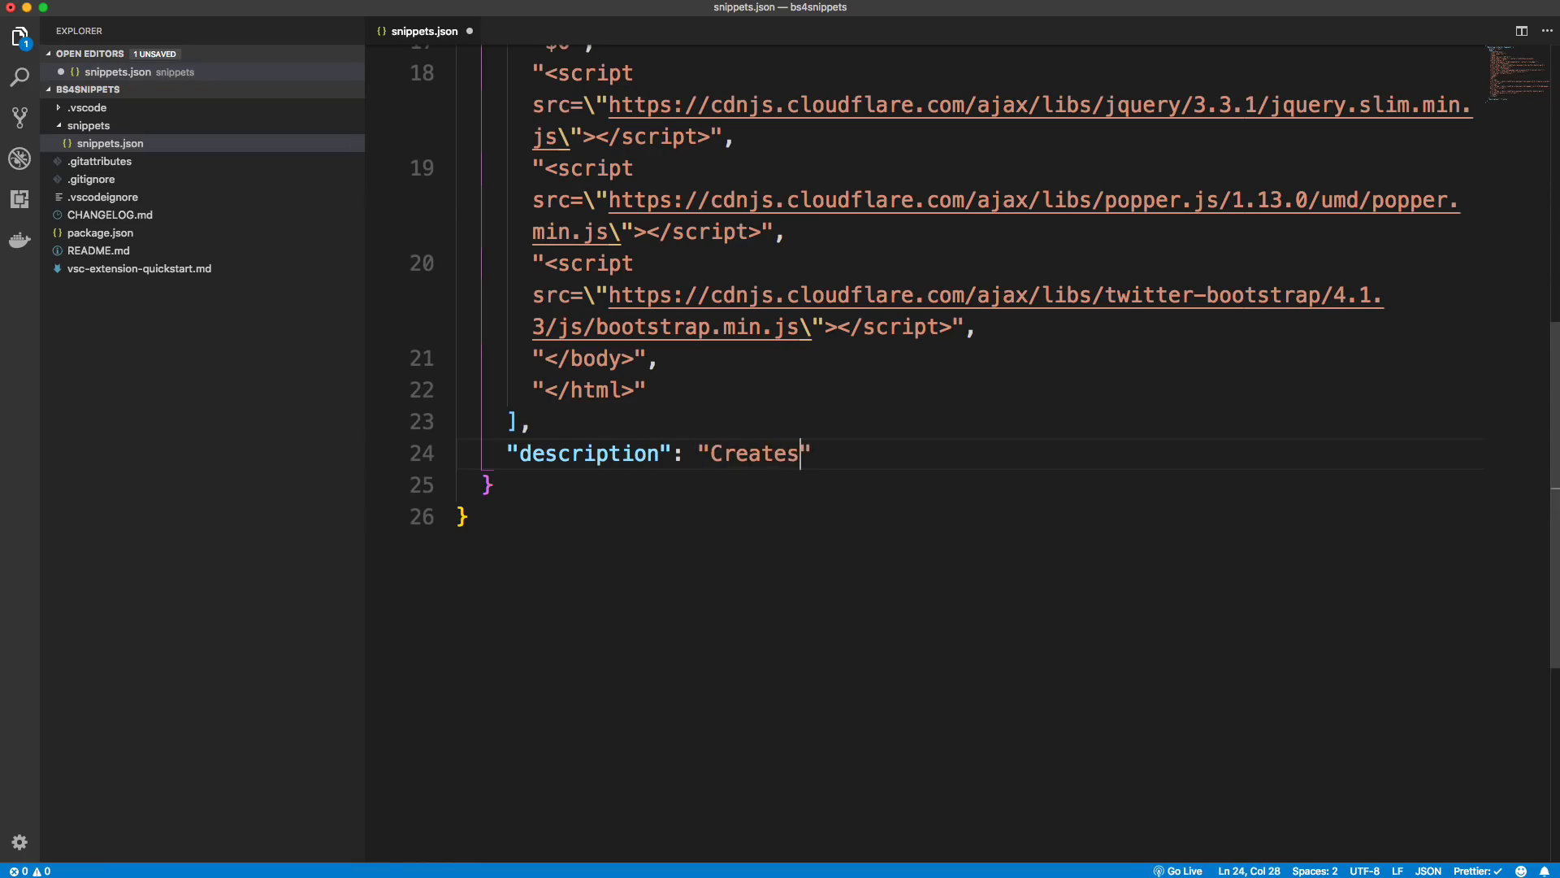
{"action": "type", "text": "Bootstrap 4 sta"}
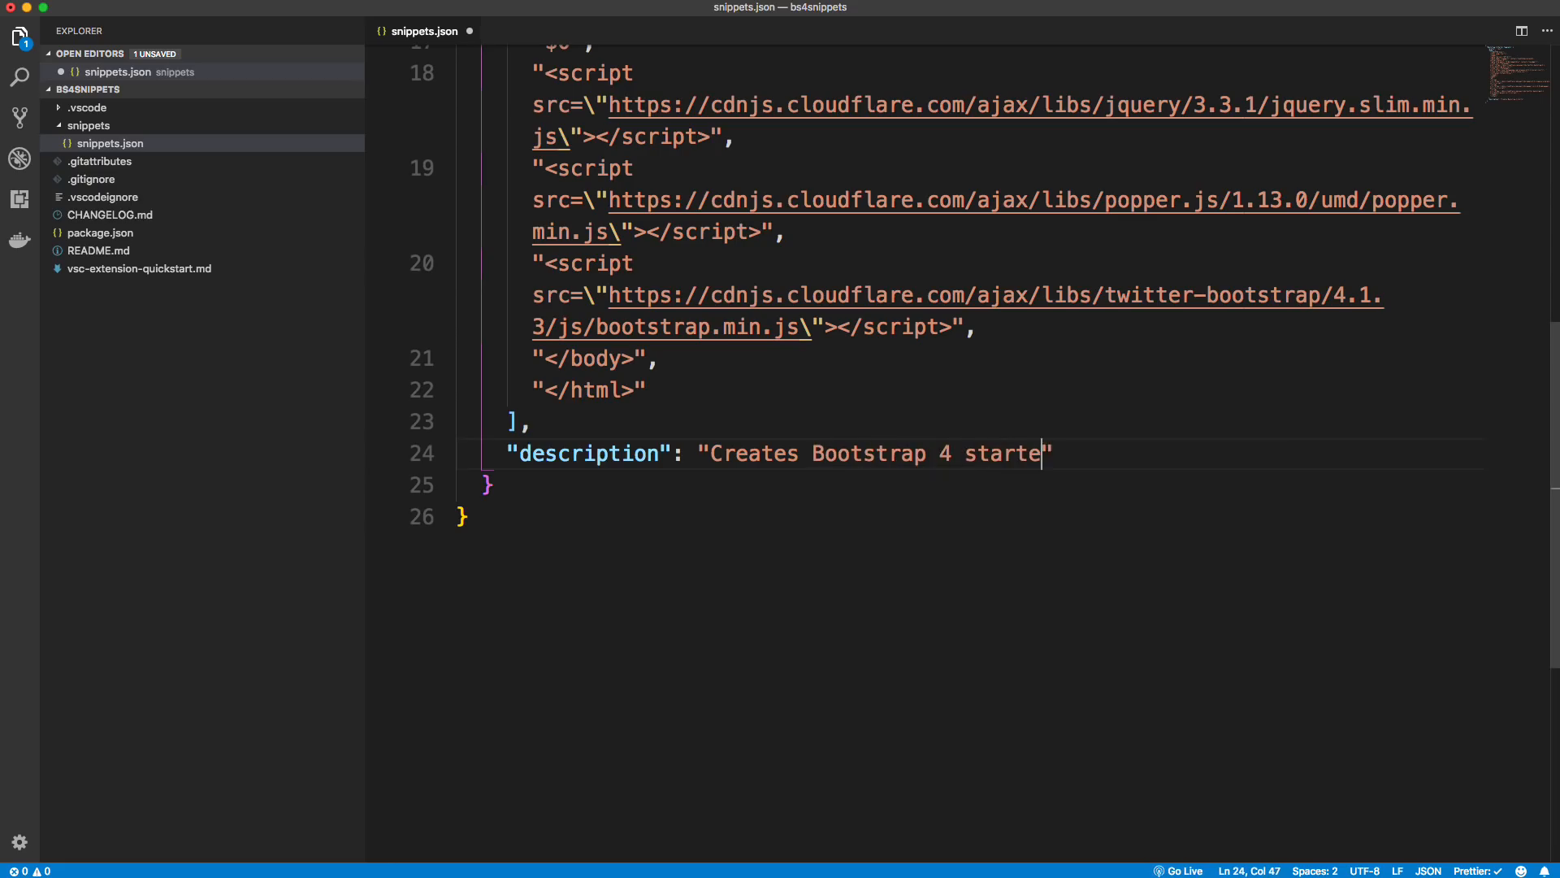
{"action": "type", "text": "r"}
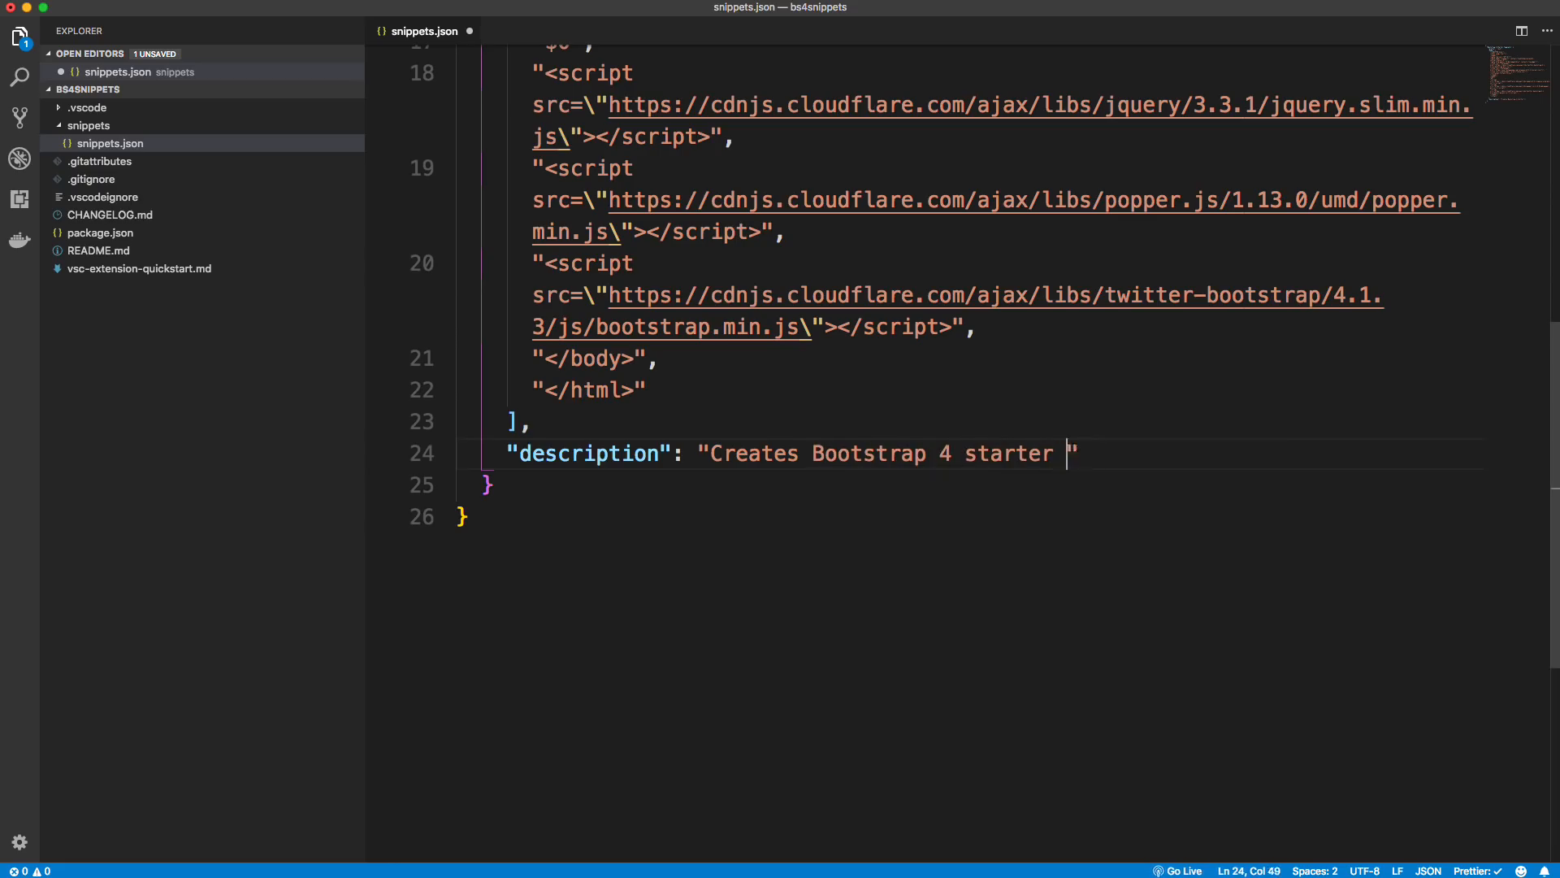
{"action": "type", "text": "template"}
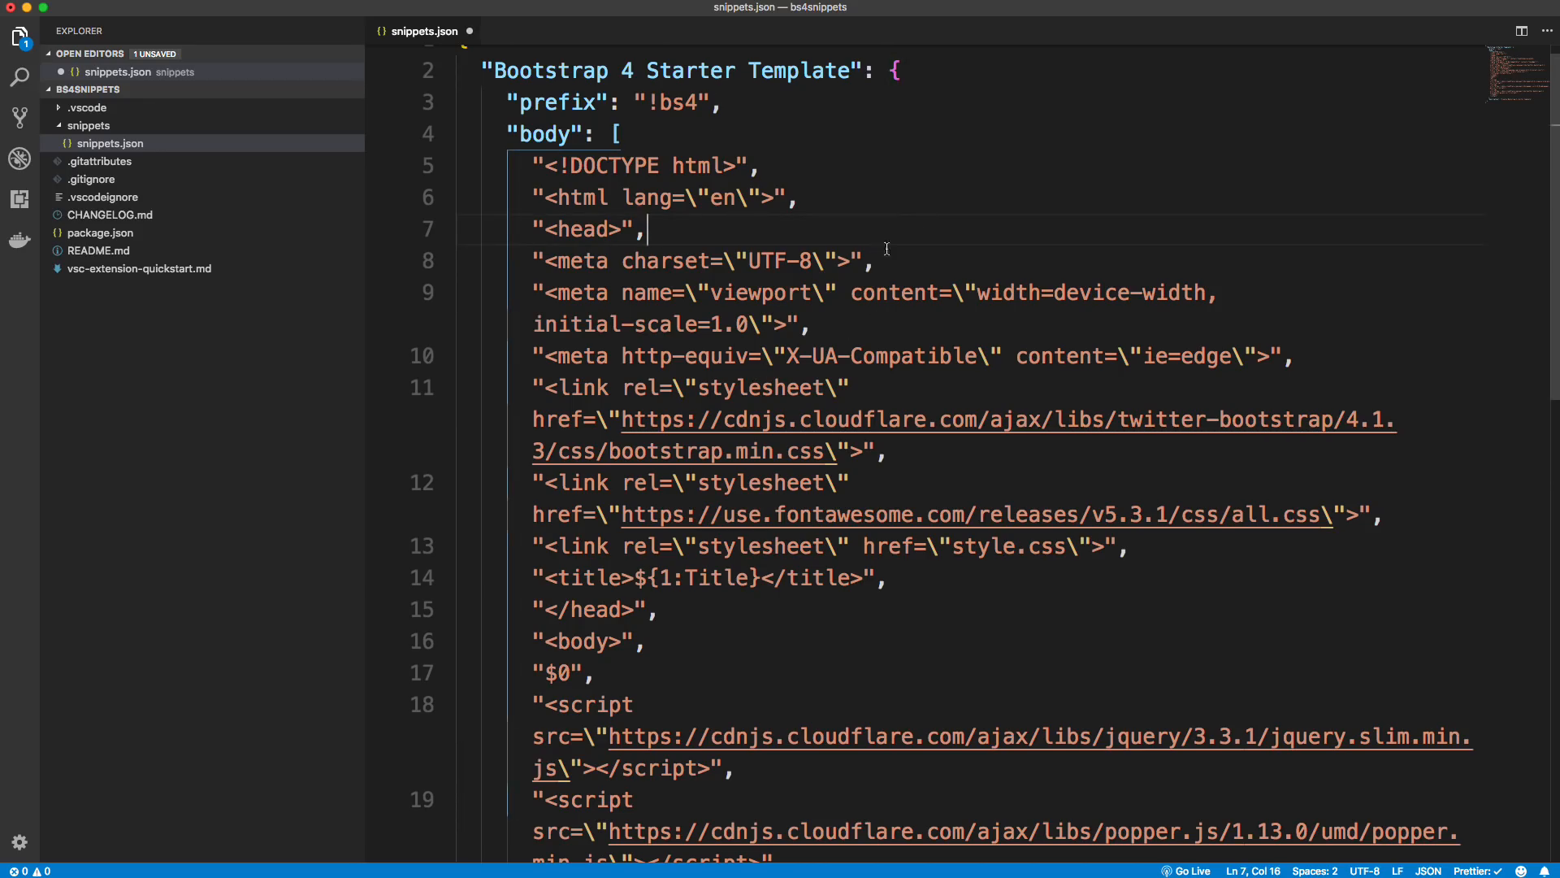
Step: Save snippets.json and drag icon.png into the bs4snippets folder in Finder
{"action": "key", "text": "cmd+s"}
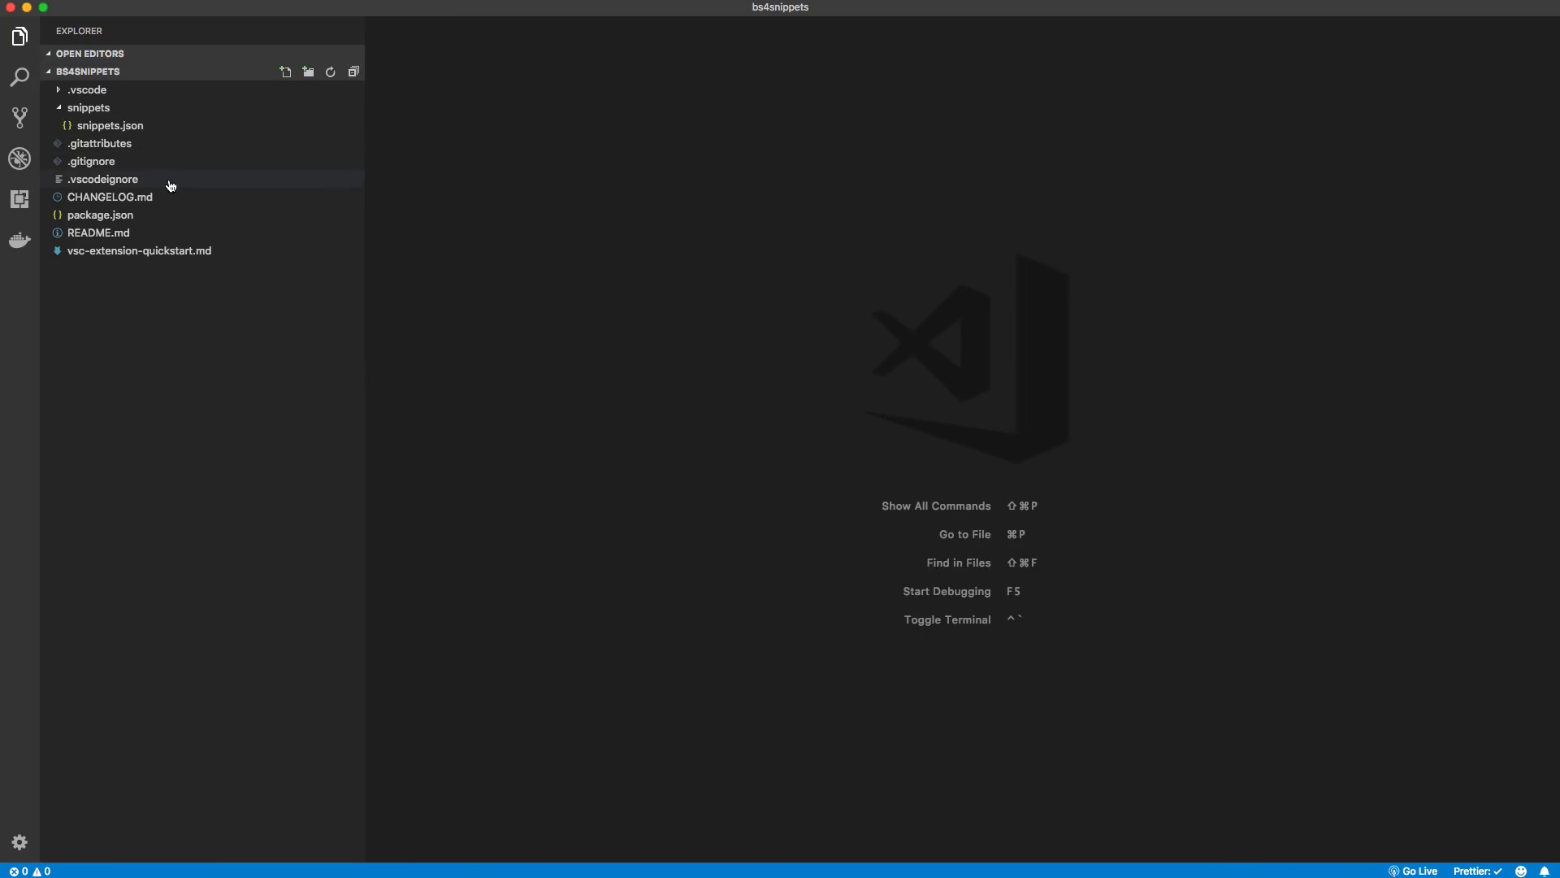
{"action": "mouse_move", "coordinate": [184, 193]}
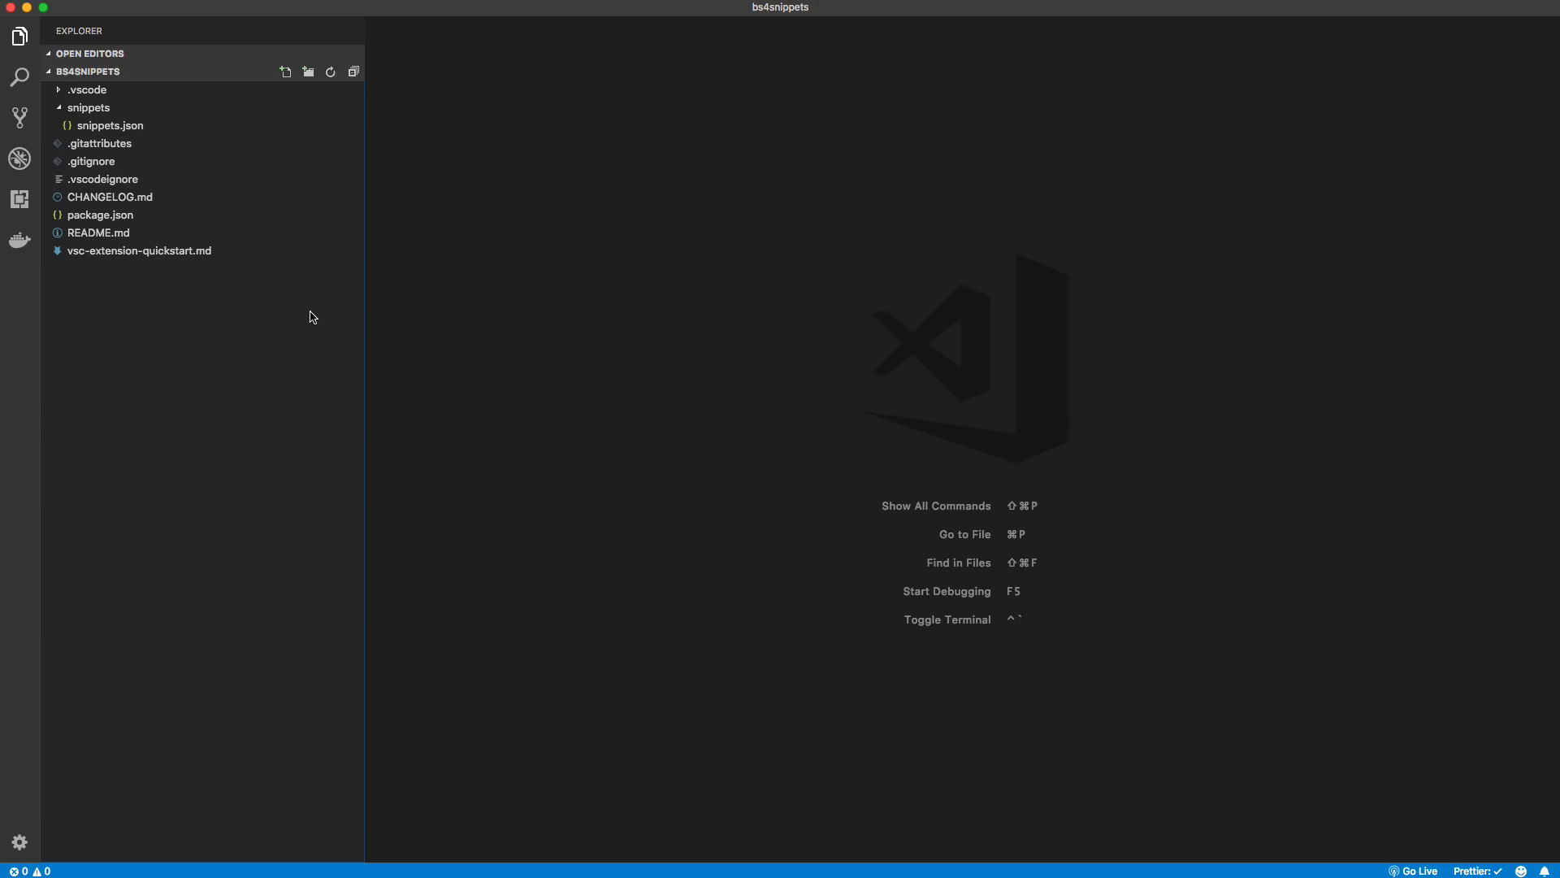
{"action": "mouse_move", "coordinate": [318, 278]}
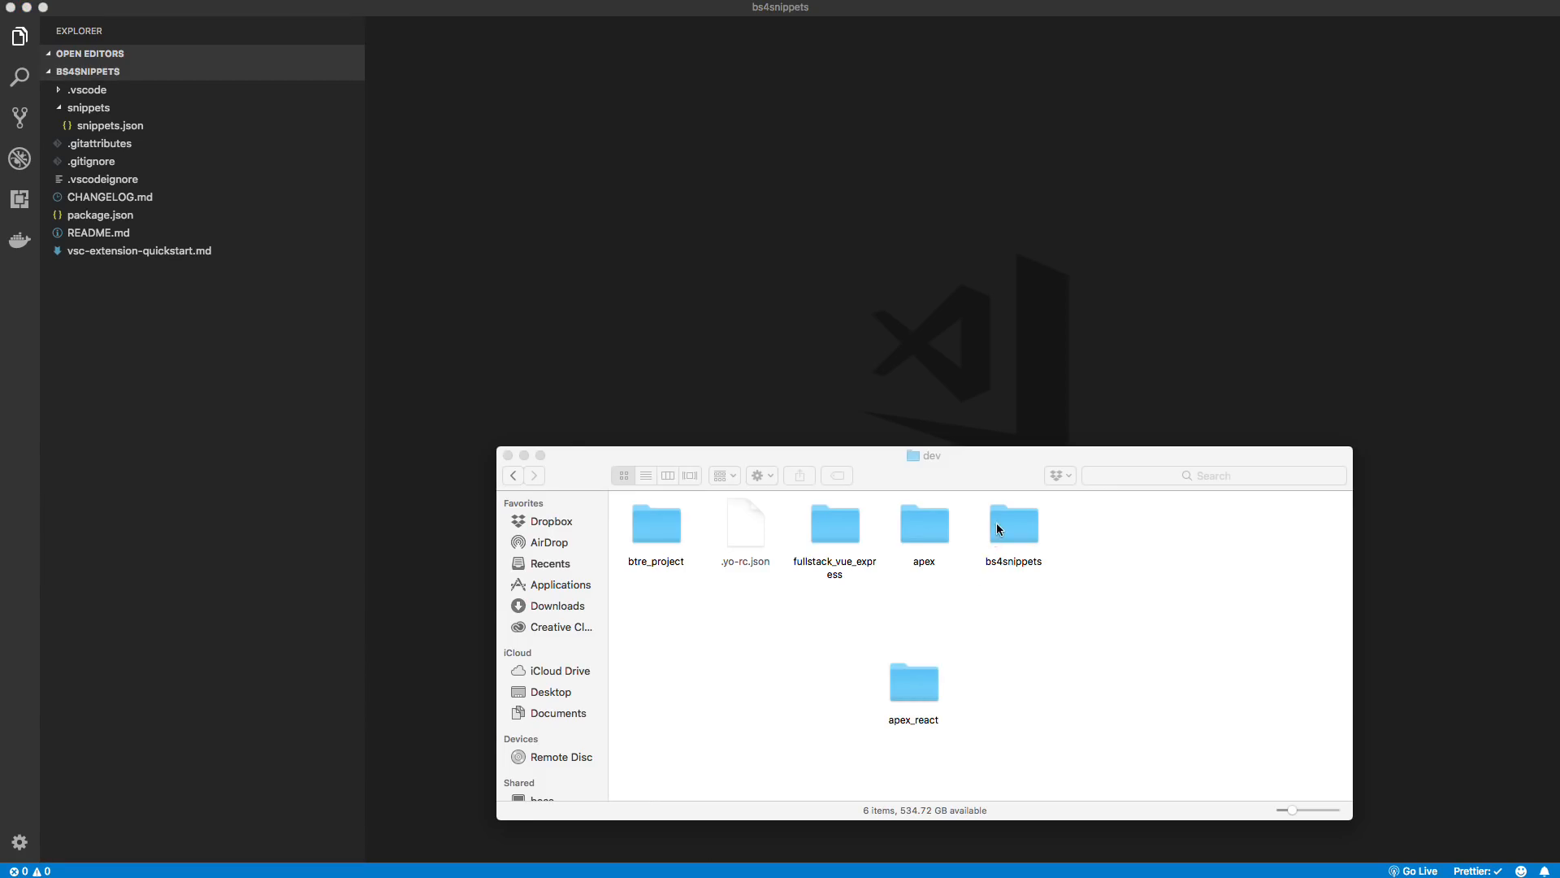
{"action": "double_click", "coordinate": [1013, 525]}
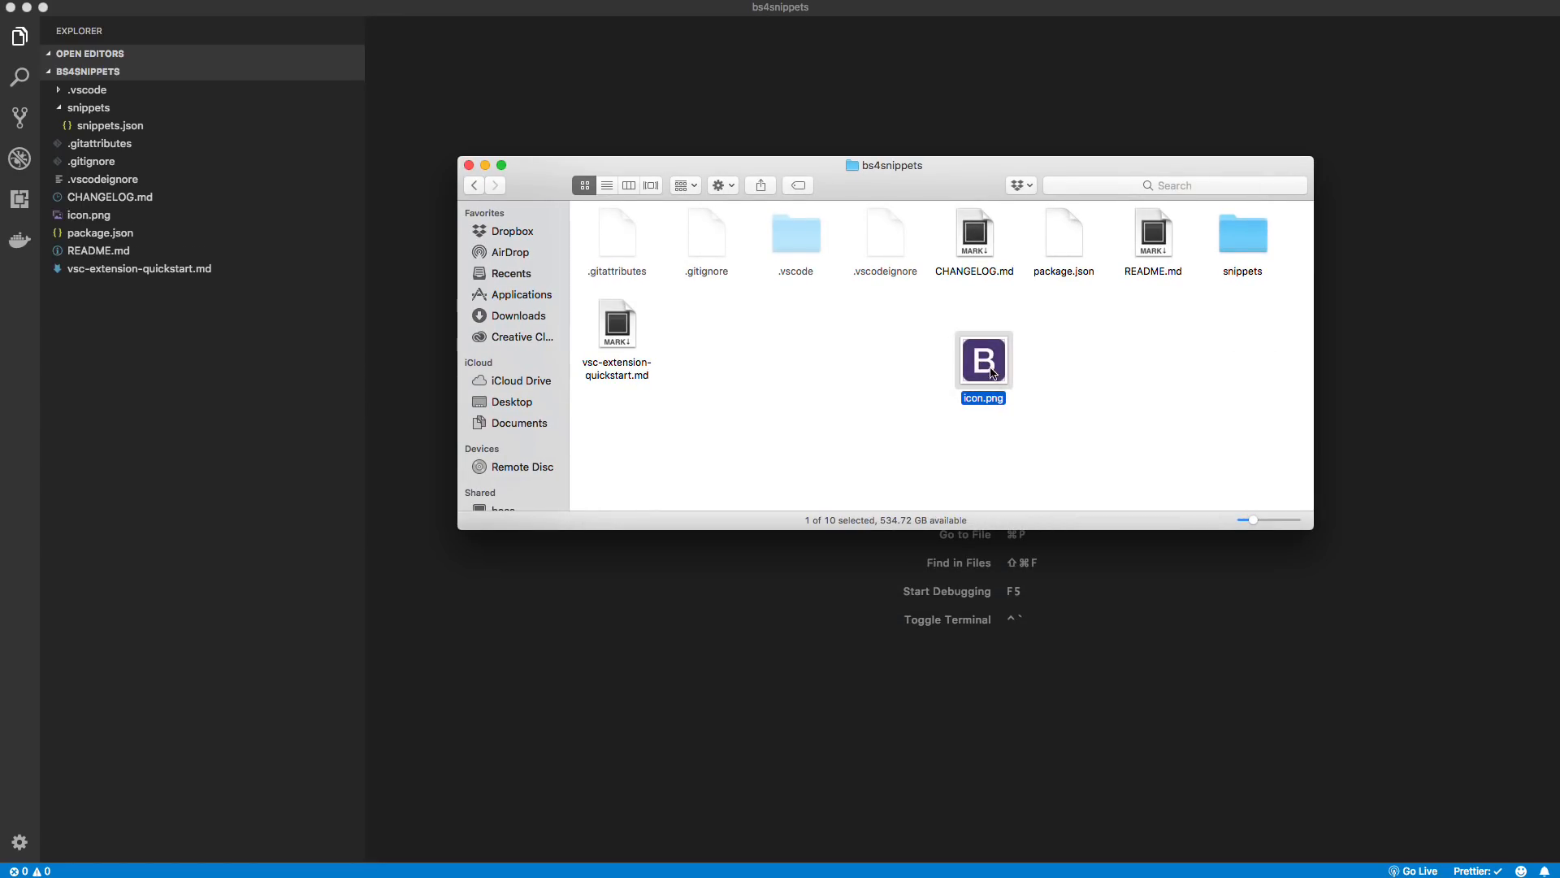
{"action": "left_click_drag", "start_coordinate": [983, 358], "coordinate": [737, 344]}
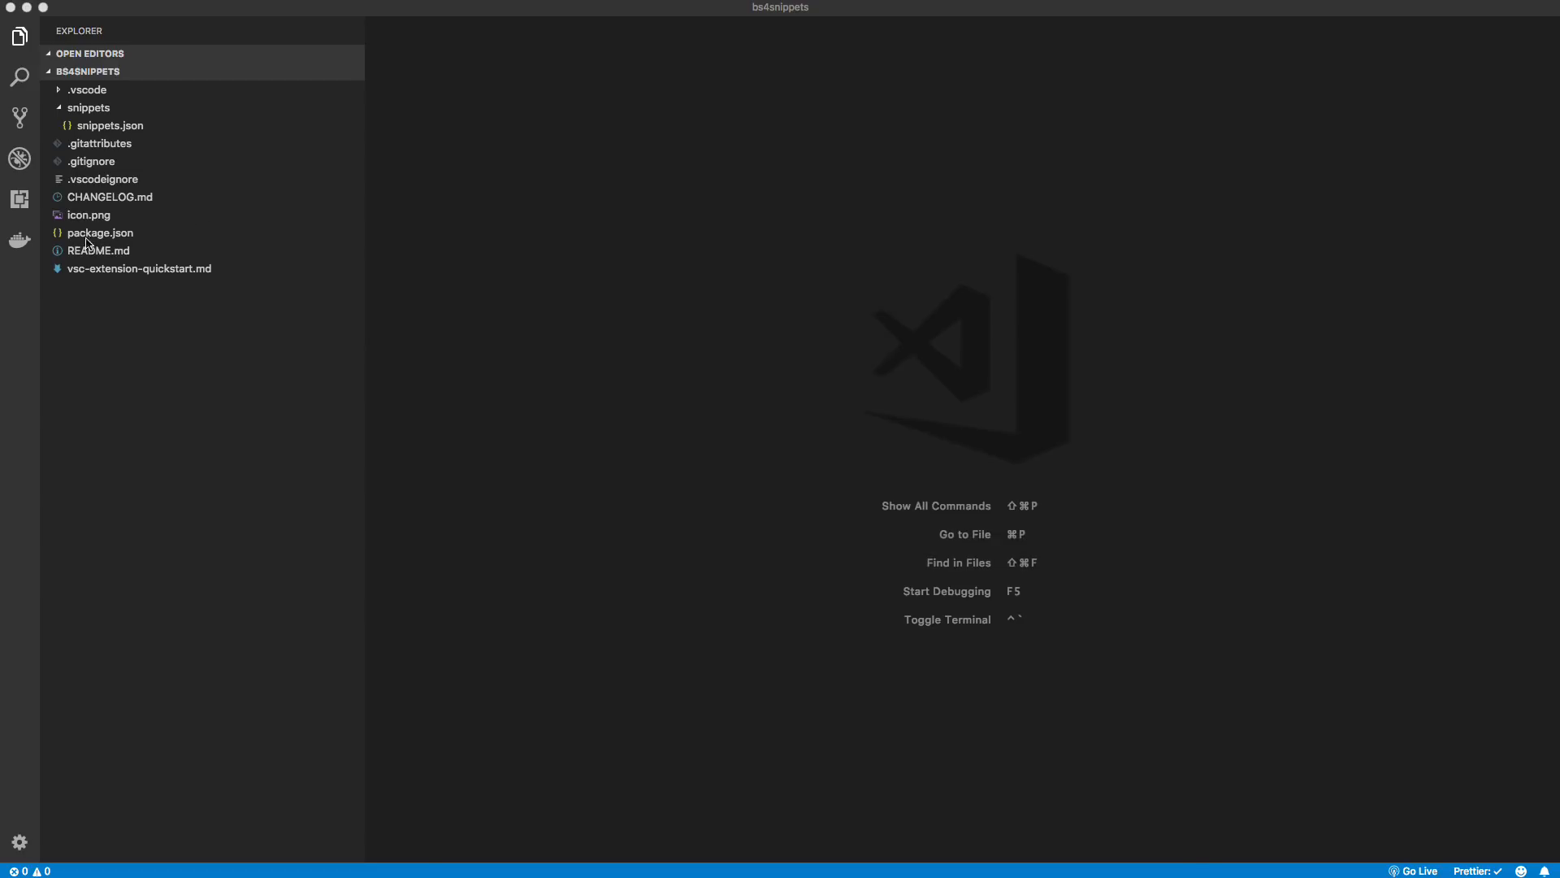
Step: Add an "icon": "icon.png" field after the publisher entry in package.json
{"action": "left_click", "coordinate": [99, 233]}
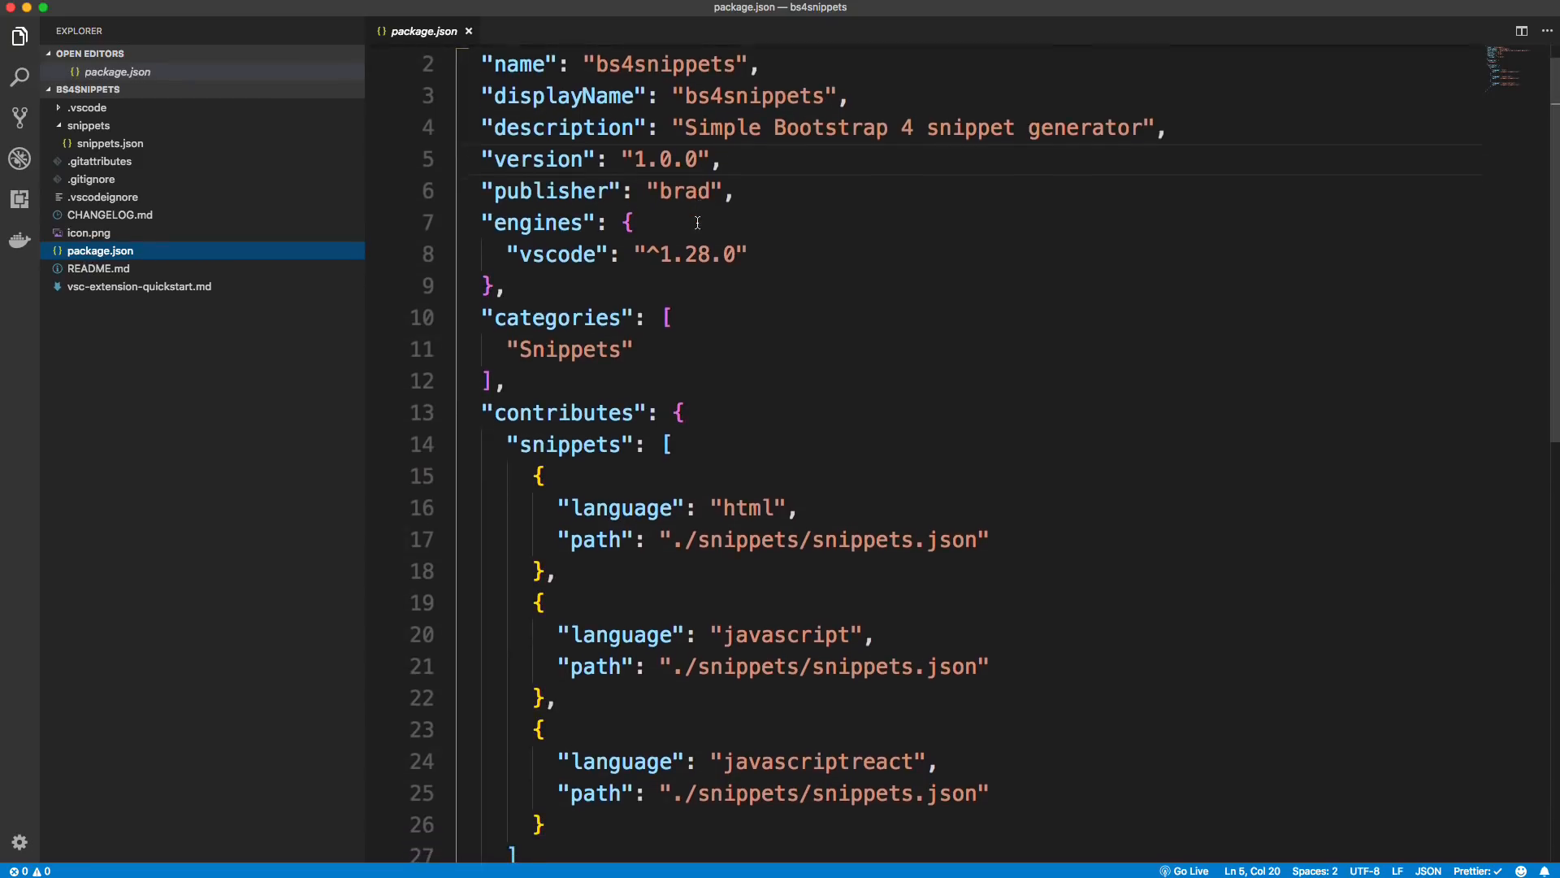
{"action": "scroll", "scroll_direction": "down", "scroll_amount": 3}
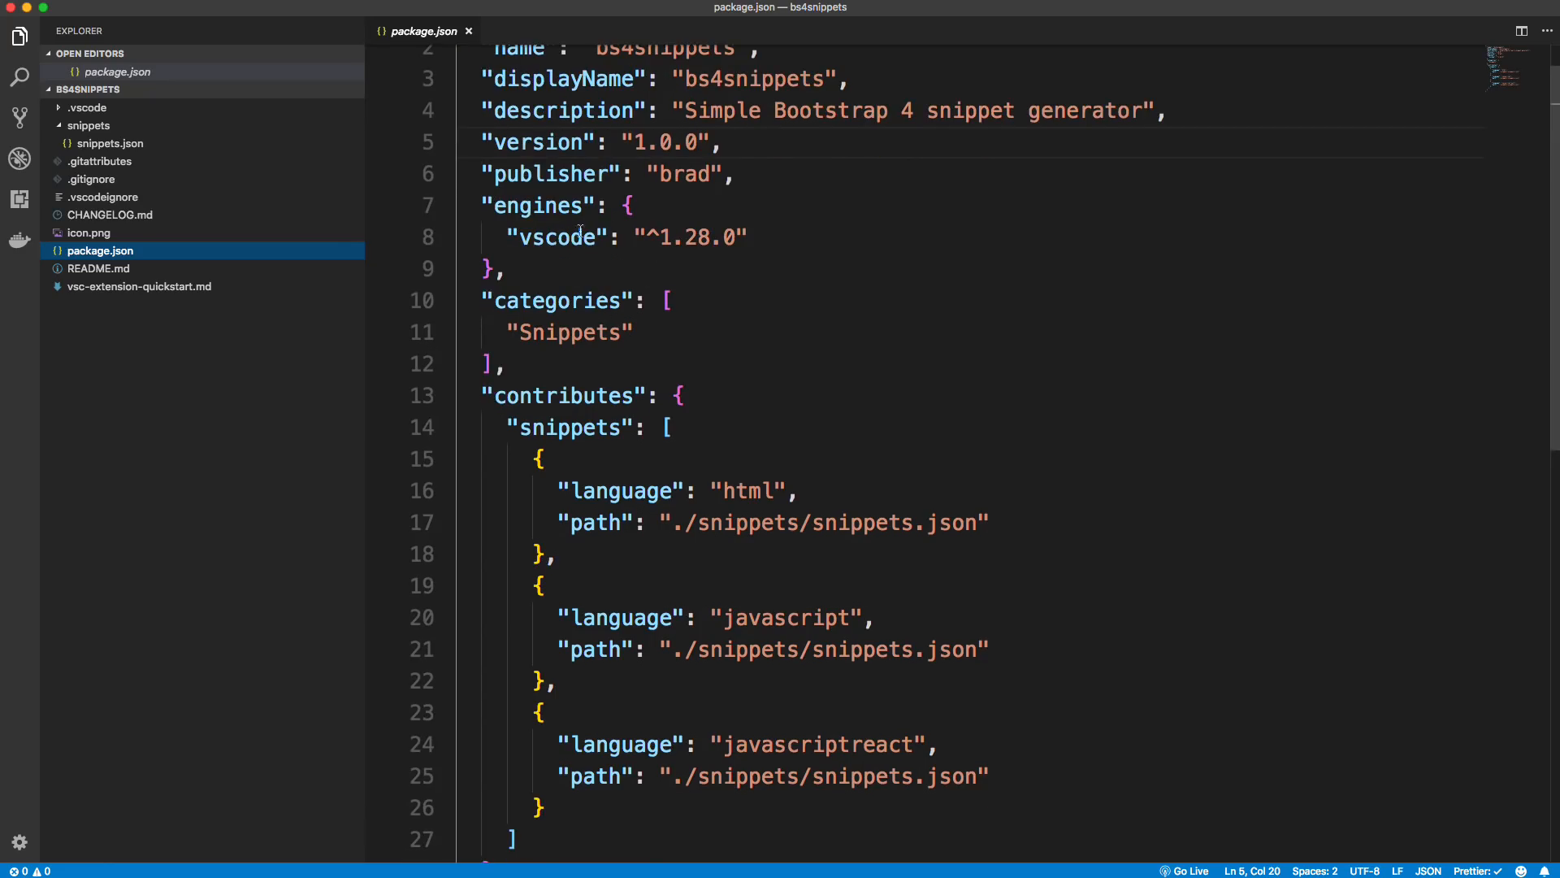
{"action": "key", "text": "Enter"}
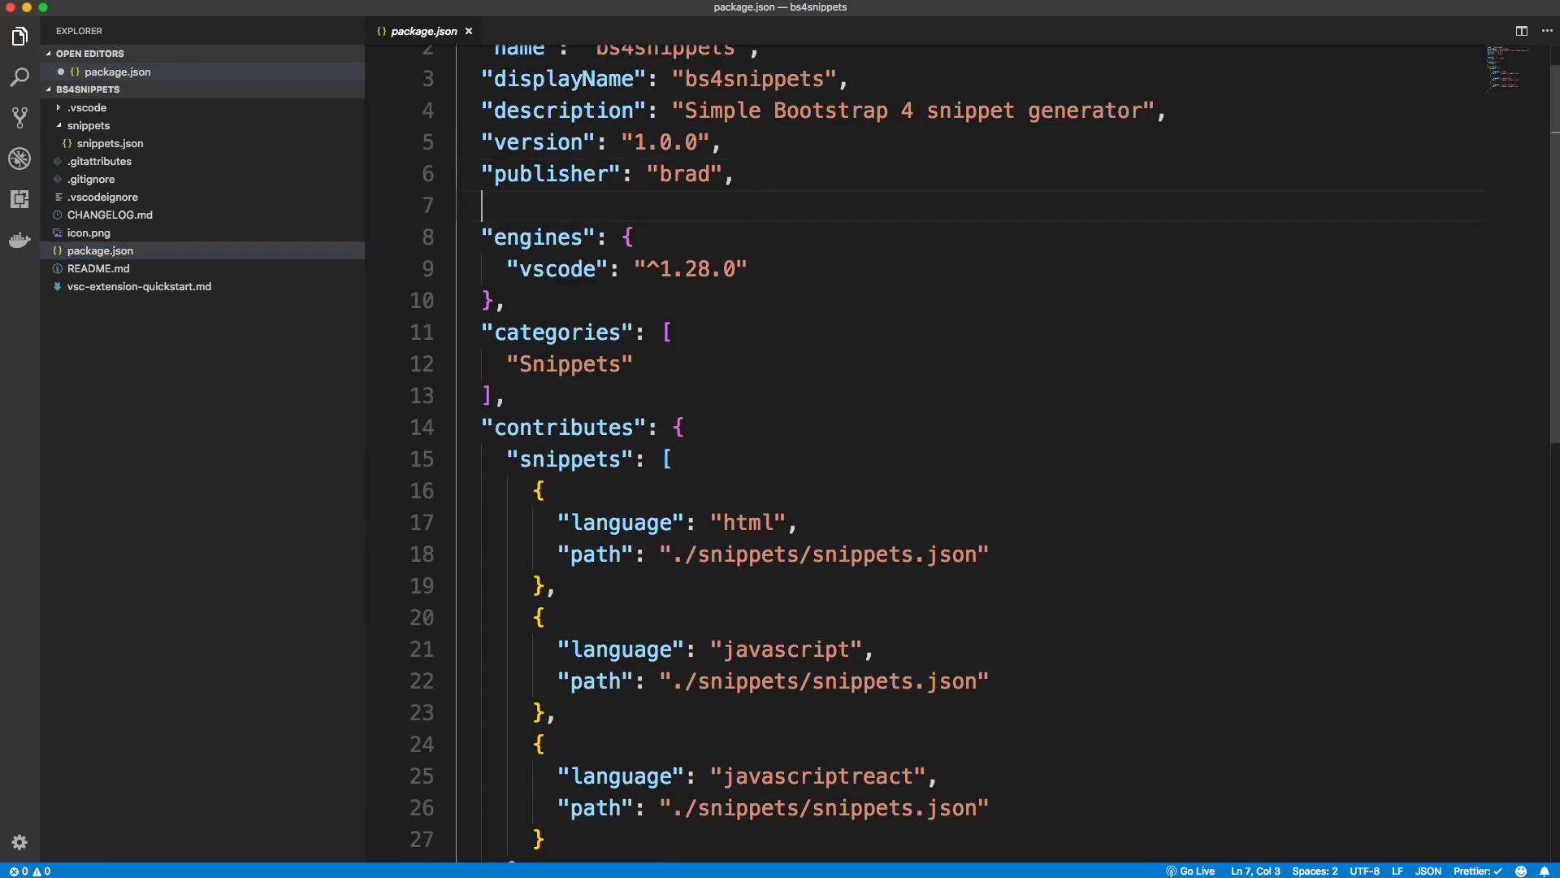
{"action": "type", "text": "\"i"}
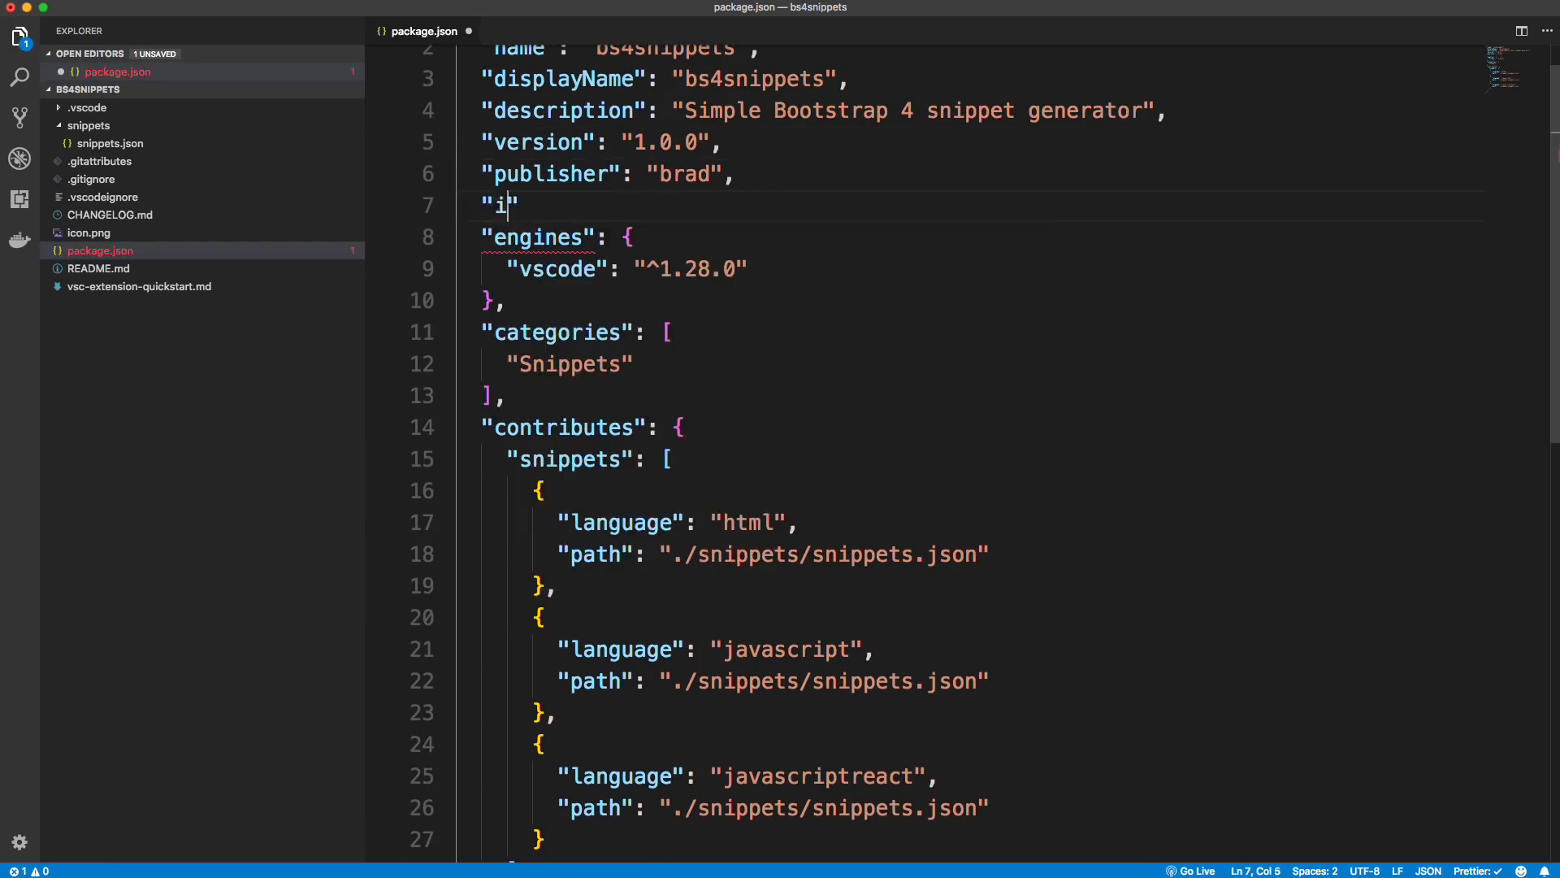
{"action": "type", "text": "con\": \"icon"}
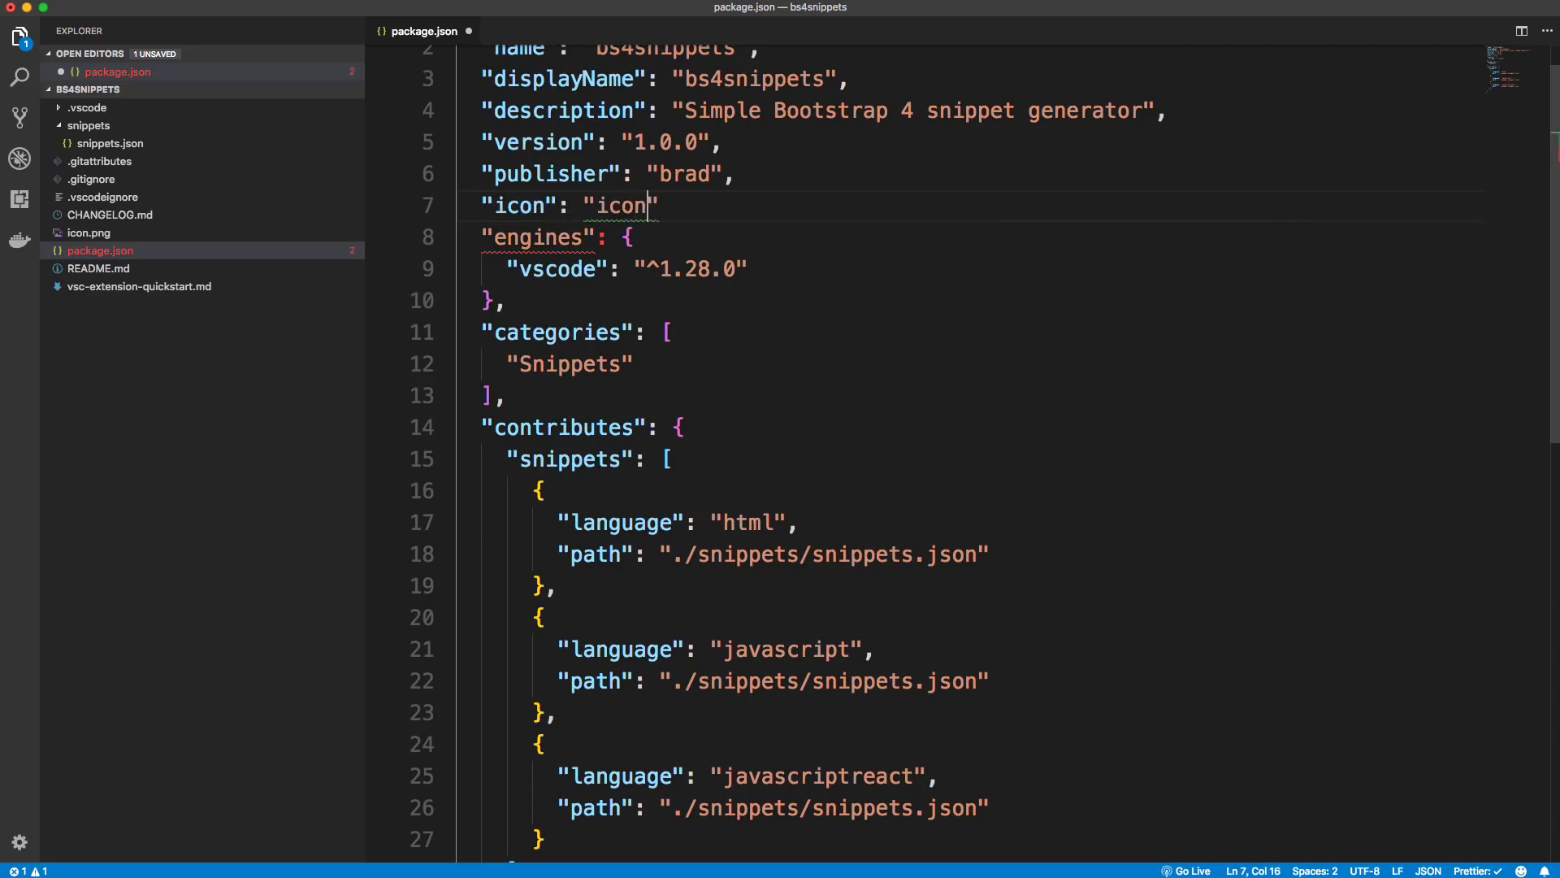
{"action": "type", "text": ".png"}
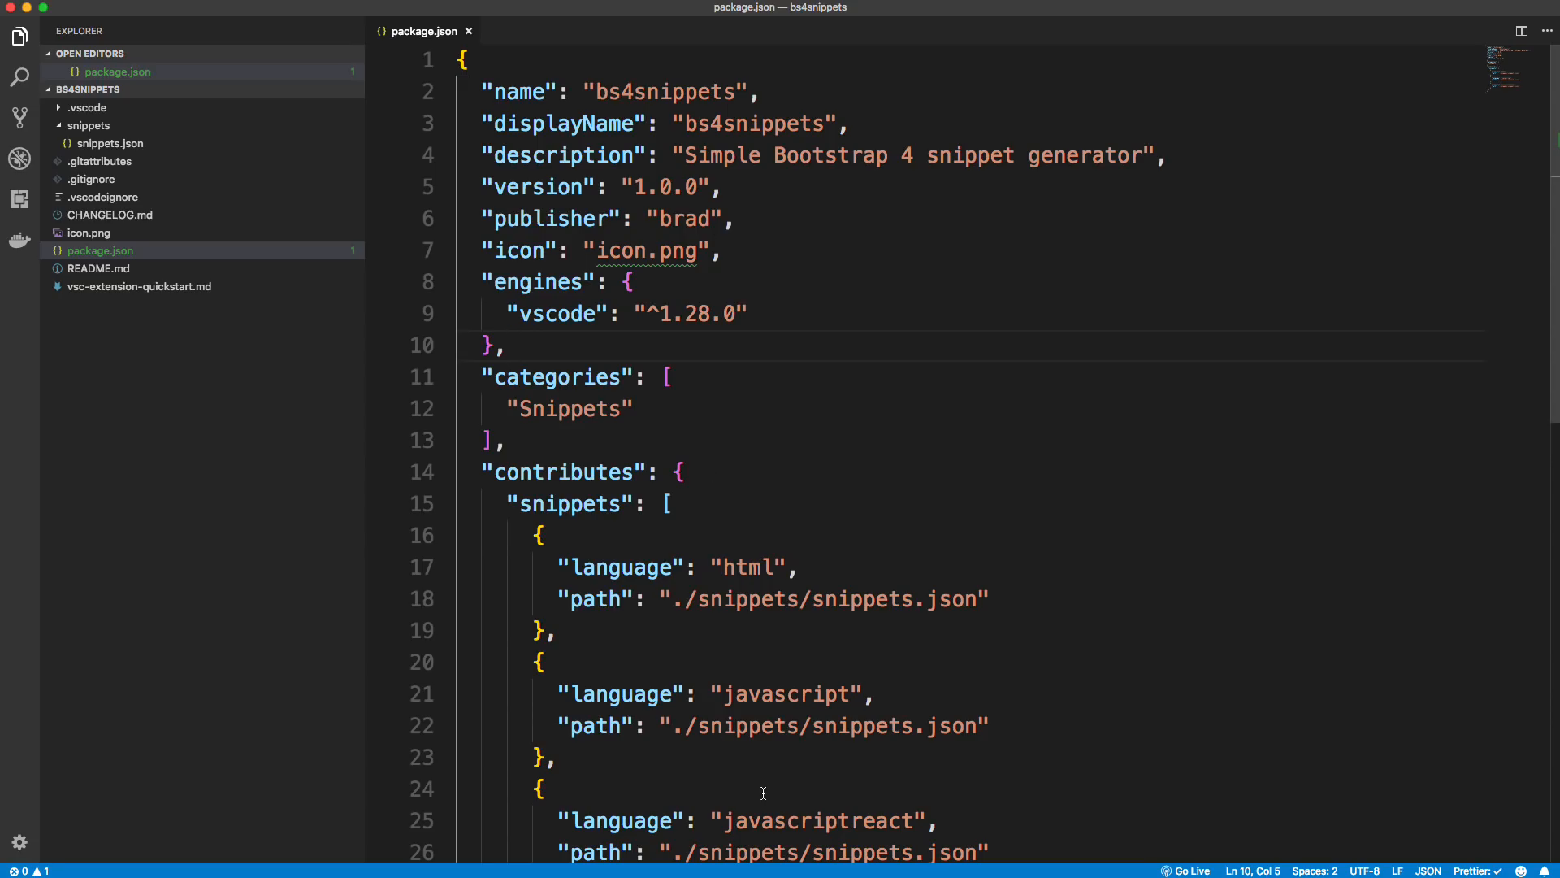
{"action": "mouse_move", "coordinate": [786, 694]}
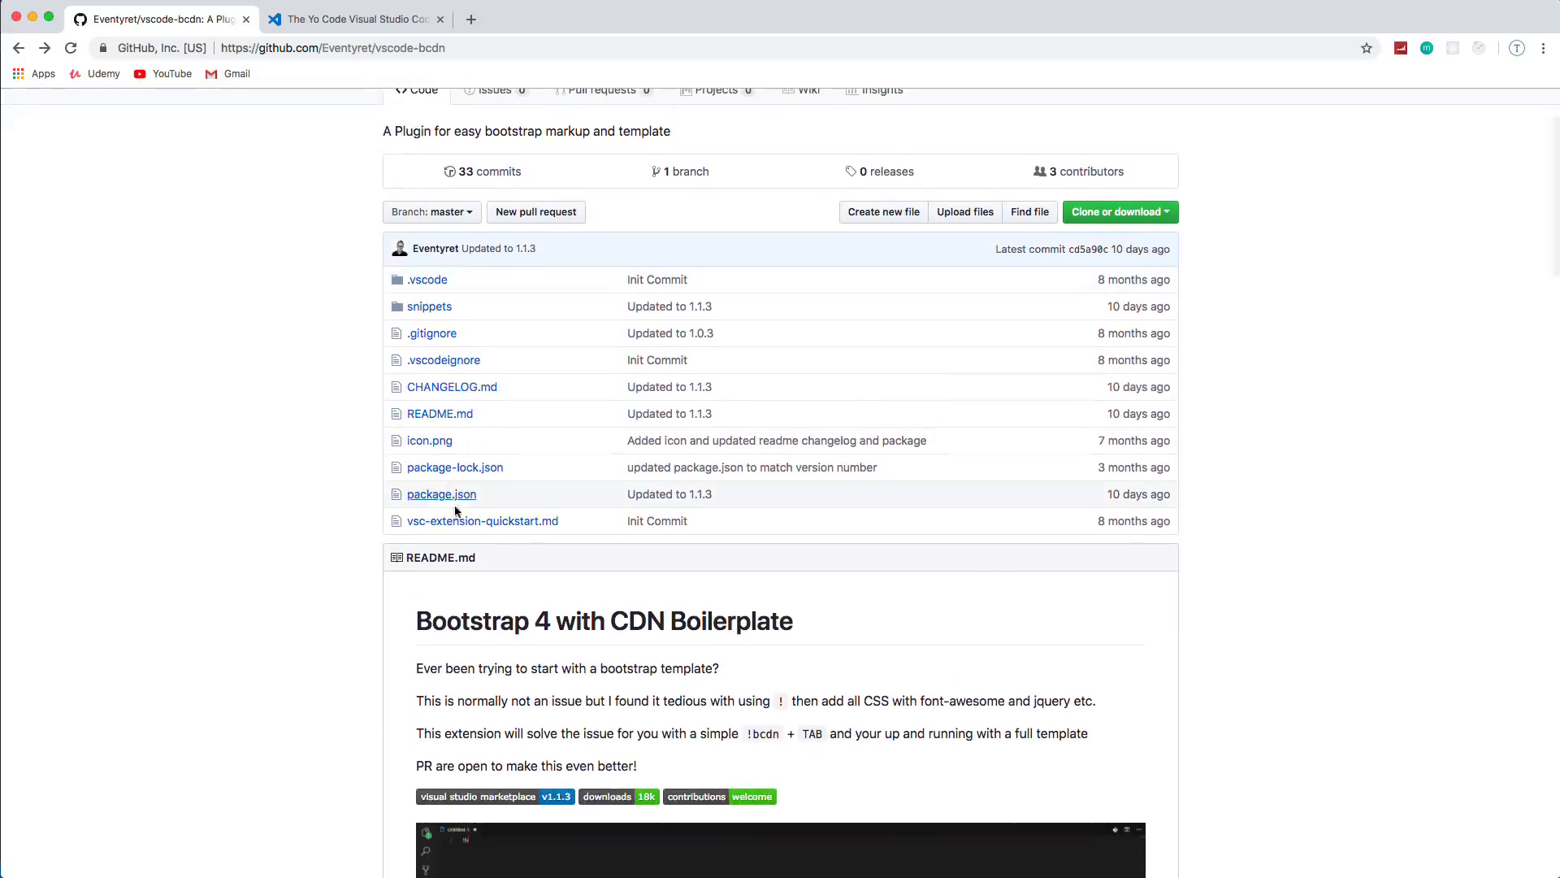
Step: View the vscode-bcdn repo's package.json on GitHub for reference
{"action": "left_click", "coordinate": [440, 494]}
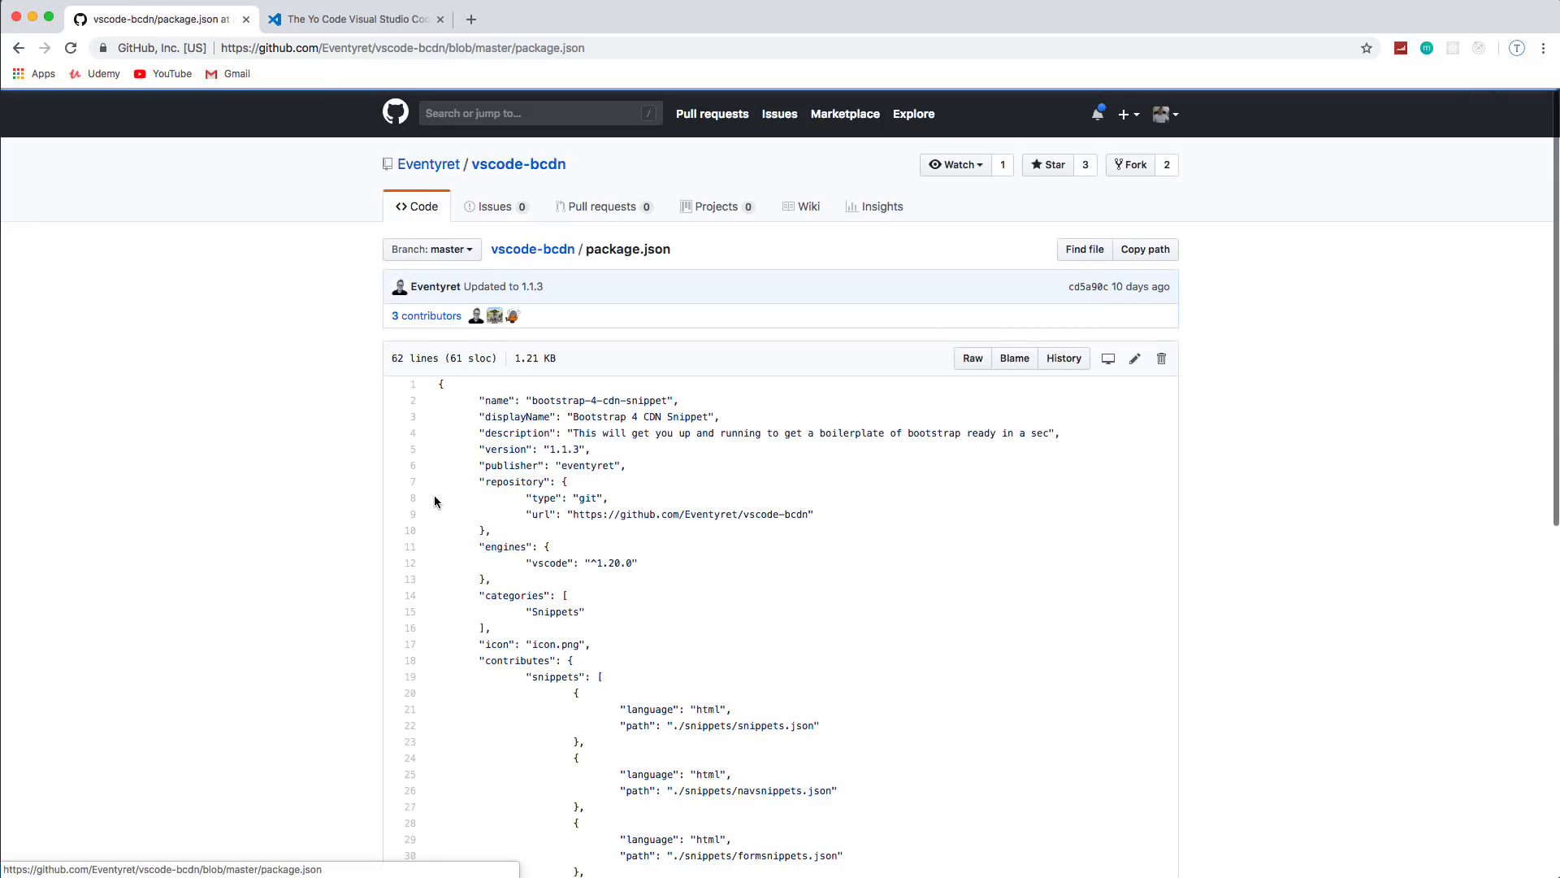
{"action": "scroll", "scroll_direction": "down", "scroll_amount": 3}
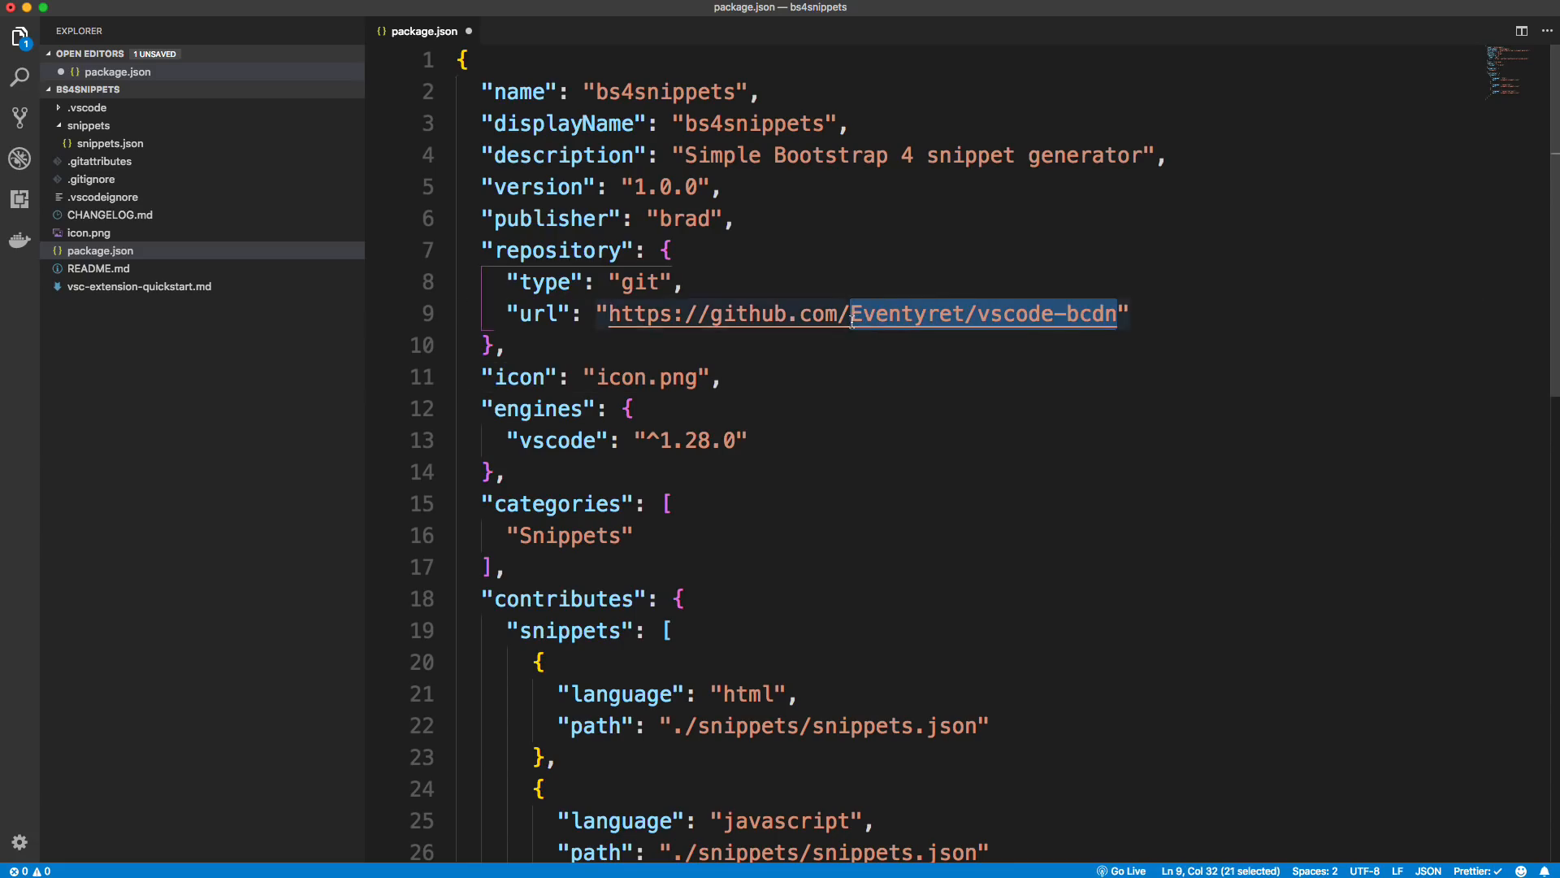
{"action": "type", "text": "bradtraversy"}
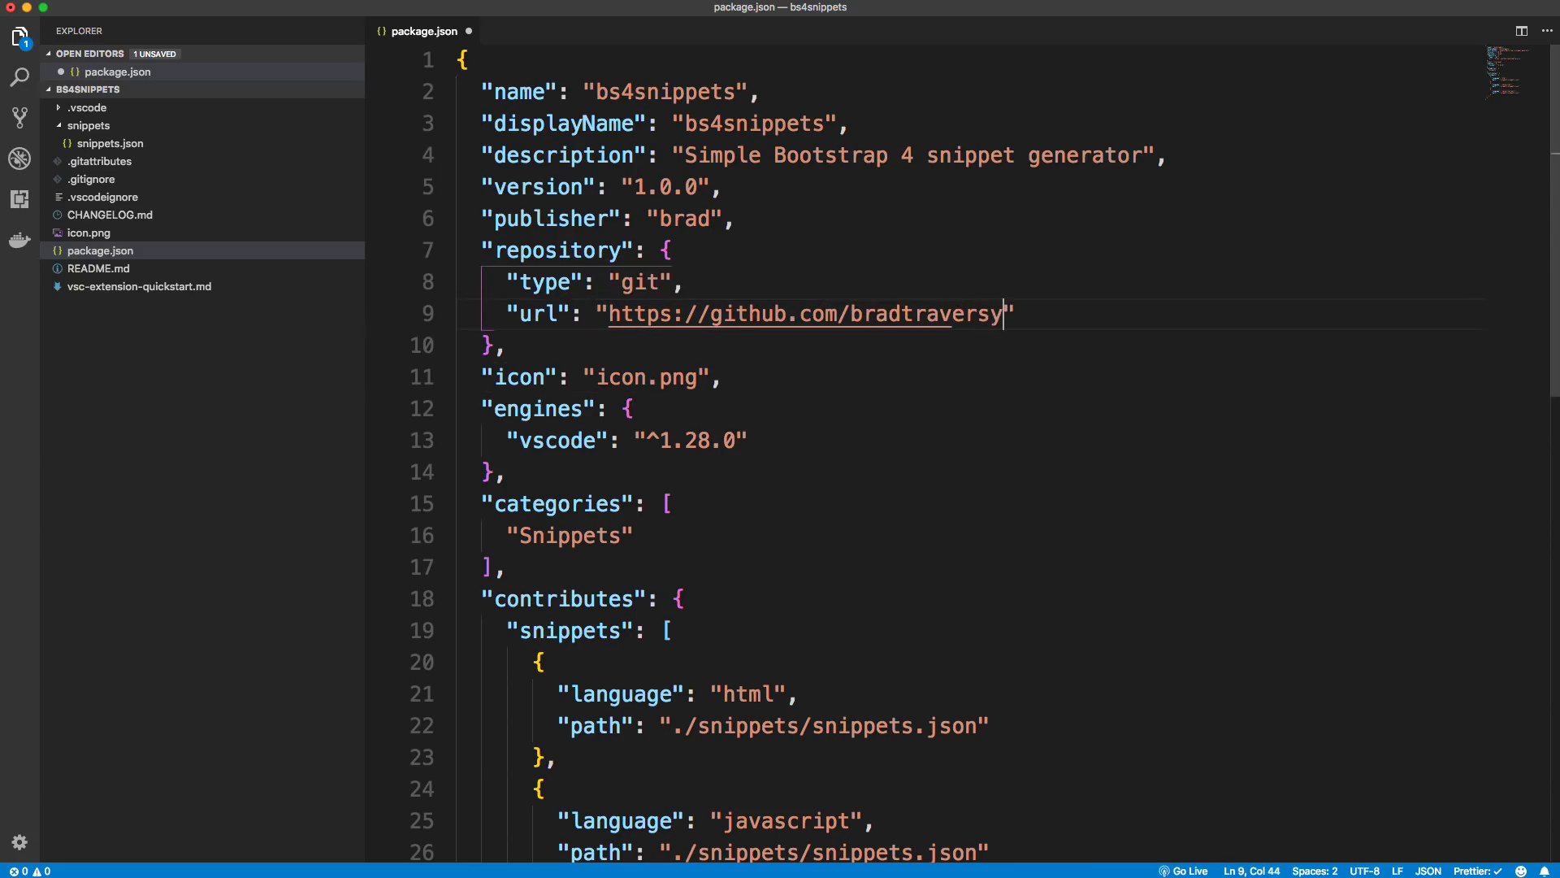
{"action": "type", "text": "/something"}
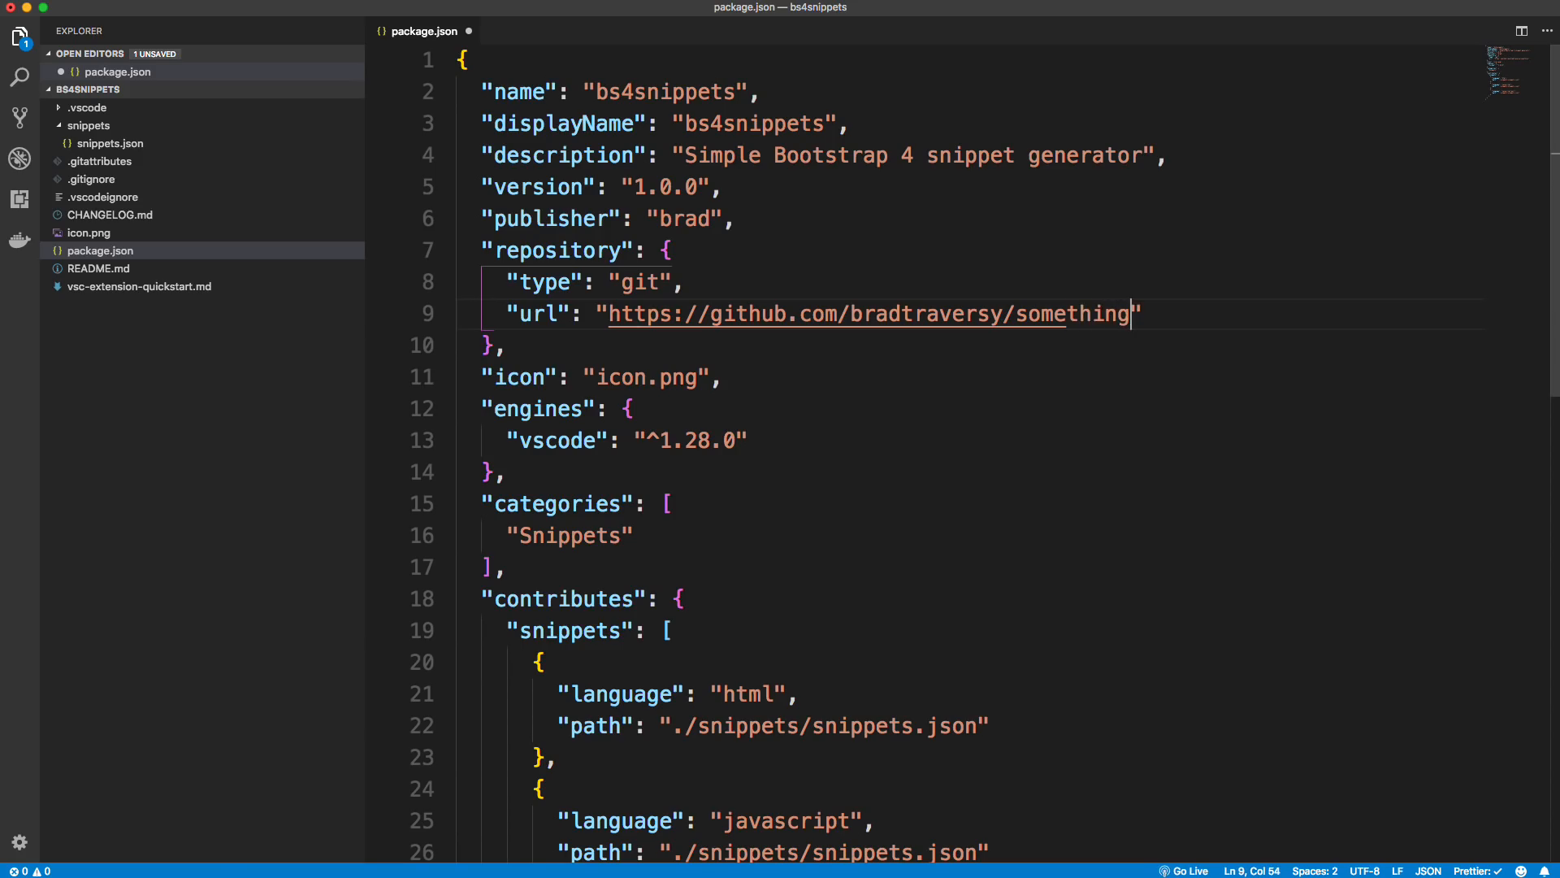
{"action": "left_click", "coordinate": [748, 441]}
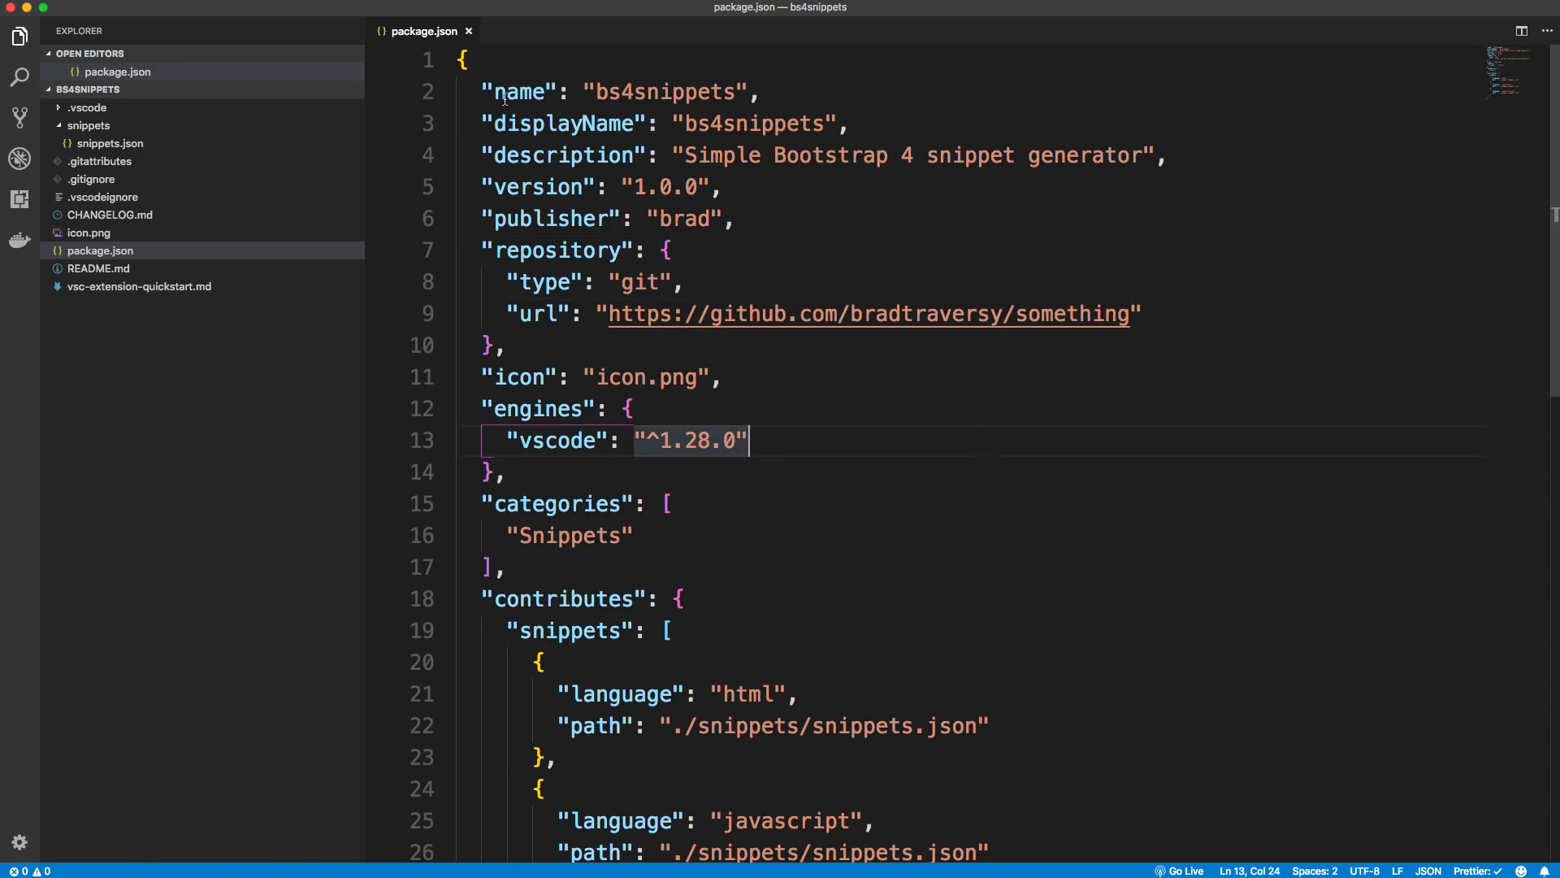
{"action": "left_click", "coordinate": [468, 31]}
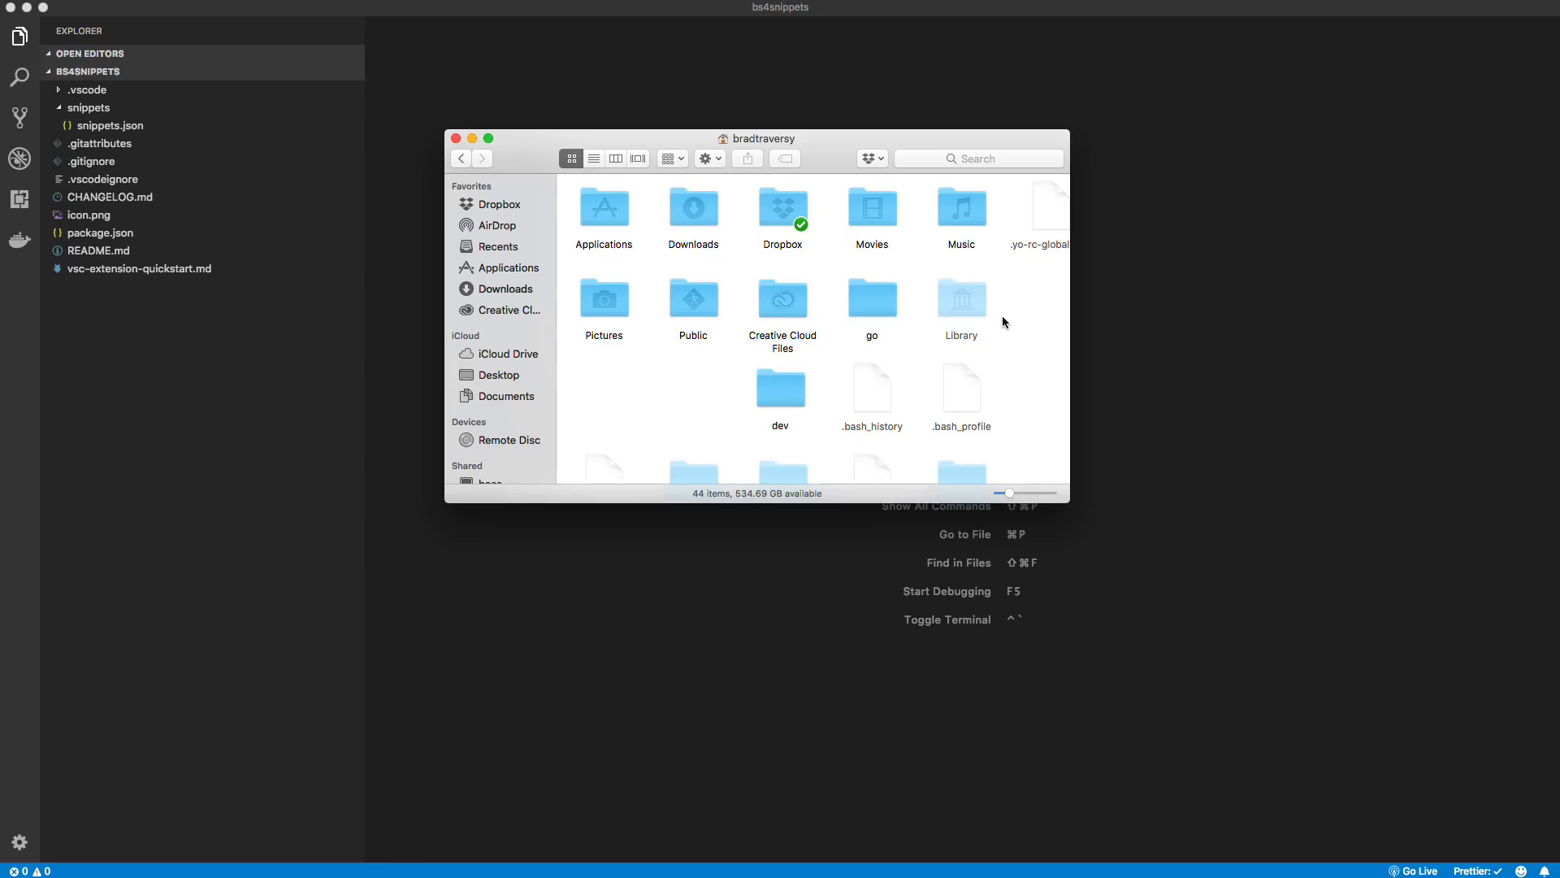
{"action": "mouse_move", "coordinate": [720, 335]}
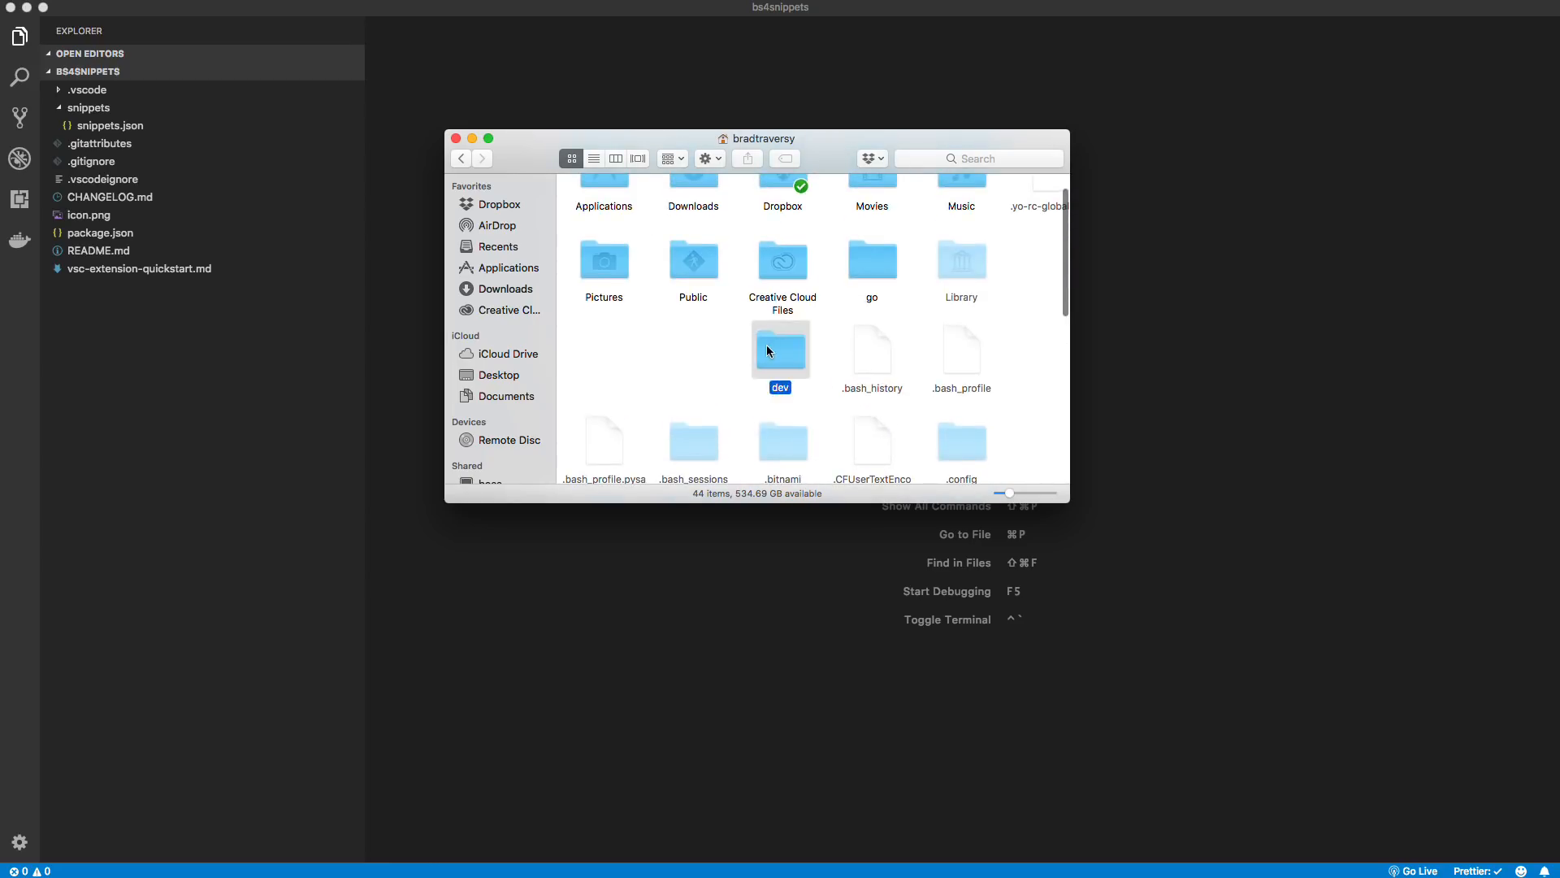
Step: Copy bs4snippets from dev and paste it into ~/.vscode/extensions
{"action": "double_click", "coordinate": [780, 351]}
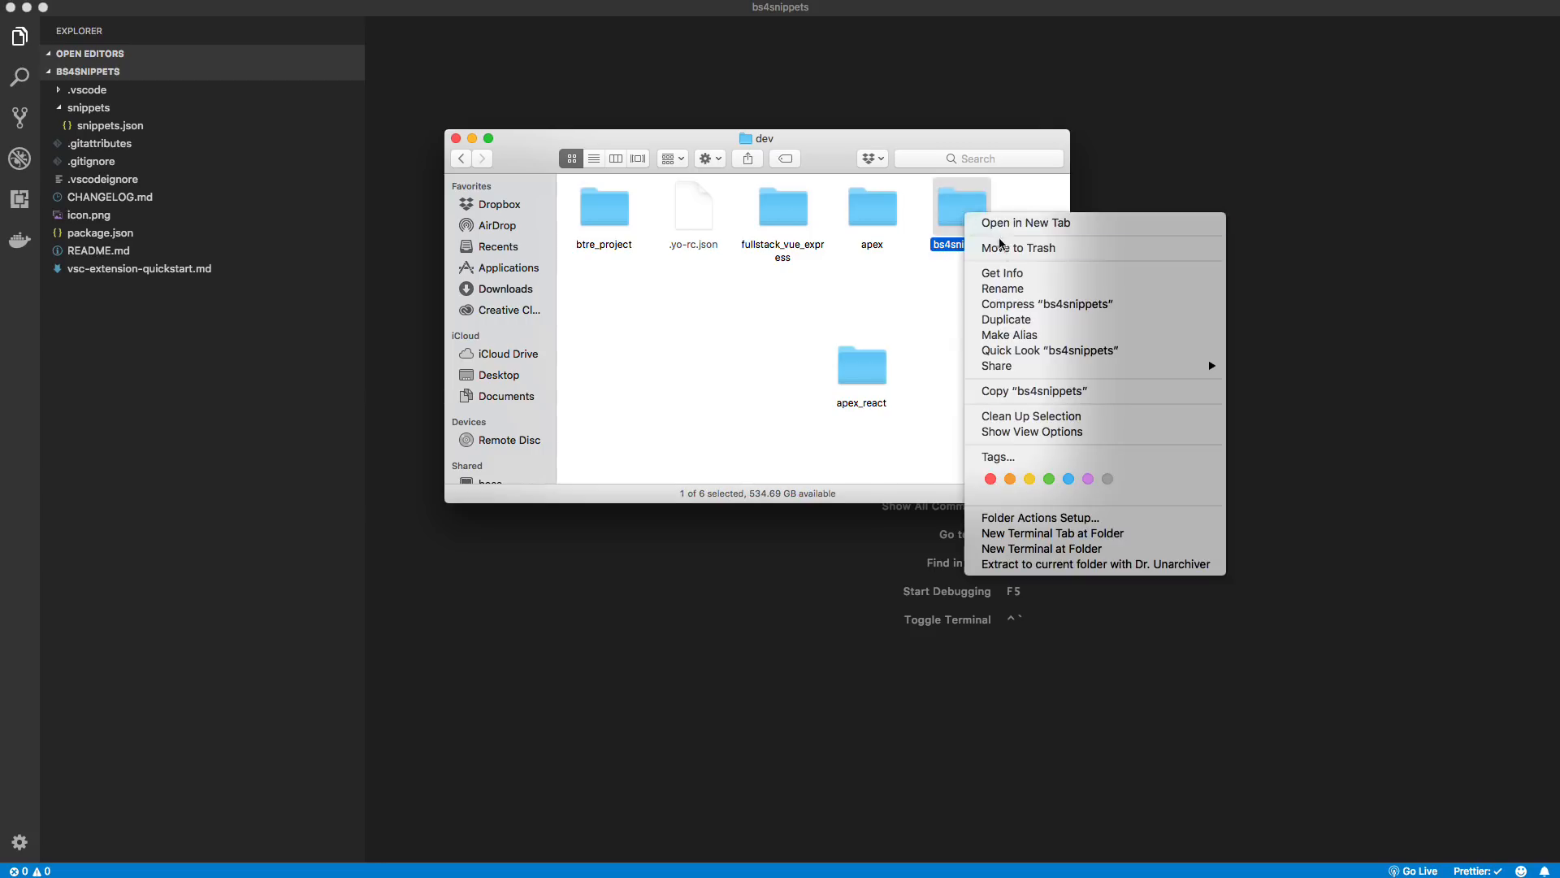
{"action": "left_click", "coordinate": [497, 169]}
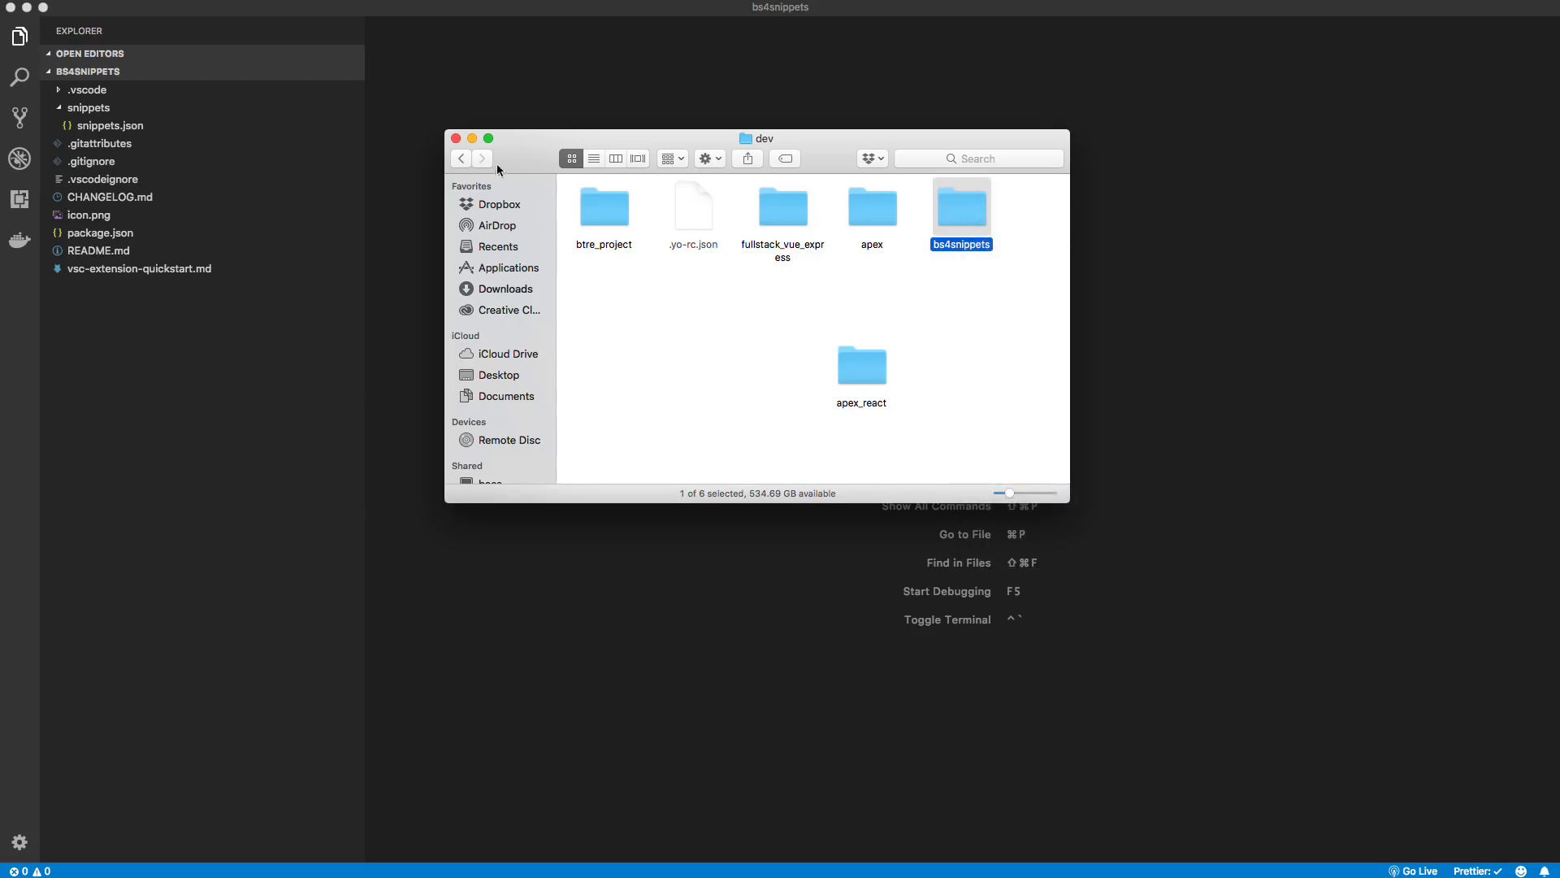
{"action": "left_click", "coordinate": [460, 158]}
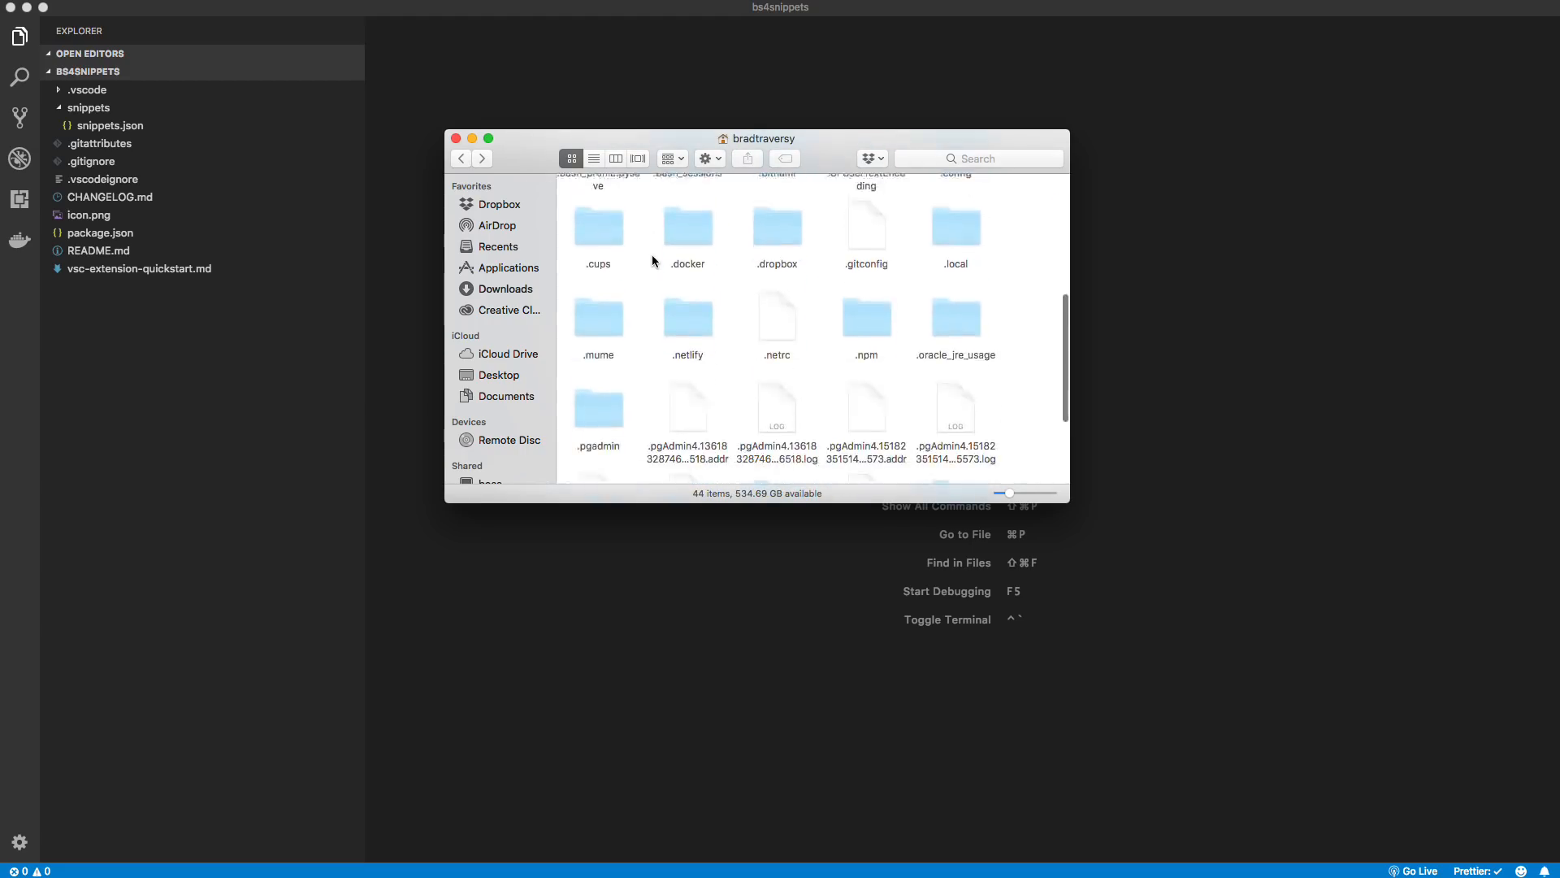
{"action": "scroll", "scroll_direction": "down", "scroll_amount": 3}
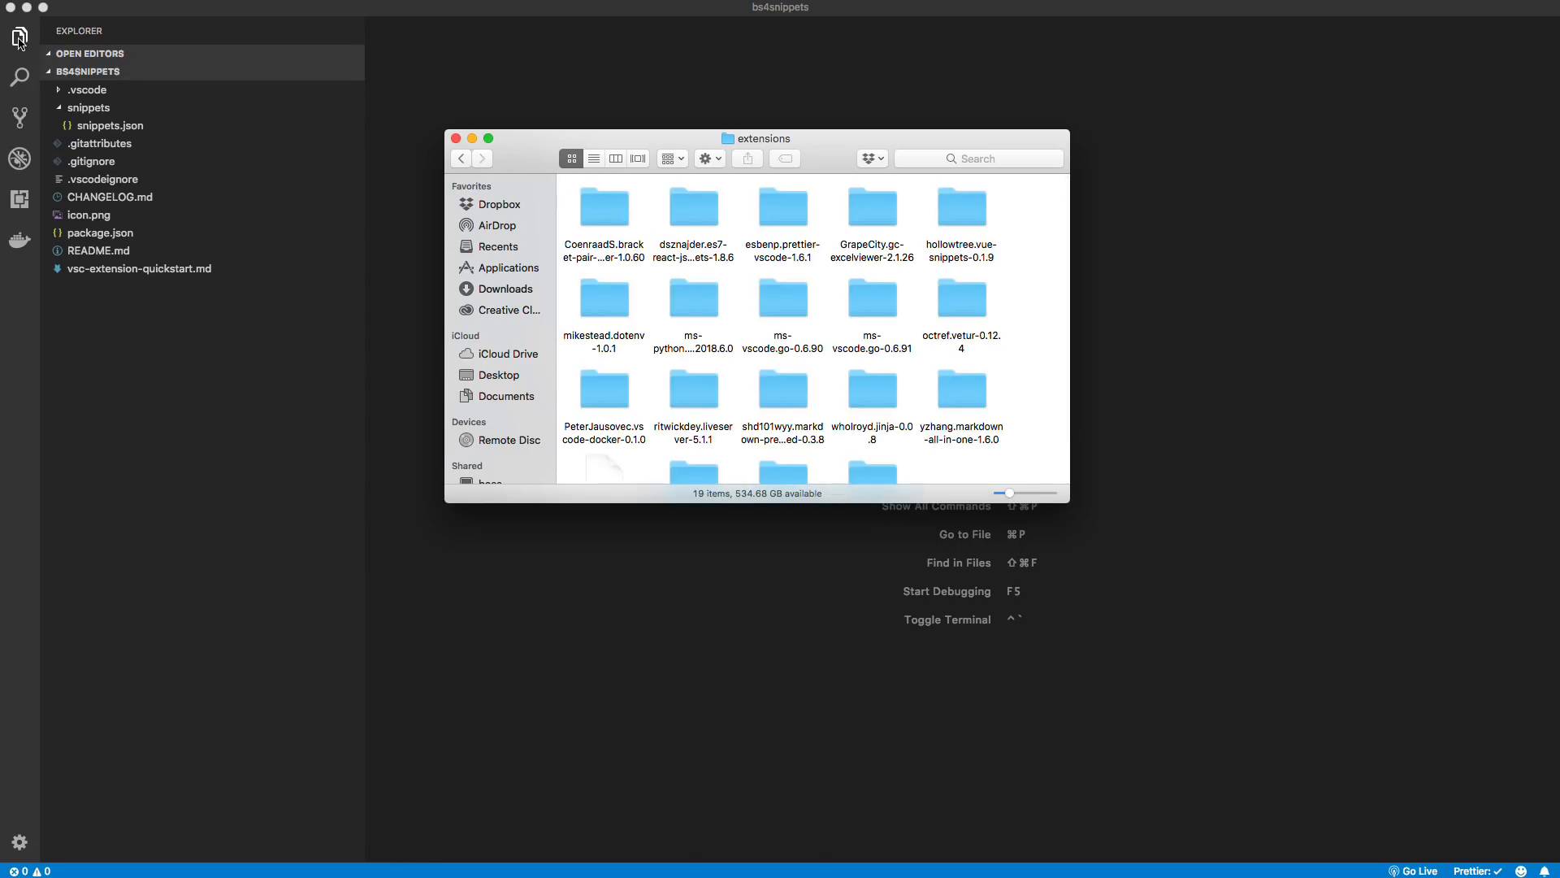
{"action": "left_click", "coordinate": [455, 139]}
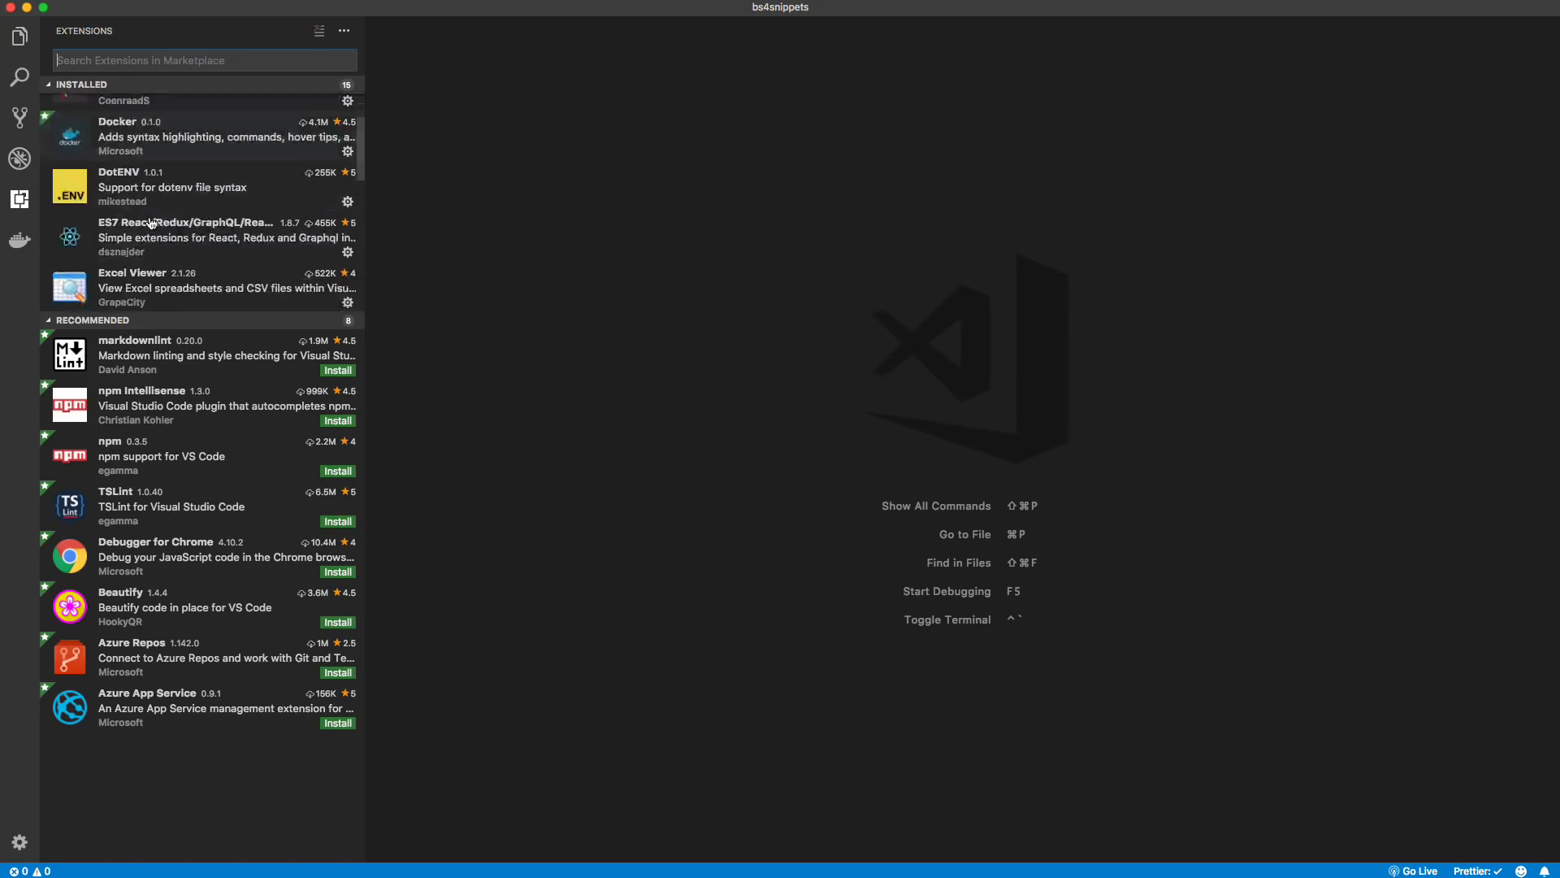
Step: Show installed extensions and view the bs4snippets 1.0.0 details page with its README
{"action": "scroll", "scroll_direction": "down", "scroll_amount": 3}
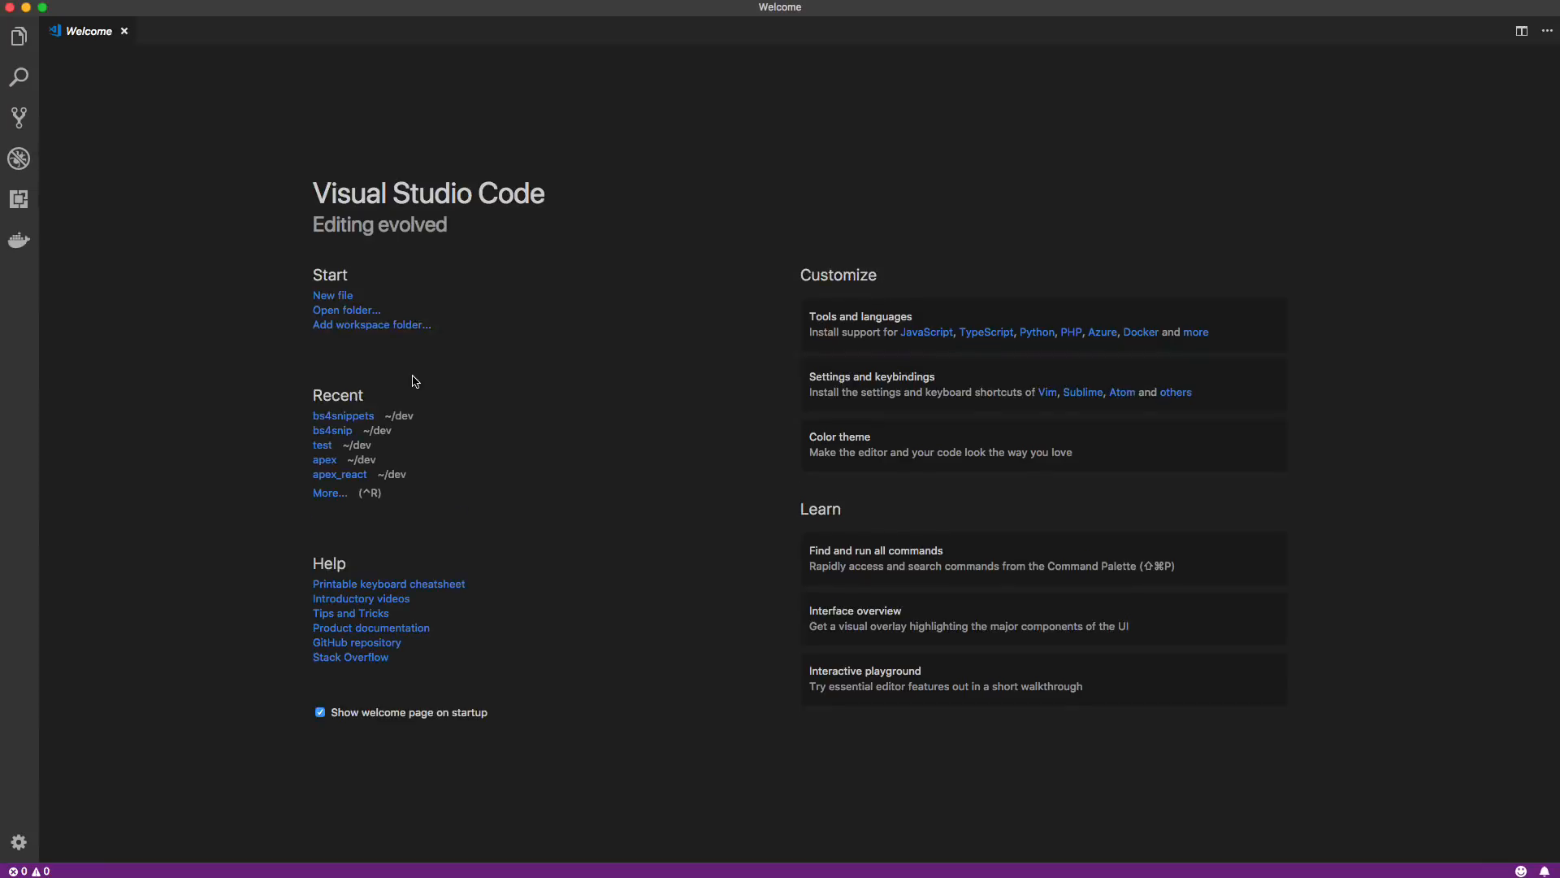
{"action": "left_click", "coordinate": [18, 198]}
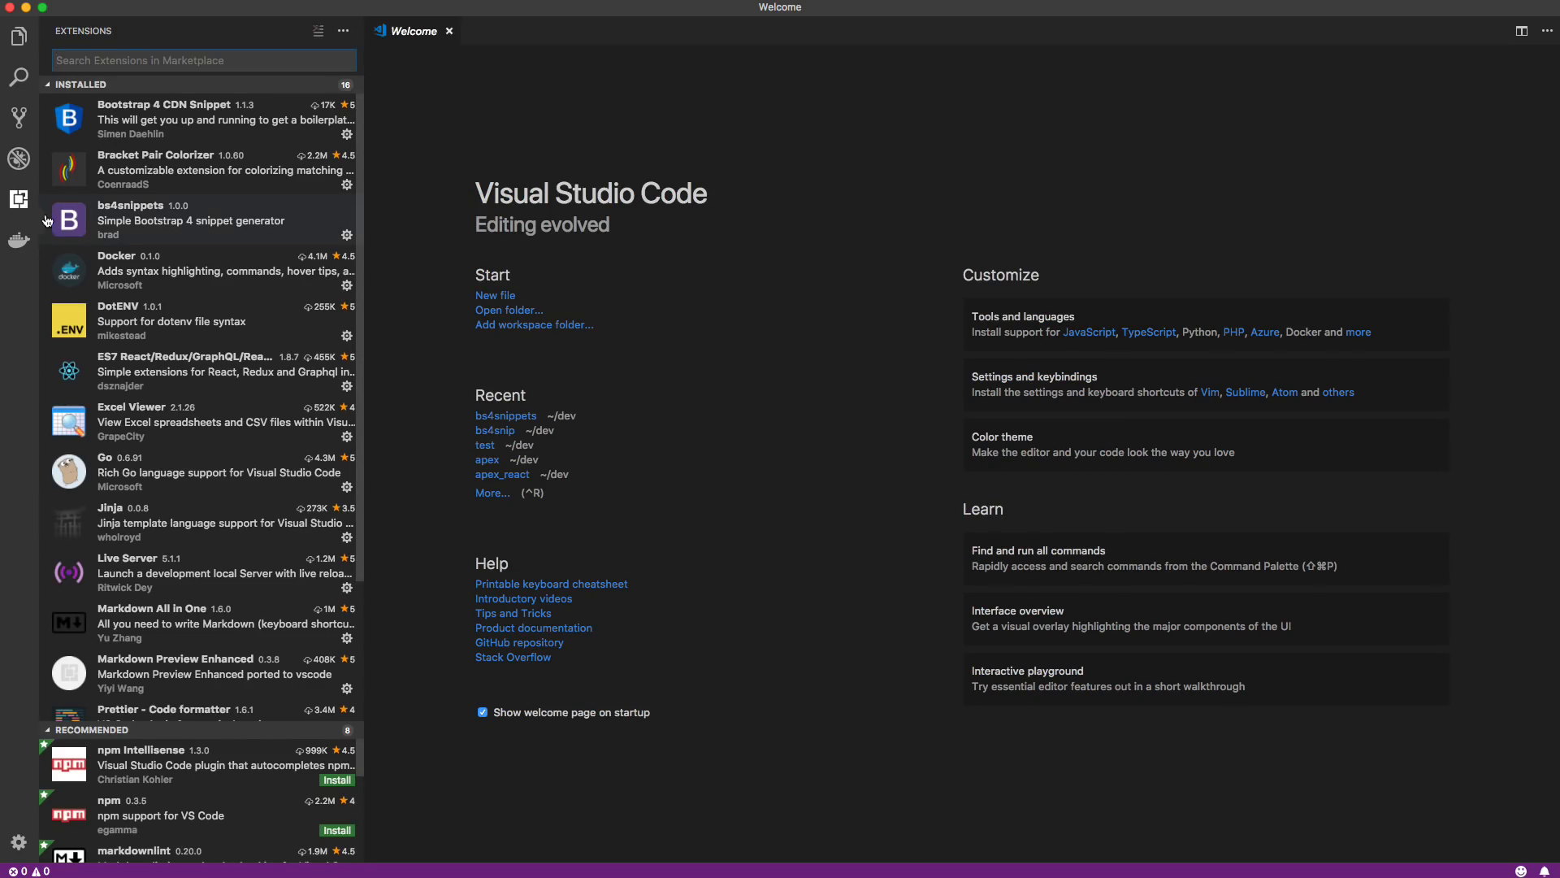
{"action": "mouse_move", "coordinate": [148, 214]}
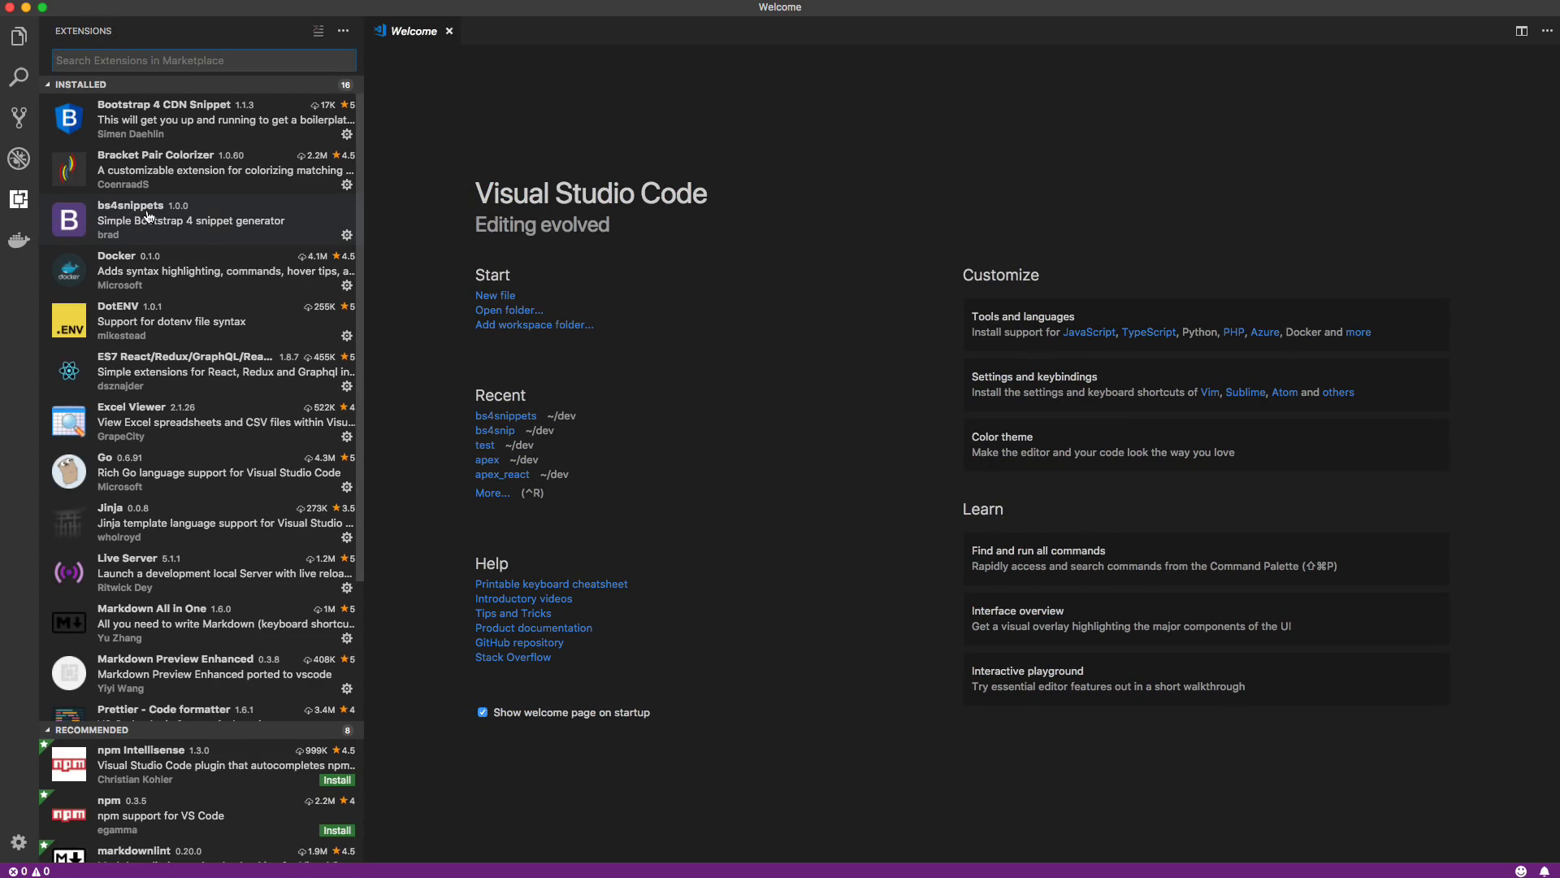
{"action": "mouse_move", "coordinate": [211, 222]}
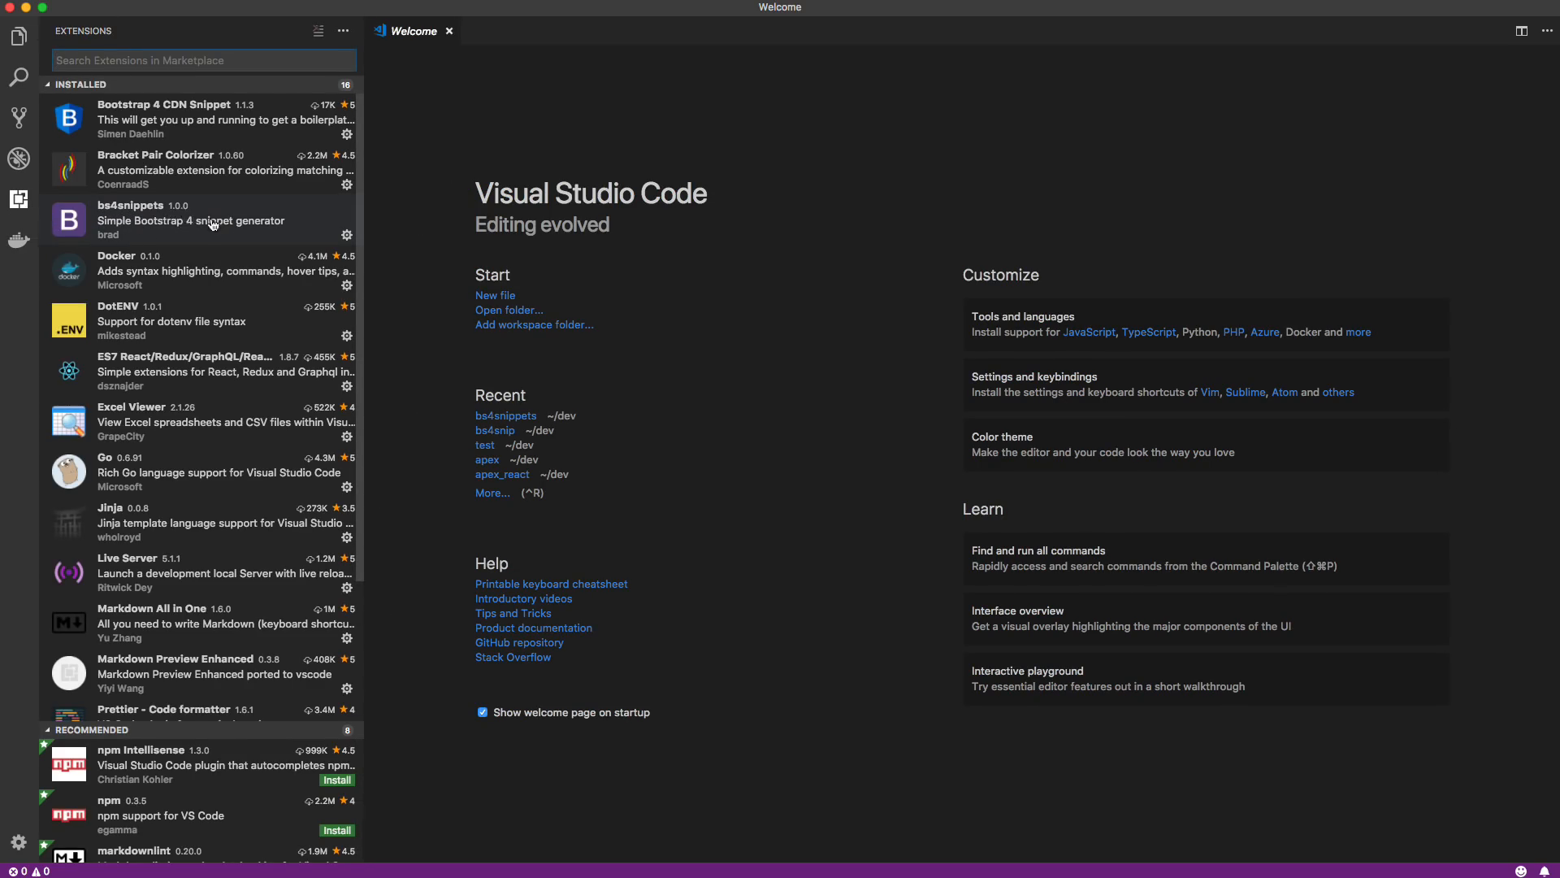
{"action": "mouse_move", "coordinate": [211, 233]}
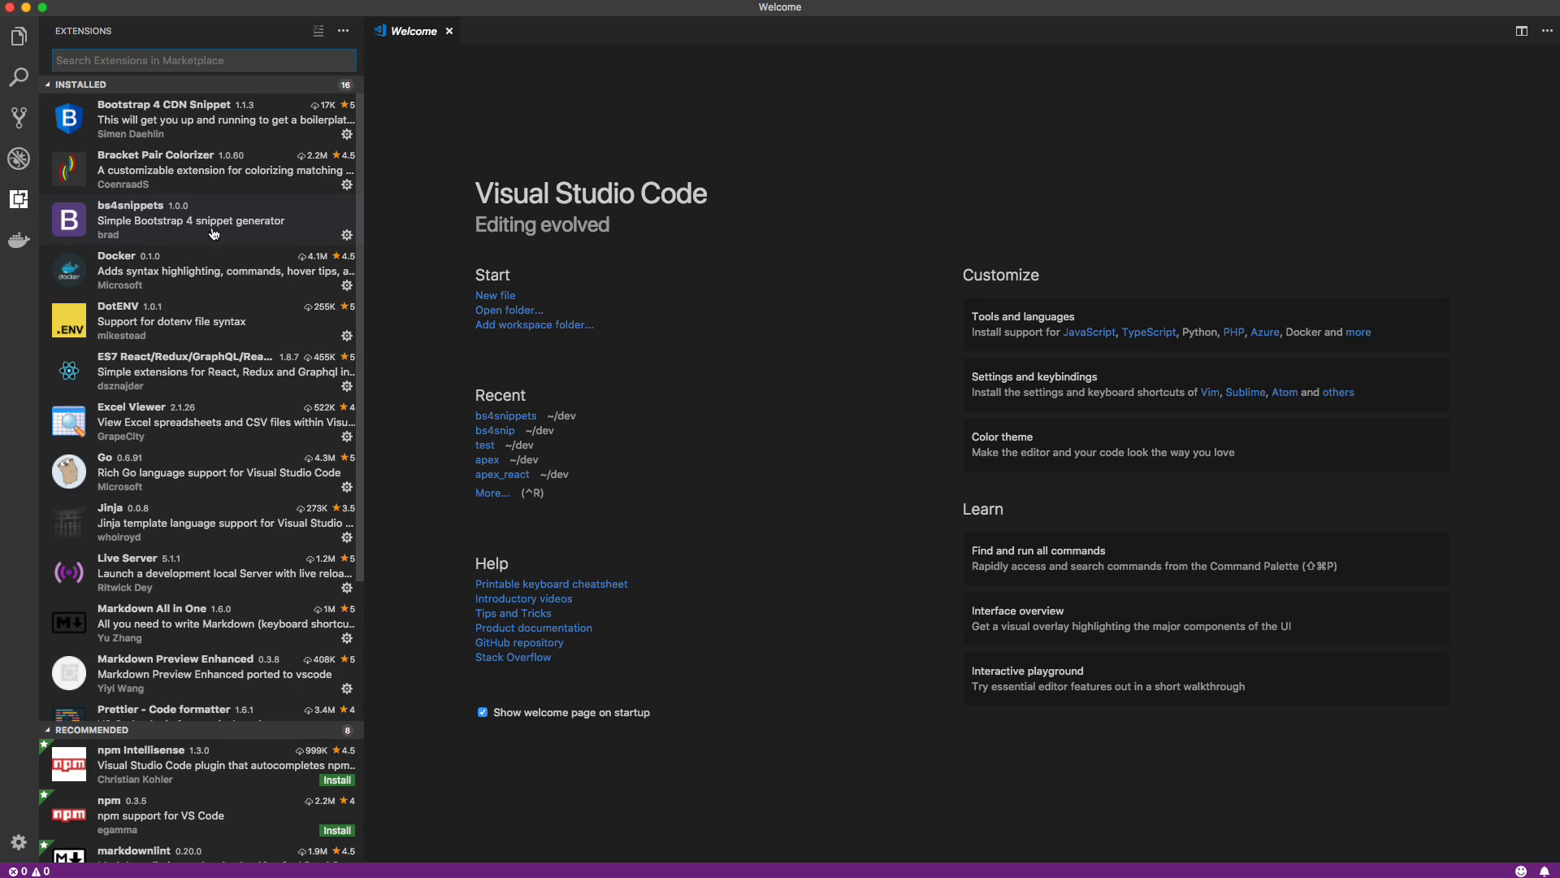
{"action": "mouse_move", "coordinate": [101, 237]}
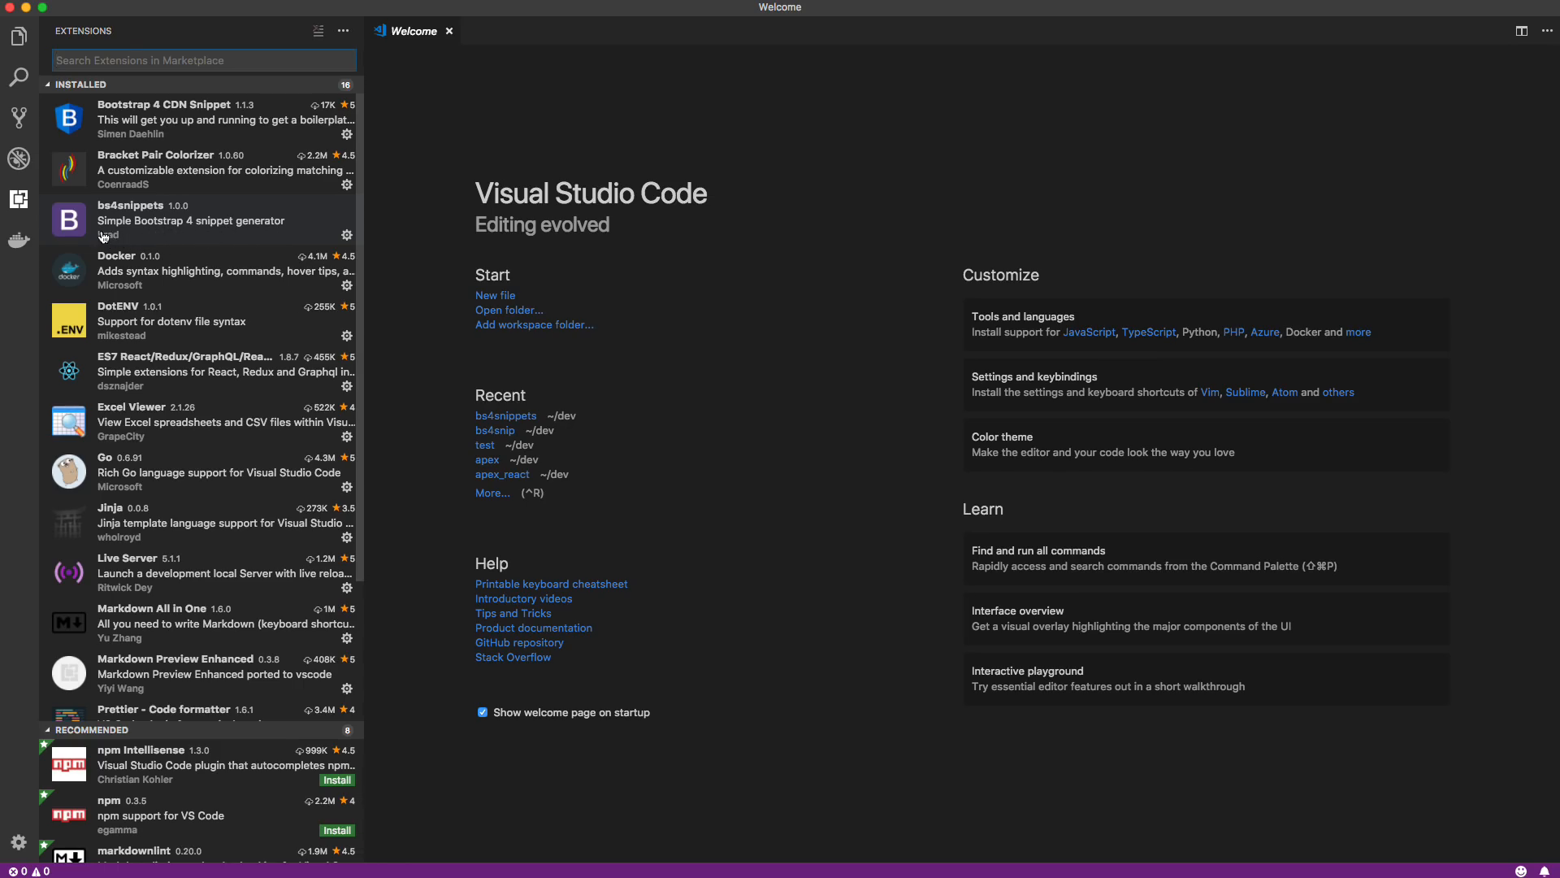
{"action": "left_click", "coordinate": [189, 220]}
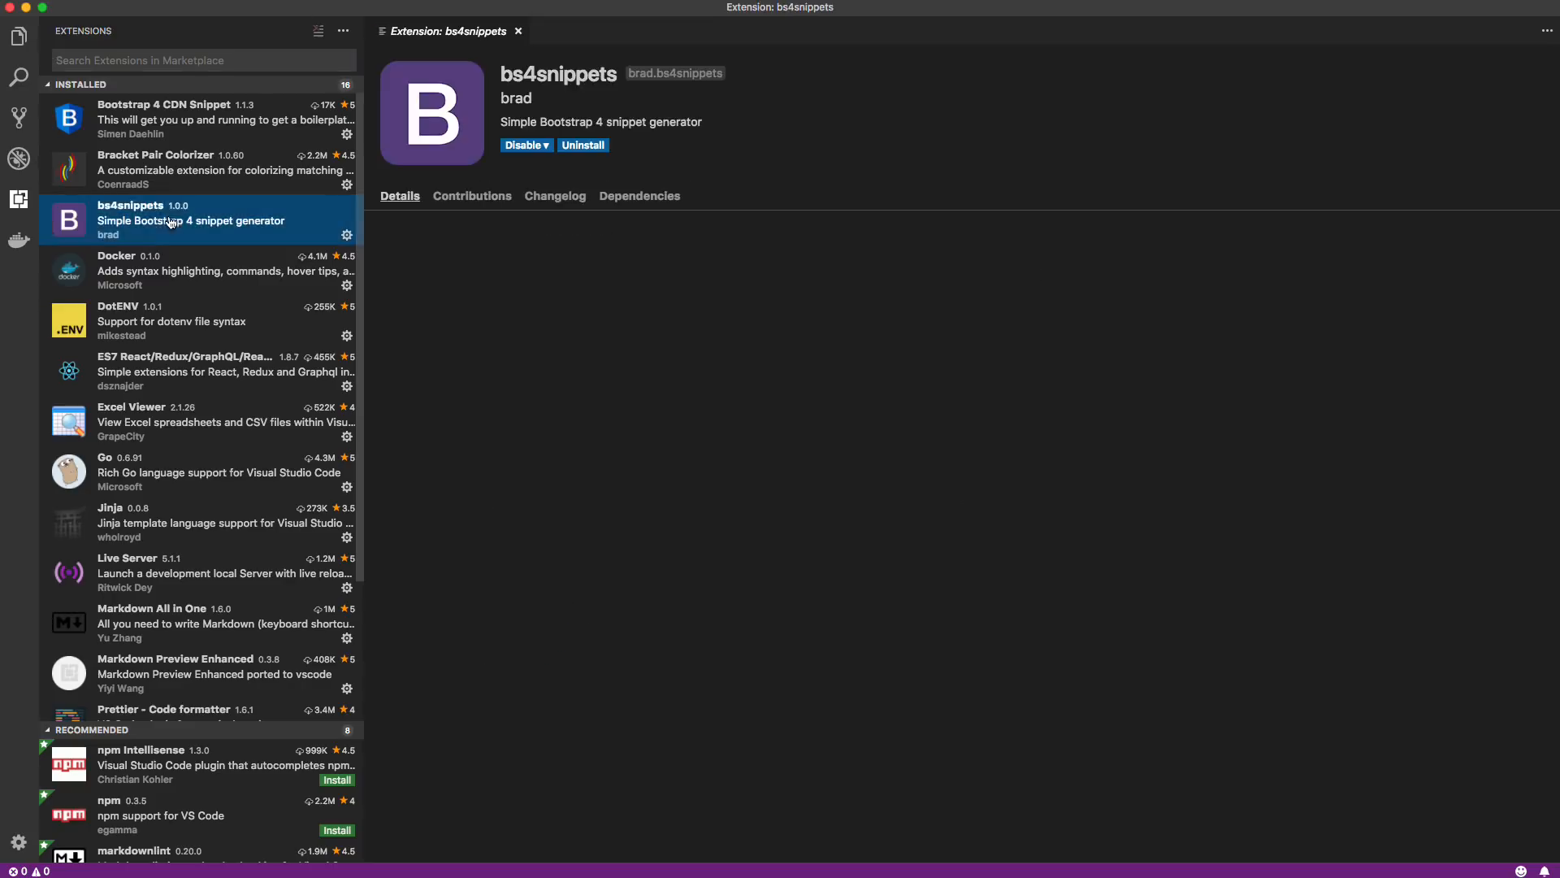
{"action": "left_click", "coordinate": [399, 195]}
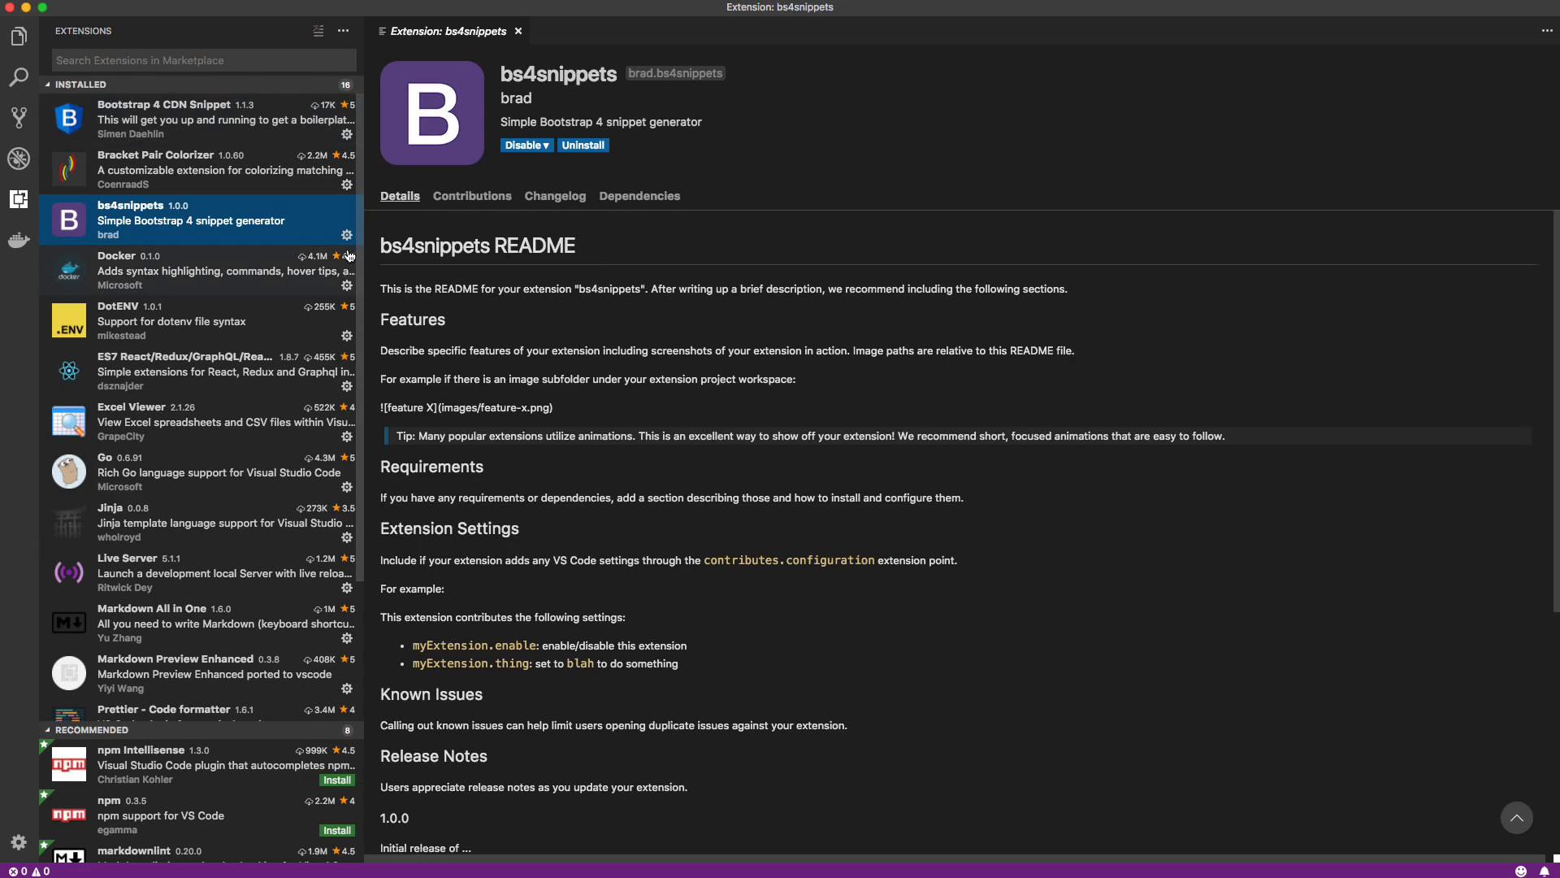
{"action": "mouse_move", "coordinate": [348, 255]}
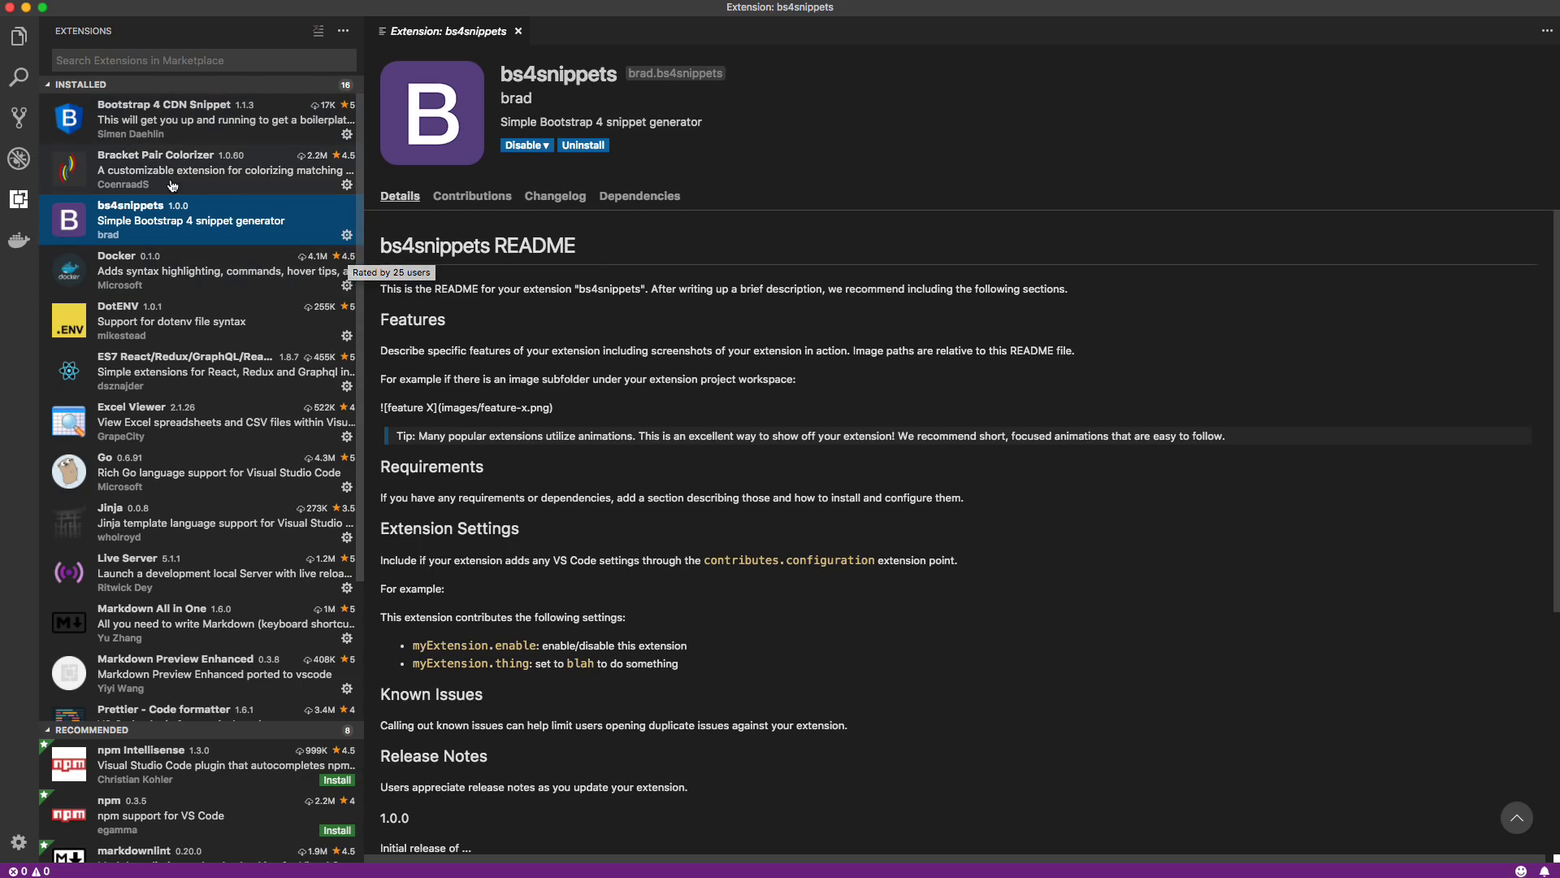
Step: Create a new file saved as index.html, overwriting the existing one in Downloads
{"action": "left_click", "coordinate": [39, 6]}
{"action": "type", "text": "inde"}
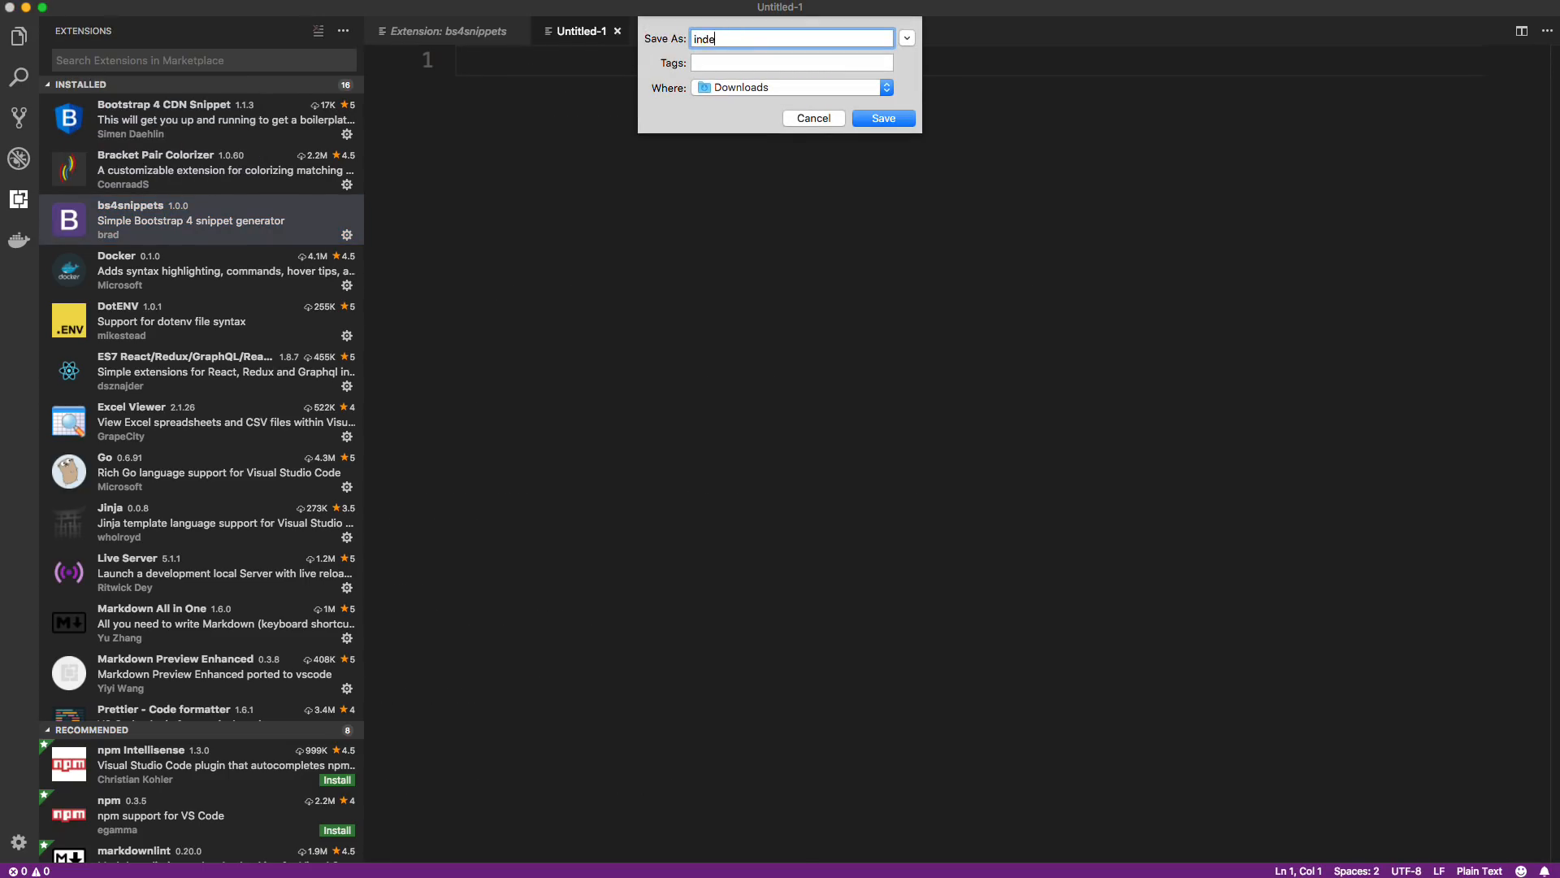
{"action": "left_click", "coordinate": [881, 117]}
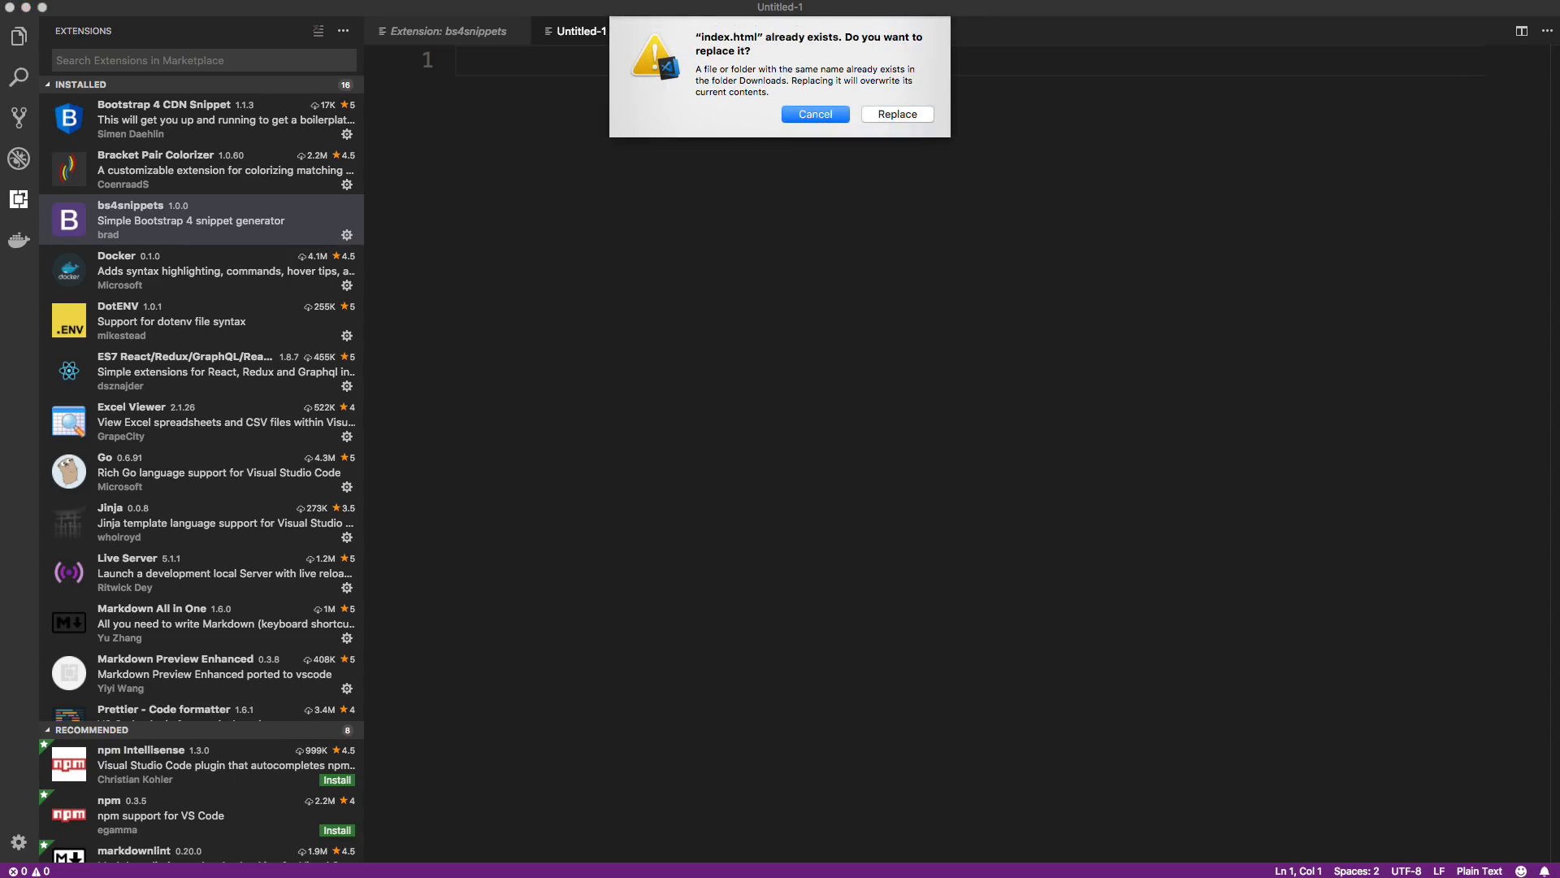
{"action": "left_click", "coordinate": [894, 114]}
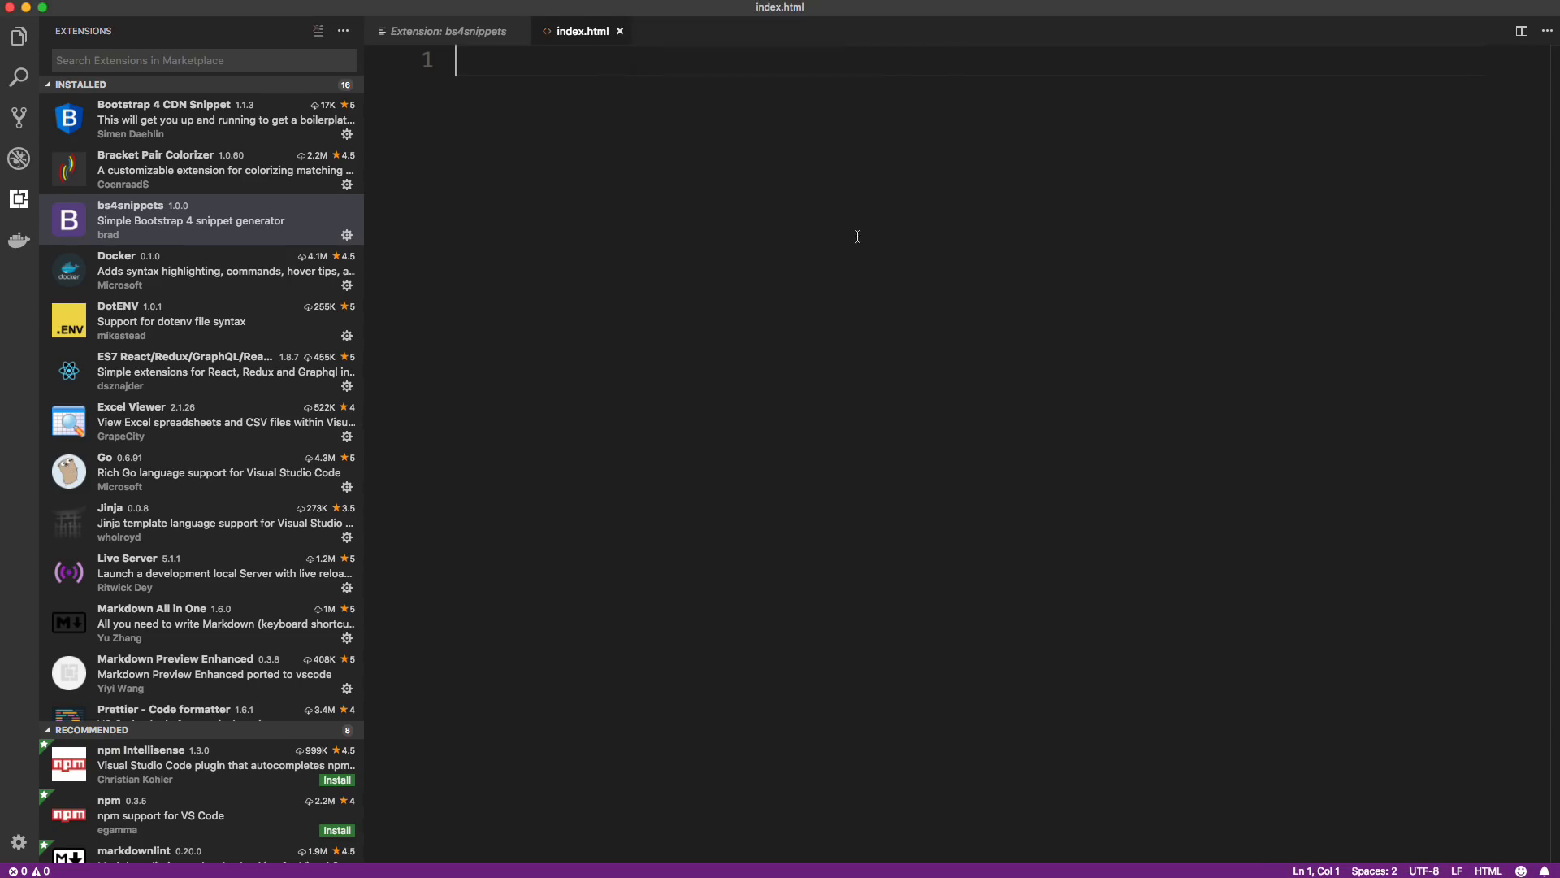
Step: Try the !bs prefix, then select all and delete to leave index.html empty
{"action": "type", "text": "!"}
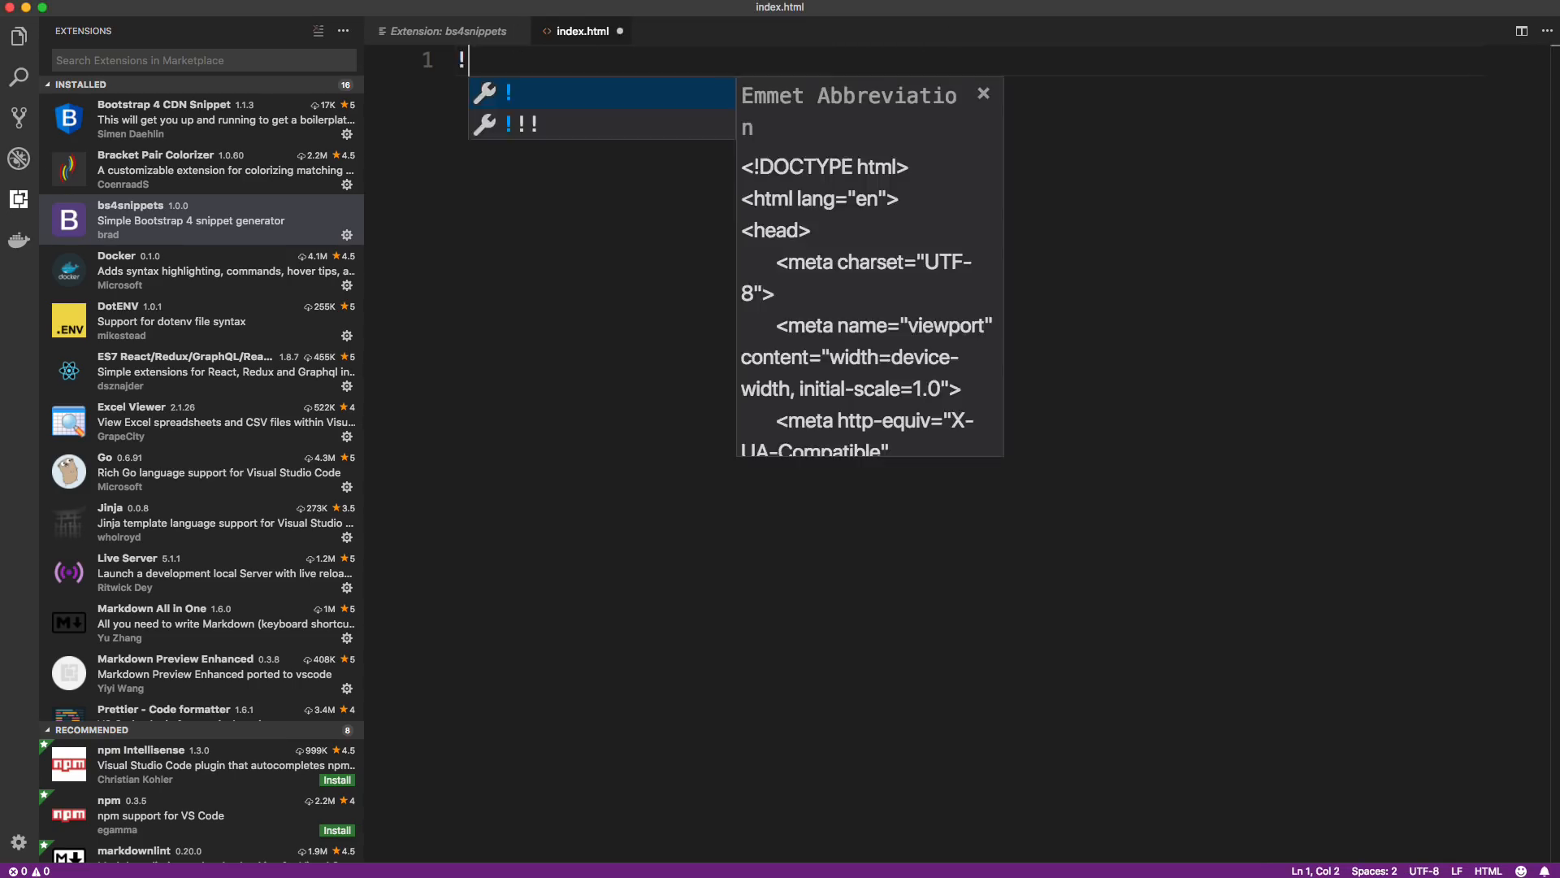
{"action": "type", "text": "bs"}
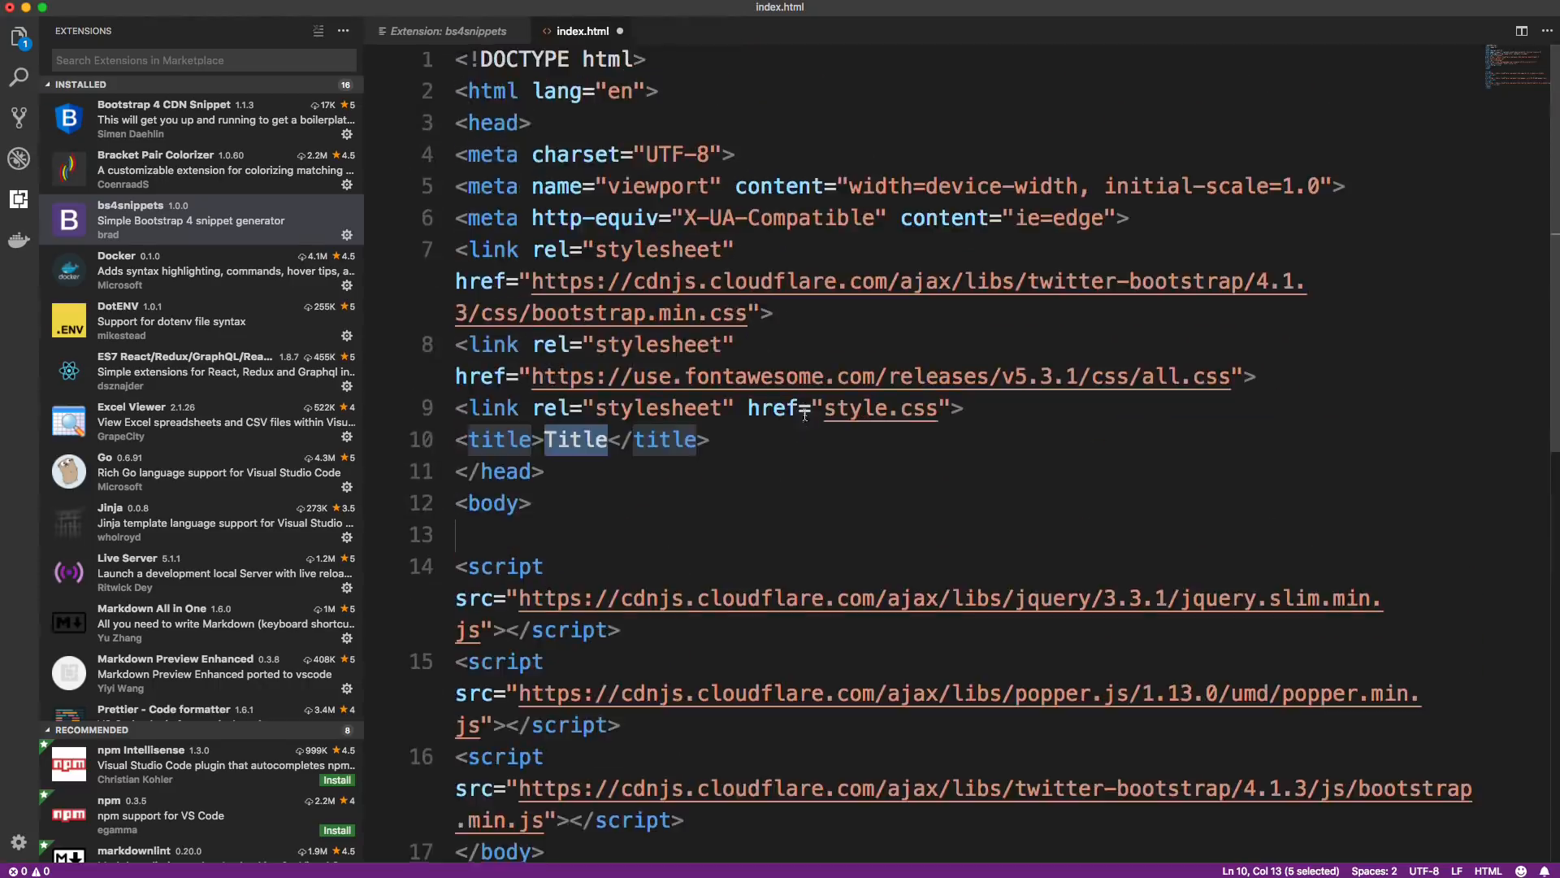
{"action": "key", "text": "cmd+a"}
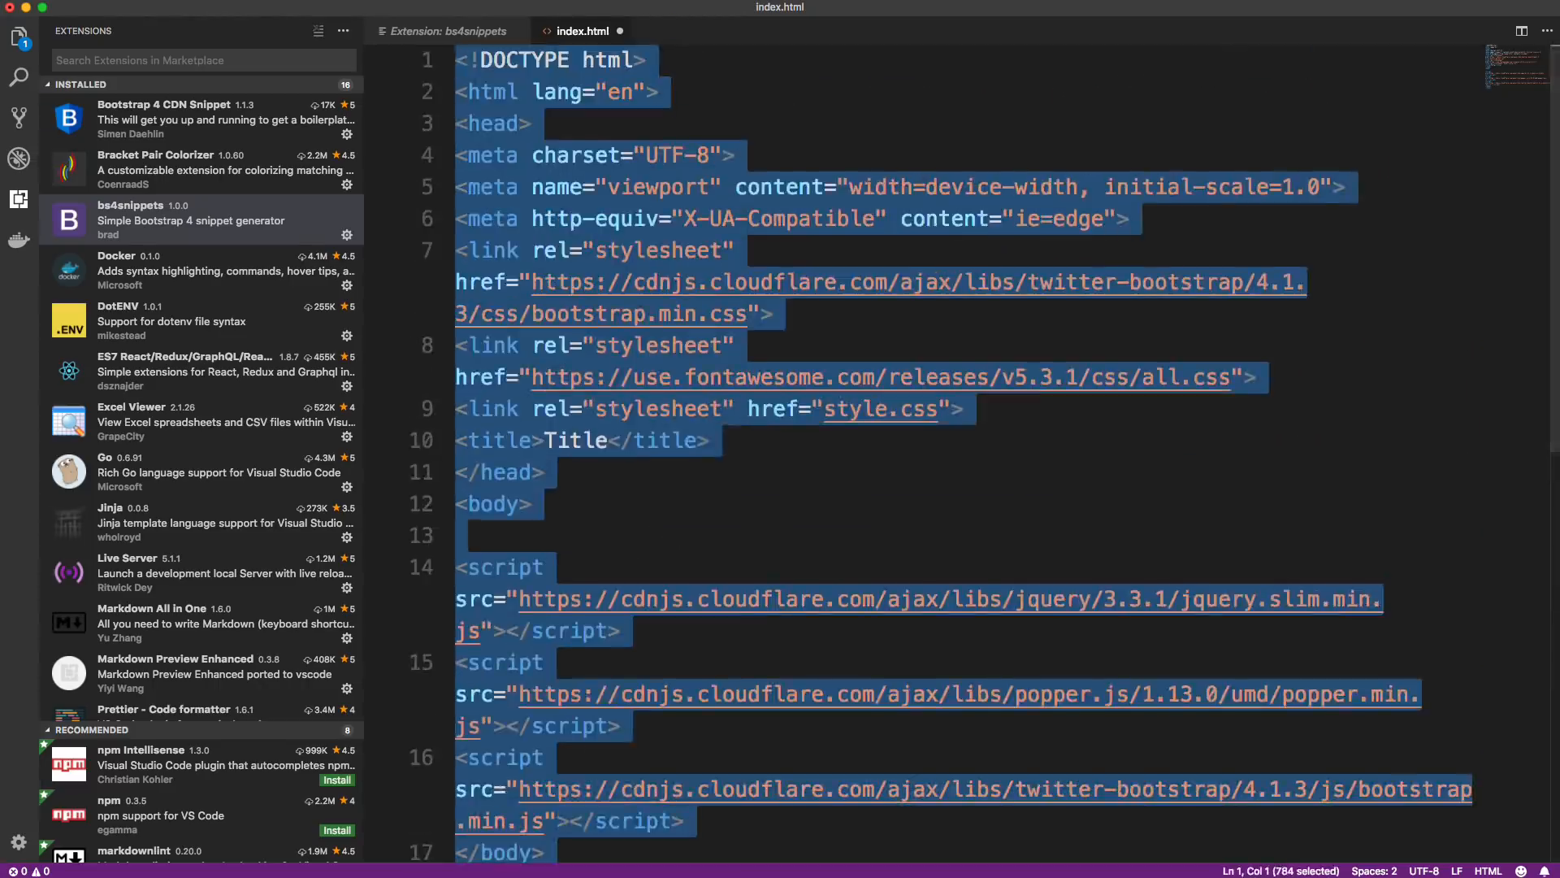
{"action": "key", "text": "Delete"}
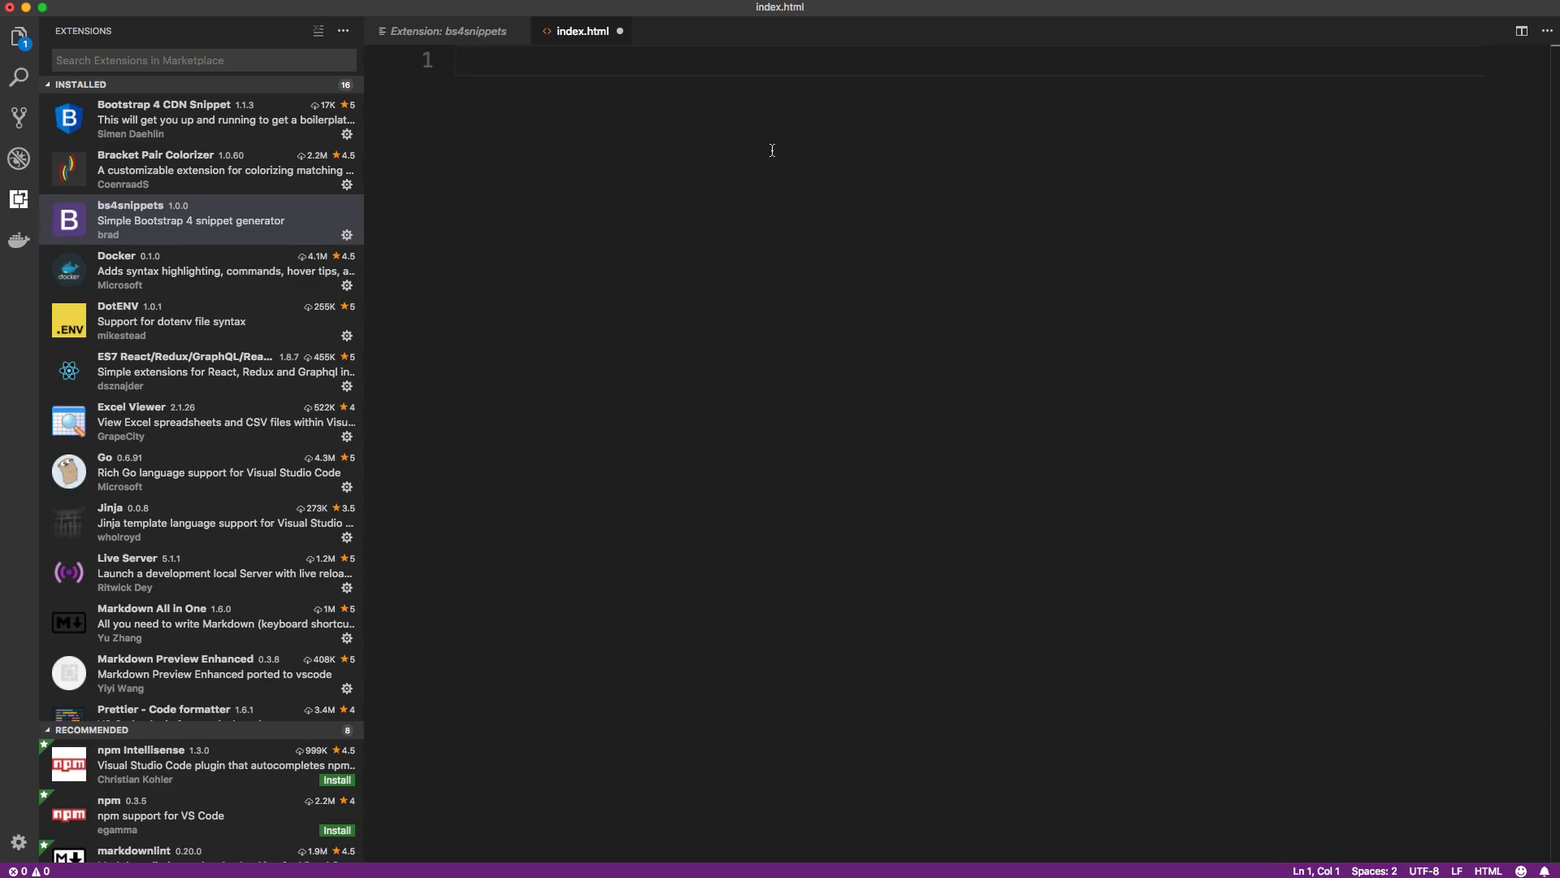
{"action": "mouse_move", "coordinate": [771, 171]}
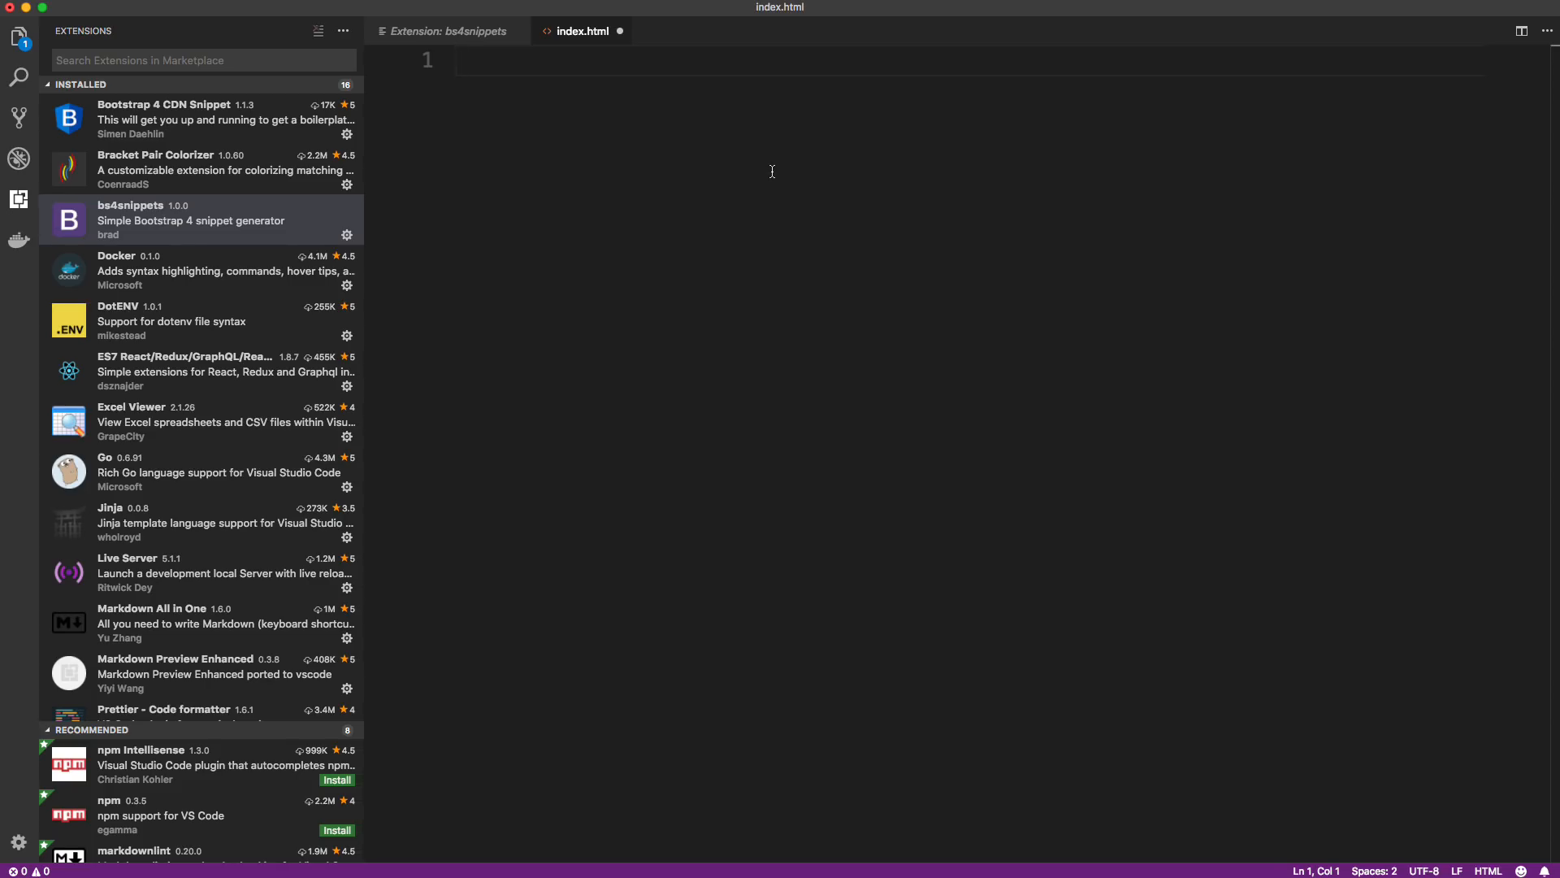
{"action": "mouse_move", "coordinate": [631, 376]}
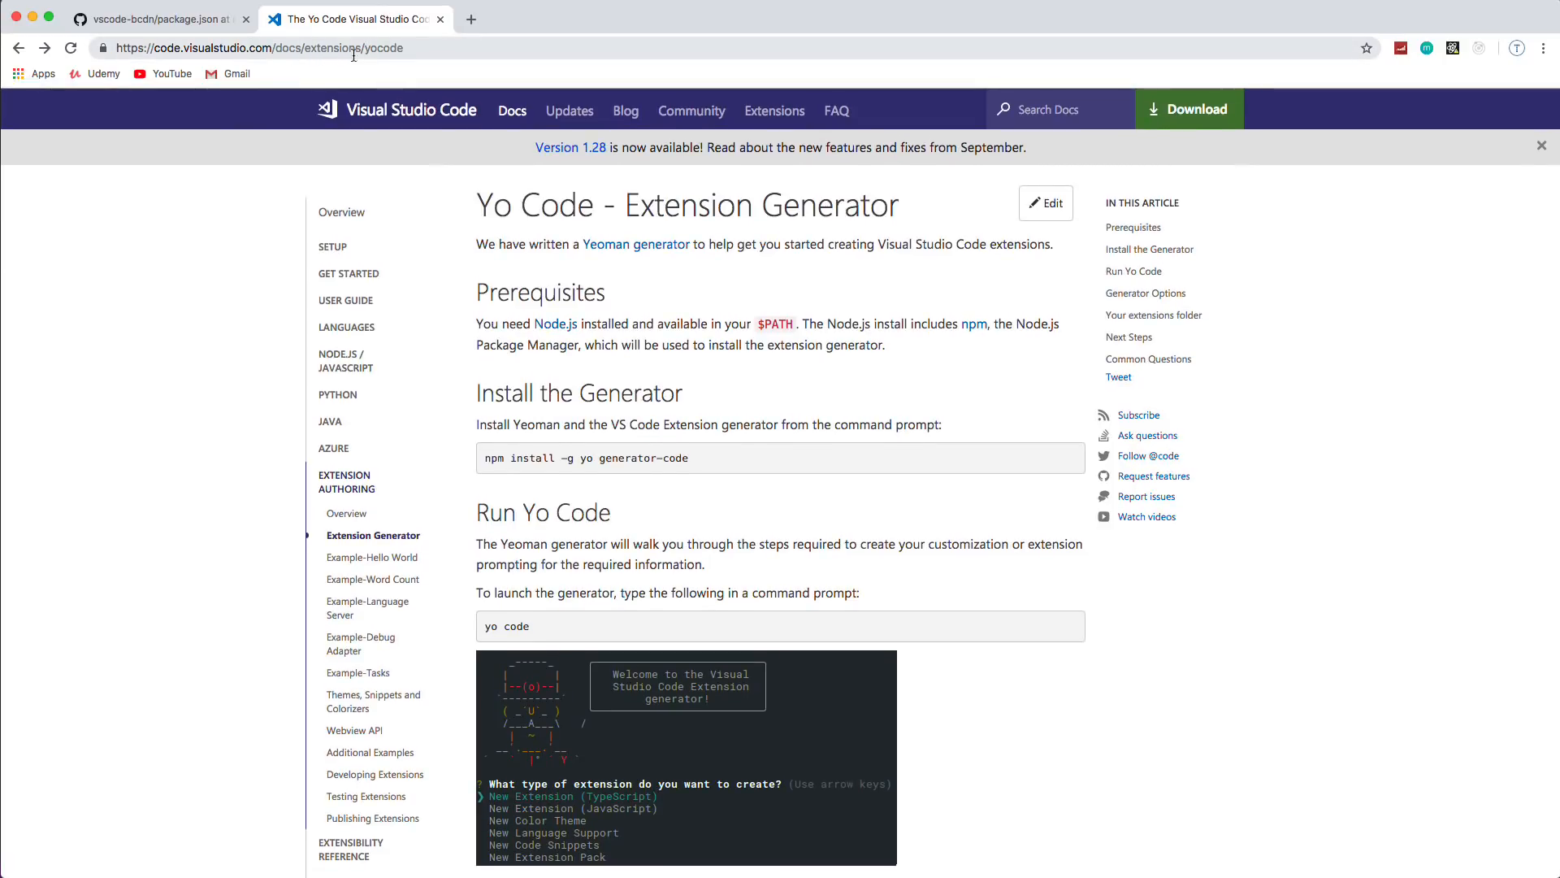
Step: From the Yo Code guide's Next Steps, go to the Publishing Tool (vsce) documentation
{"action": "scroll", "scroll_direction": "down", "scroll_amount": 3}
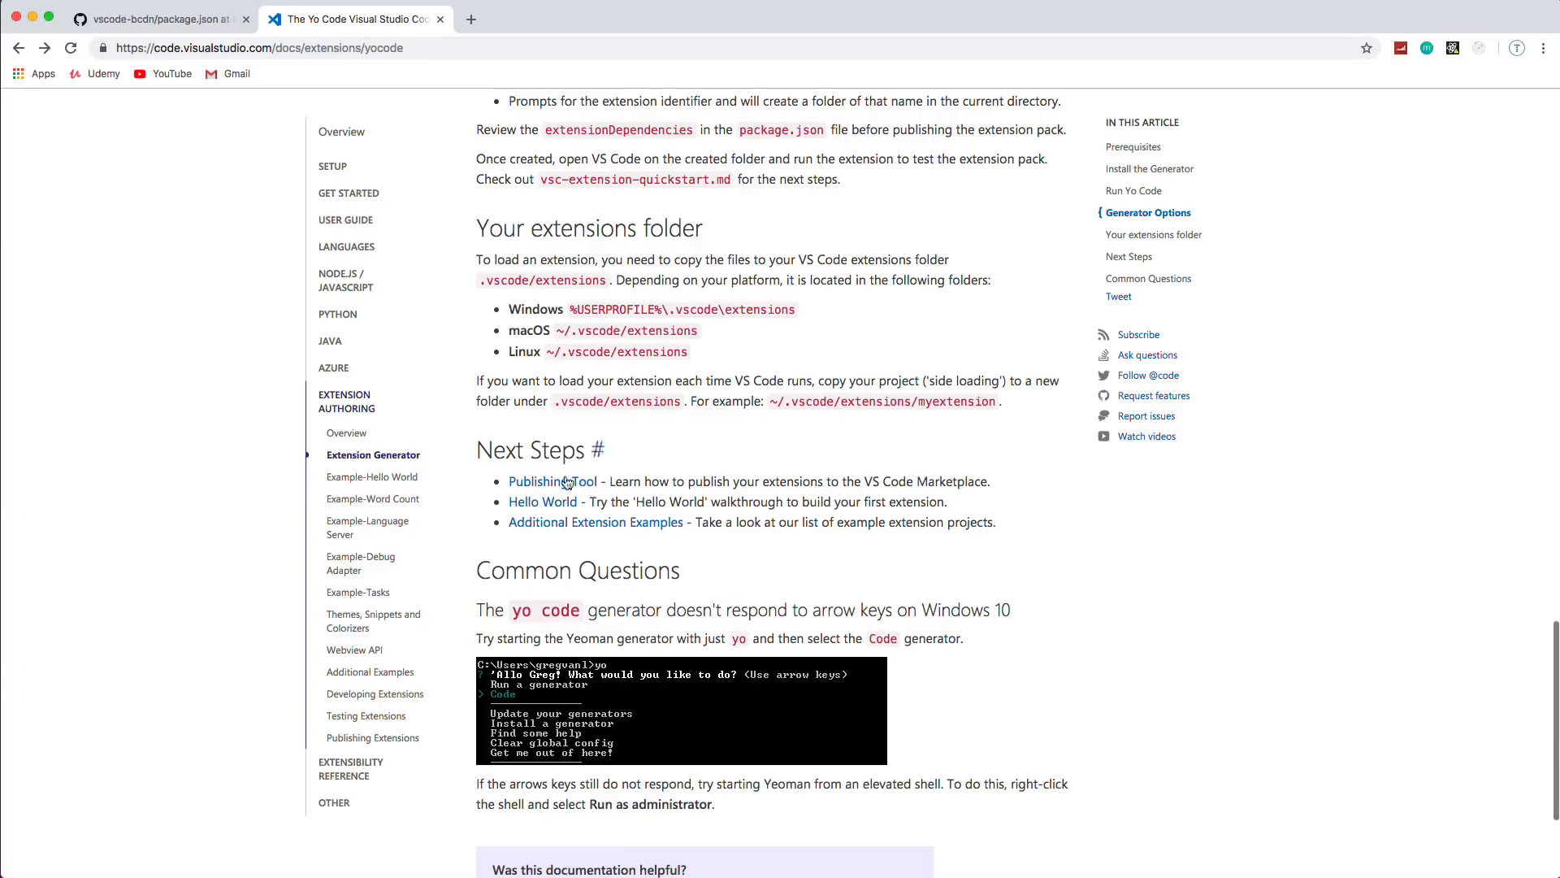
{"action": "mouse_move", "coordinate": [481, 484]}
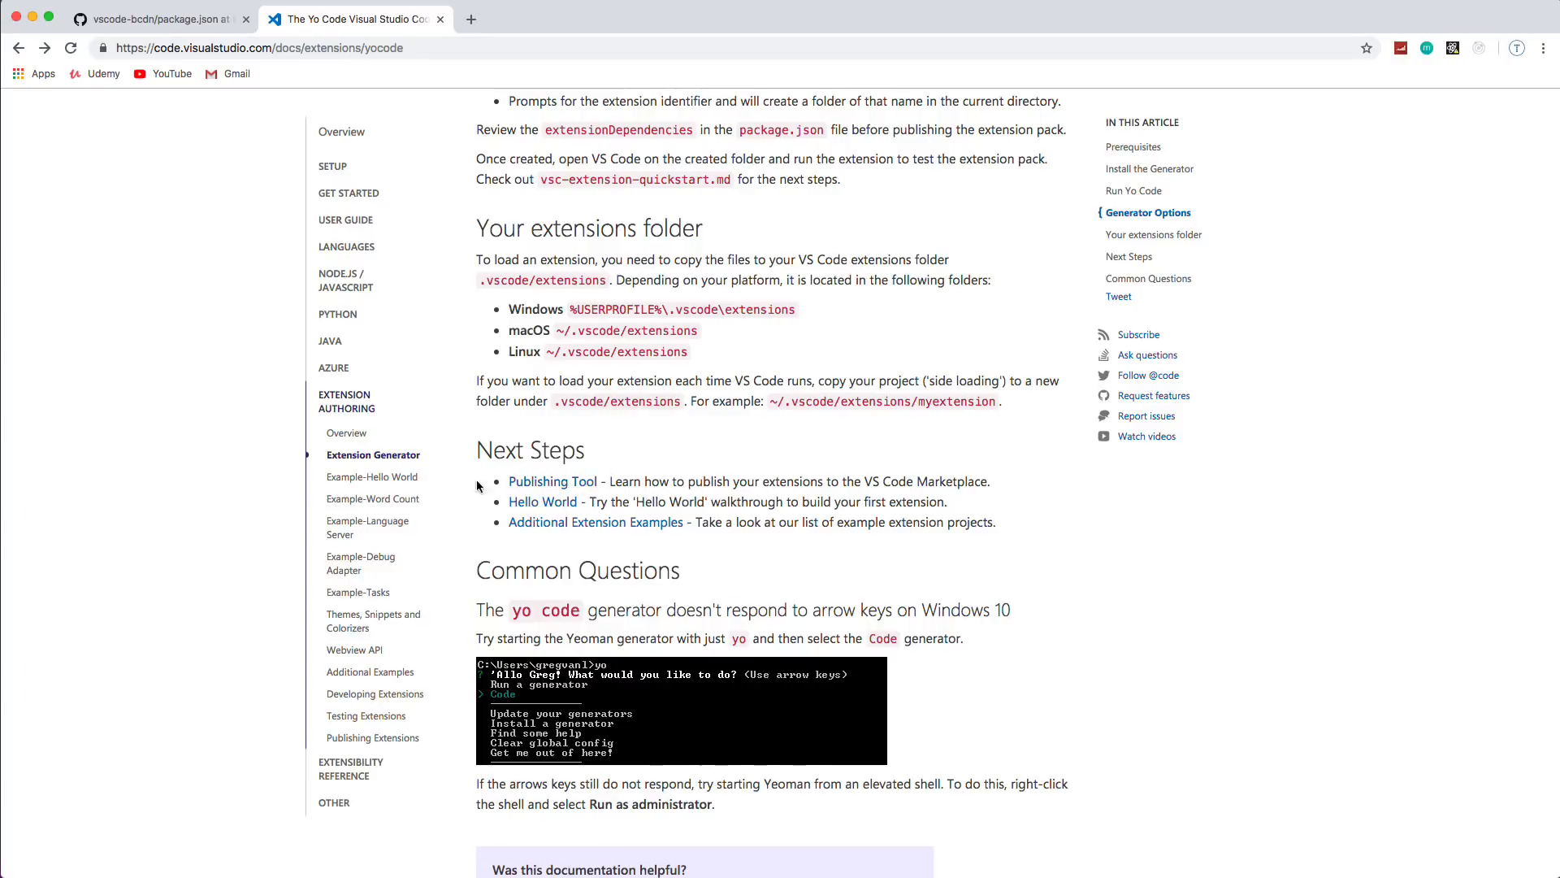
{"action": "left_click", "coordinate": [553, 481]}
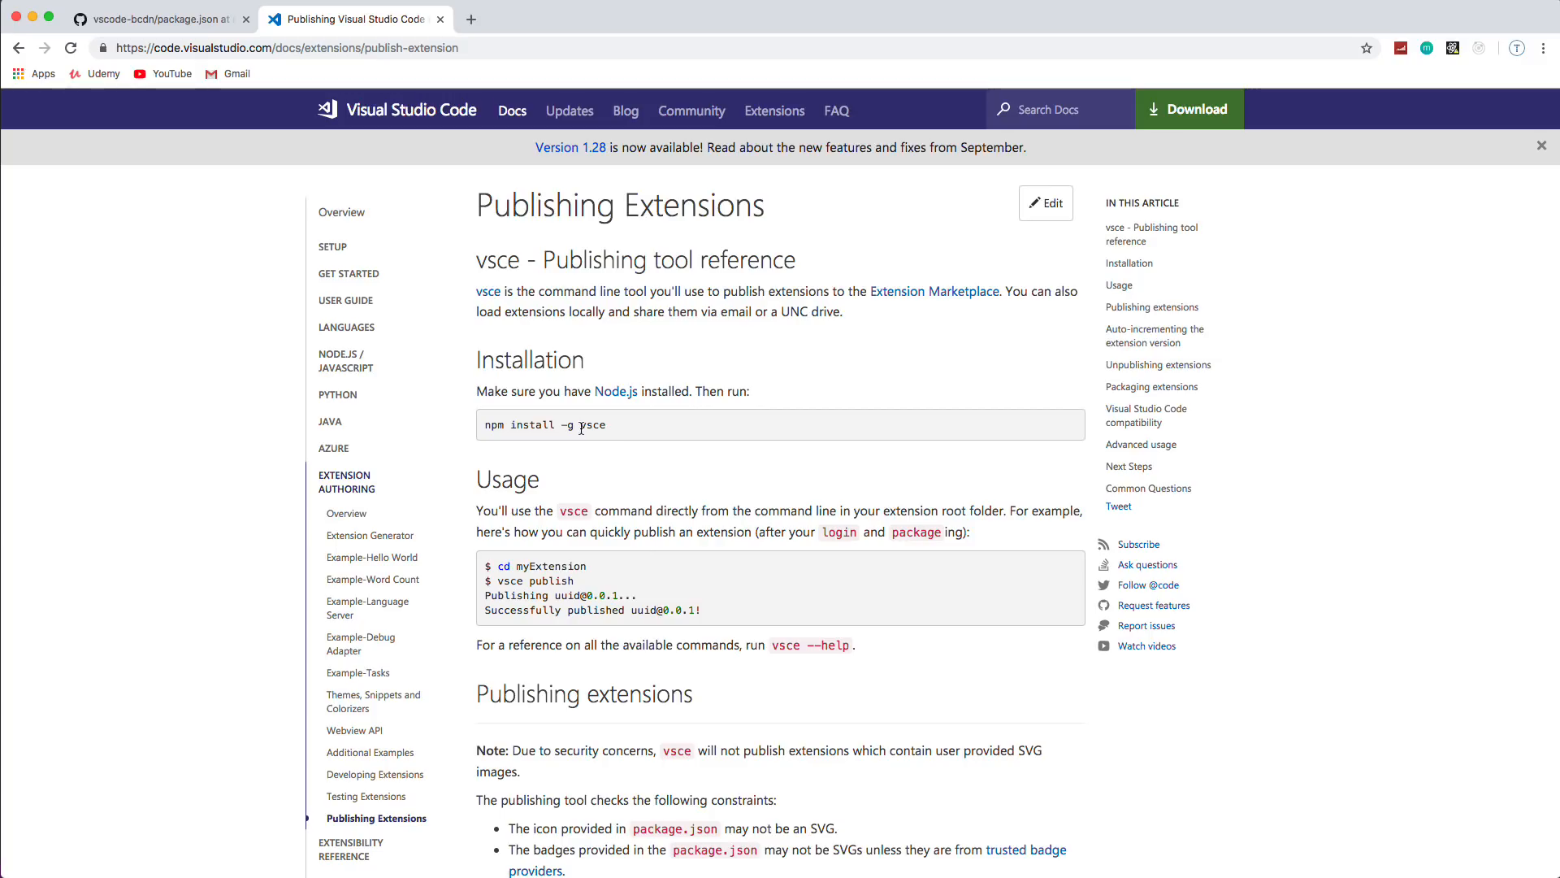
{"action": "double_click", "coordinate": [591, 424]}
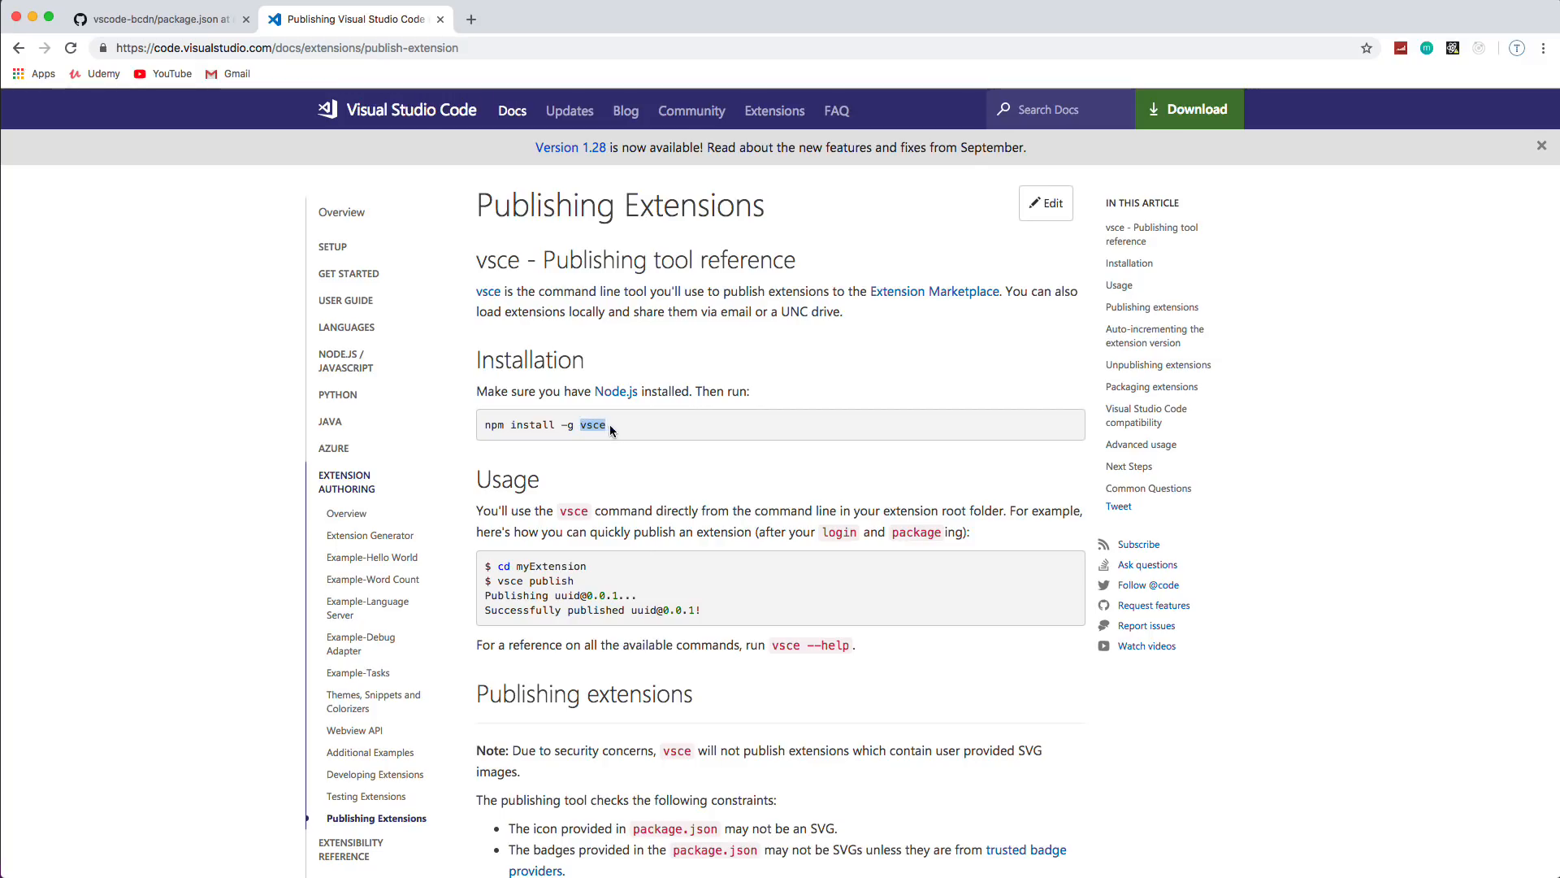
{"action": "scroll", "scroll_direction": "down", "scroll_amount": 3}
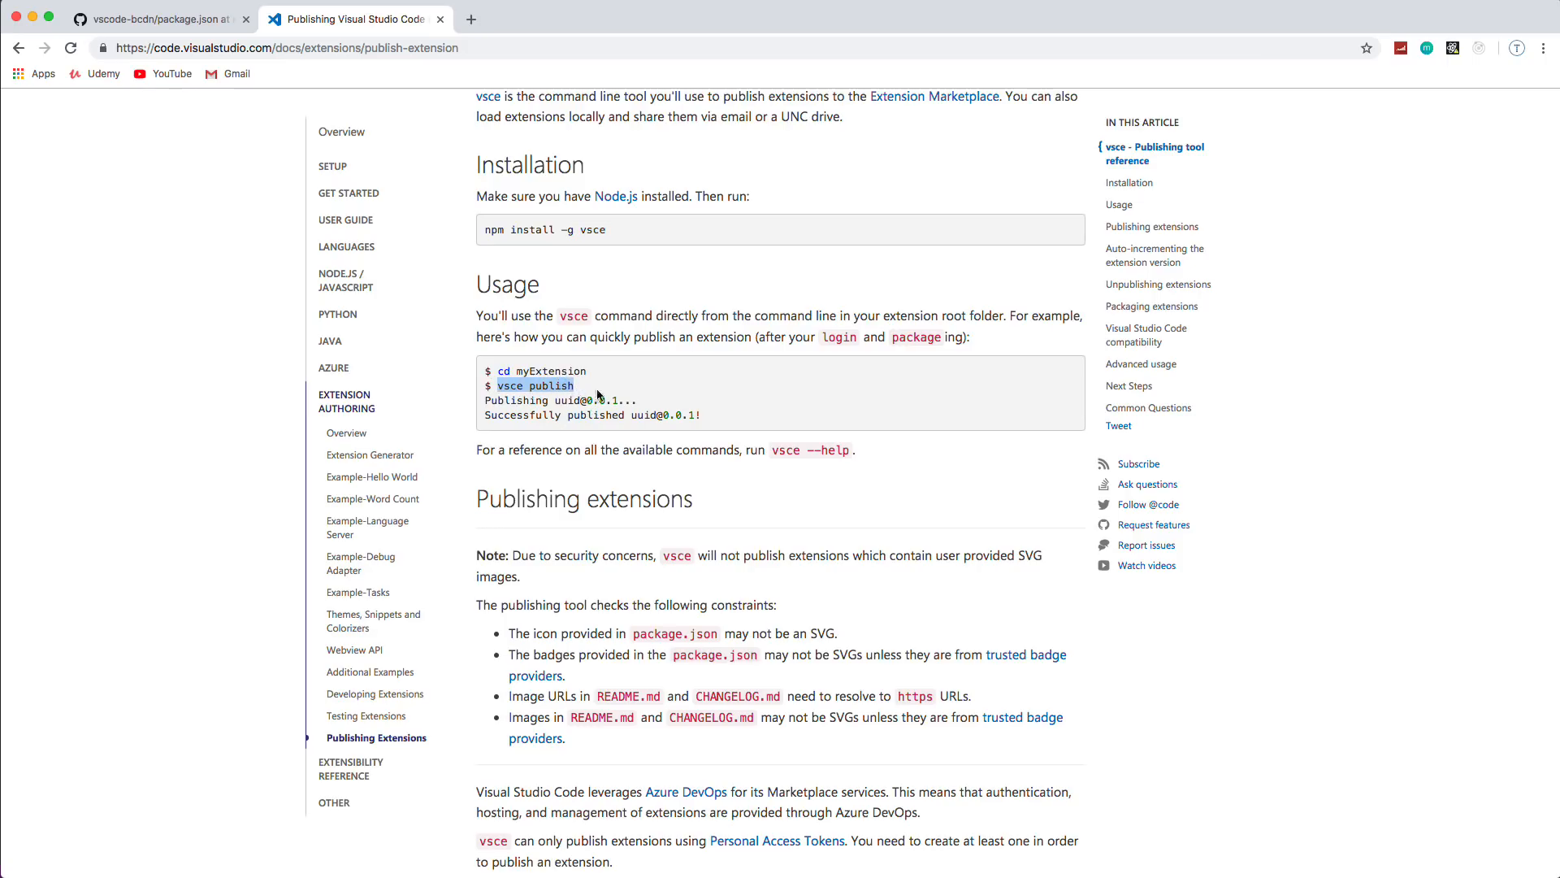
{"action": "scroll", "scroll_direction": "down", "scroll_amount": 3}
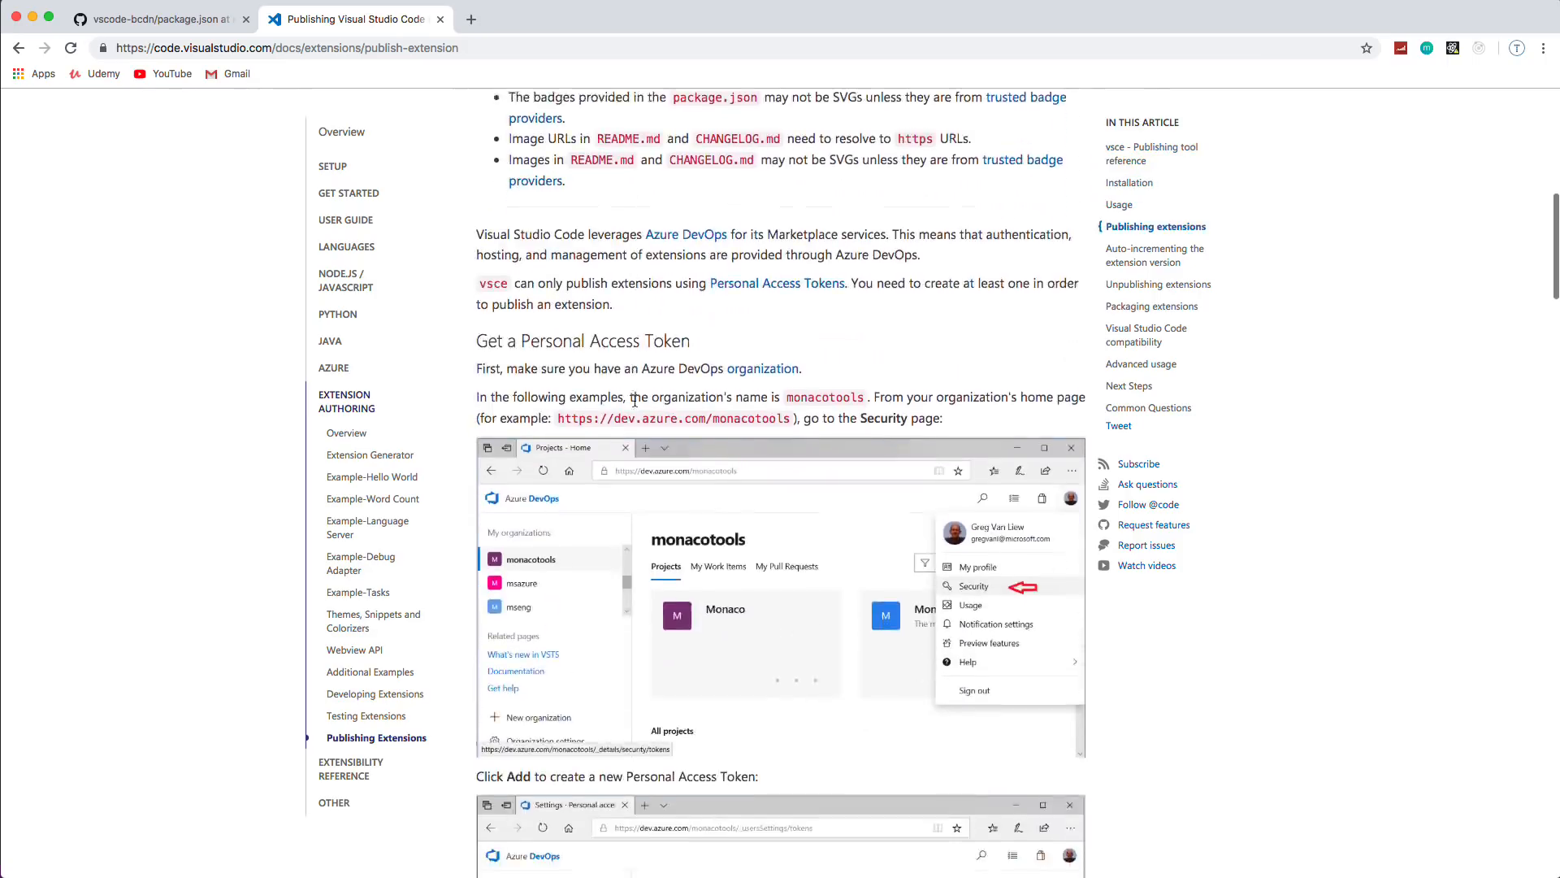
{"action": "scroll", "scroll_direction": "down", "scroll_amount": 3}
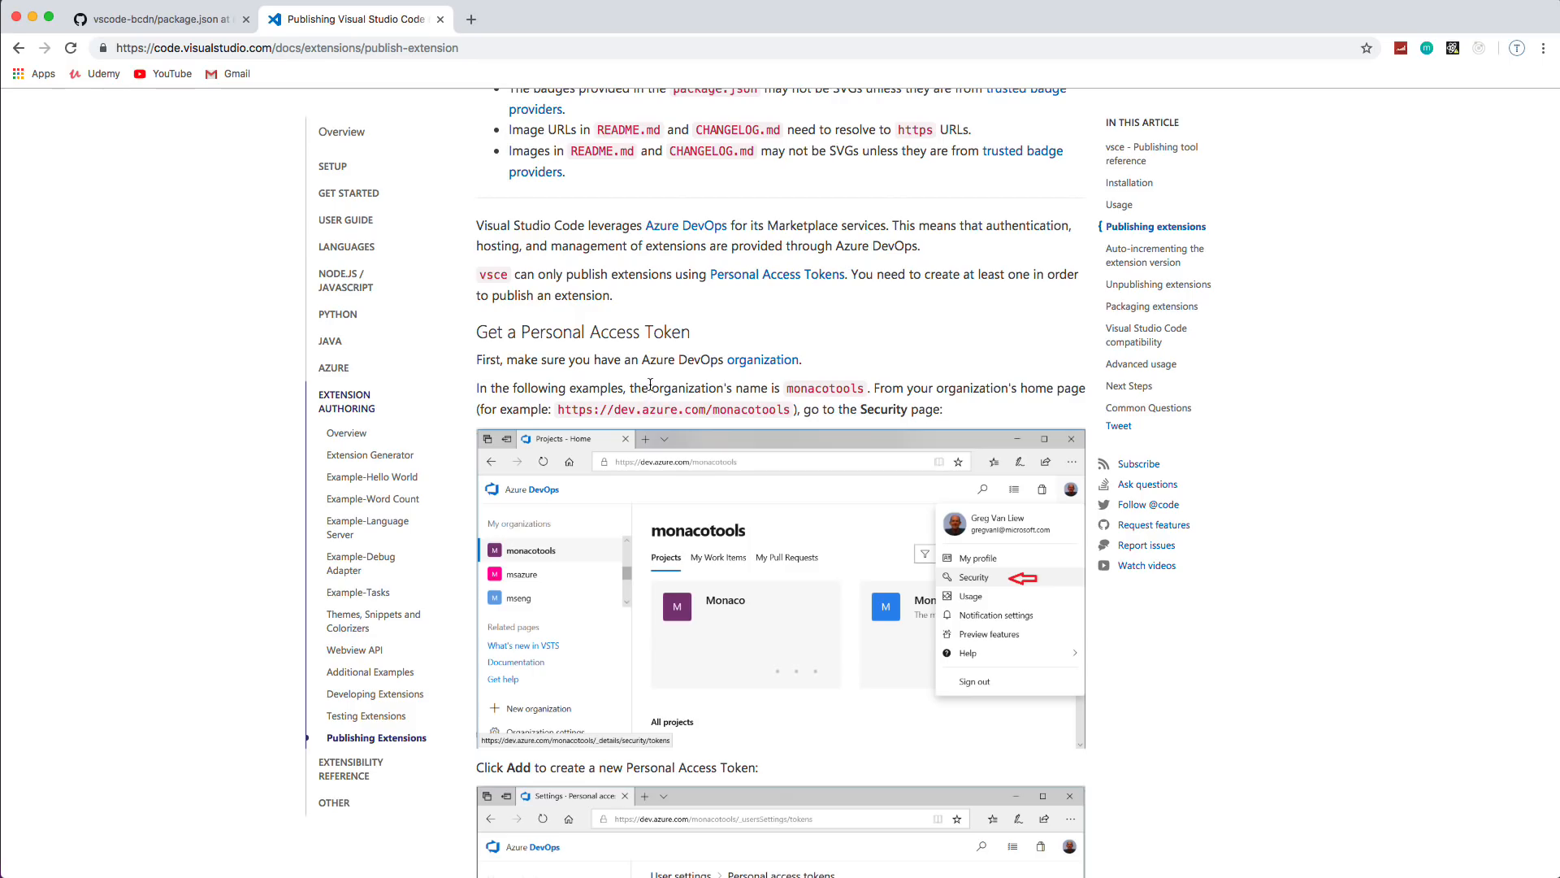
{"action": "scroll", "scroll_direction": "down", "scroll_amount": 3}
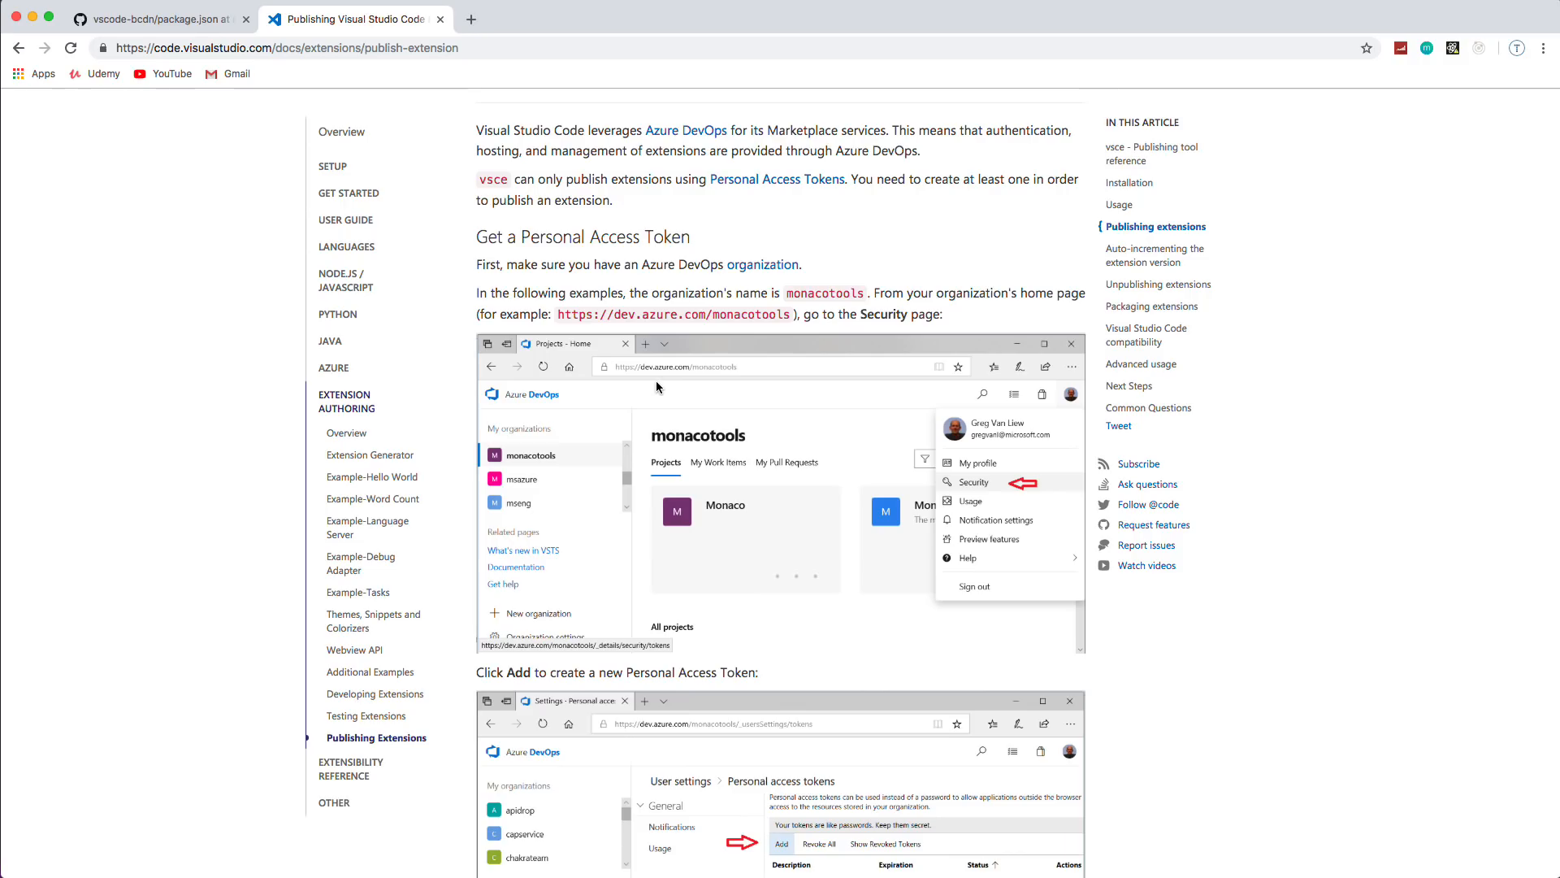
{"action": "mouse_move", "coordinate": [764, 265]}
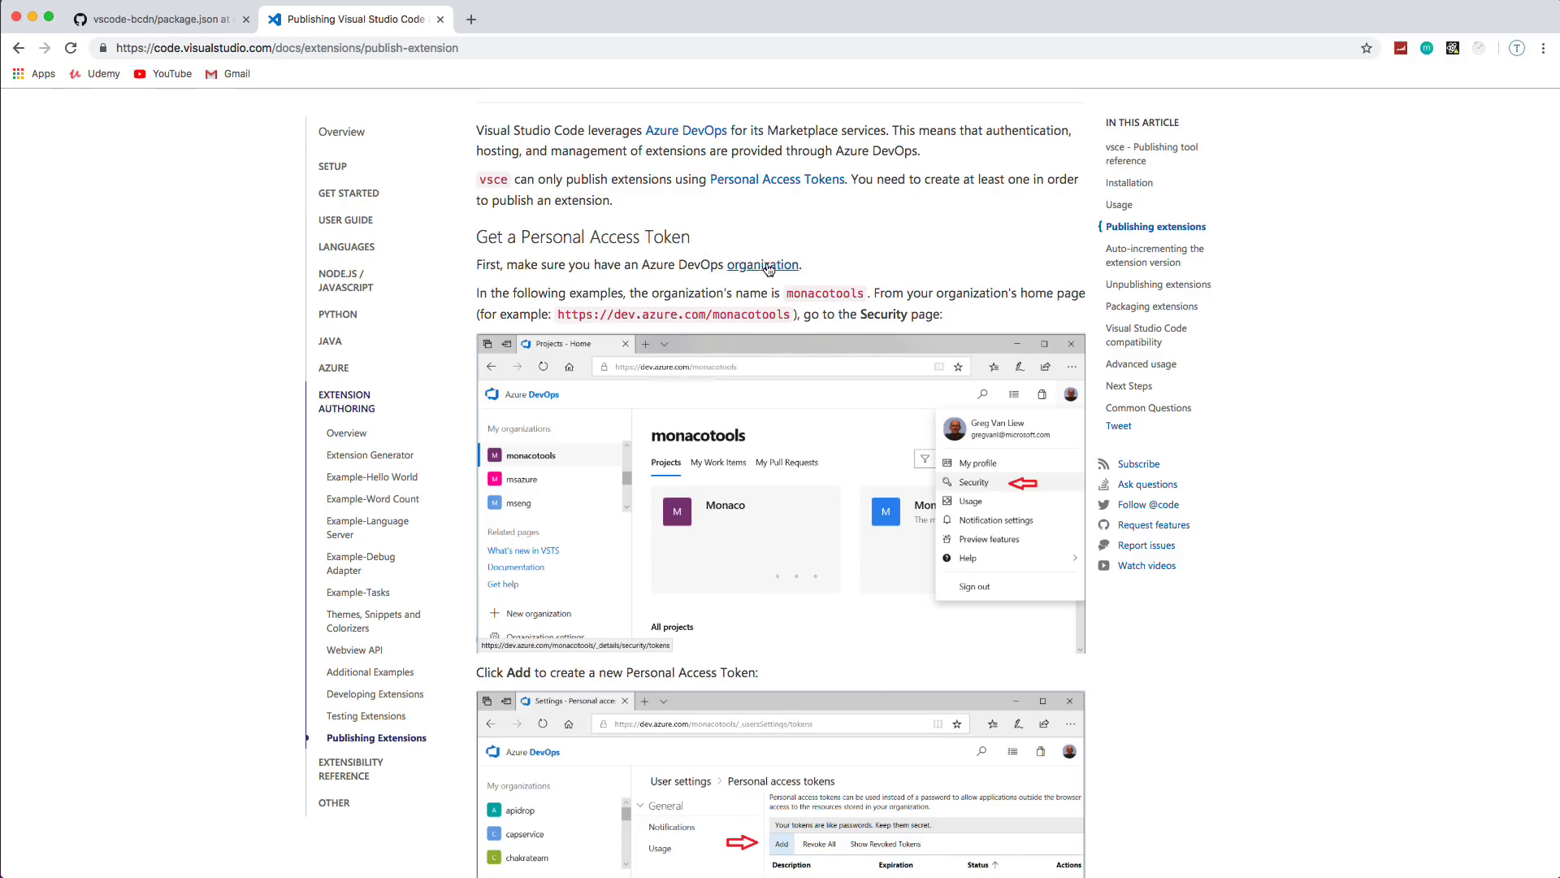
{"action": "mouse_move", "coordinate": [764, 265]}
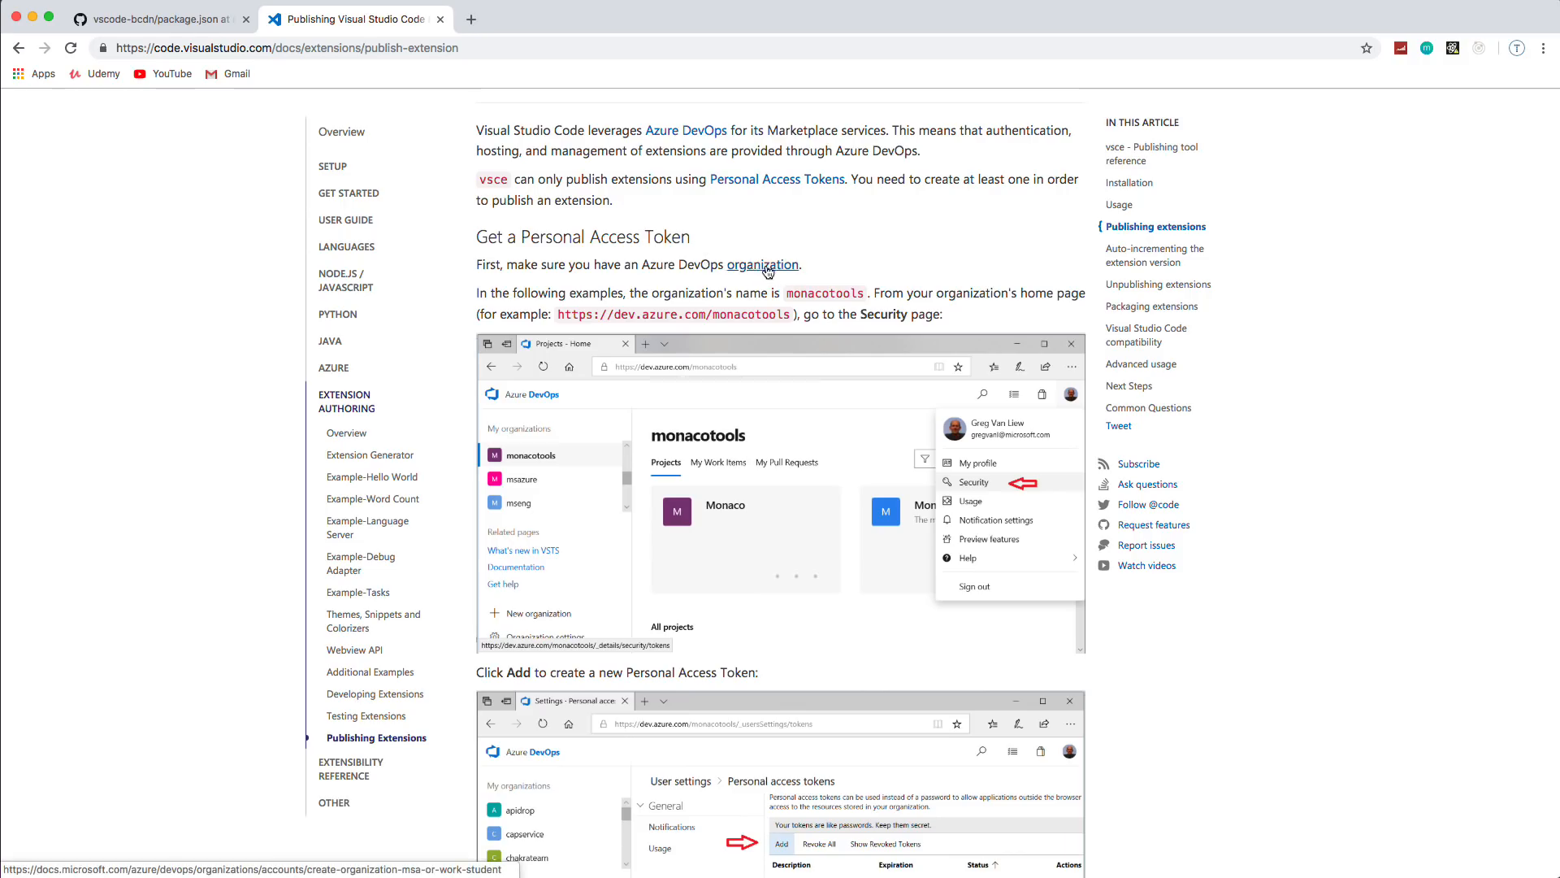
{"action": "scroll", "scroll_direction": "down", "scroll_amount": 3}
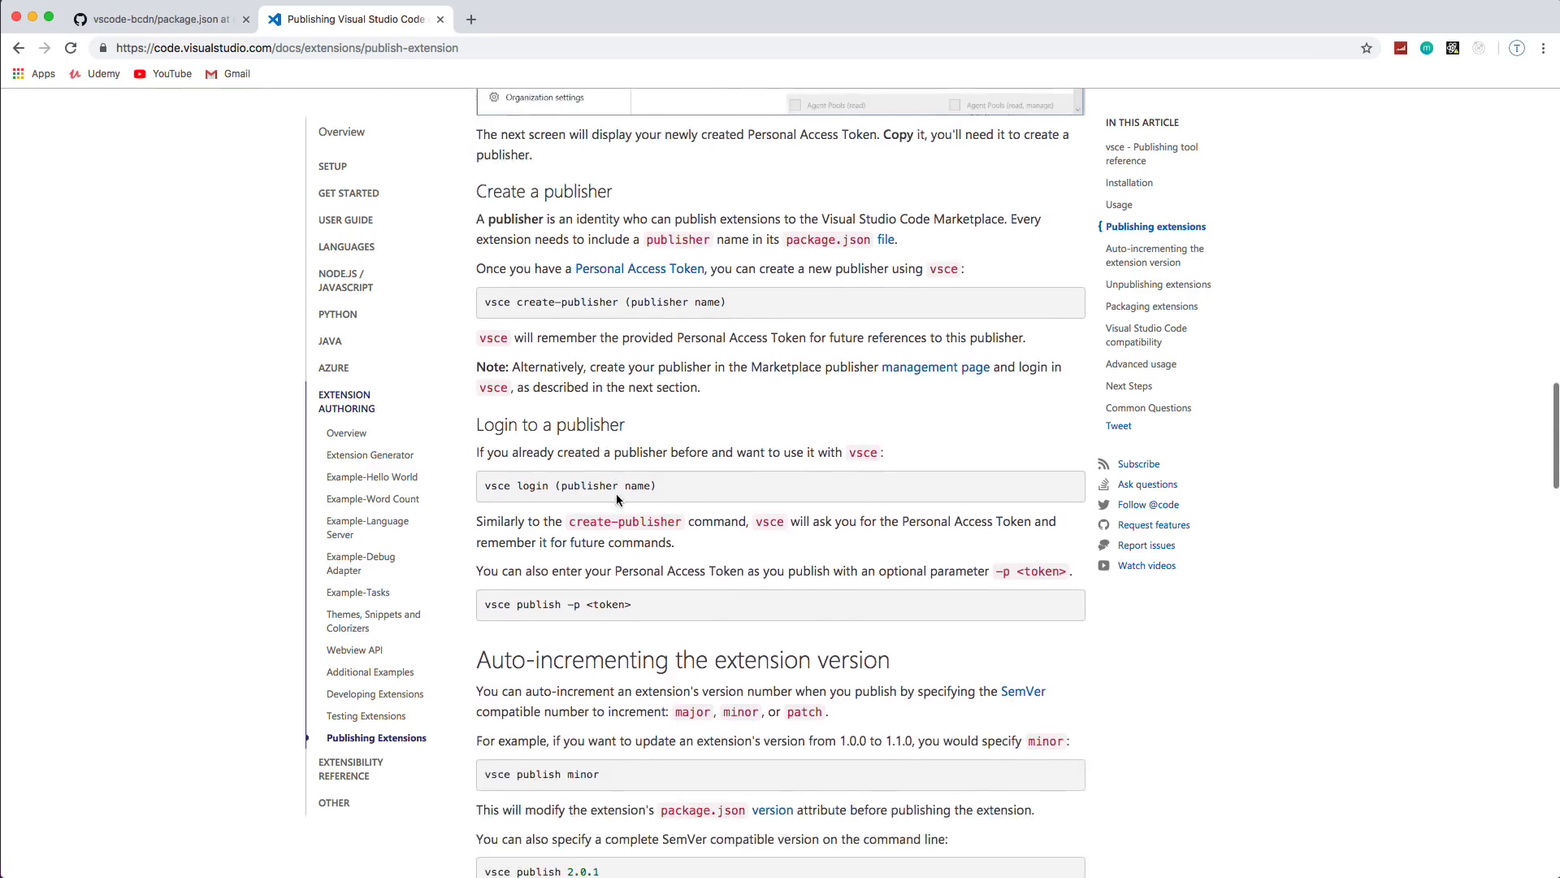
{"action": "scroll", "scroll_direction": "down", "scroll_amount": 3}
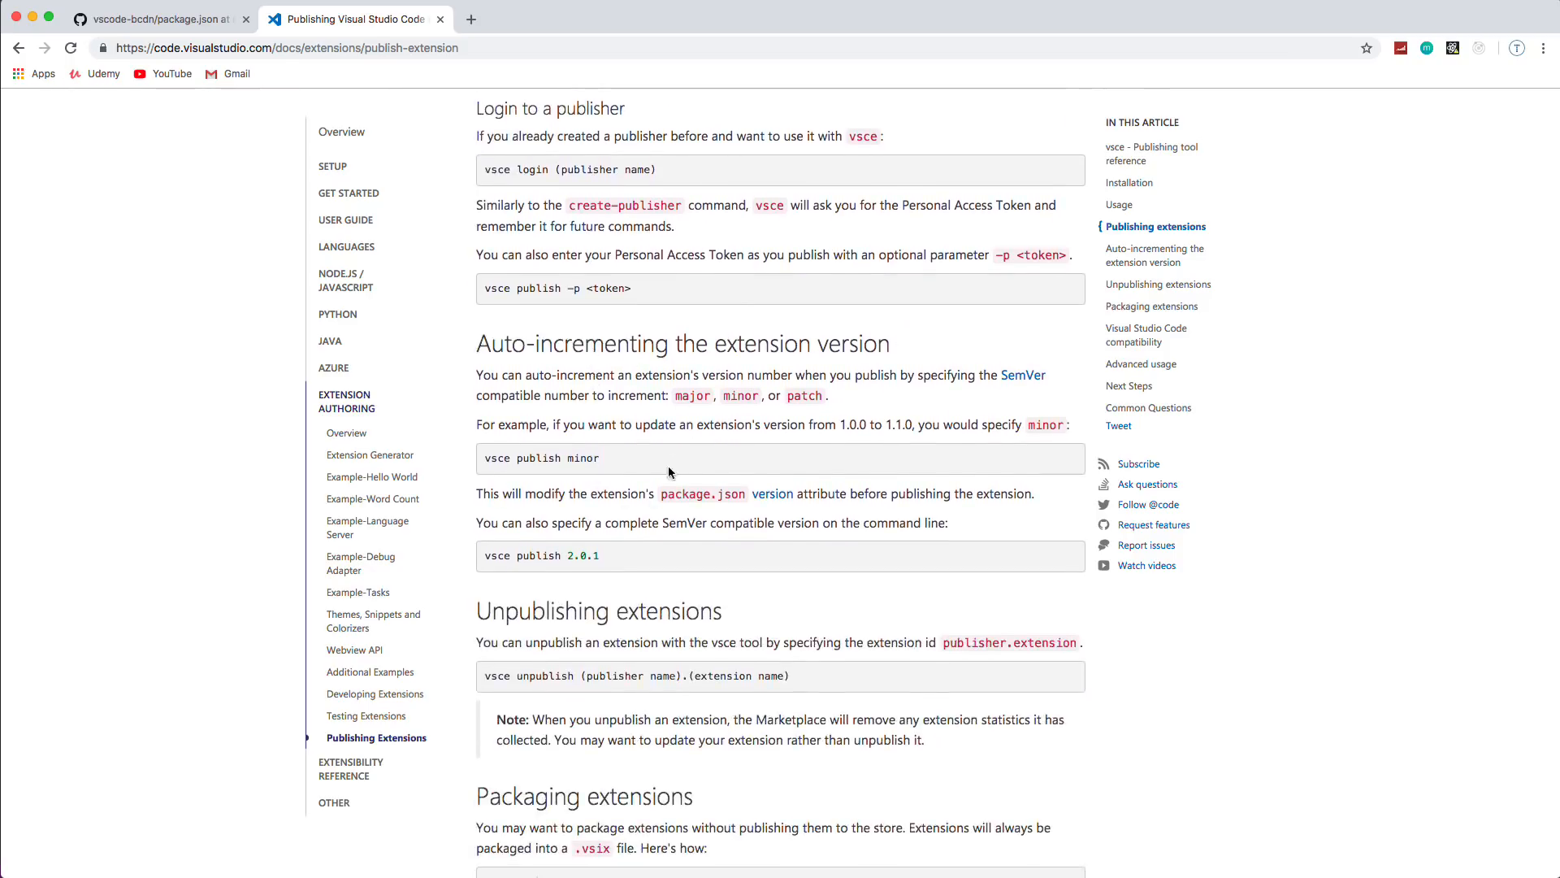
{"action": "scroll", "scroll_direction": "down", "scroll_amount": 3}
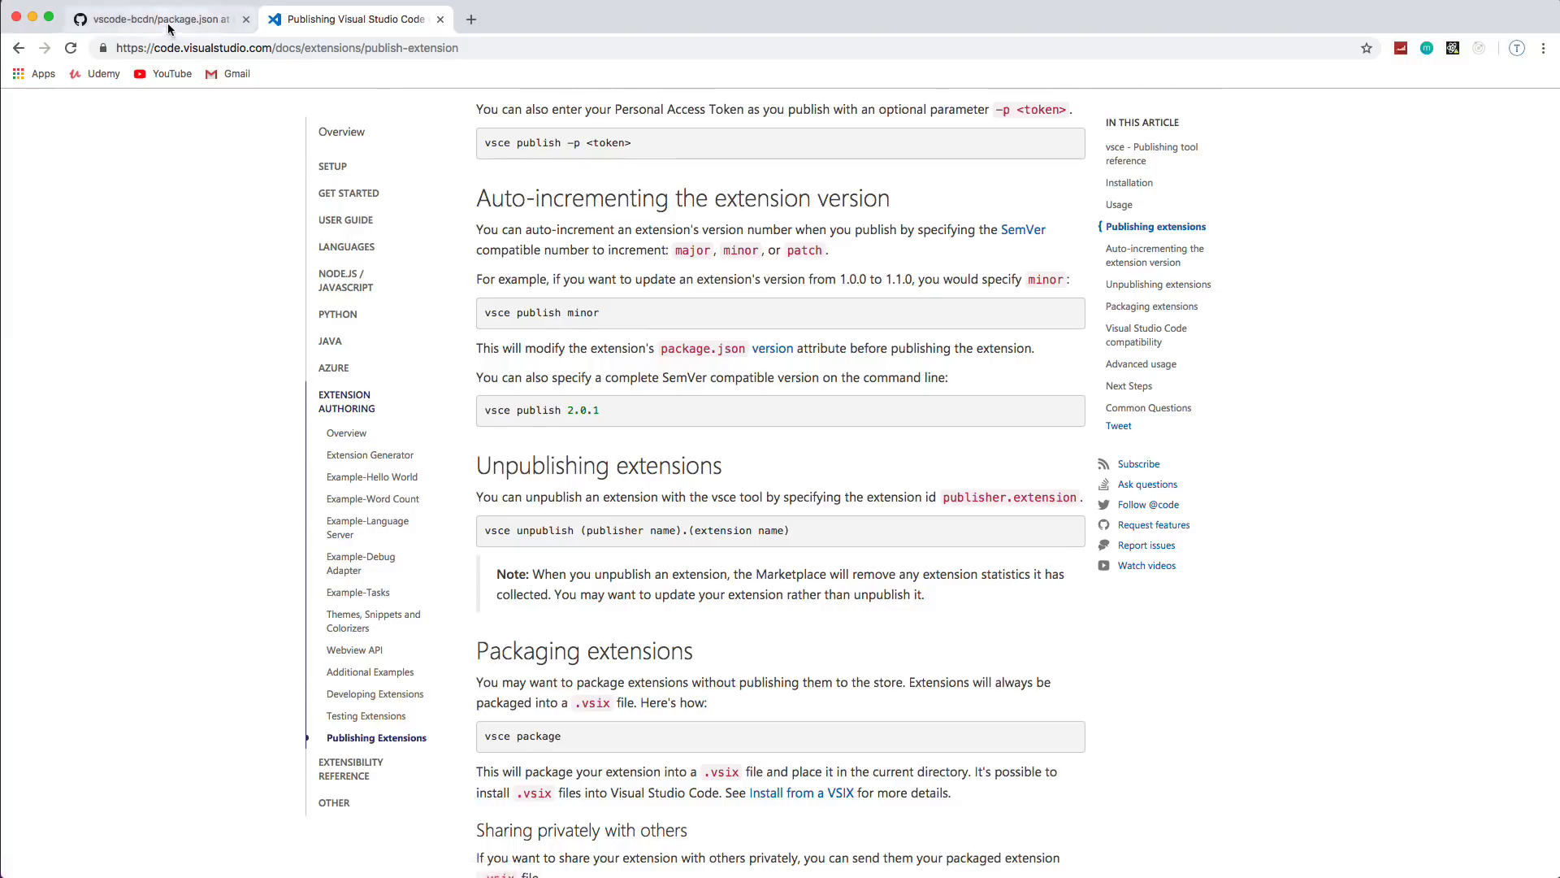
Step: In the vscode-bcdn repository, view its package.json file
{"action": "left_click", "coordinate": [154, 18]}
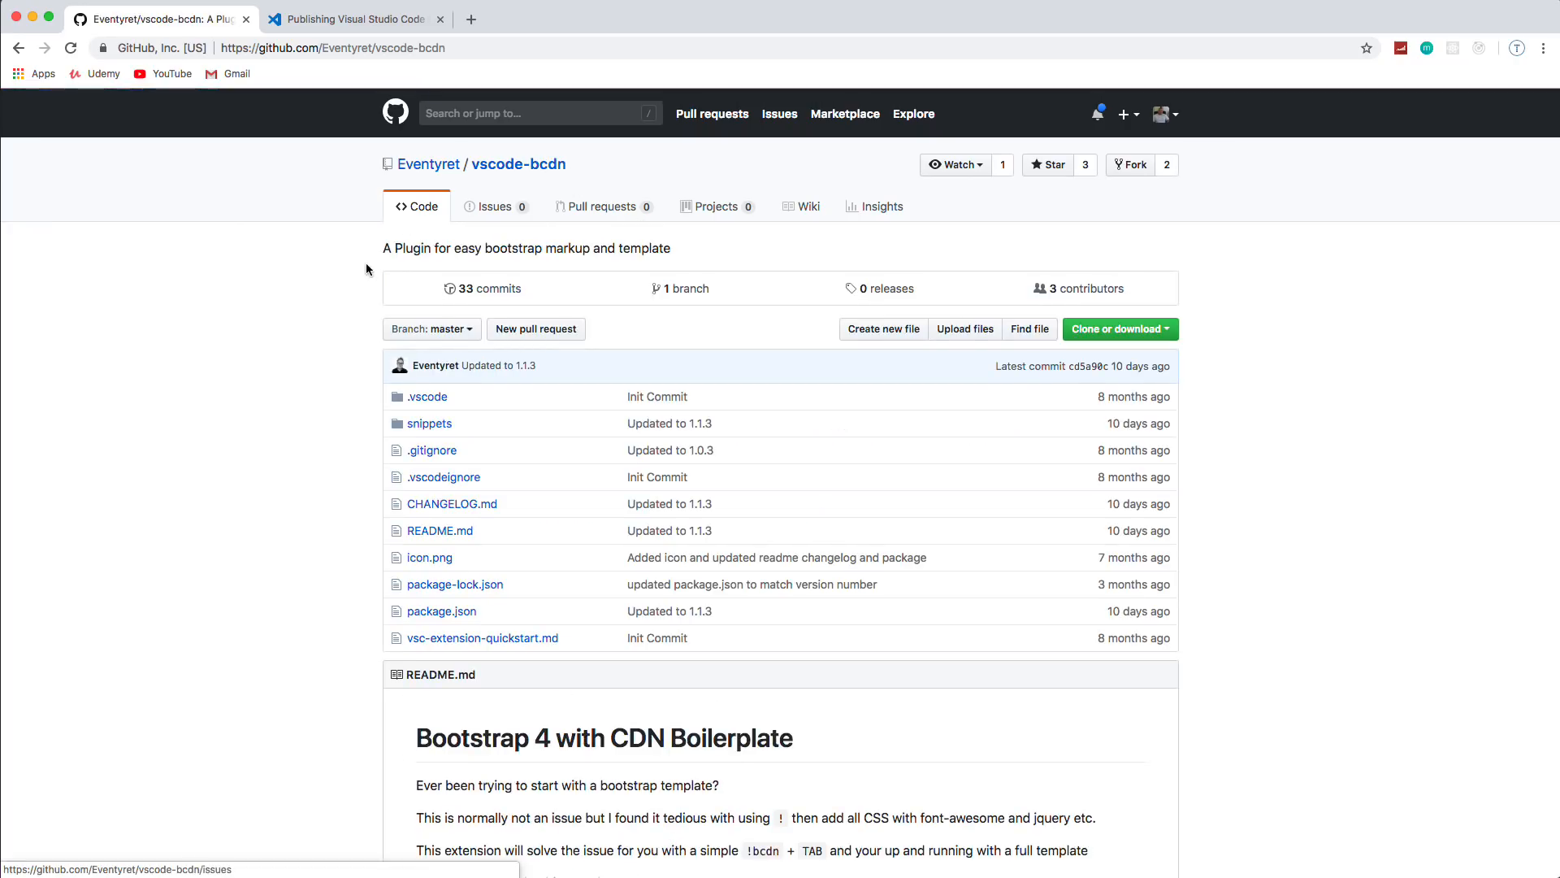
{"action": "scroll", "scroll_direction": "down", "scroll_amount": 3}
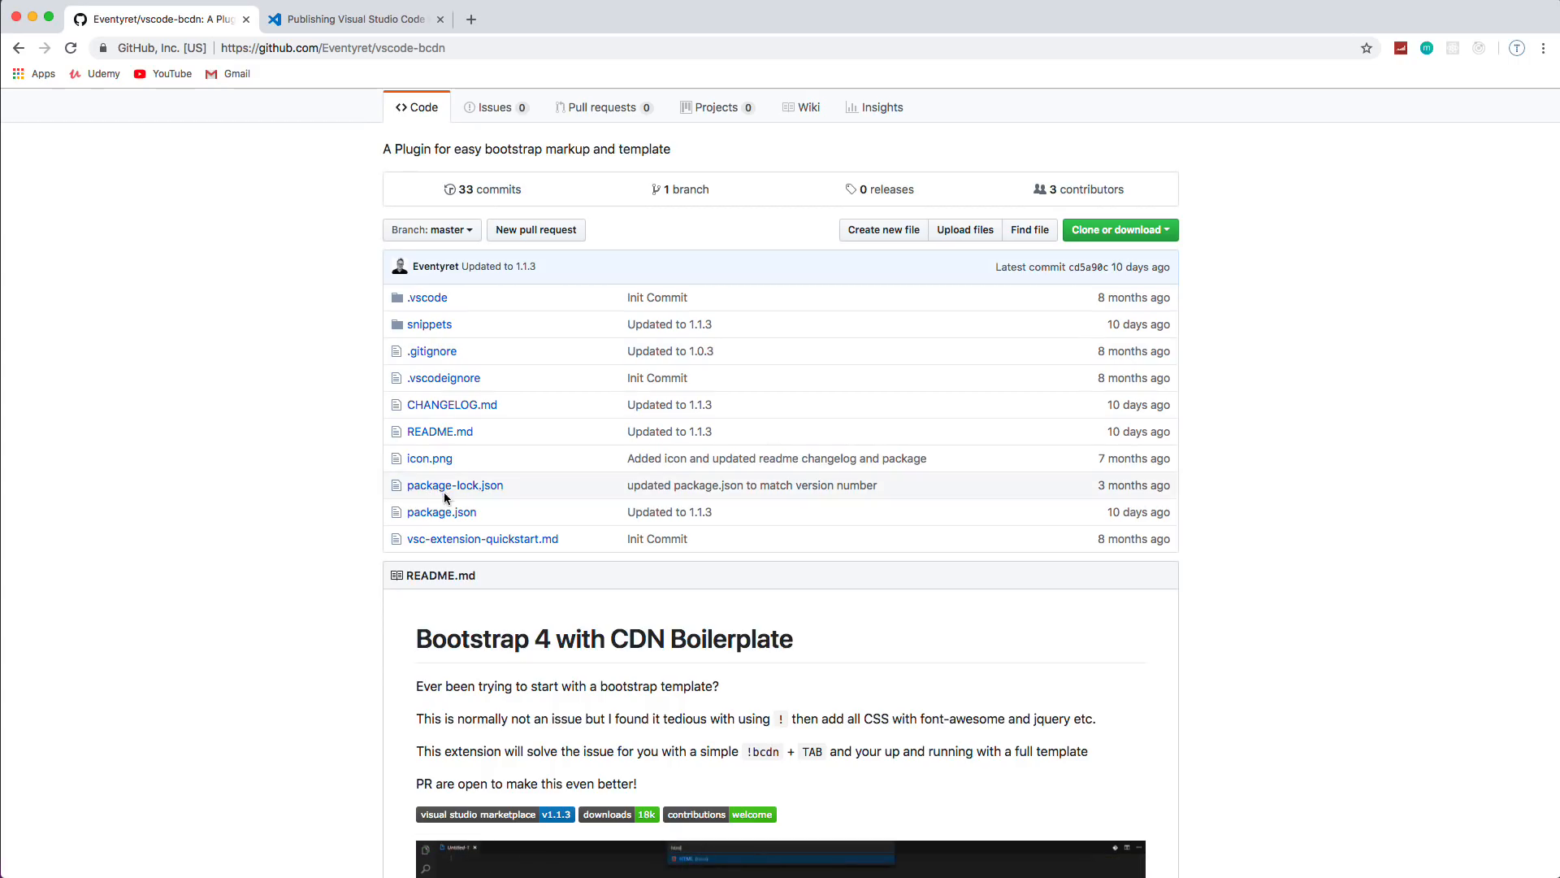
{"action": "left_click", "coordinate": [442, 512]}
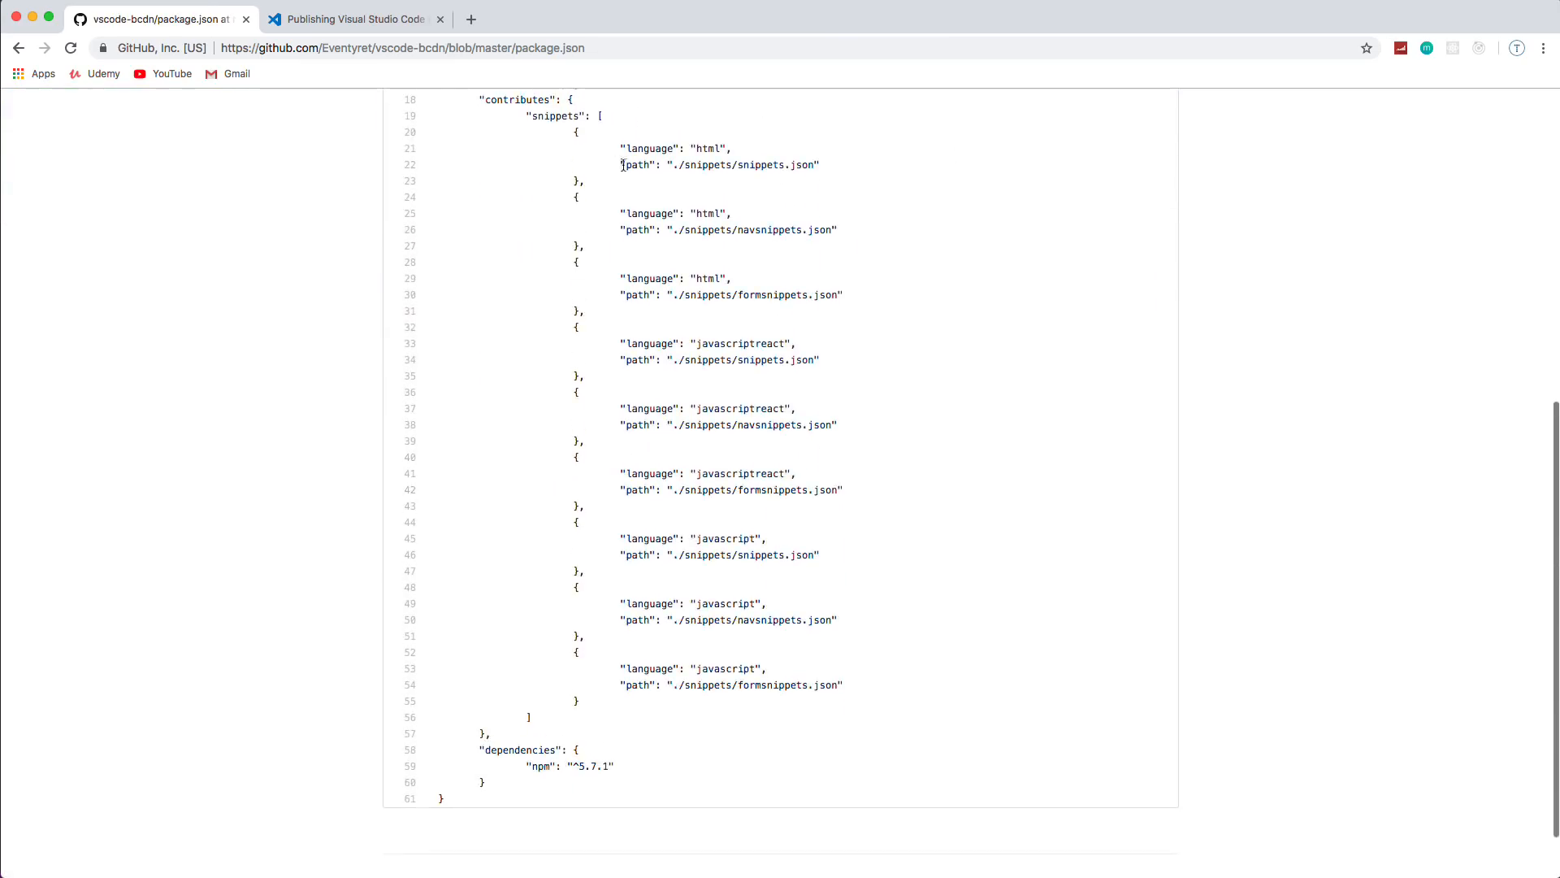
Step: Highlight the snippets.json and formsnippets.json paths under contributes to see how snippets are registered
{"action": "scroll", "scroll_direction": "up", "scroll_amount": 3}
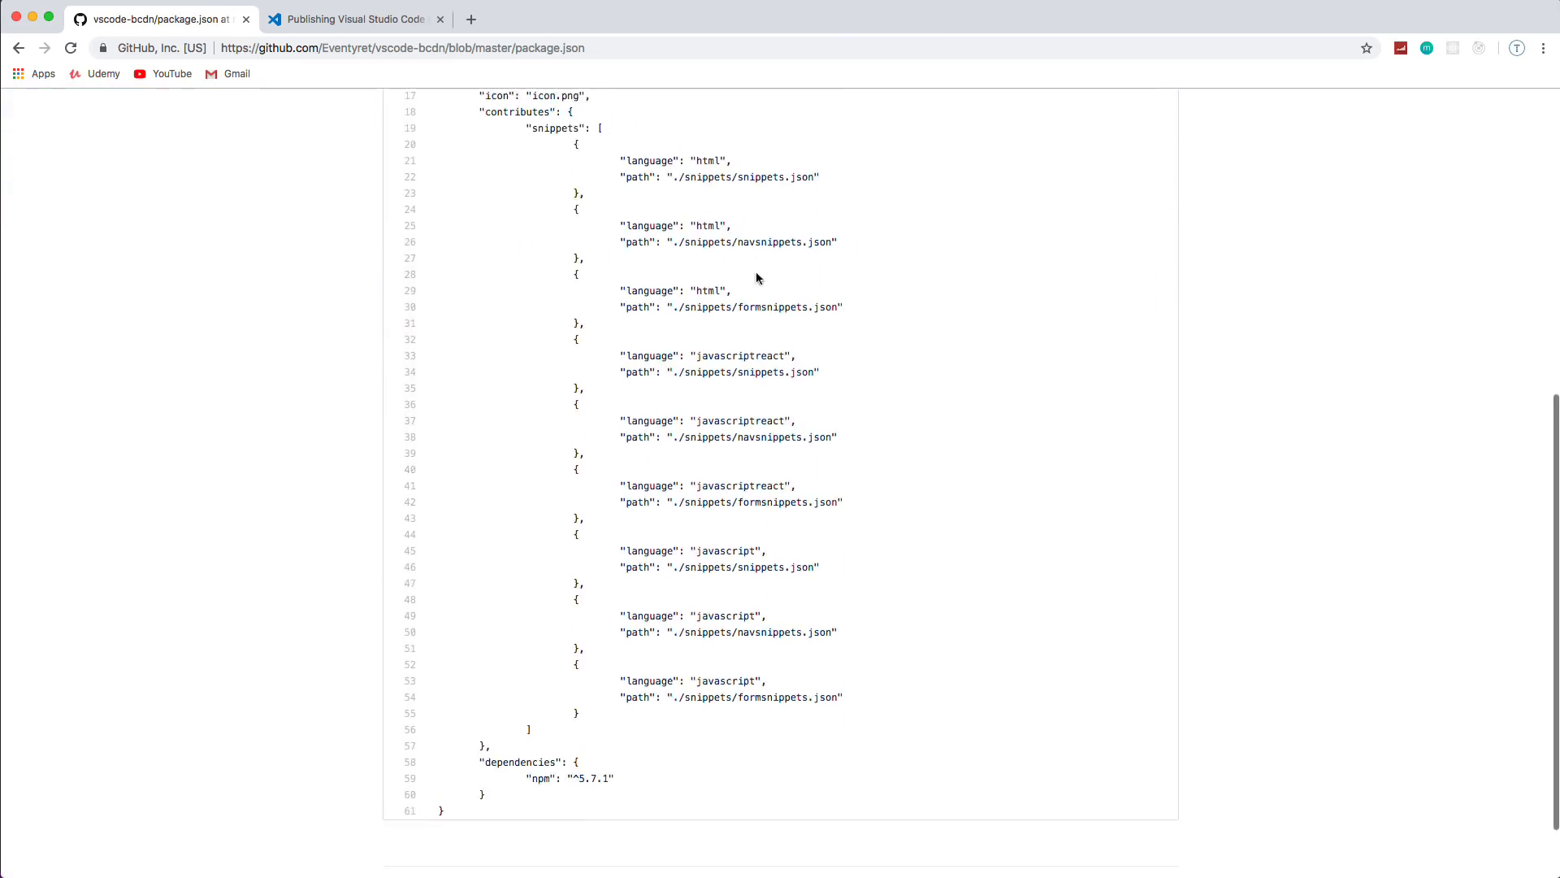
{"action": "double_click", "coordinate": [777, 175]}
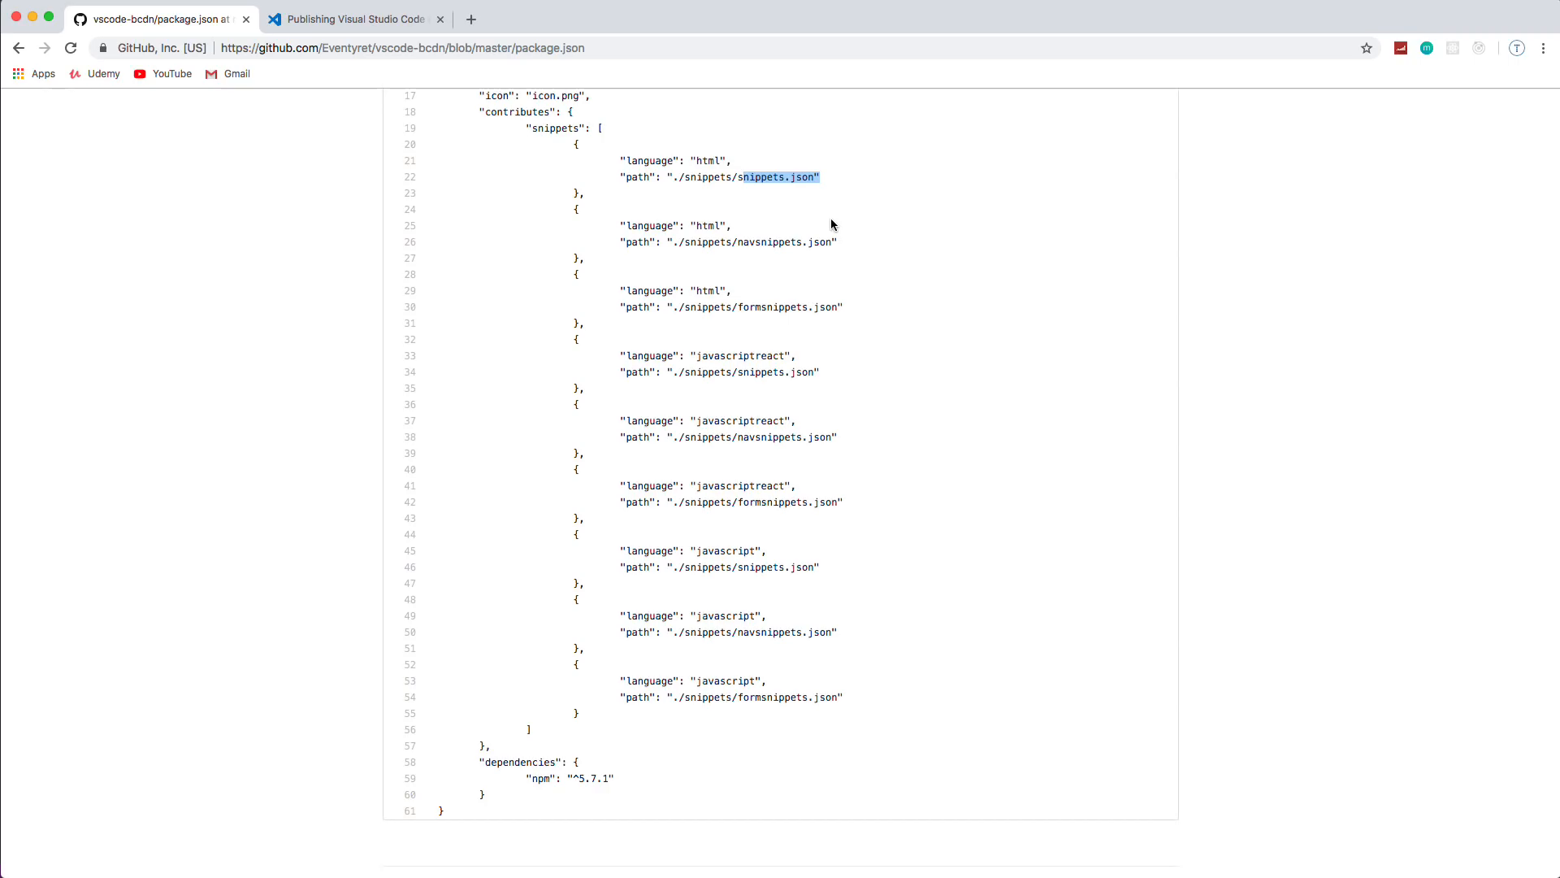
{"action": "double_click", "coordinate": [764, 242]}
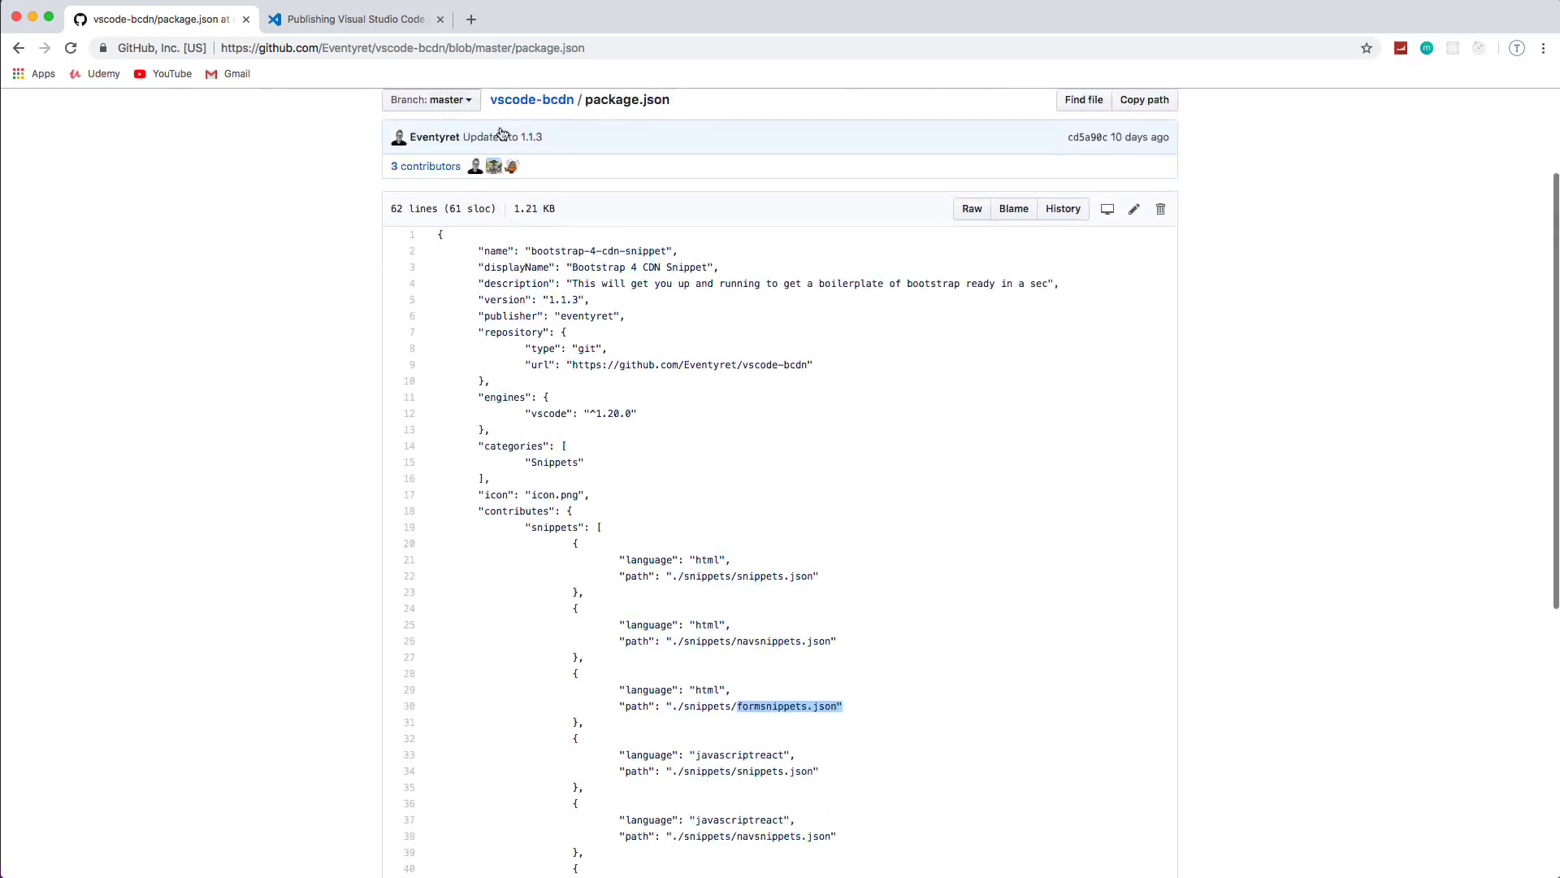
Step: In the vscode-bcdn snippets folder, read through navsnippets.json
{"action": "left_click", "coordinate": [532, 99]}
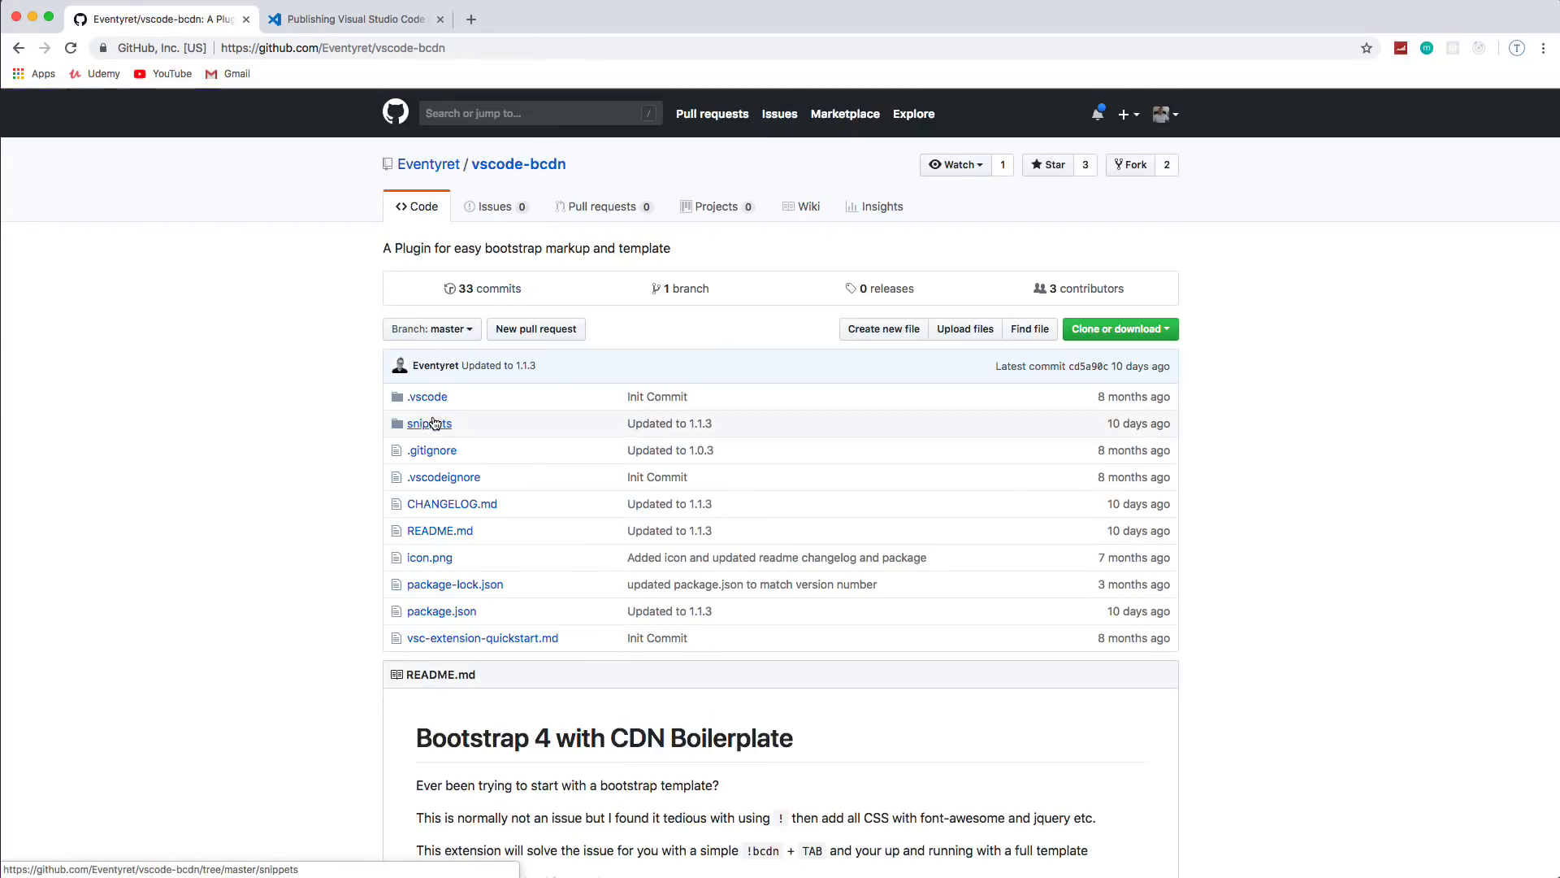
{"action": "left_click", "coordinate": [428, 422]}
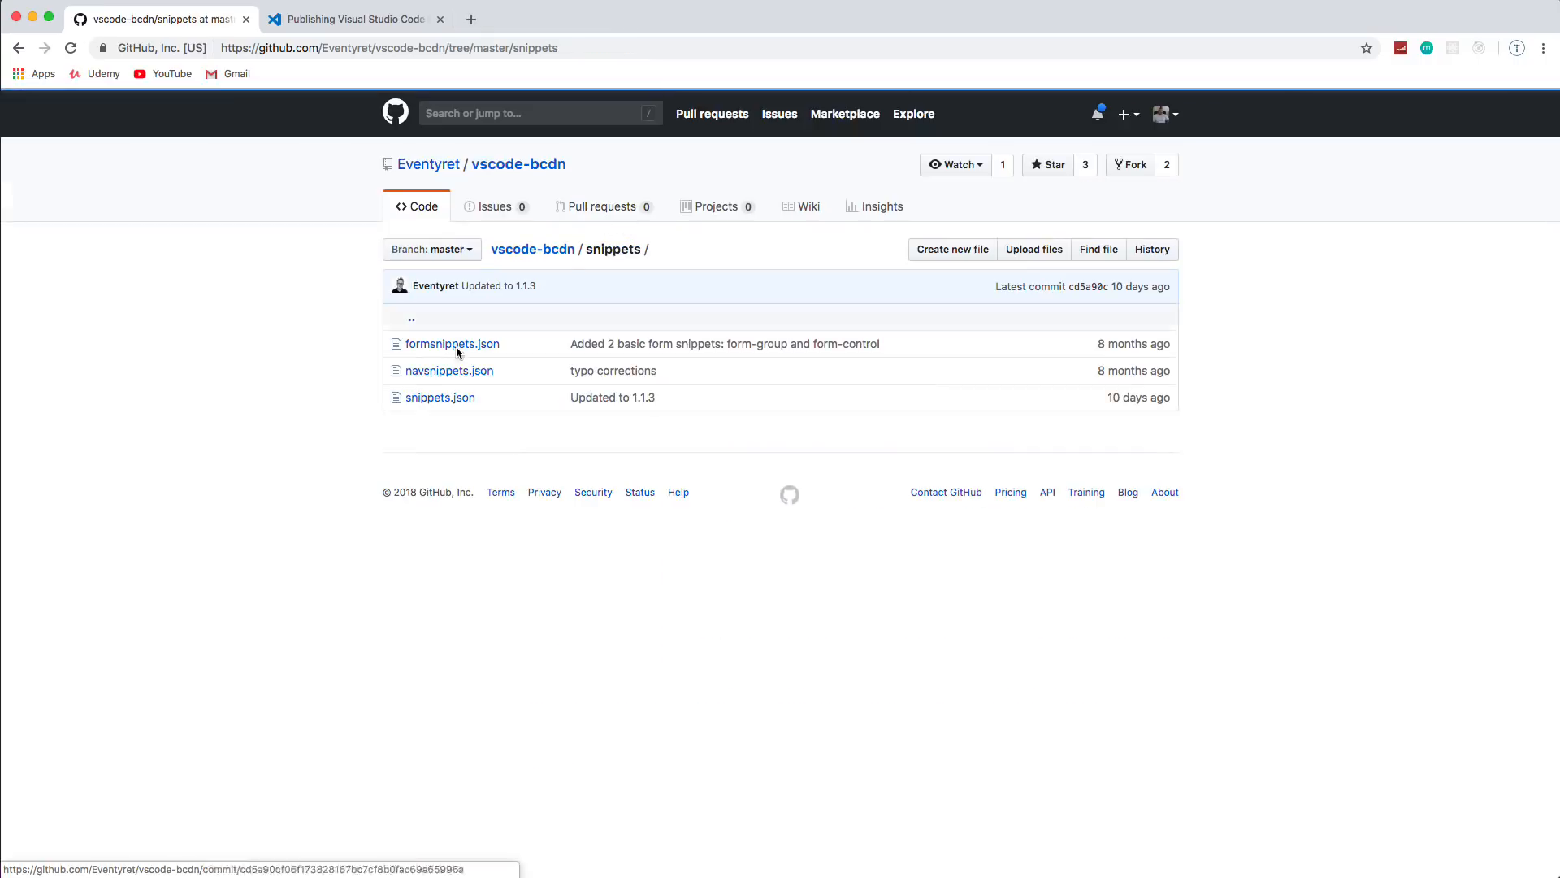
{"action": "left_click", "coordinate": [450, 370]}
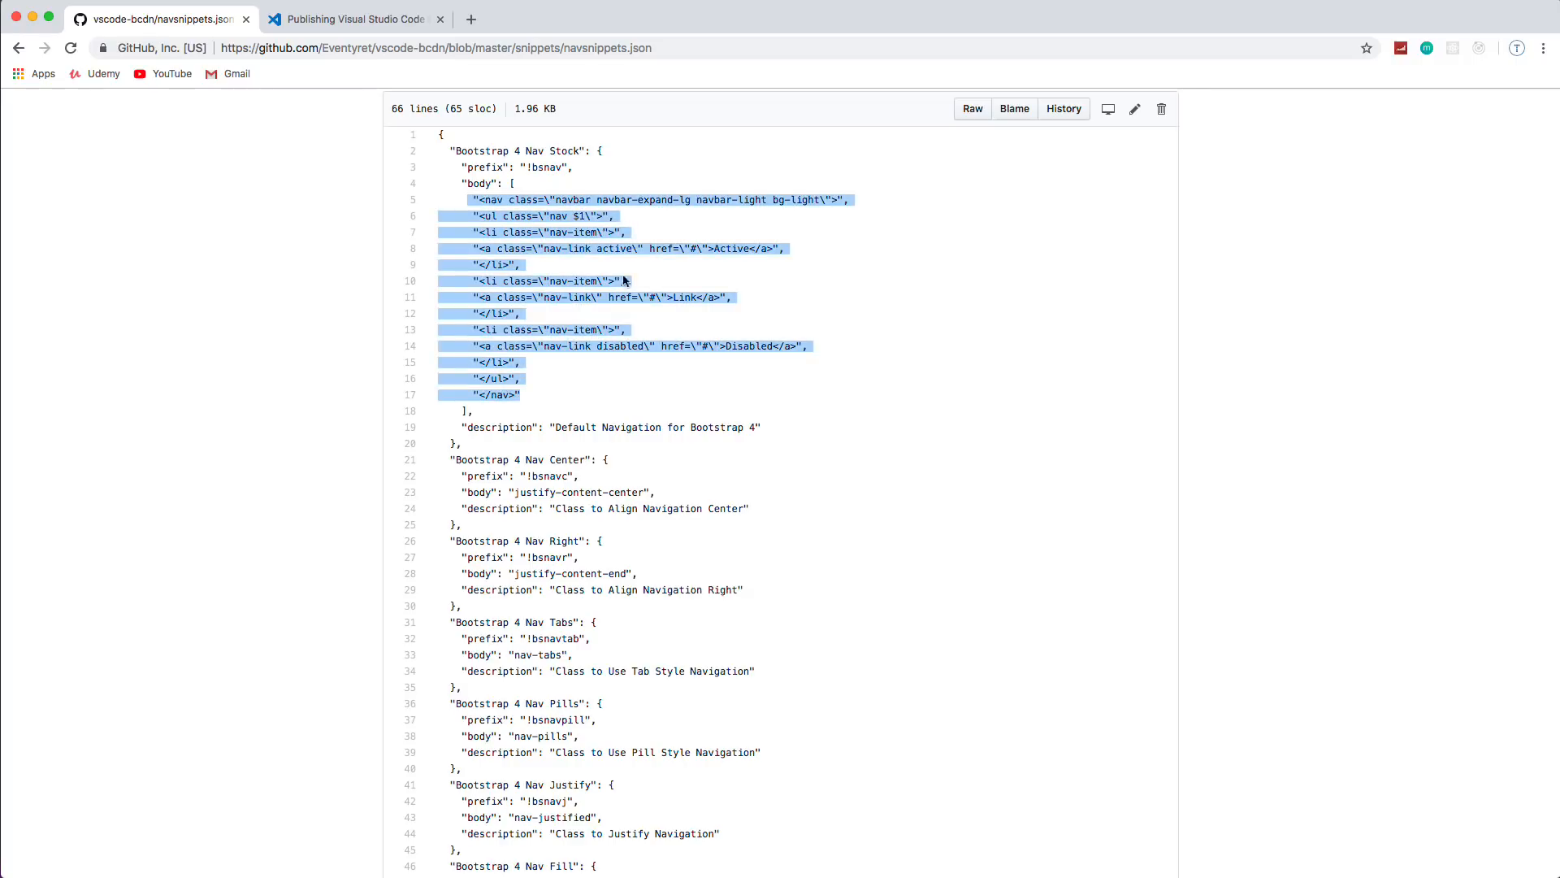
{"action": "scroll", "scroll_direction": "down", "scroll_amount": 3}
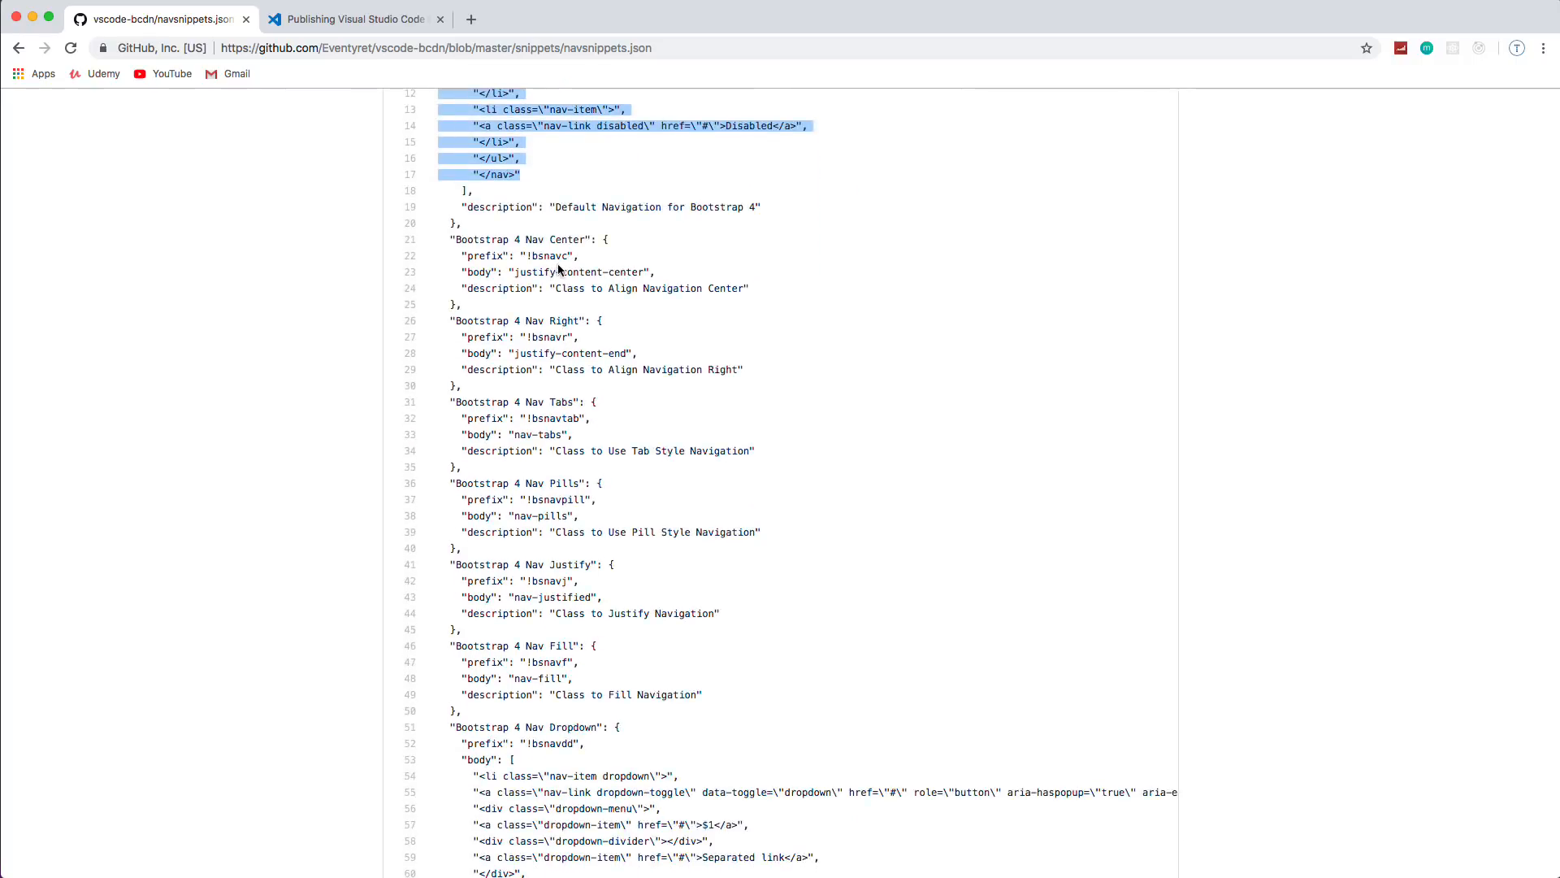
{"action": "scroll", "scroll_direction": "down", "scroll_amount": 3}
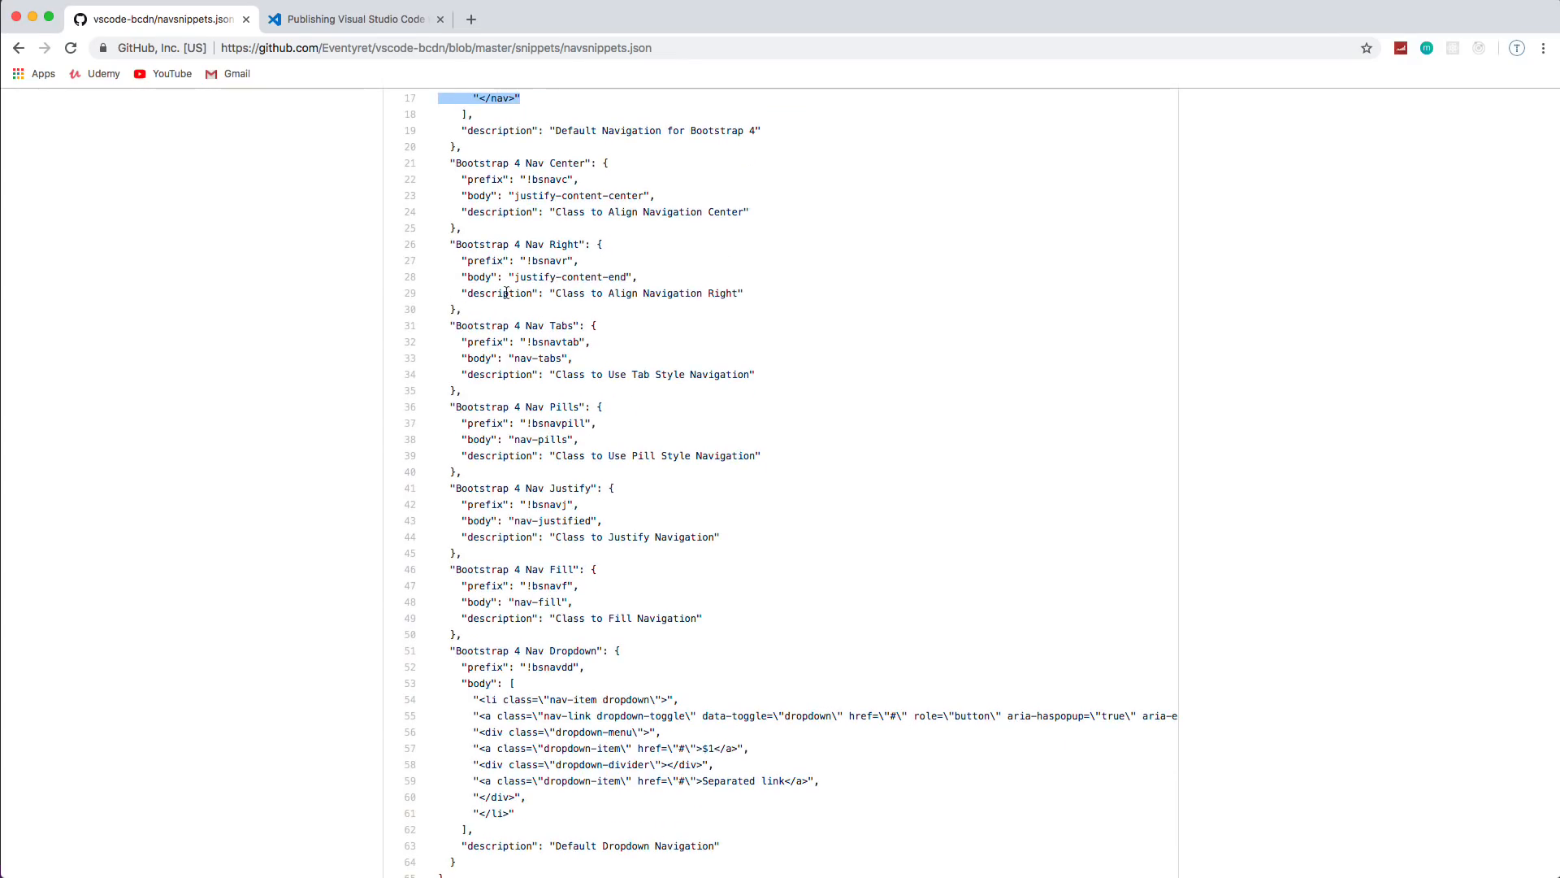
{"action": "scroll", "scroll_direction": "down", "scroll_amount": 3}
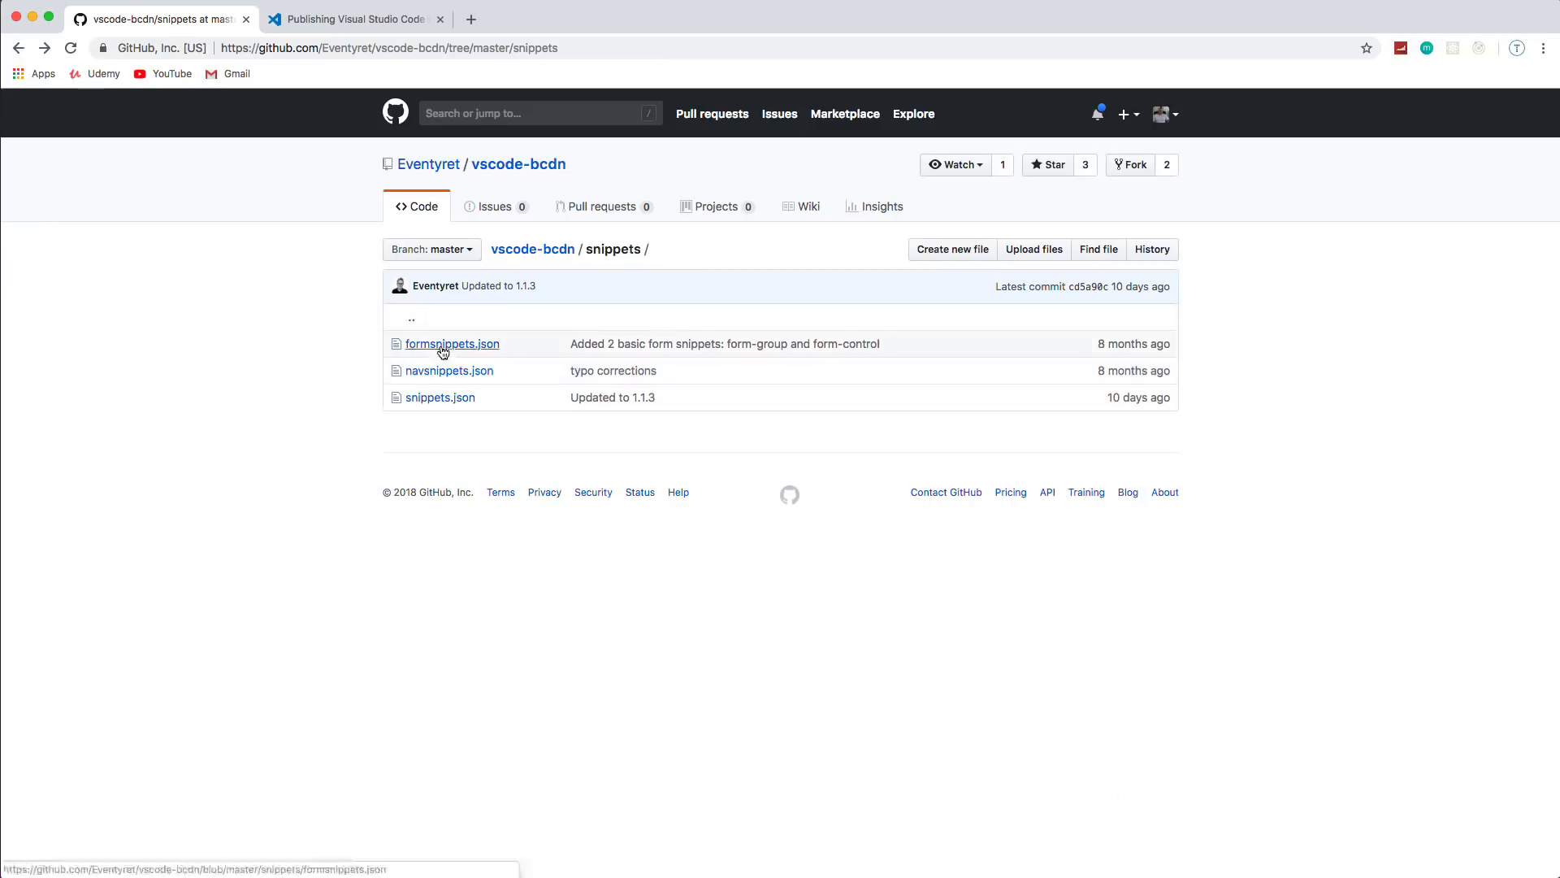
Step: View formsnippets.json to see how its form snippets are defined
{"action": "left_click", "coordinate": [452, 343]}
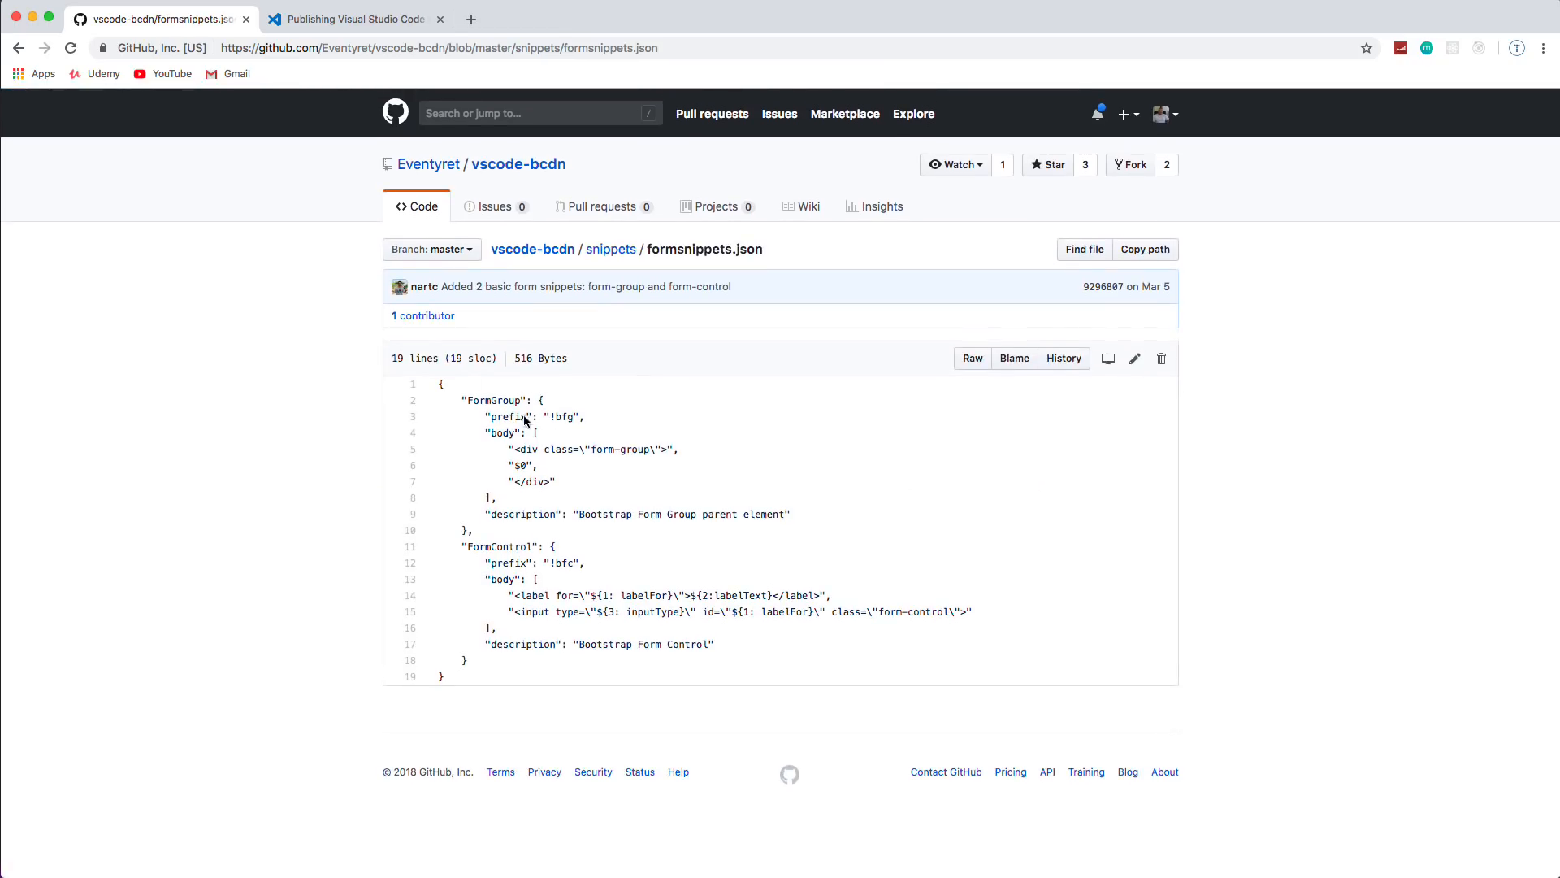
{"action": "left_click", "coordinate": [611, 249]}
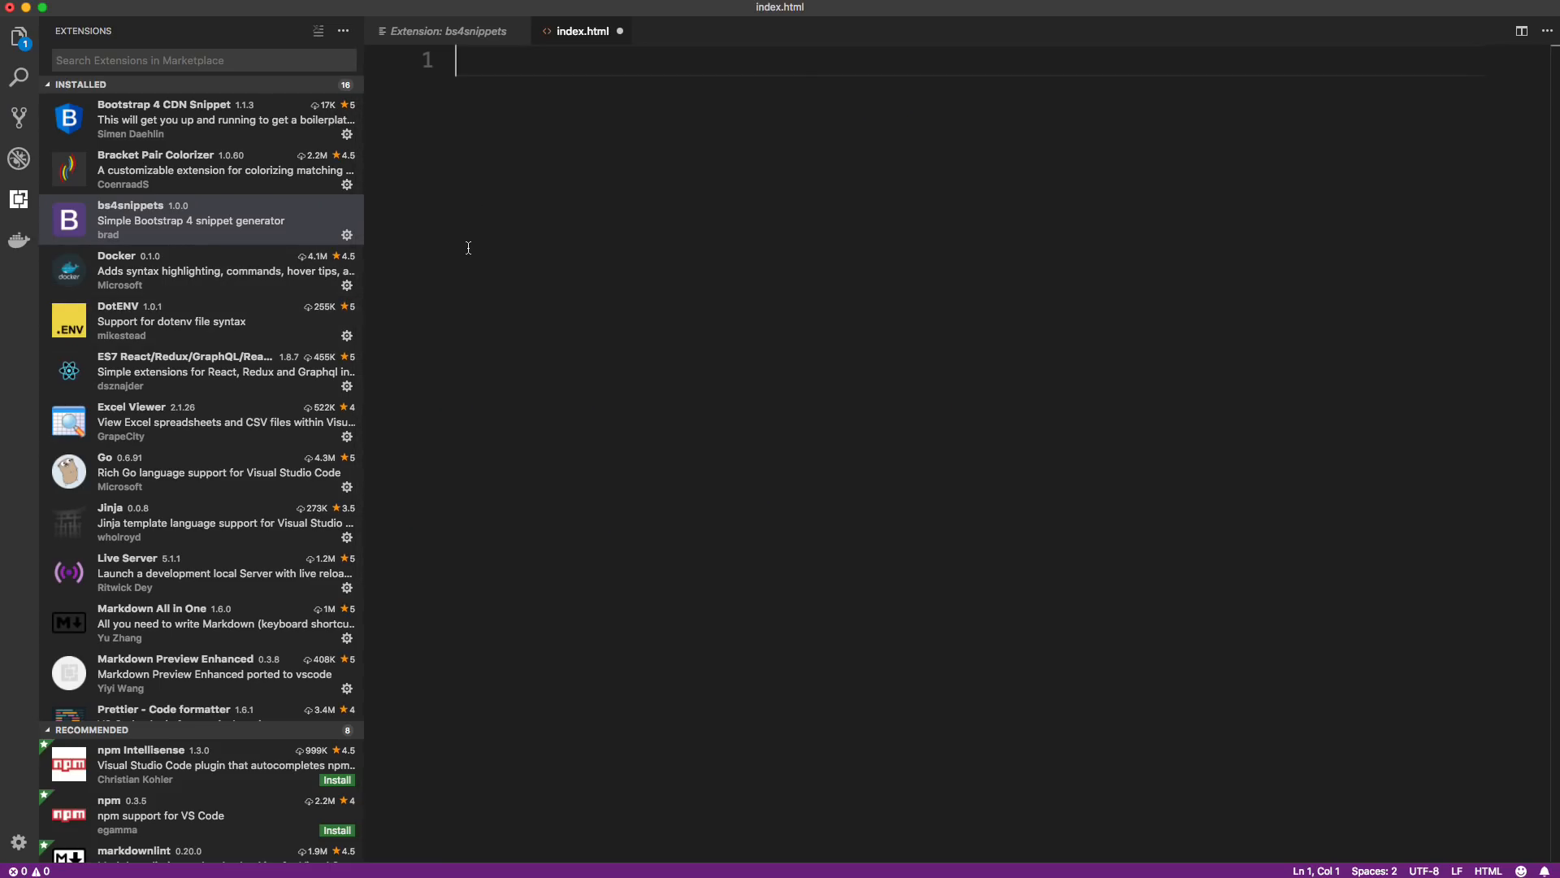
Step: Show the ES7 React/Redux/GraphQL/React-Native snippets extension details and scan its snippet prefix tables
{"action": "scroll", "scroll_direction": "down", "scroll_amount": 3}
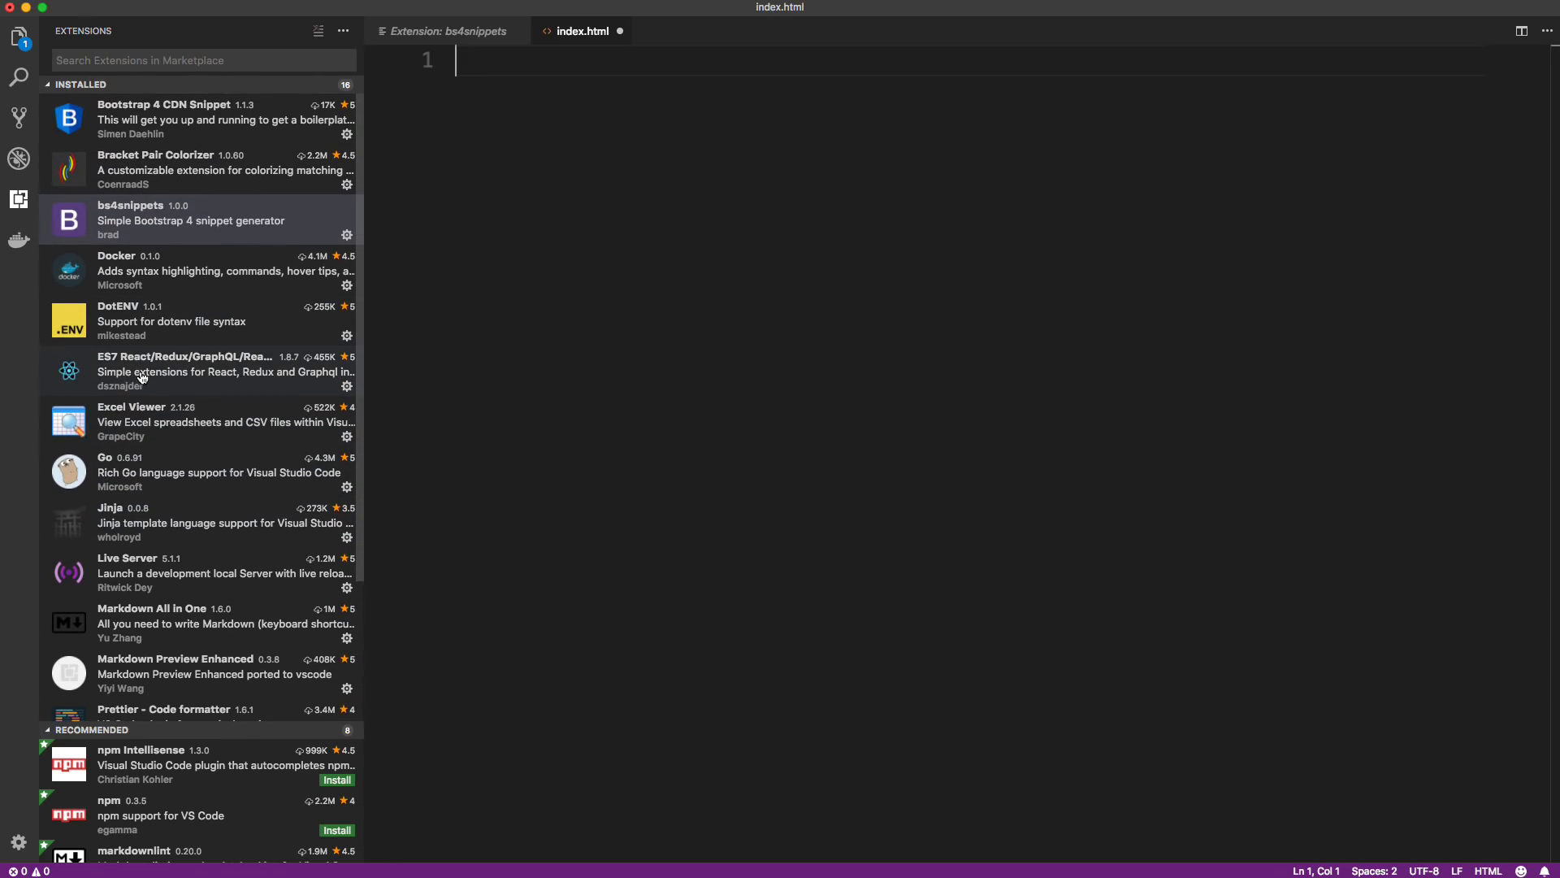
{"action": "left_click", "coordinate": [186, 371]}
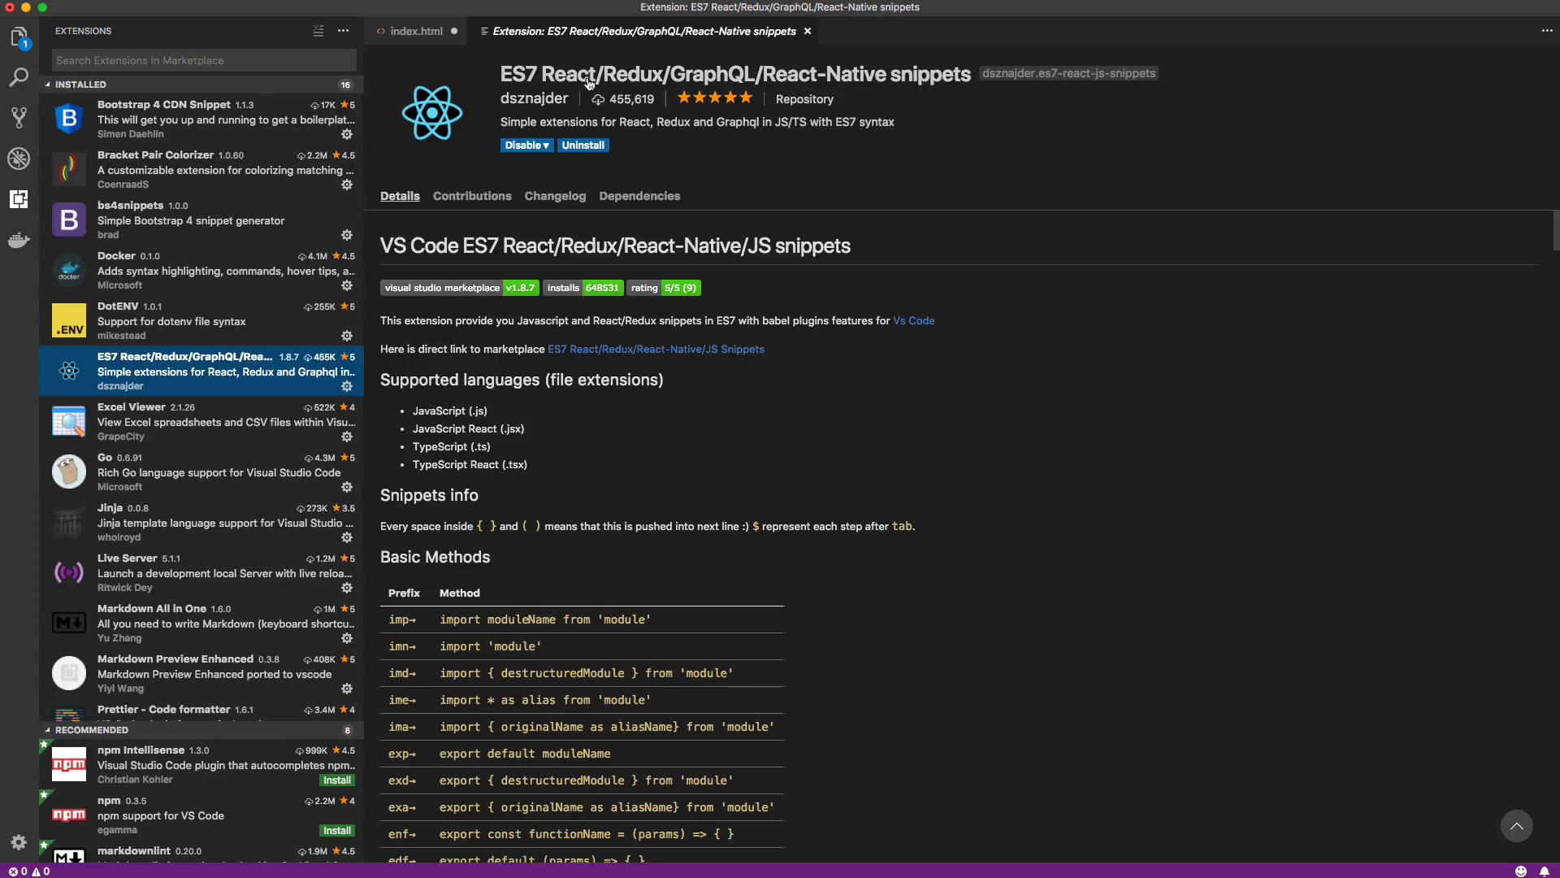
{"action": "mouse_move", "coordinate": [801, 84]}
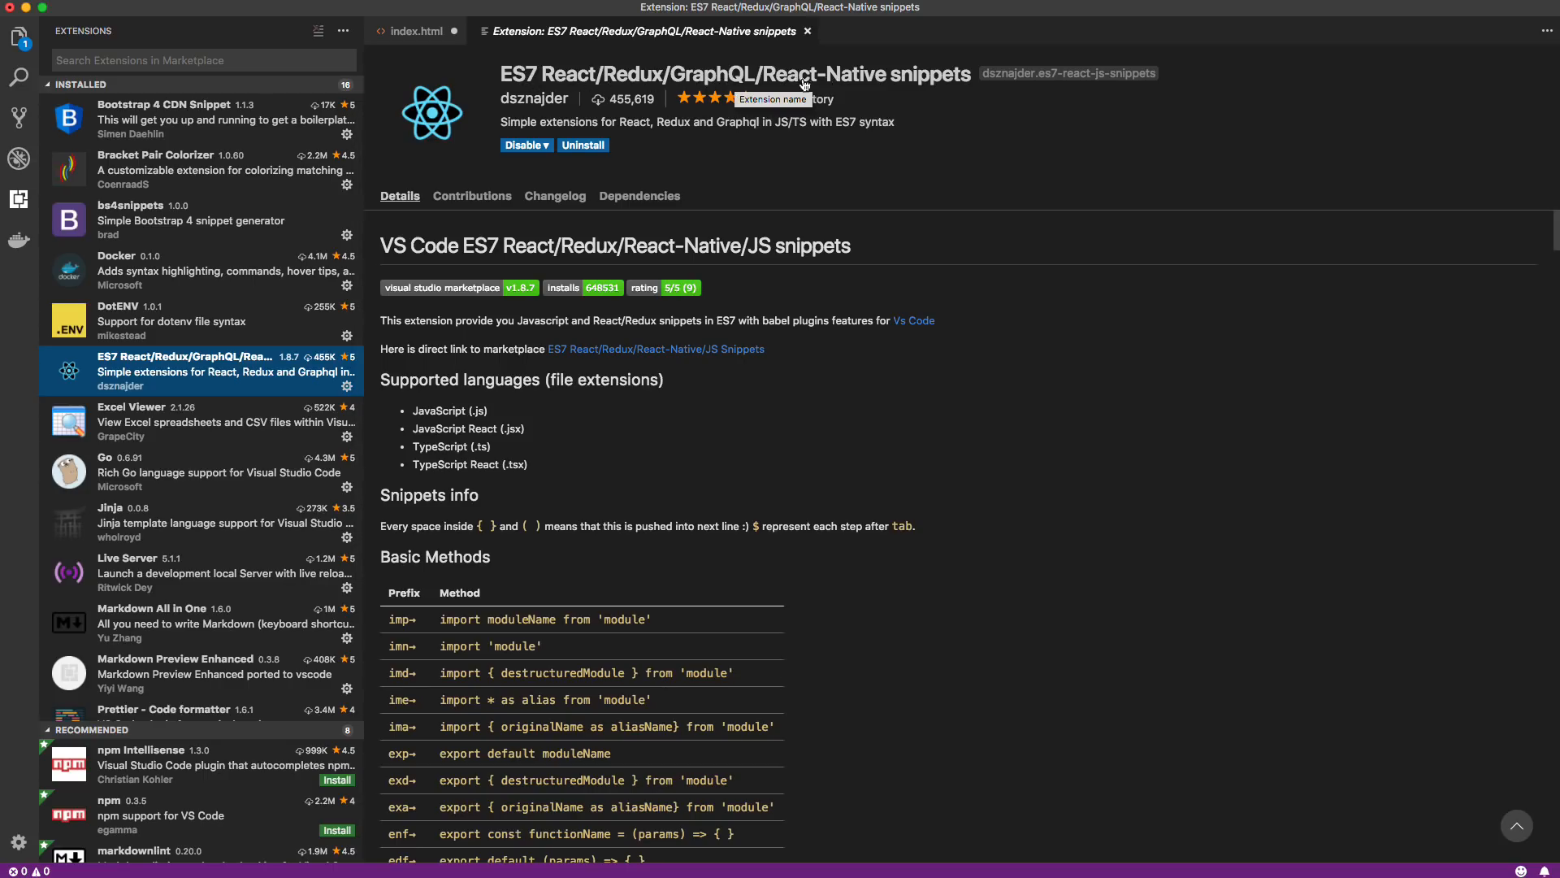
{"action": "scroll", "scroll_direction": "down", "scroll_amount": 3}
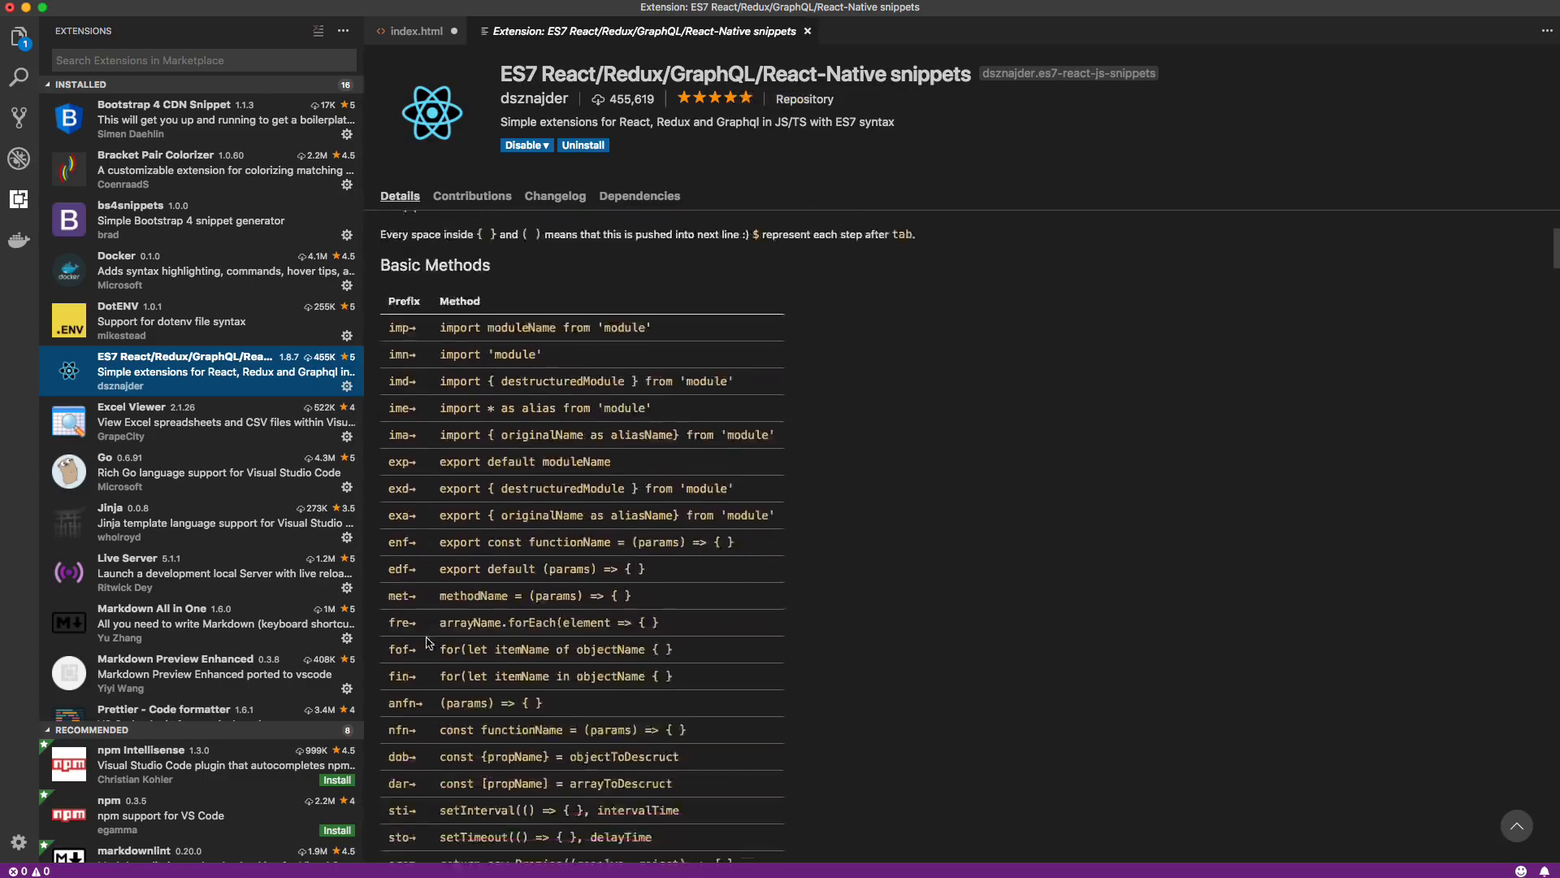
{"action": "scroll", "scroll_direction": "down", "scroll_amount": 3}
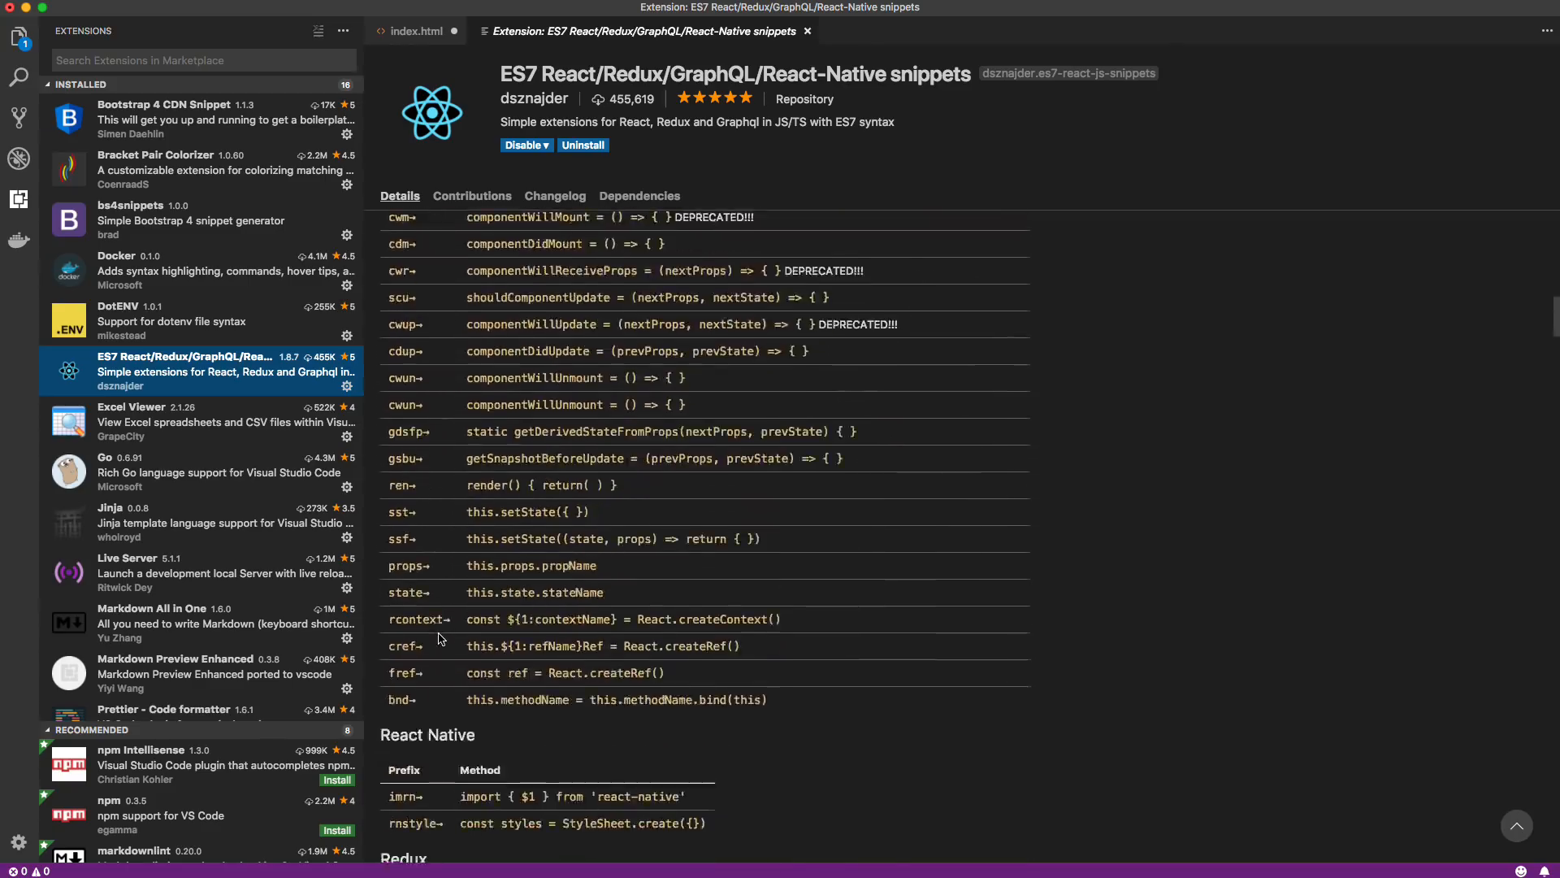
{"action": "scroll", "scroll_direction": "down", "scroll_amount": 3}
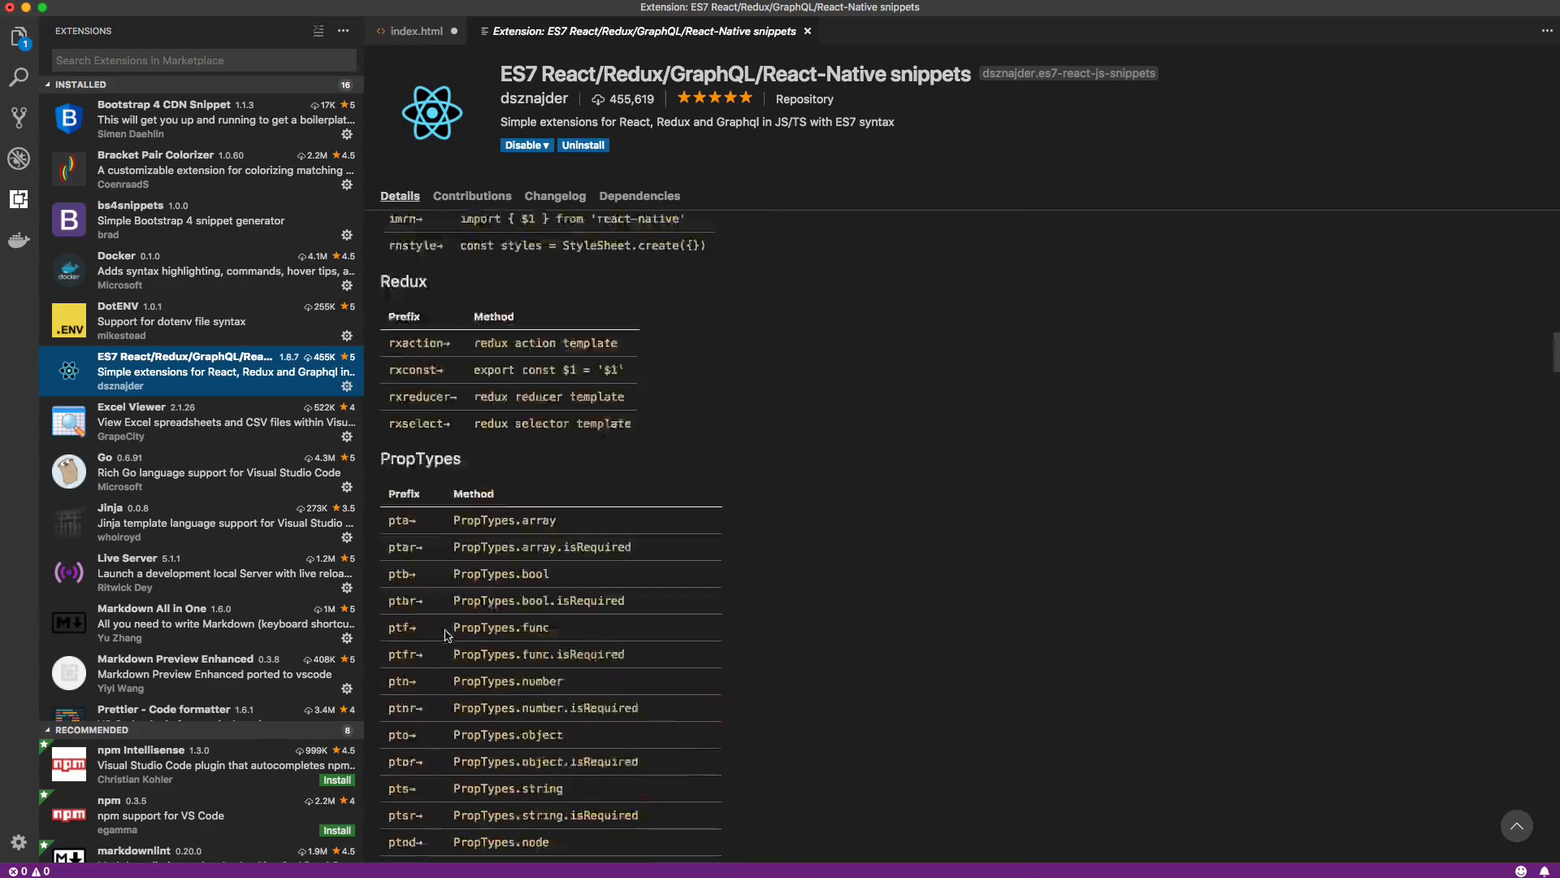
{"action": "scroll", "scroll_direction": "down", "scroll_amount": 3}
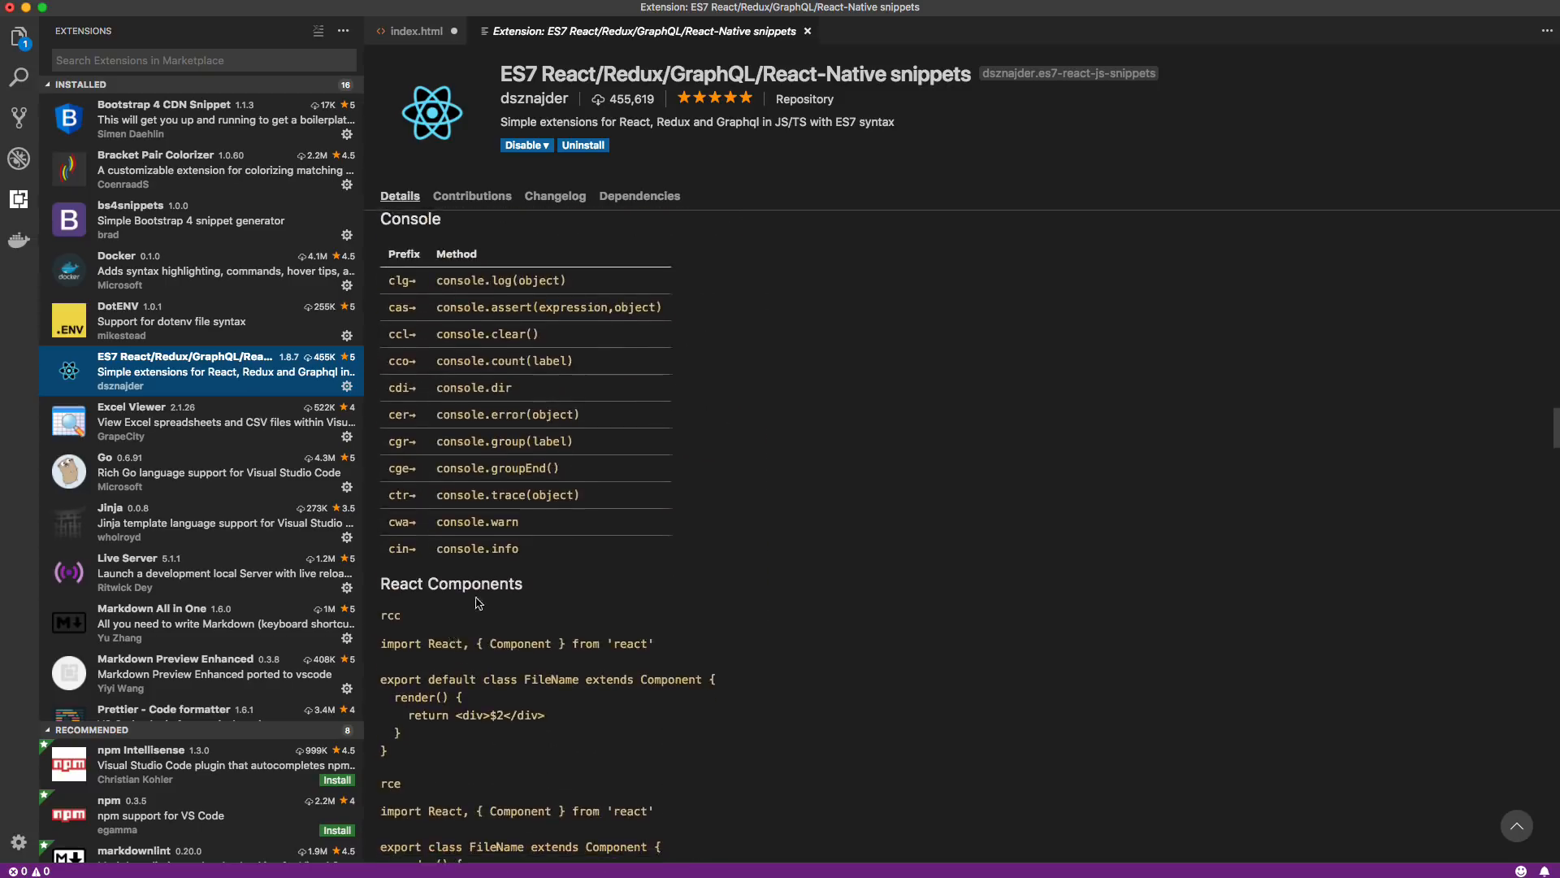
{"action": "scroll", "scroll_direction": "down", "scroll_amount": 3}
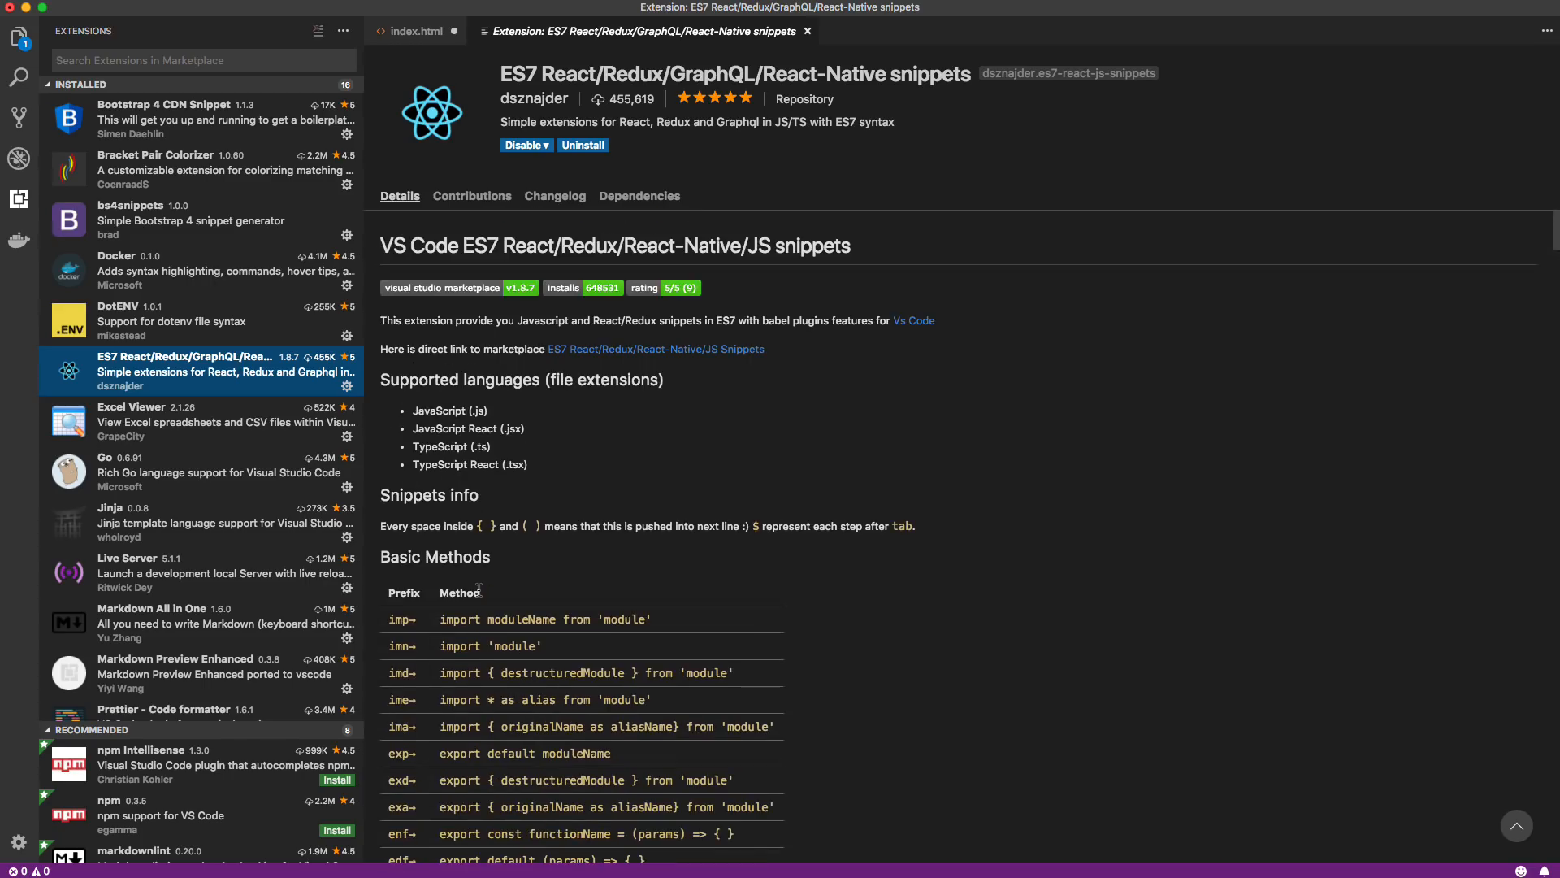
{"action": "mouse_move", "coordinate": [556, 450]}
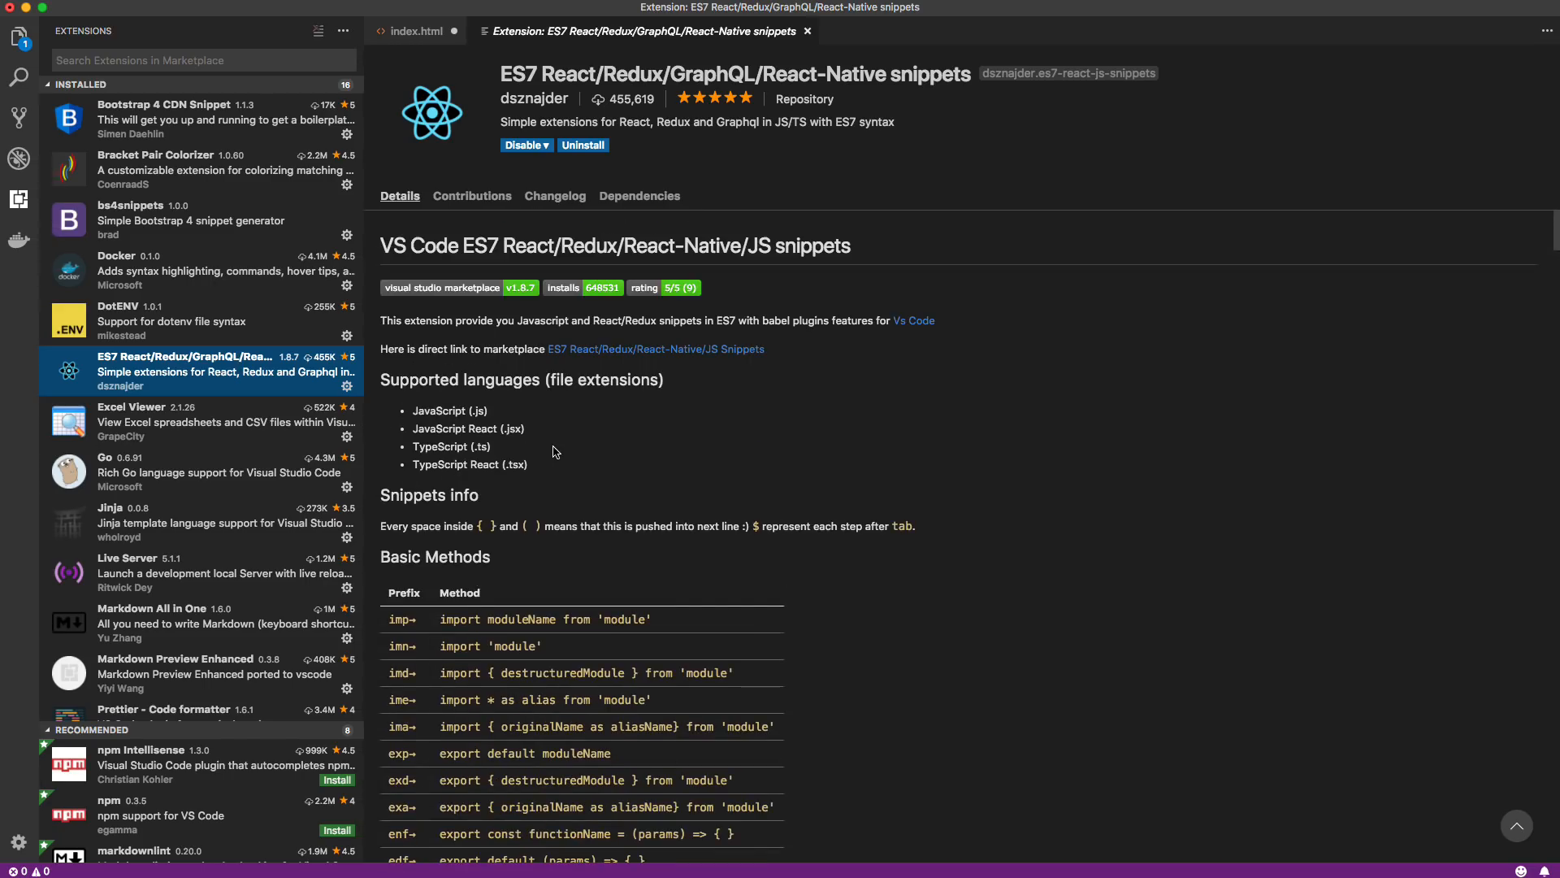
{"action": "mouse_move", "coordinate": [806, 559]}
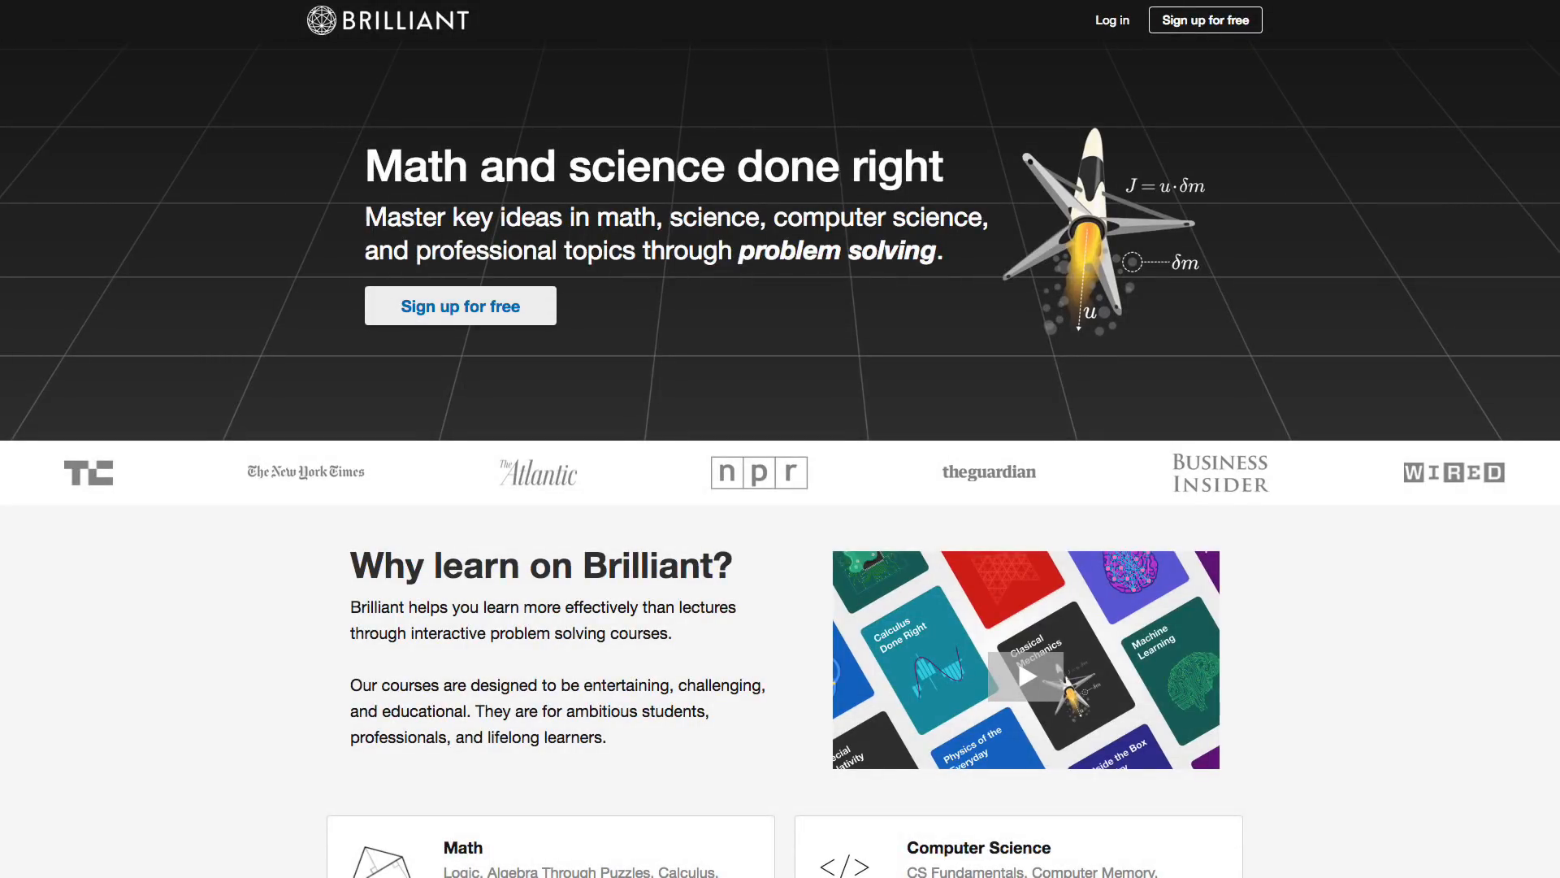
Step: Answer the Twitter arrays quiz question with the loop-around choice and submit it
{"action": "scroll", "scroll_direction": "down", "scroll_amount": 3}
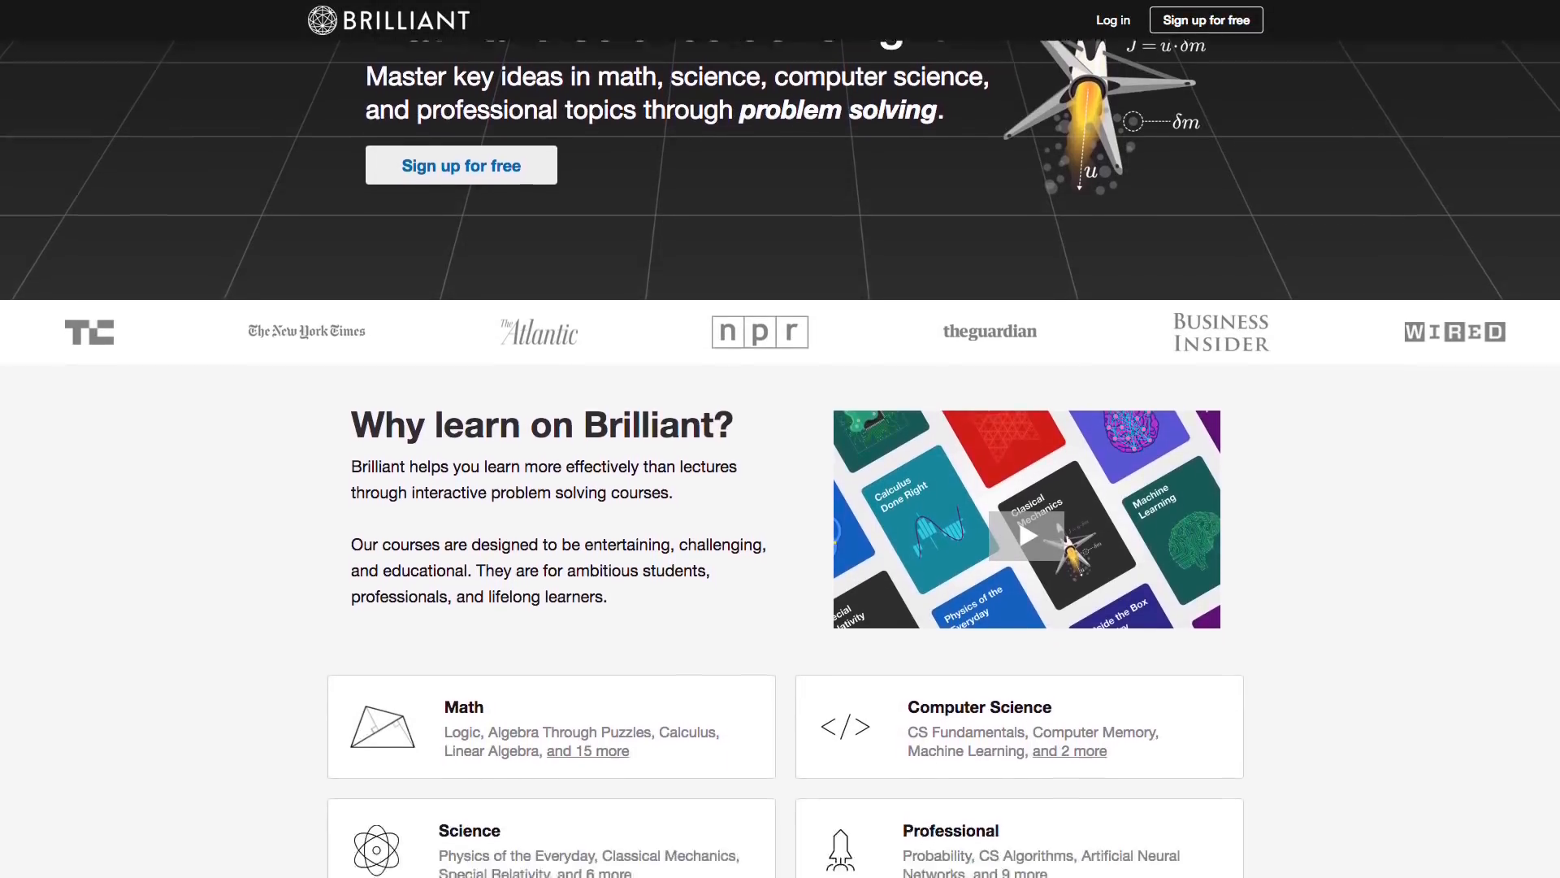
{"action": "scroll", "scroll_direction": "down", "scroll_amount": 3}
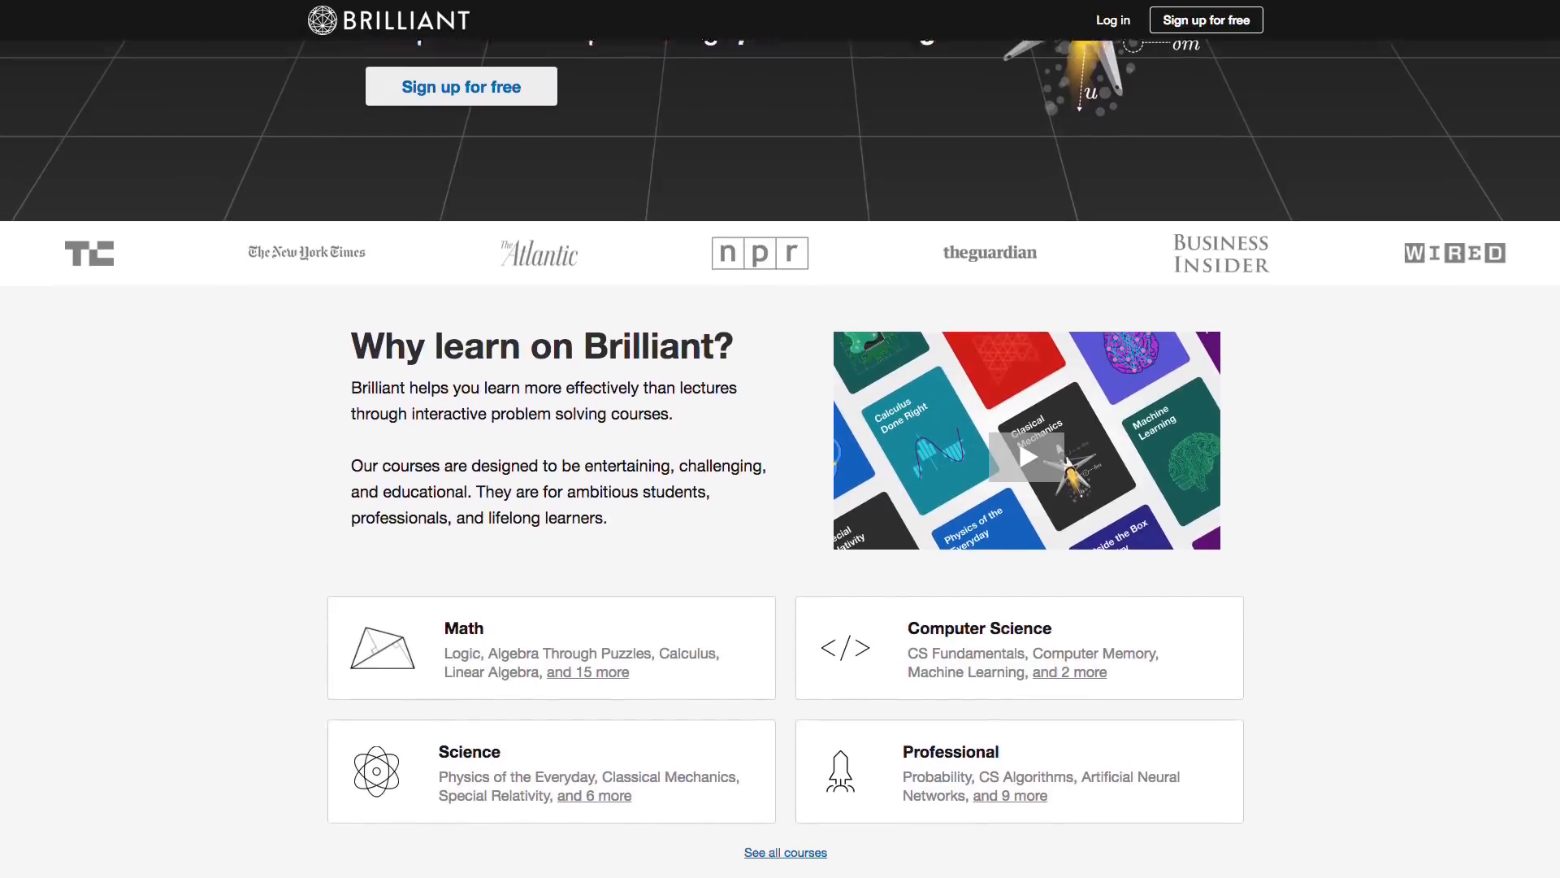
{"action": "scroll", "scroll_direction": "down", "scroll_amount": 3}
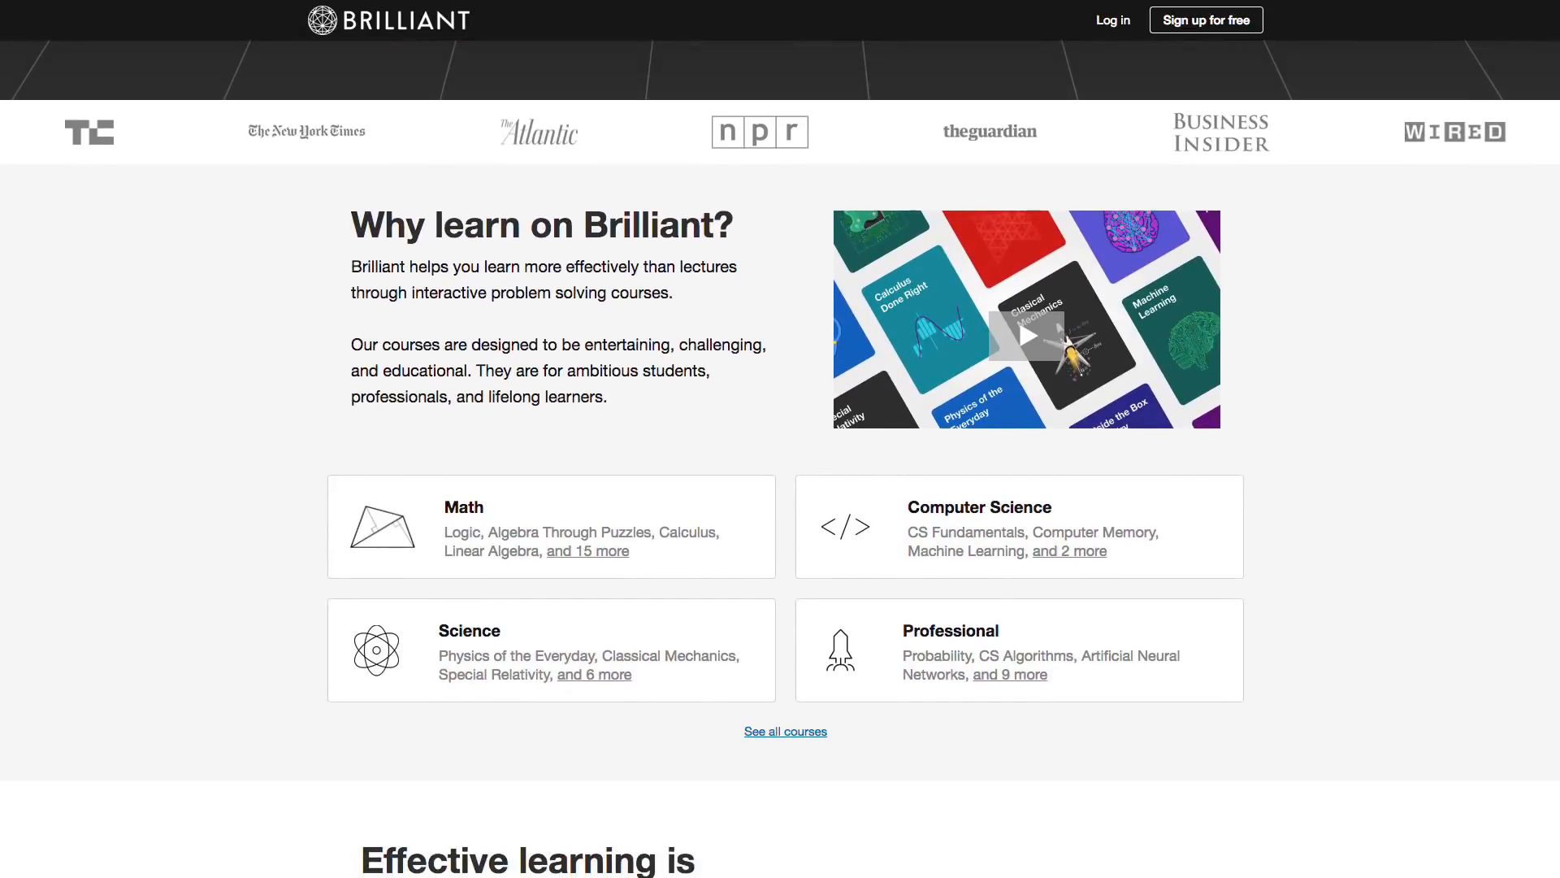
{"action": "scroll", "scroll_direction": "down", "scroll_amount": 3}
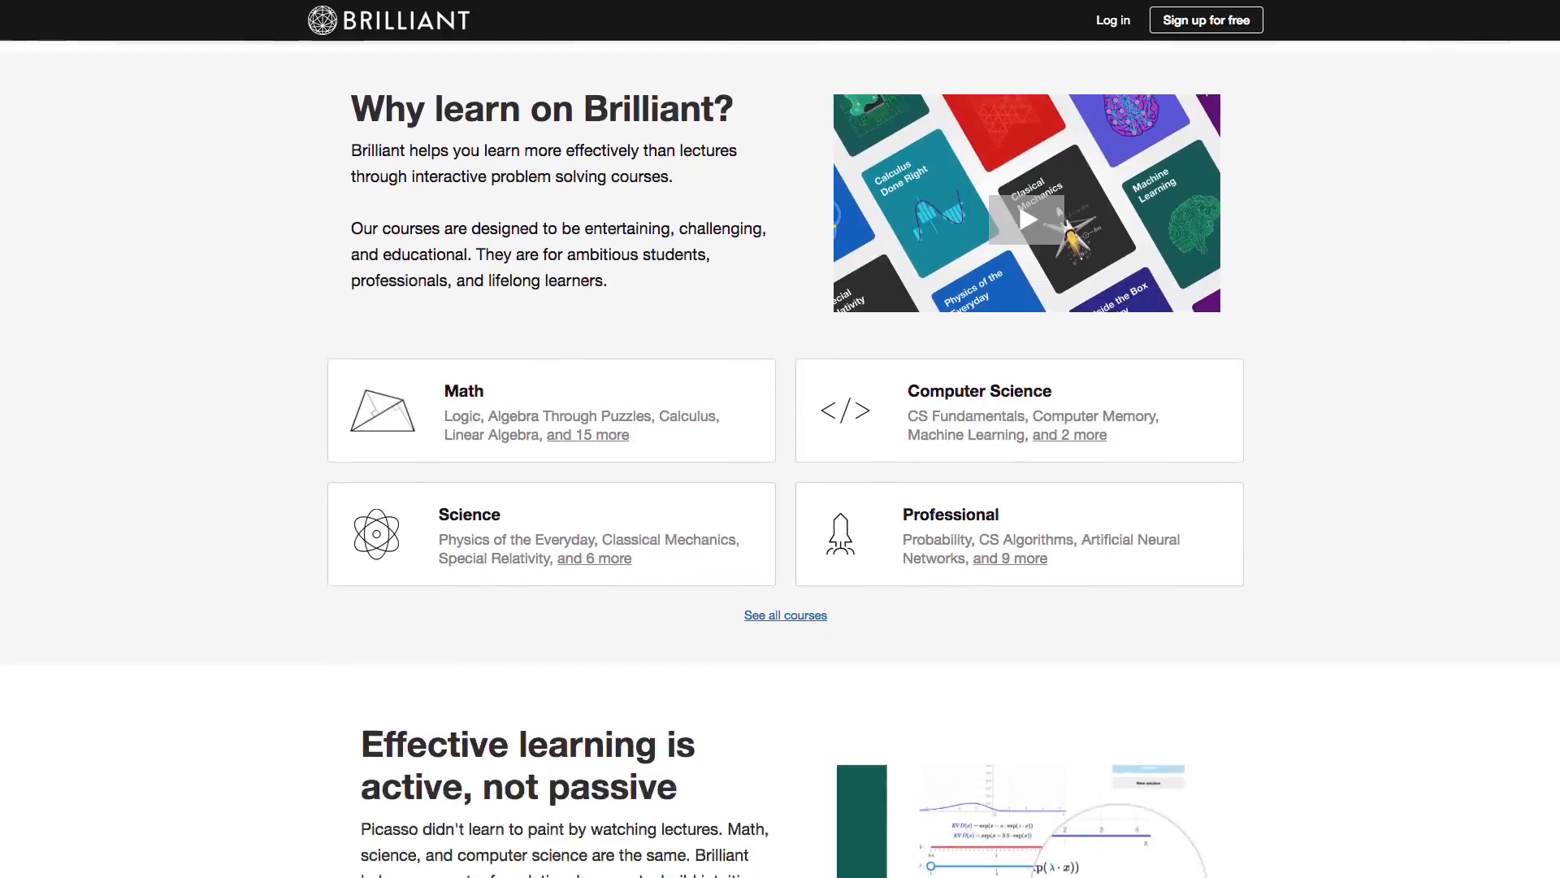
{"action": "scroll", "scroll_direction": "down", "scroll_amount": 3}
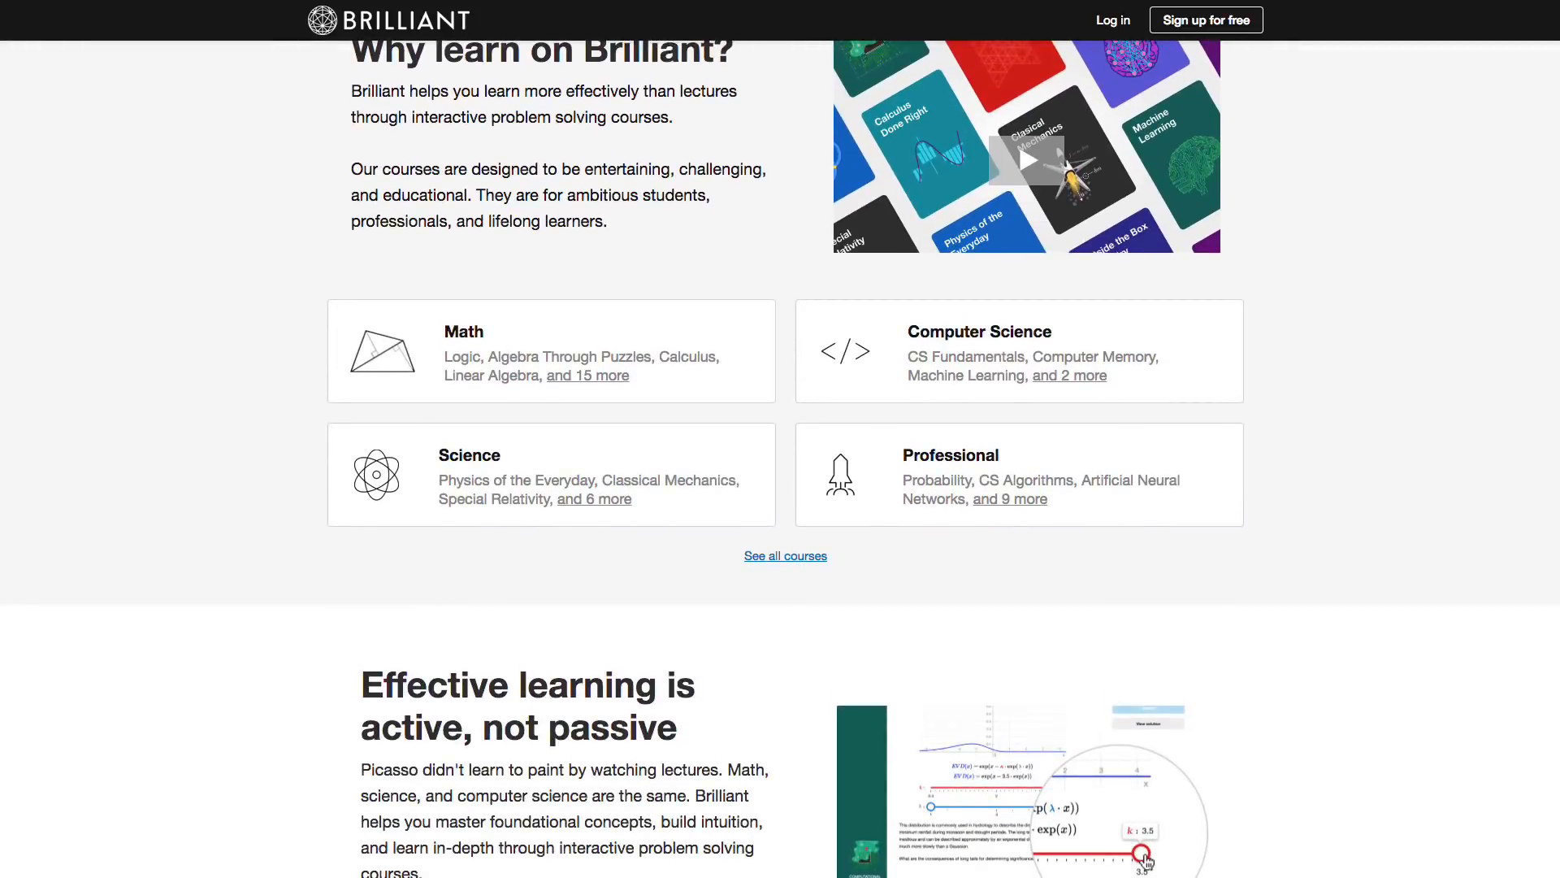
{"action": "scroll", "scroll_direction": "down", "scroll_amount": 3}
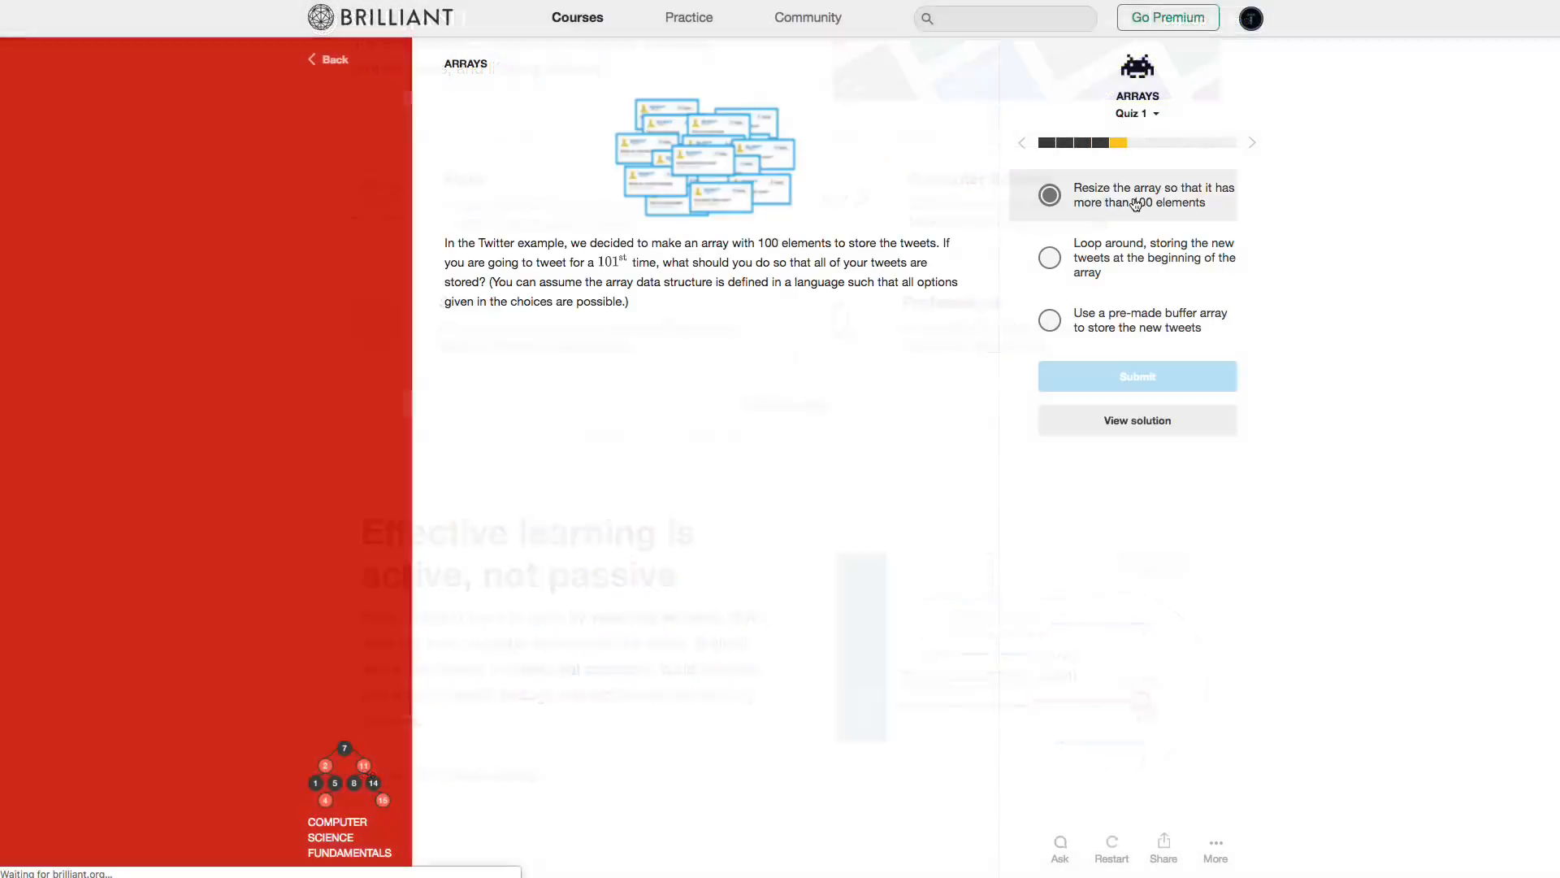
{"action": "left_click", "coordinate": [1048, 257]}
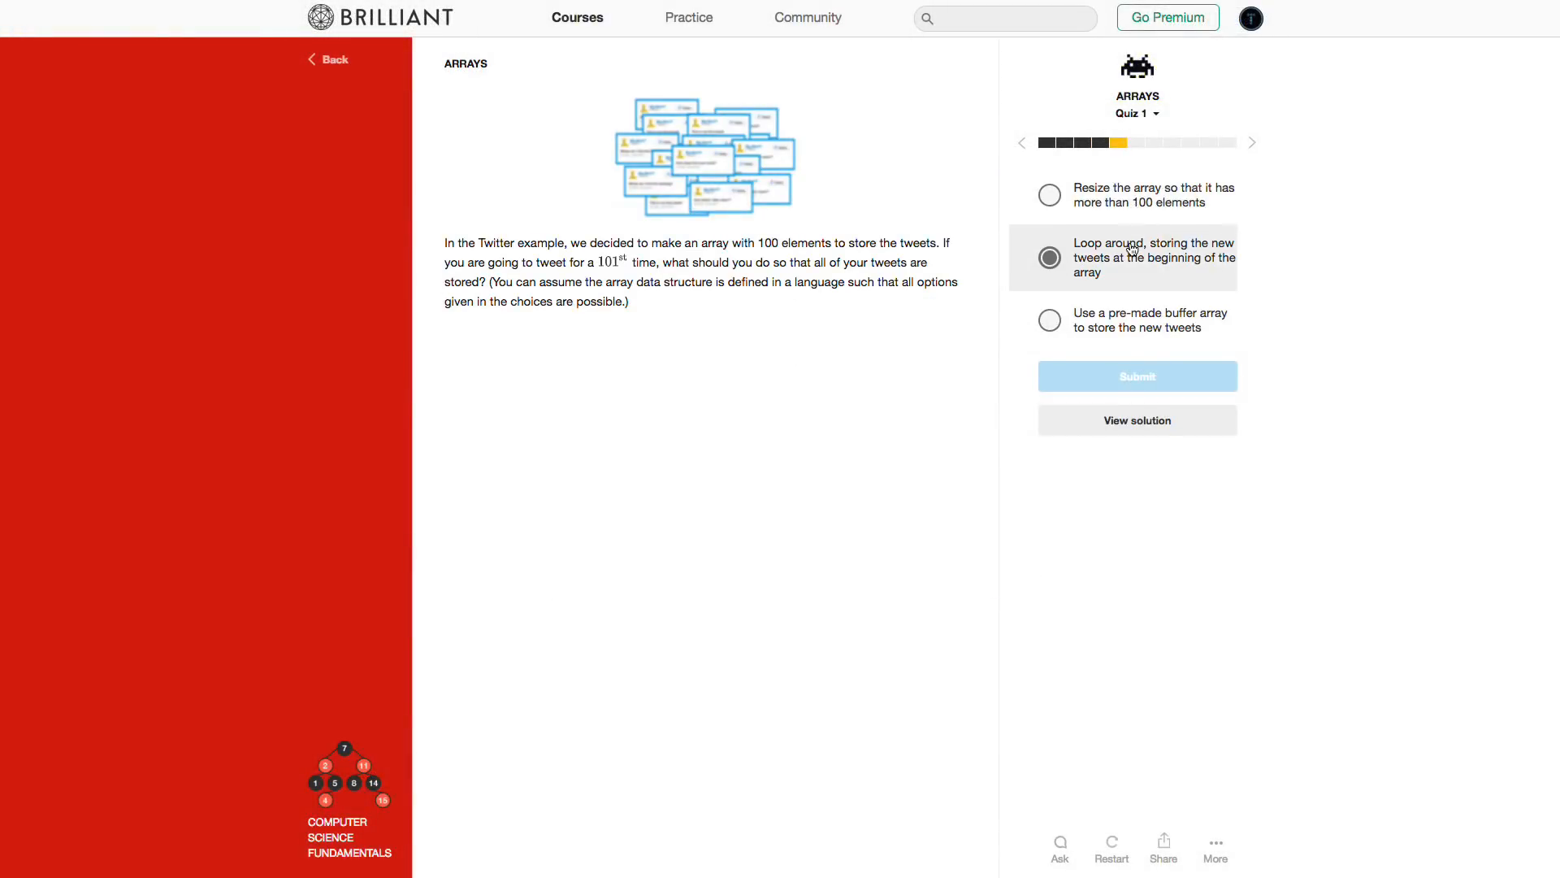
{"action": "left_click", "coordinate": [1136, 376]}
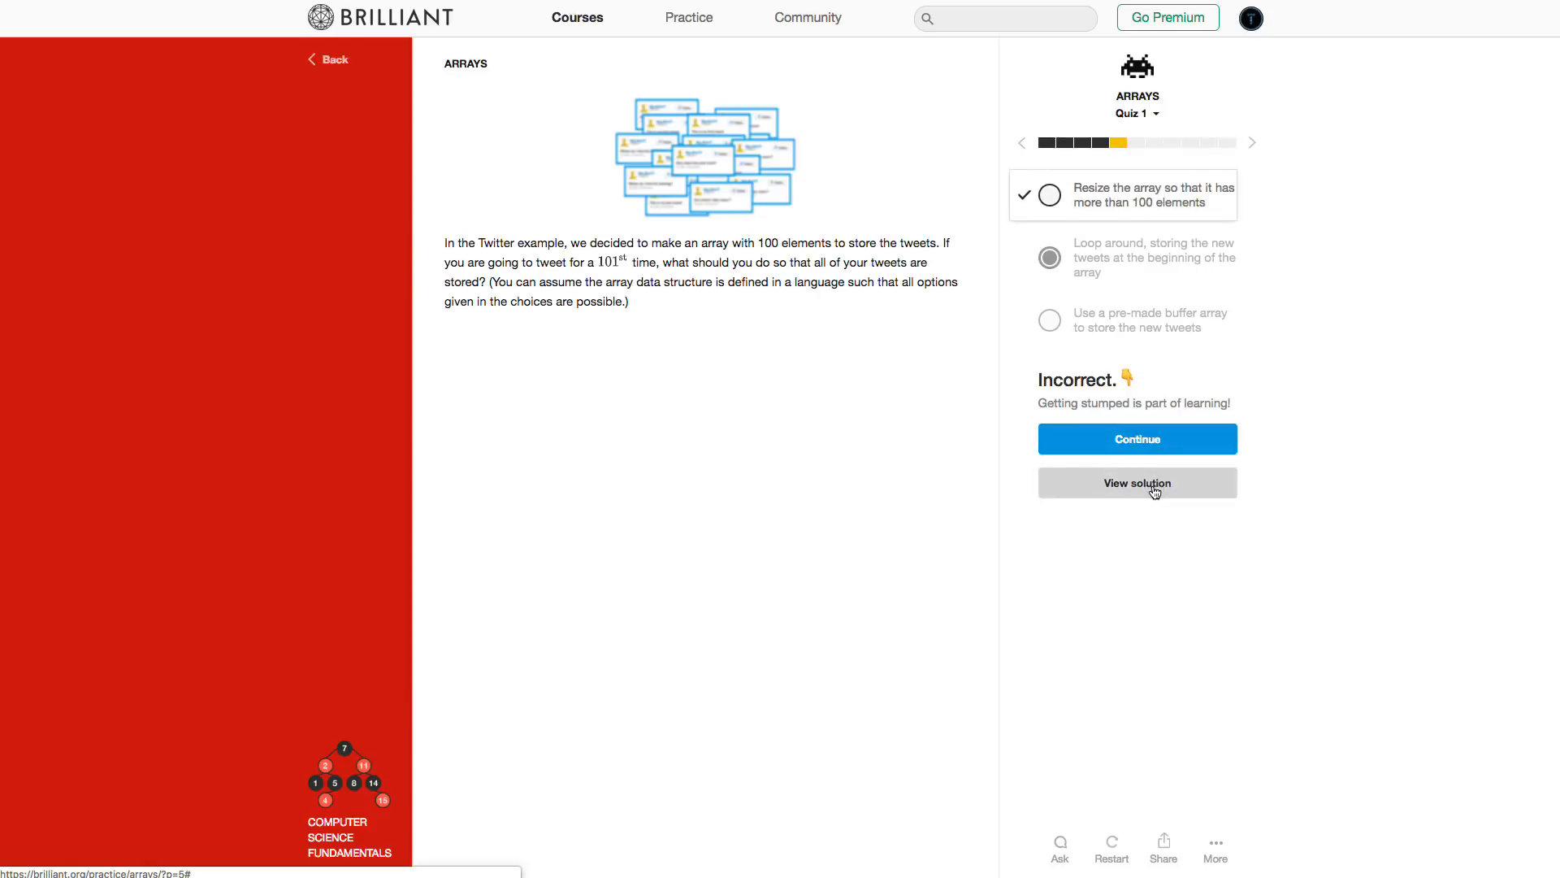
Step: Return to the chapter, then bring up the Logic course and browse its chapter list
{"action": "left_click", "coordinate": [1136, 483]}
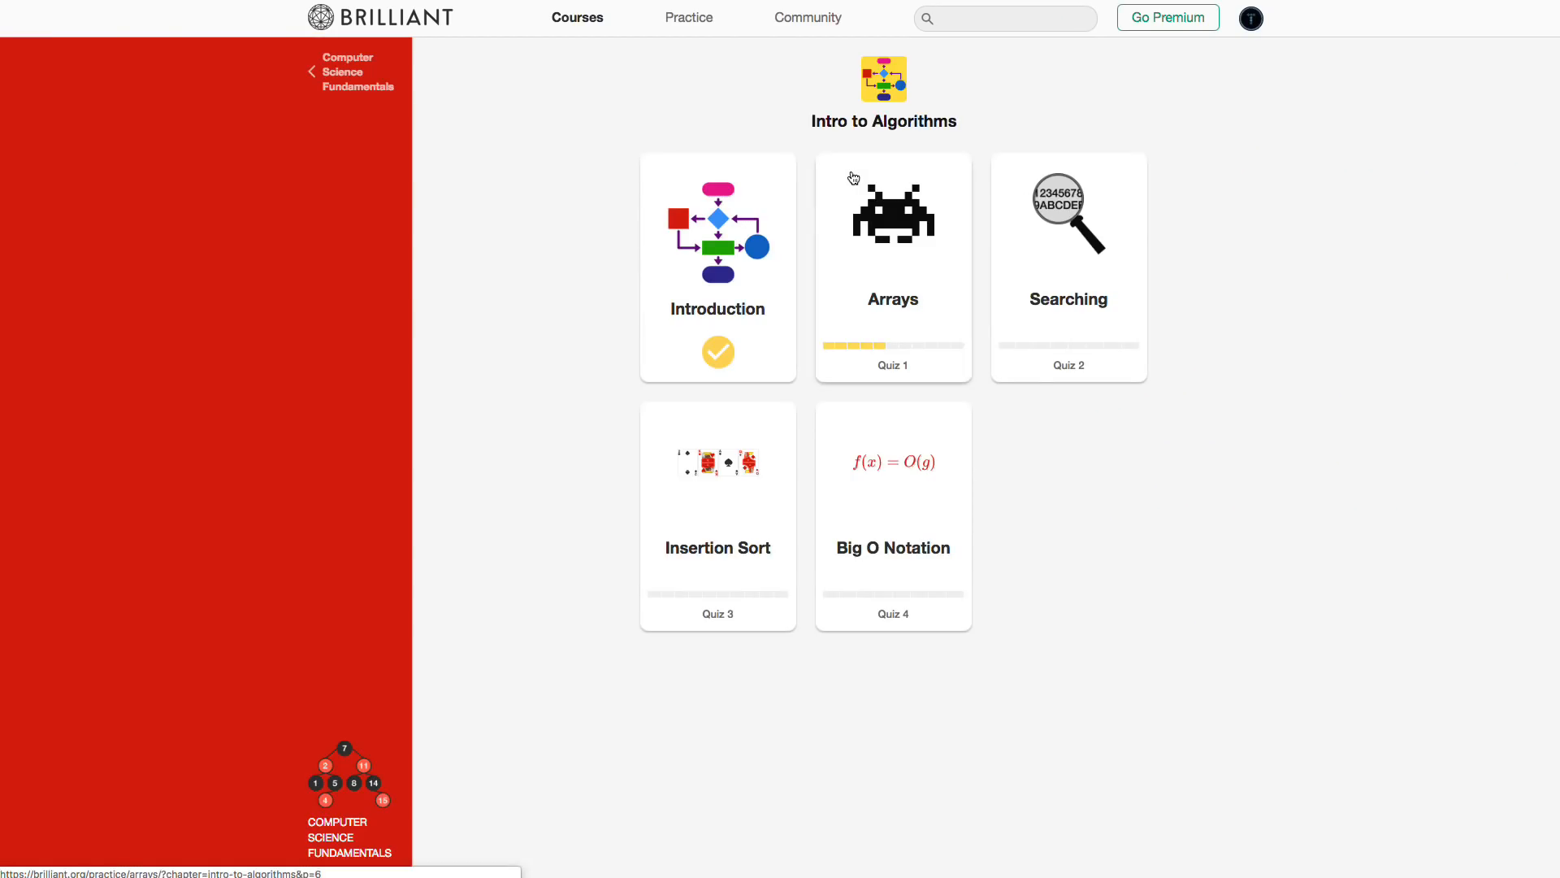
{"action": "left_click", "coordinate": [892, 211]}
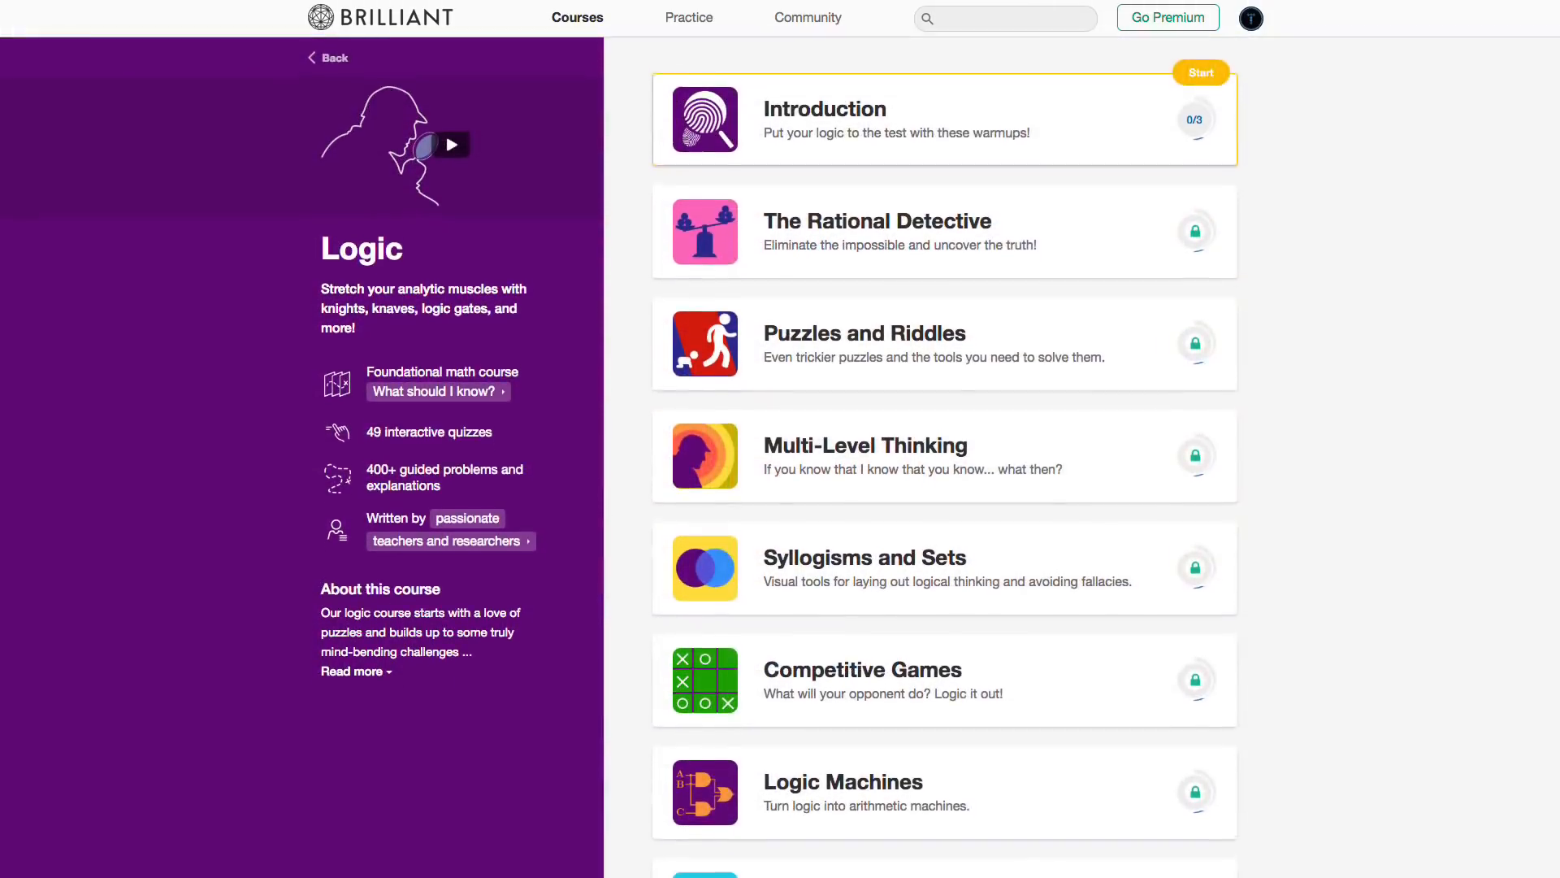
{"action": "scroll", "scroll_direction": "down", "scroll_amount": 3}
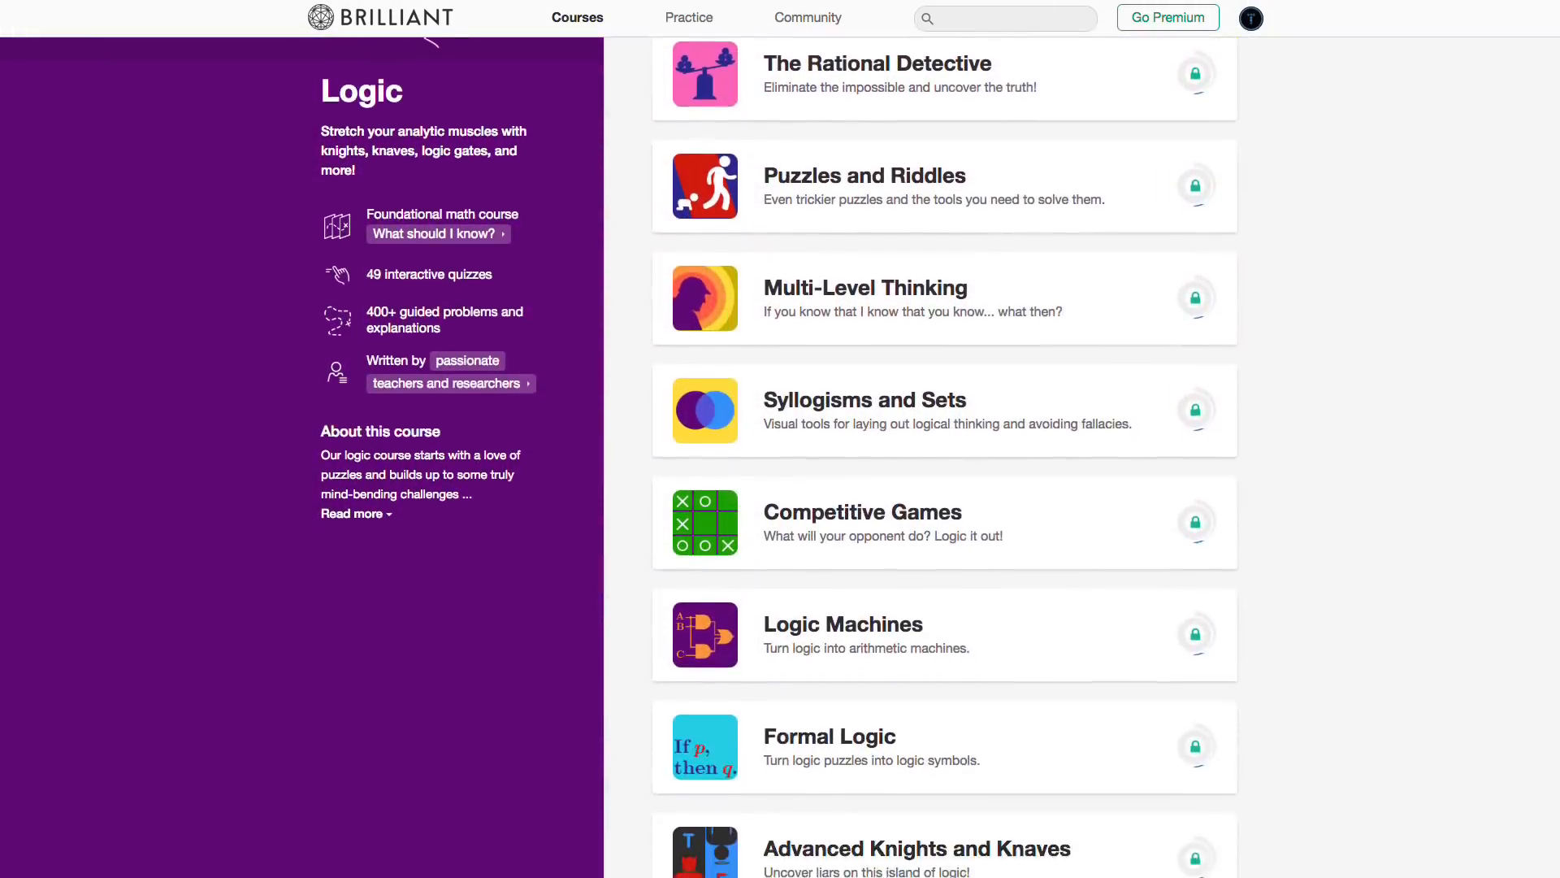
{"action": "scroll", "scroll_direction": "down", "scroll_amount": 3}
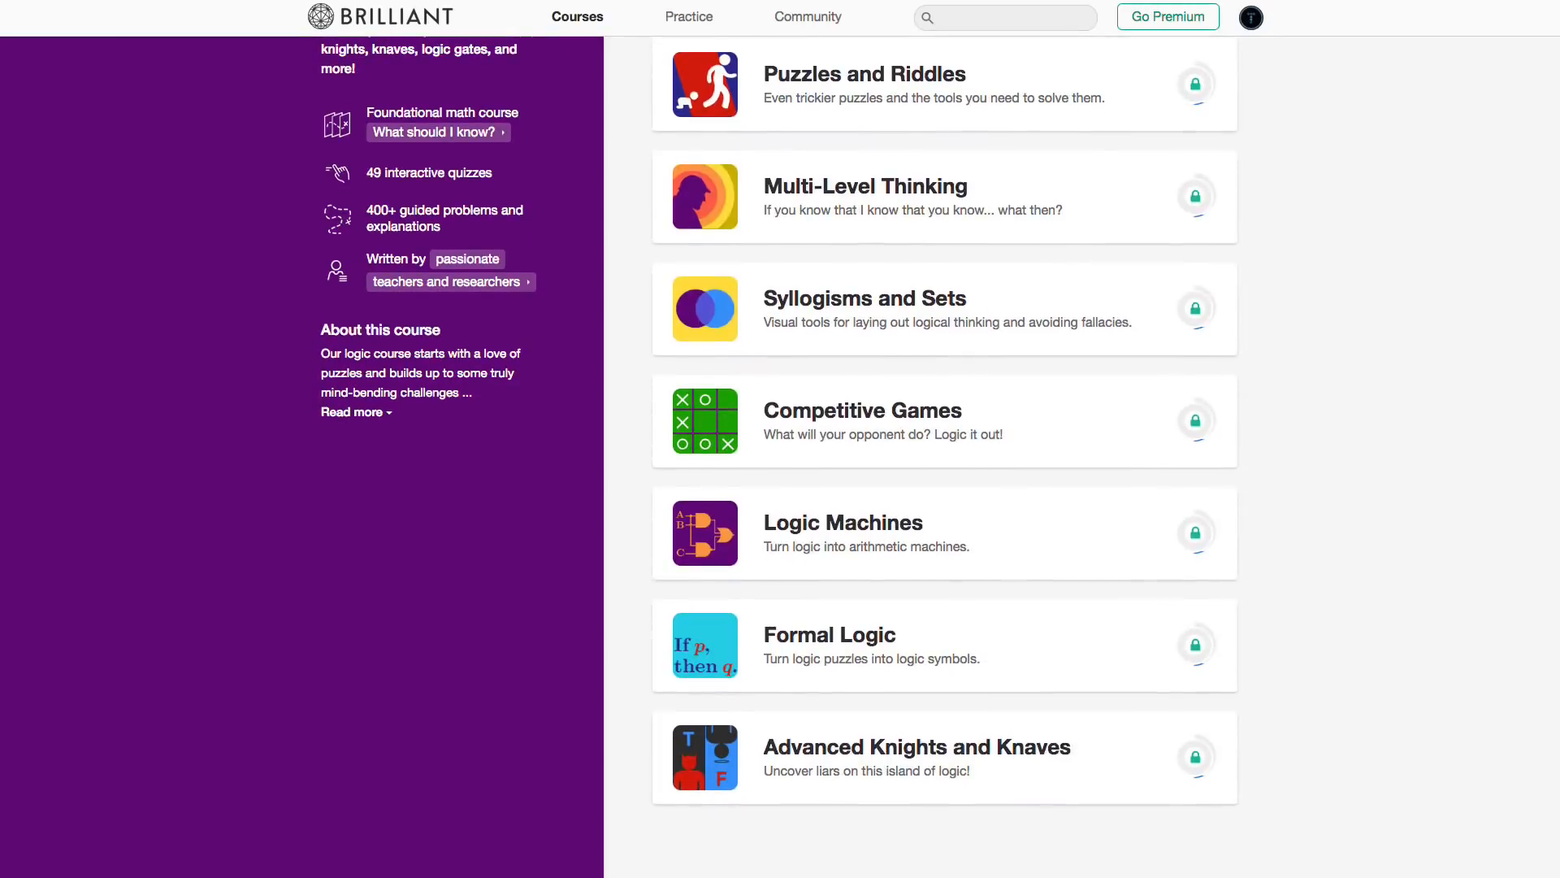